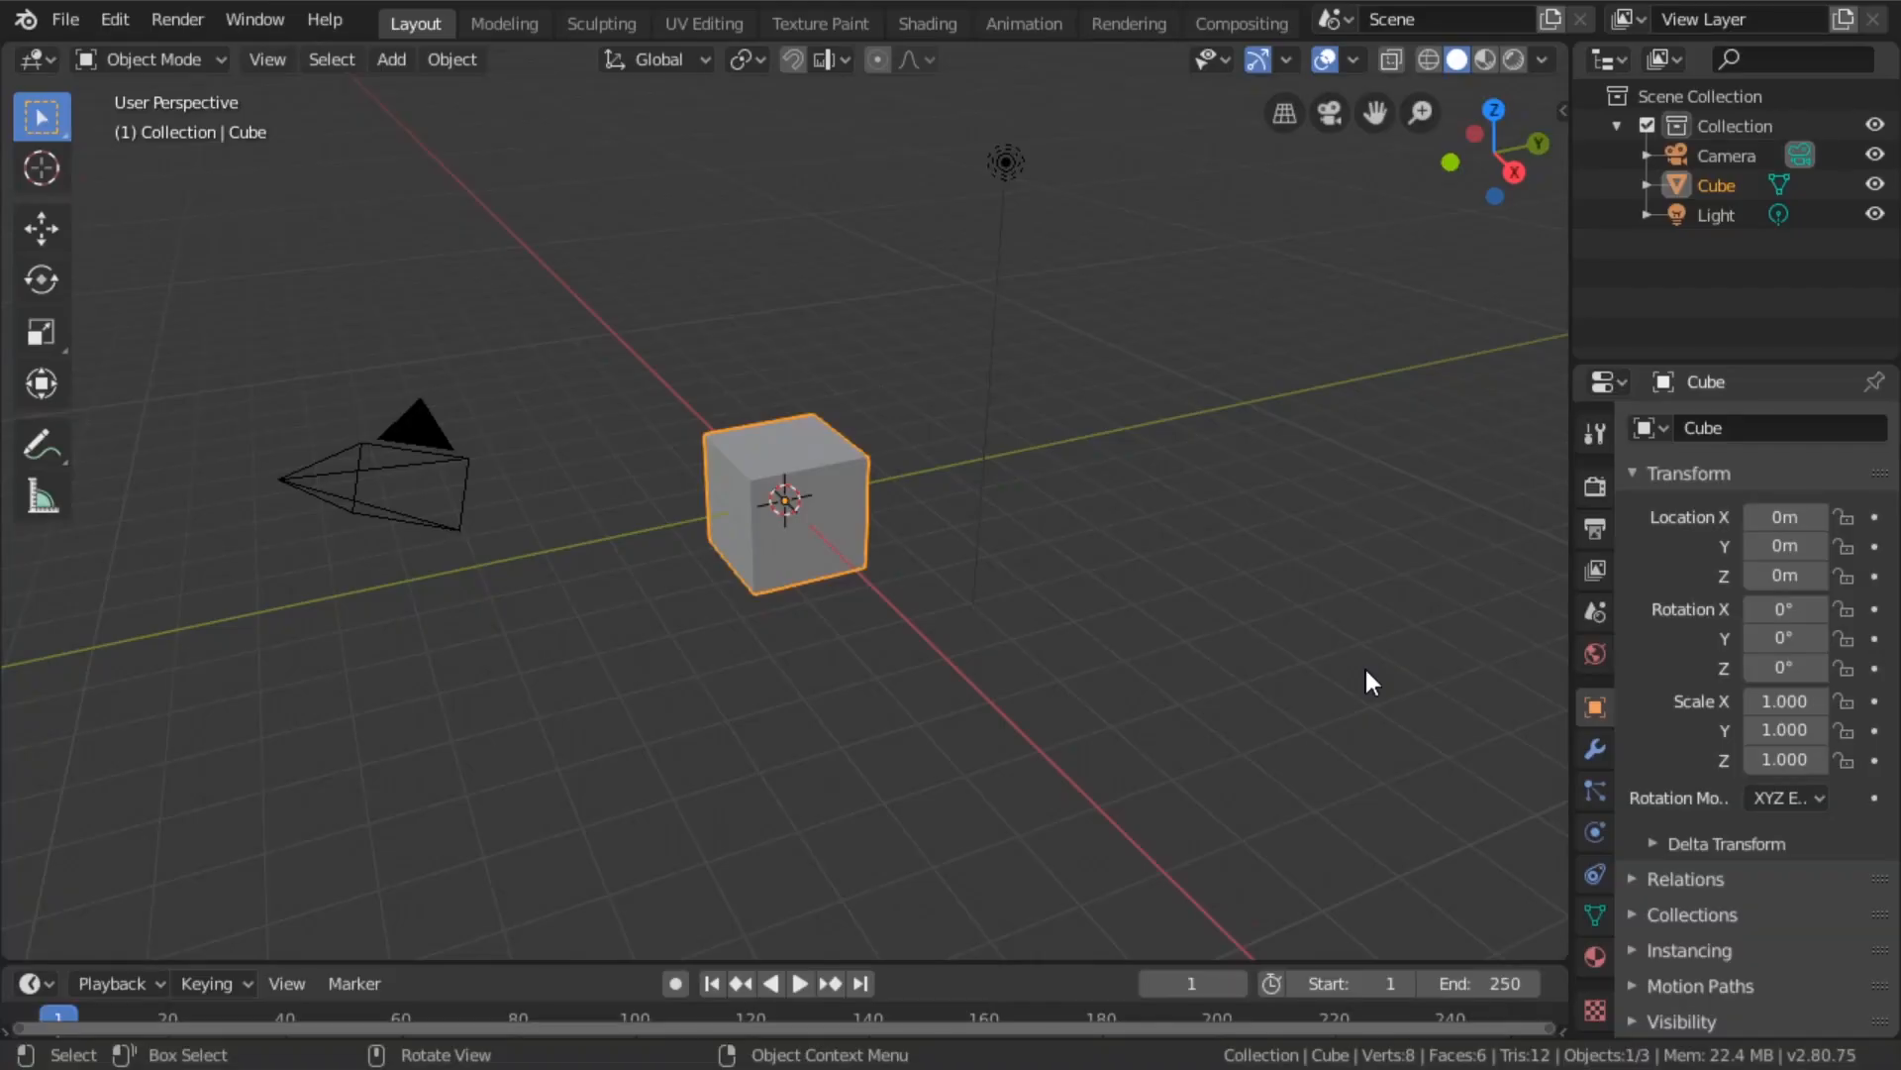
pyautogui.moveTo(924, 503)
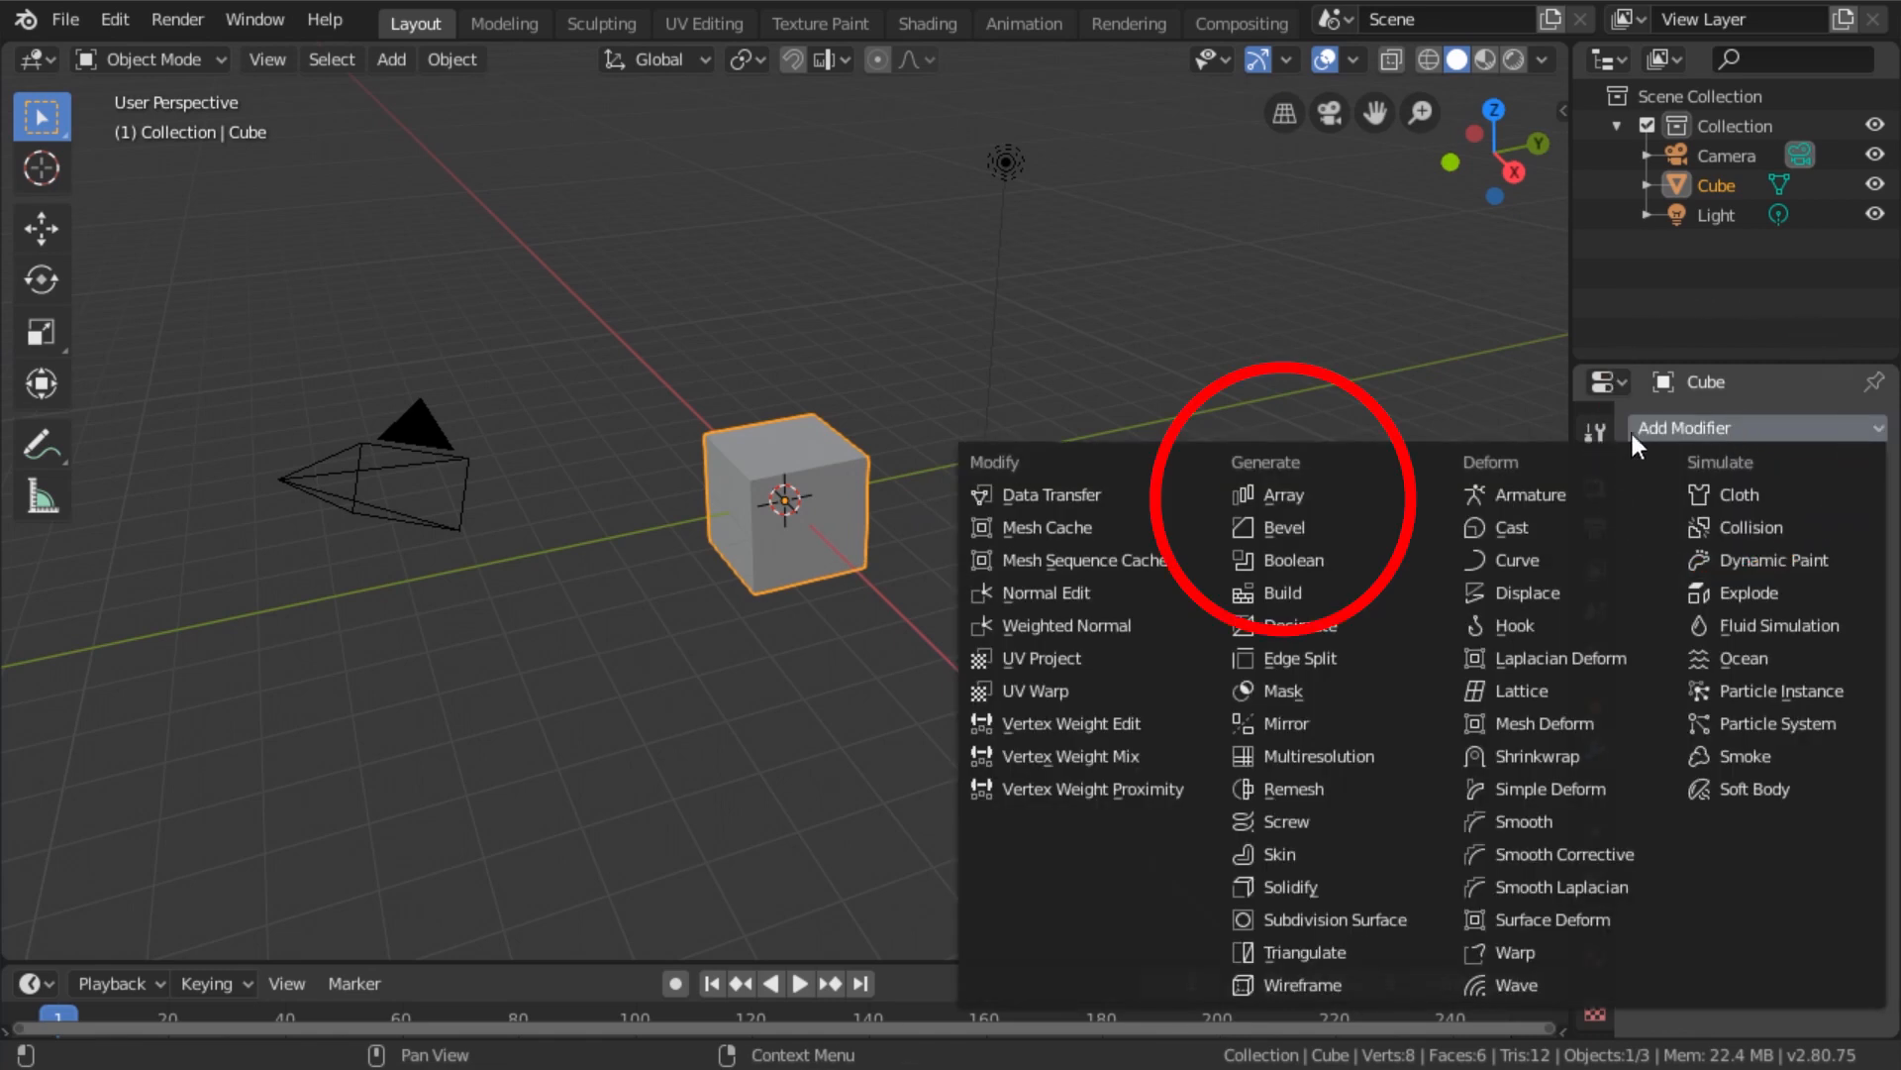
# Add an Array modifier to the cube and set its count to 10.
pyautogui.click(1280, 494)
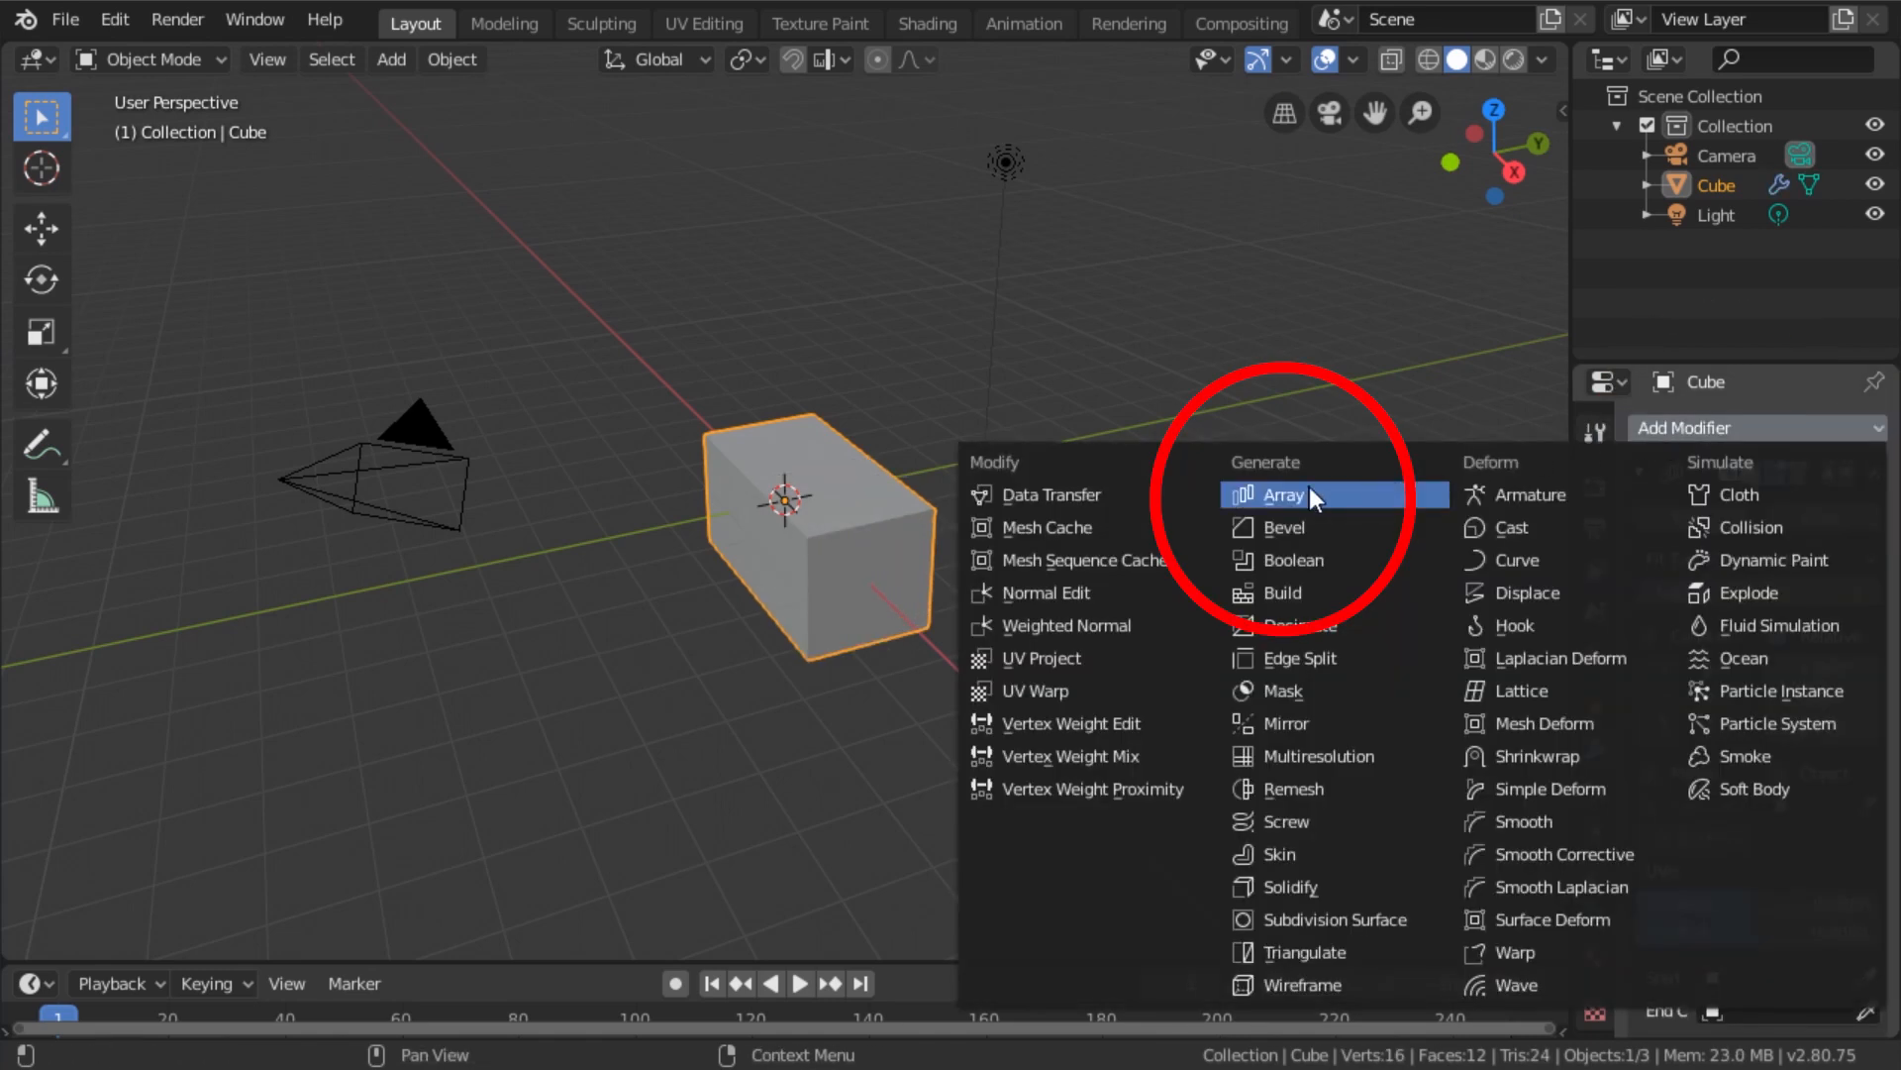
pyautogui.click(1282, 494)
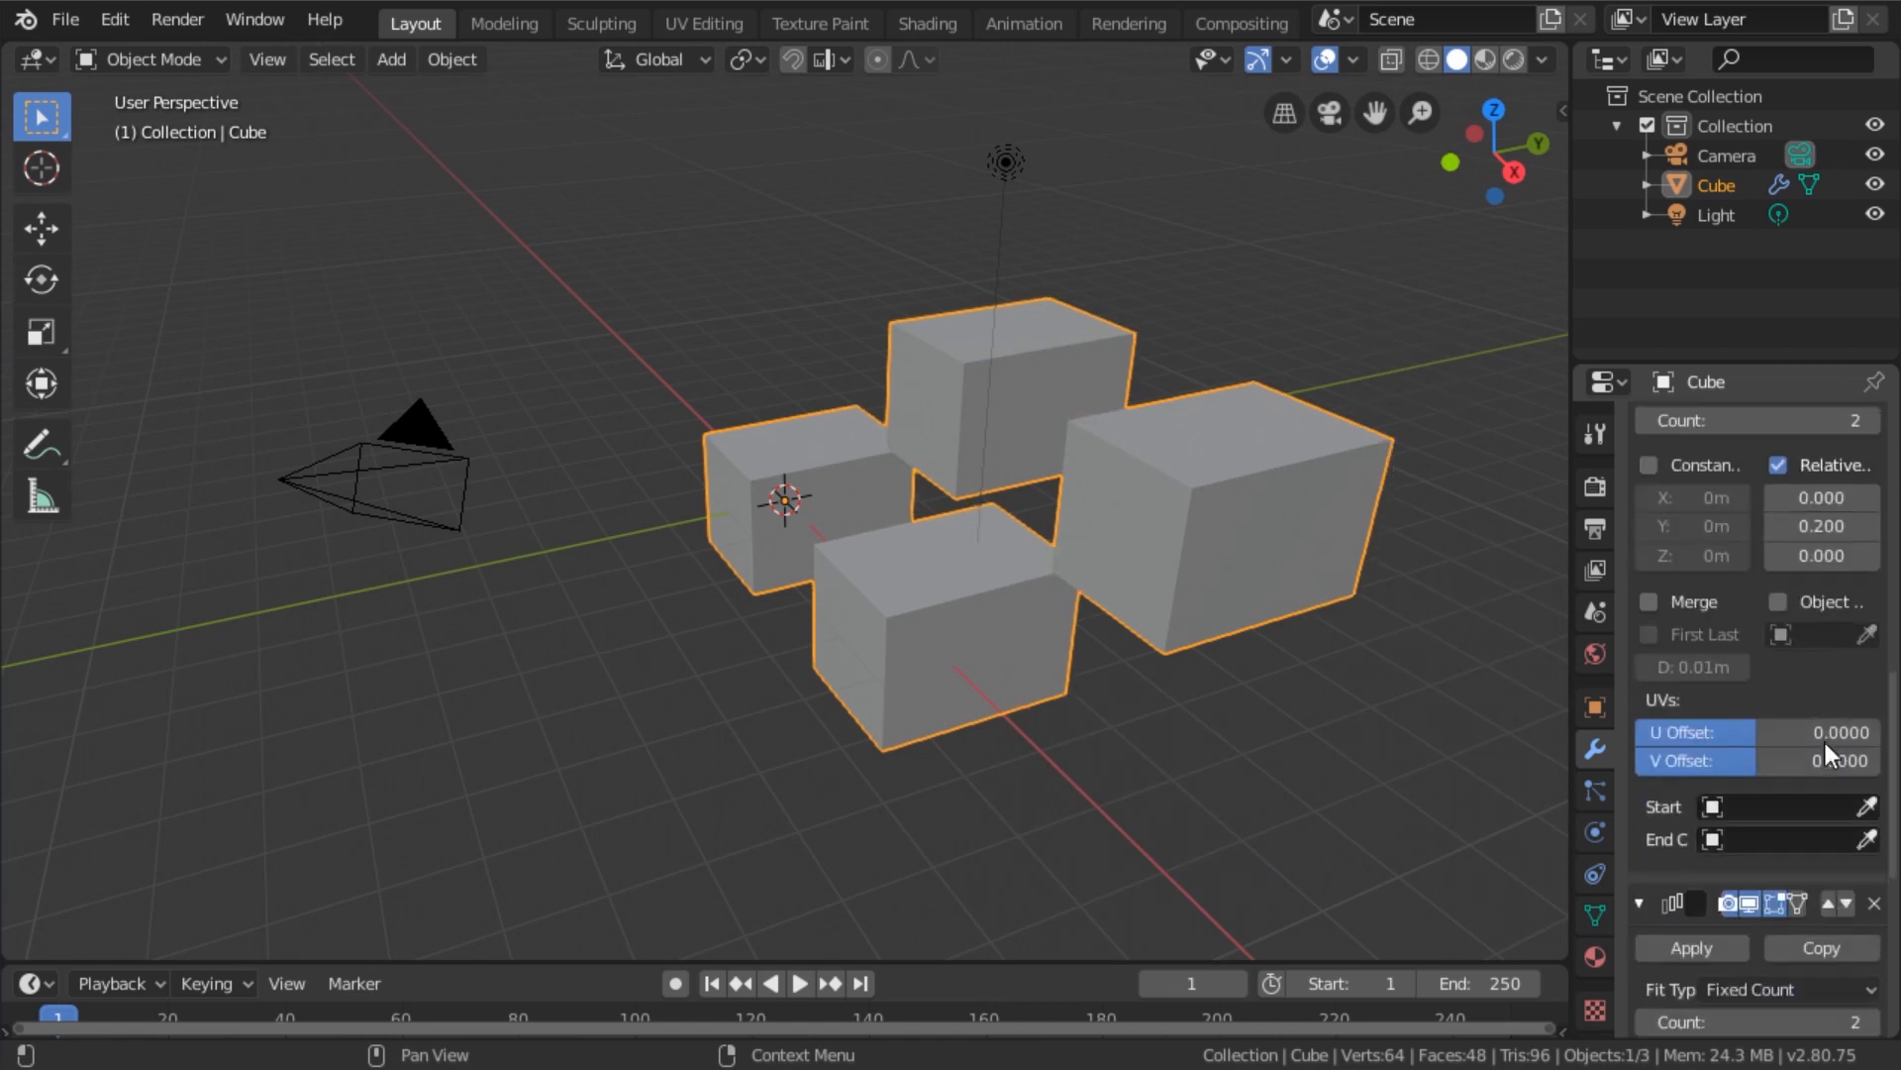
pyautogui.click(1820, 742)
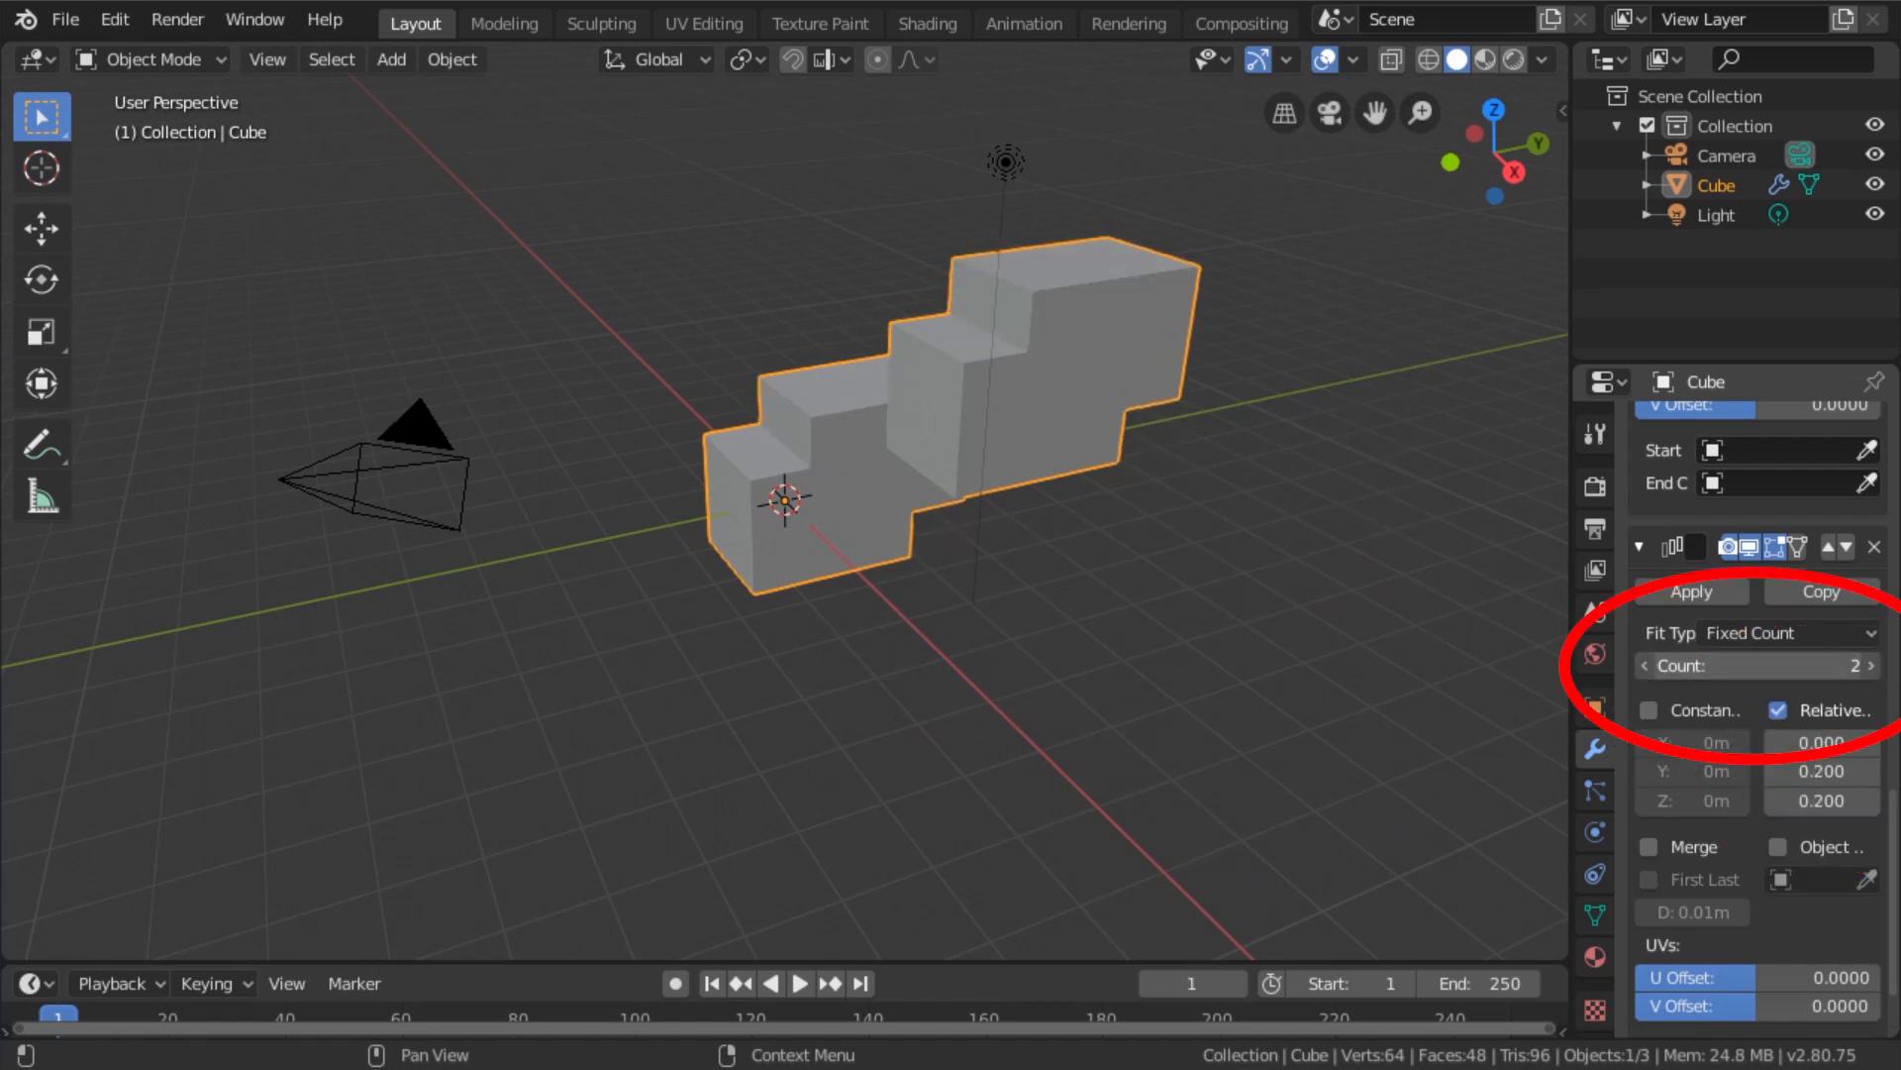
pyautogui.write('10')
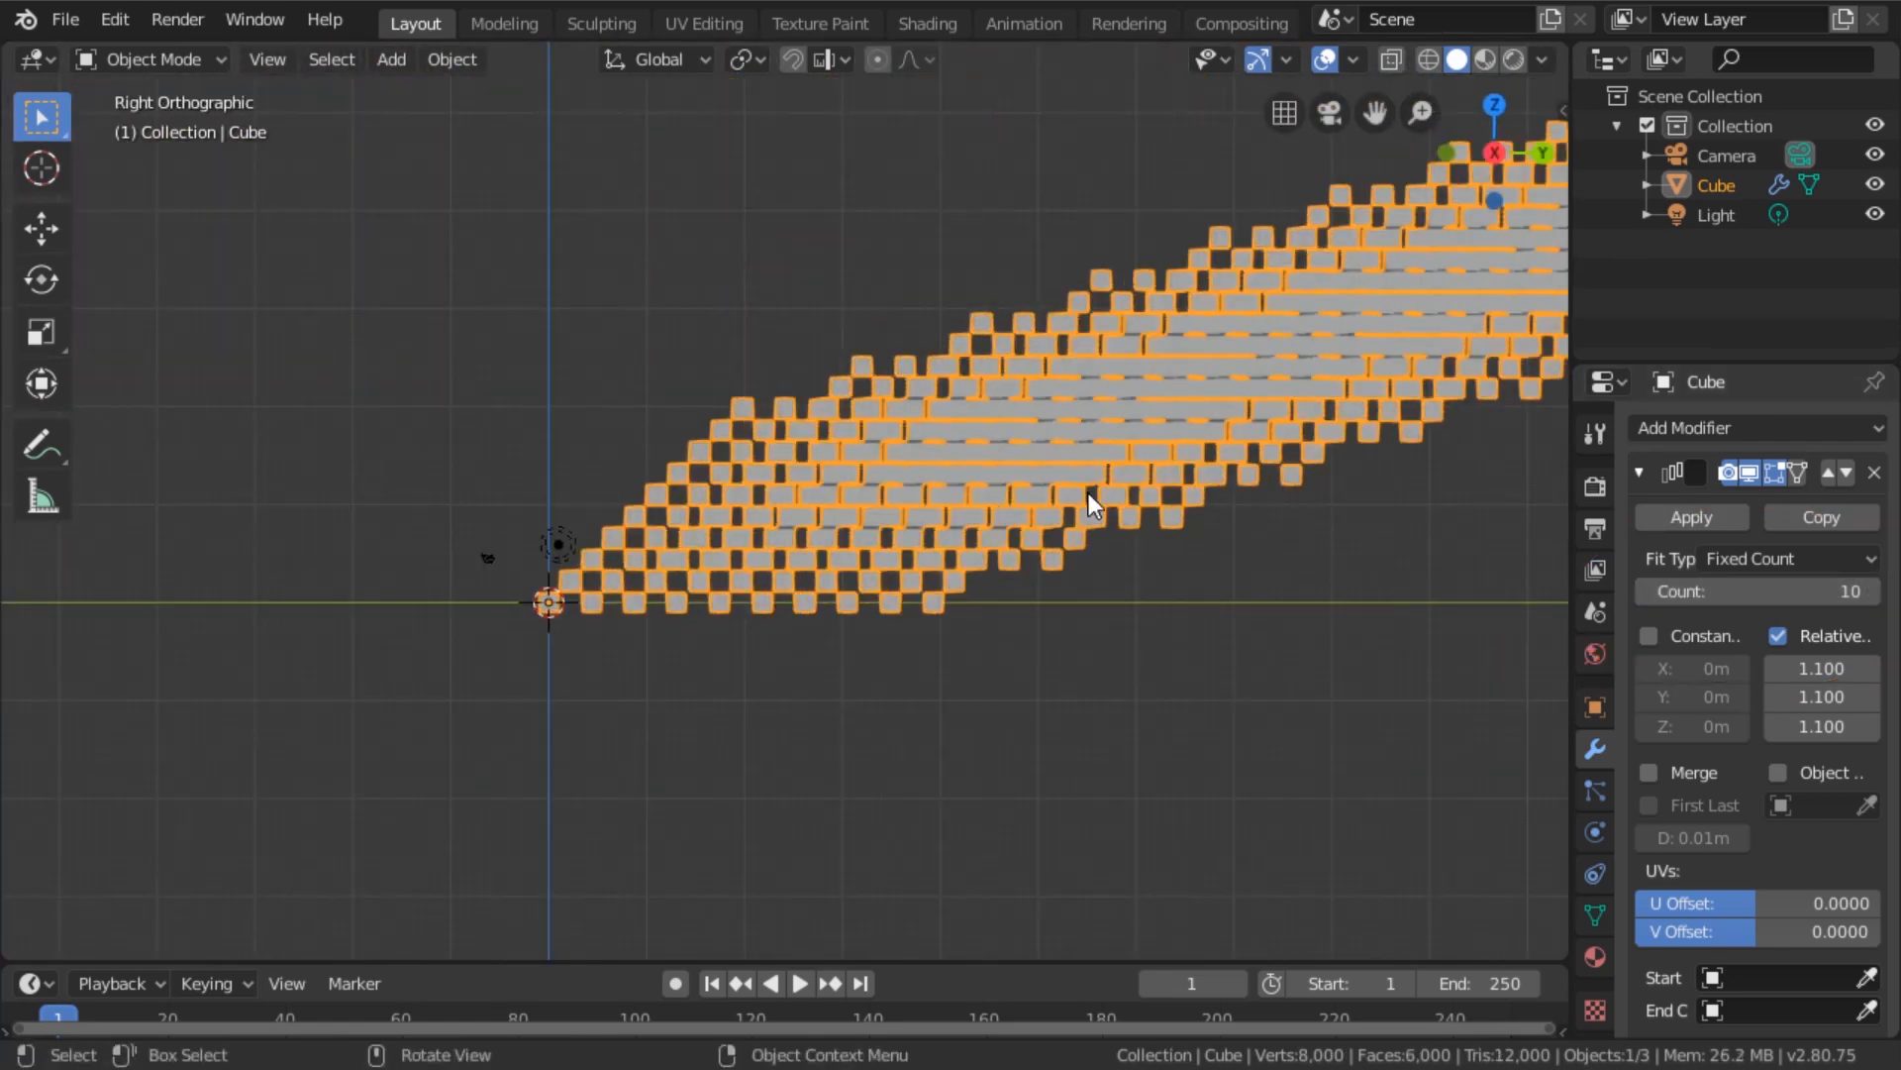
# Rotate the arrayed cube block upright and orbit the view to inspect it.
pyautogui.press('r')
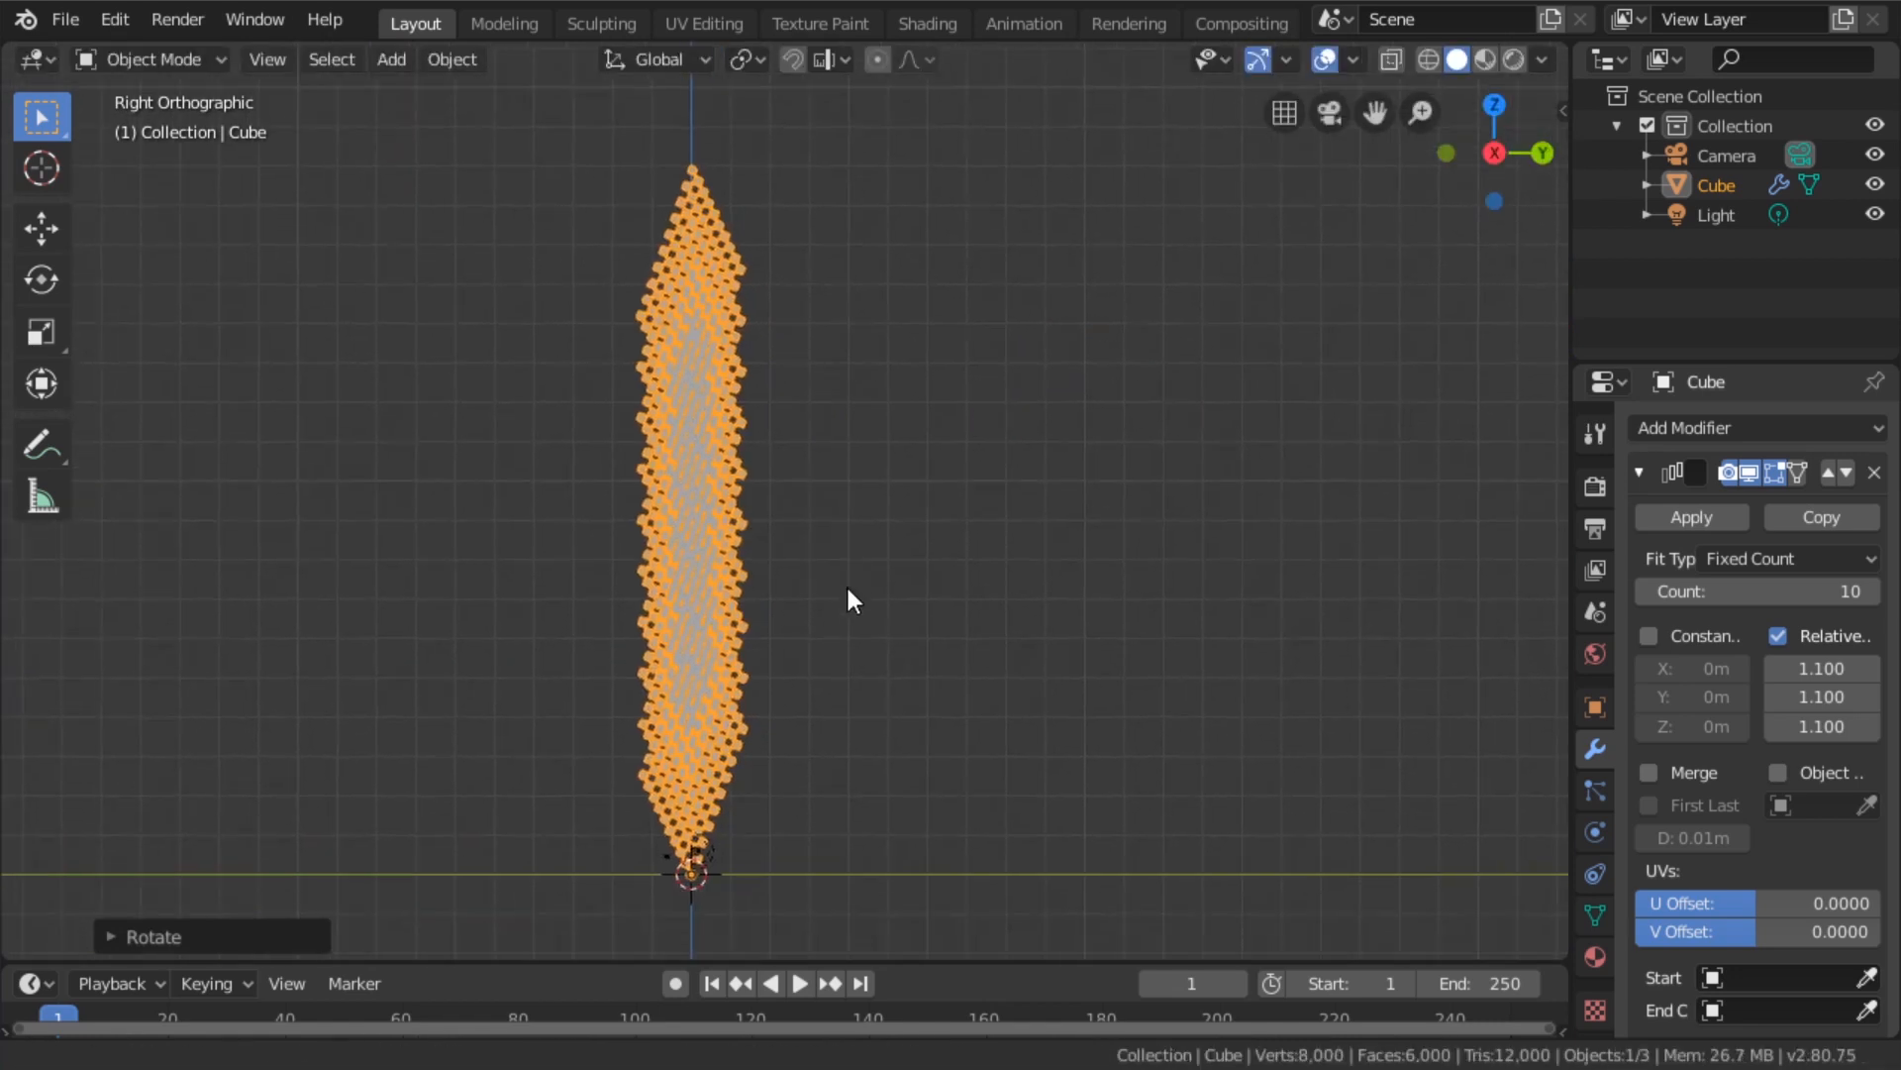
pyautogui.moveTo(849, 600); pyautogui.dragTo(763, 607)
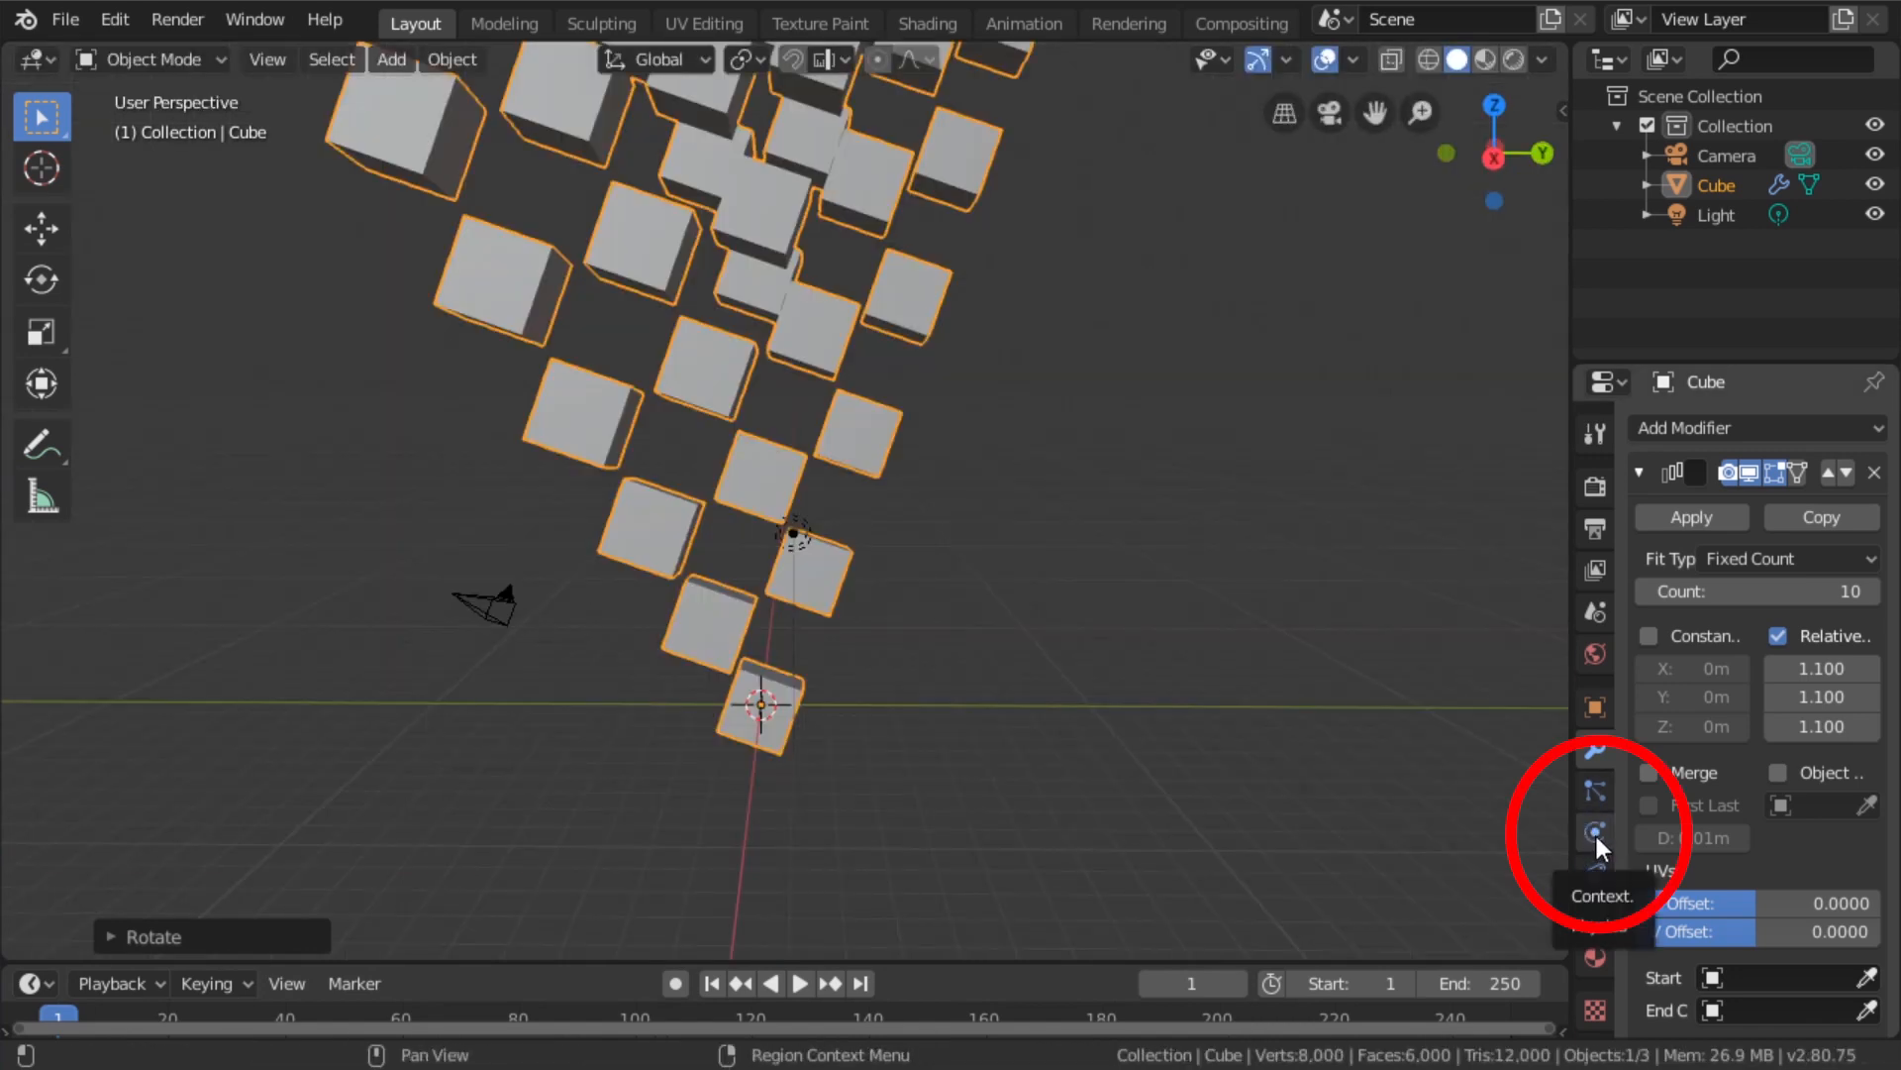
# Add a Rigid Body to the cube block with a Box collision shape.
pyautogui.click(1595, 831)
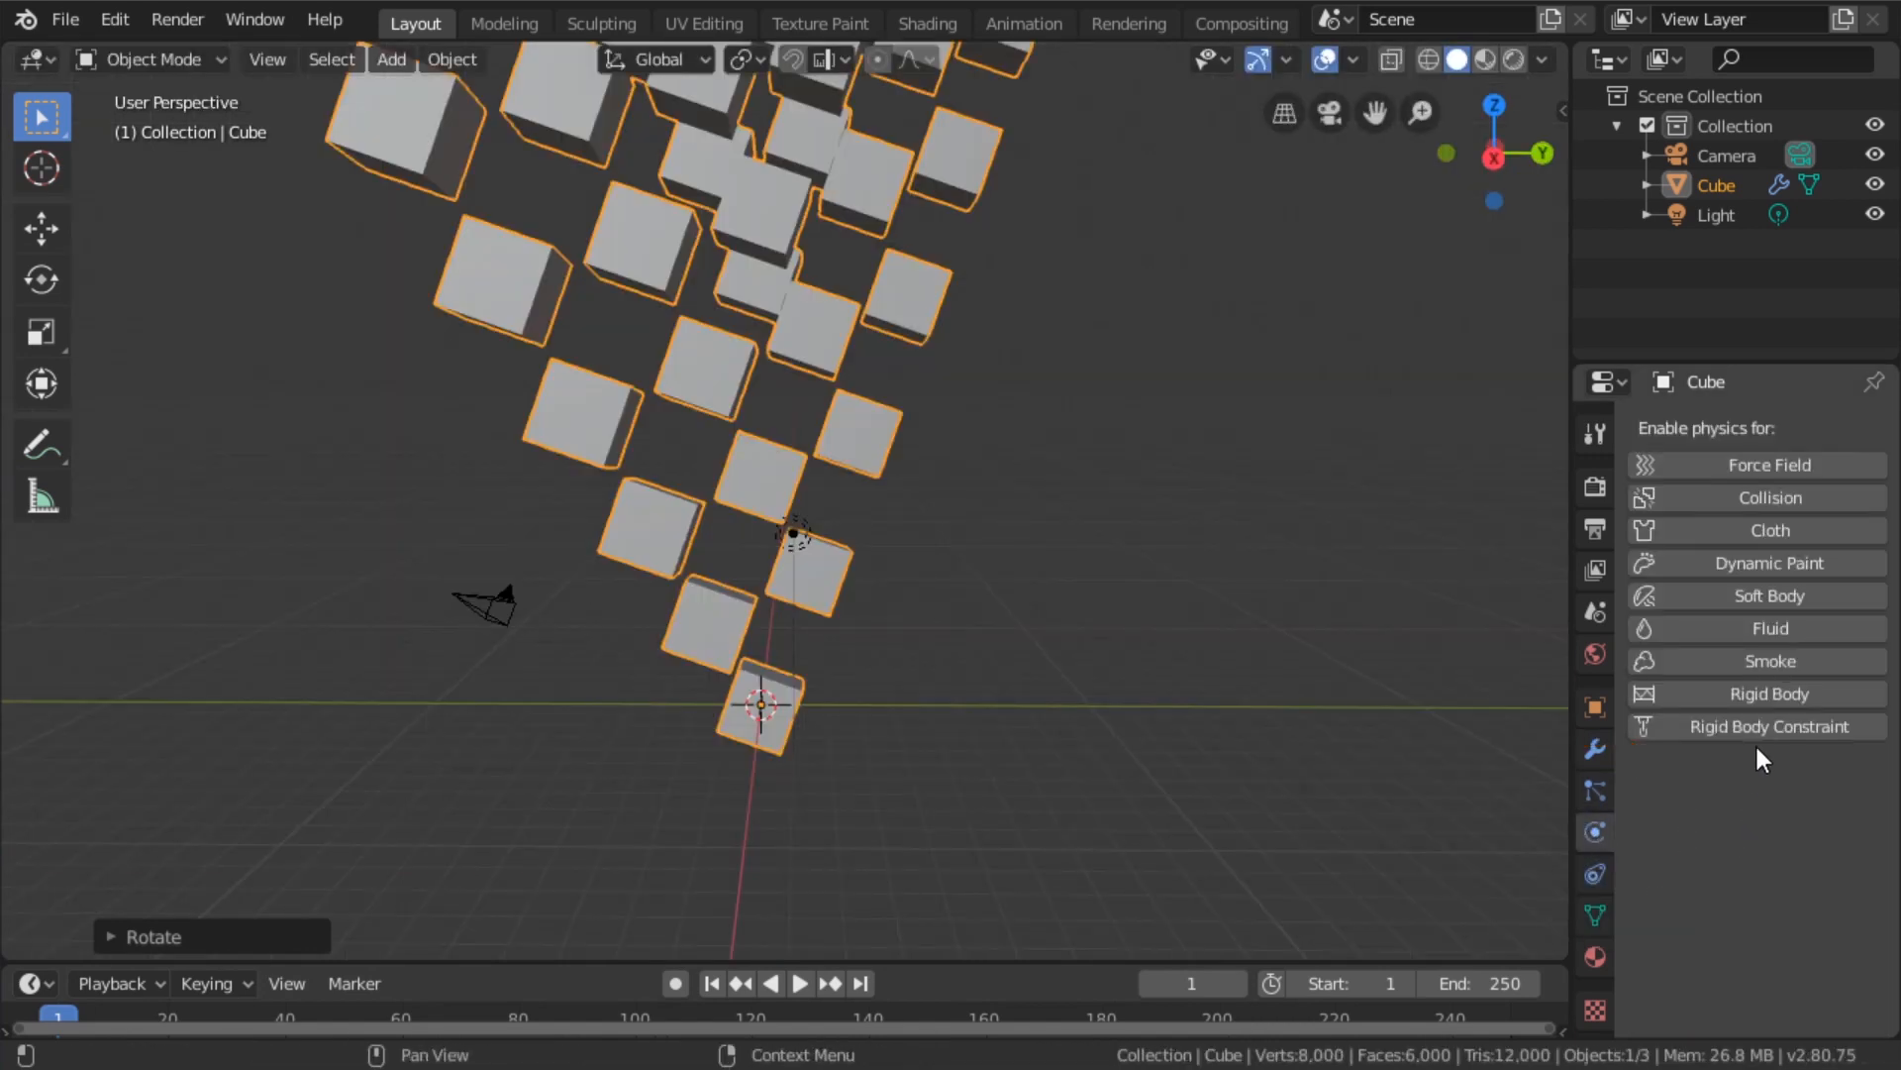
pyautogui.click(1768, 692)
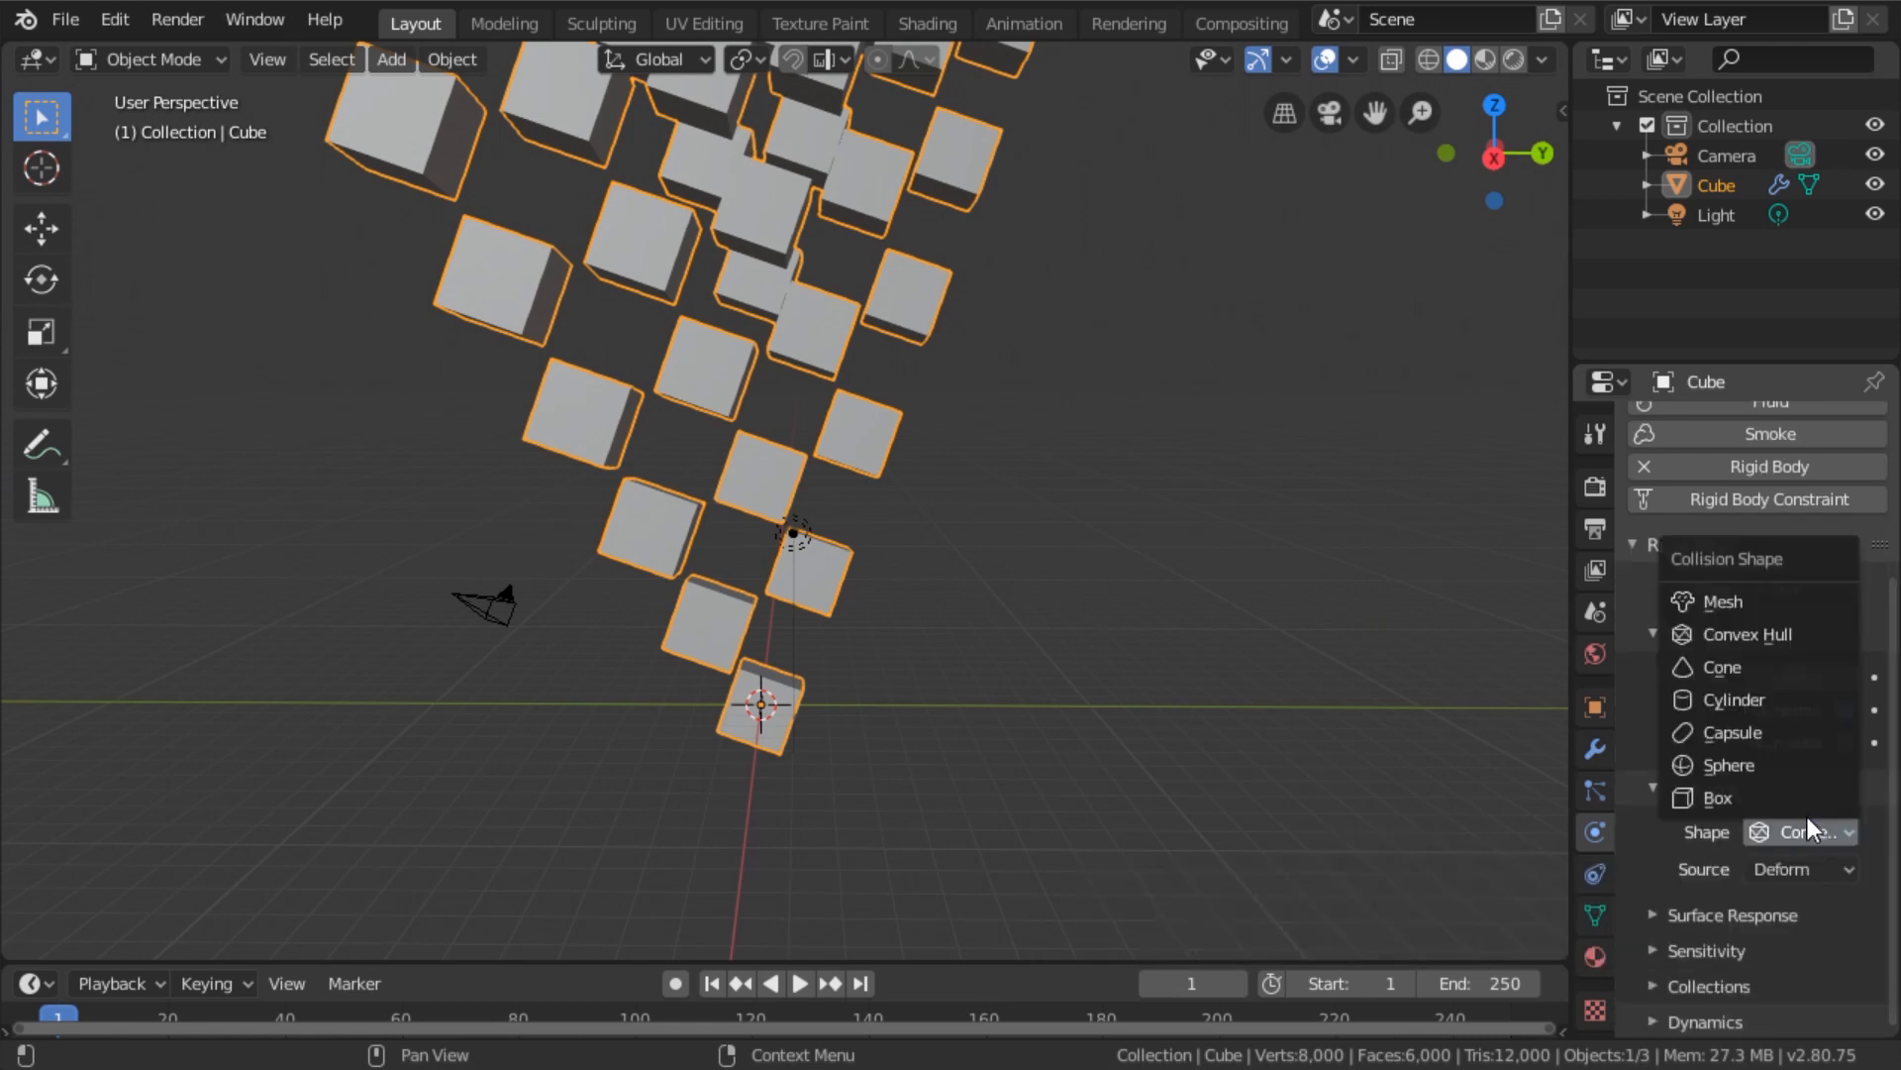
pyautogui.click(1717, 796)
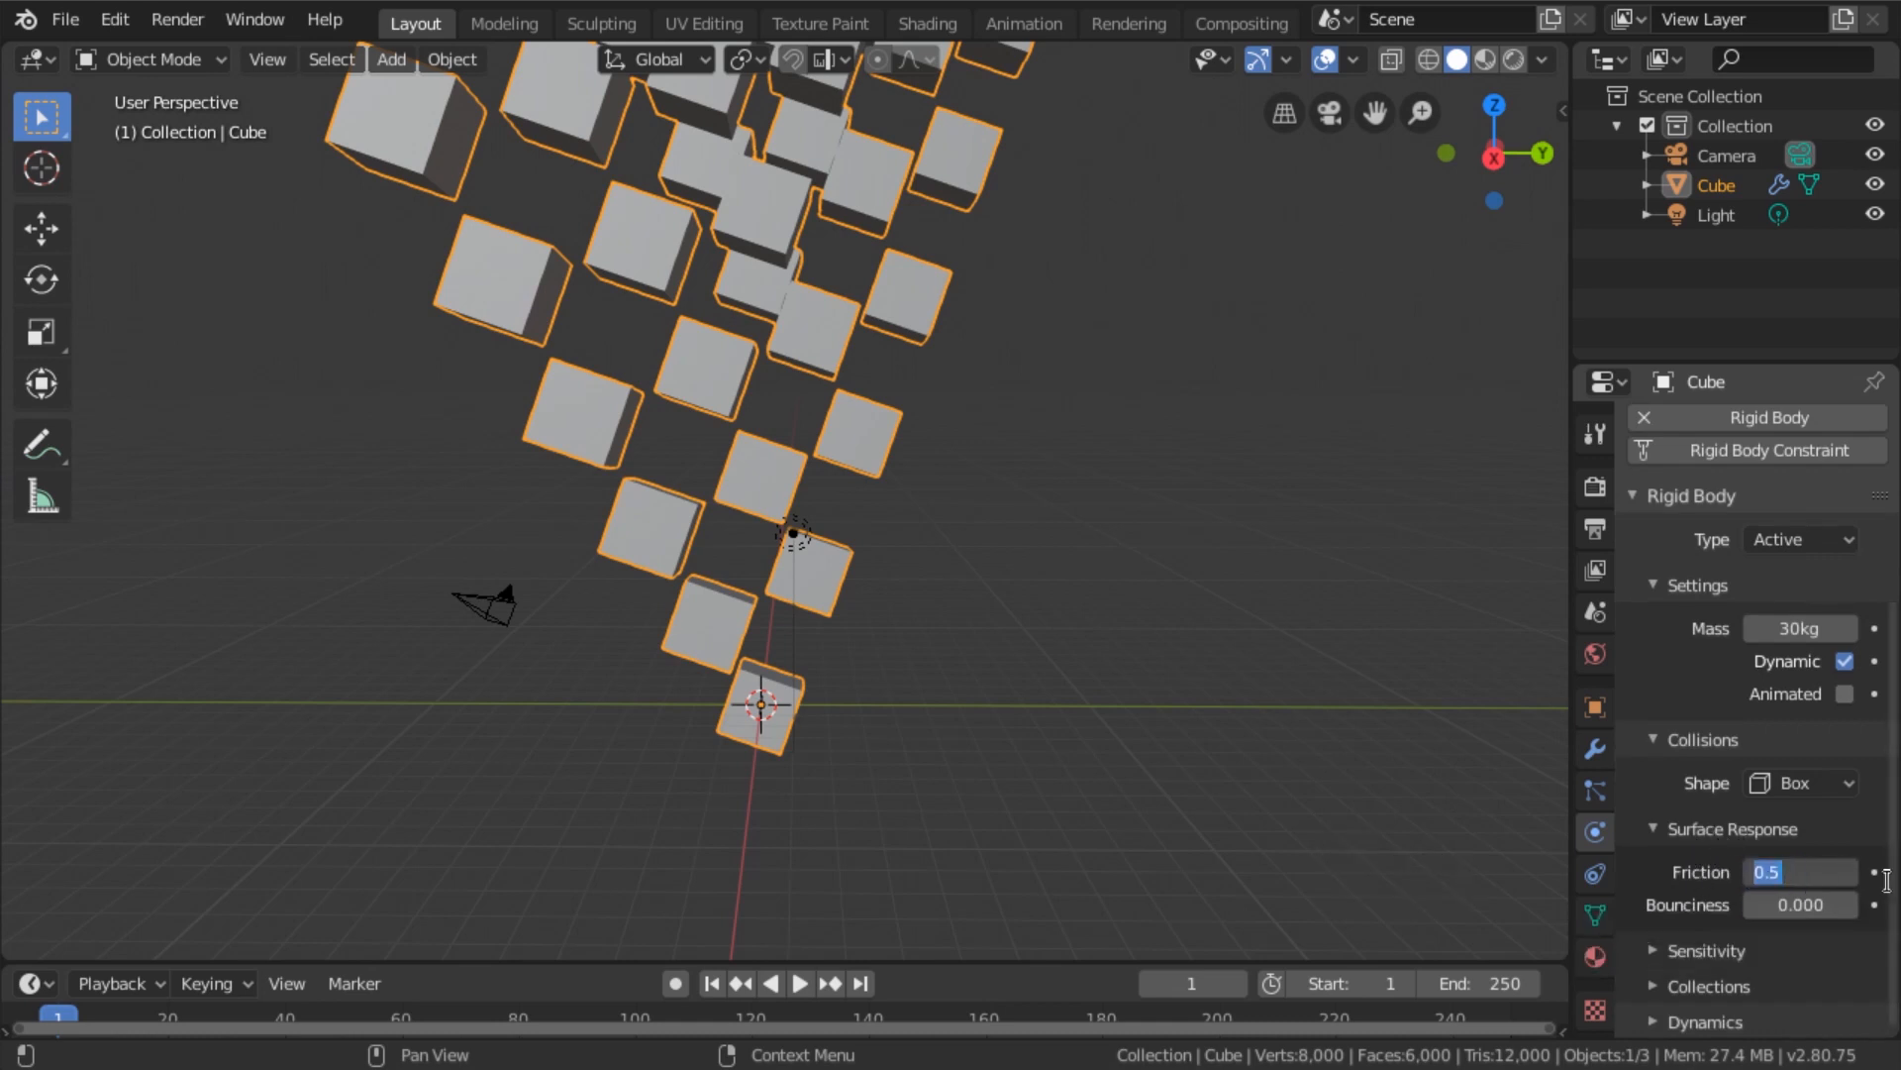
# Set friction 1, bounciness 0.5 and rotation damping 0.75.
pyautogui.write('1.000')
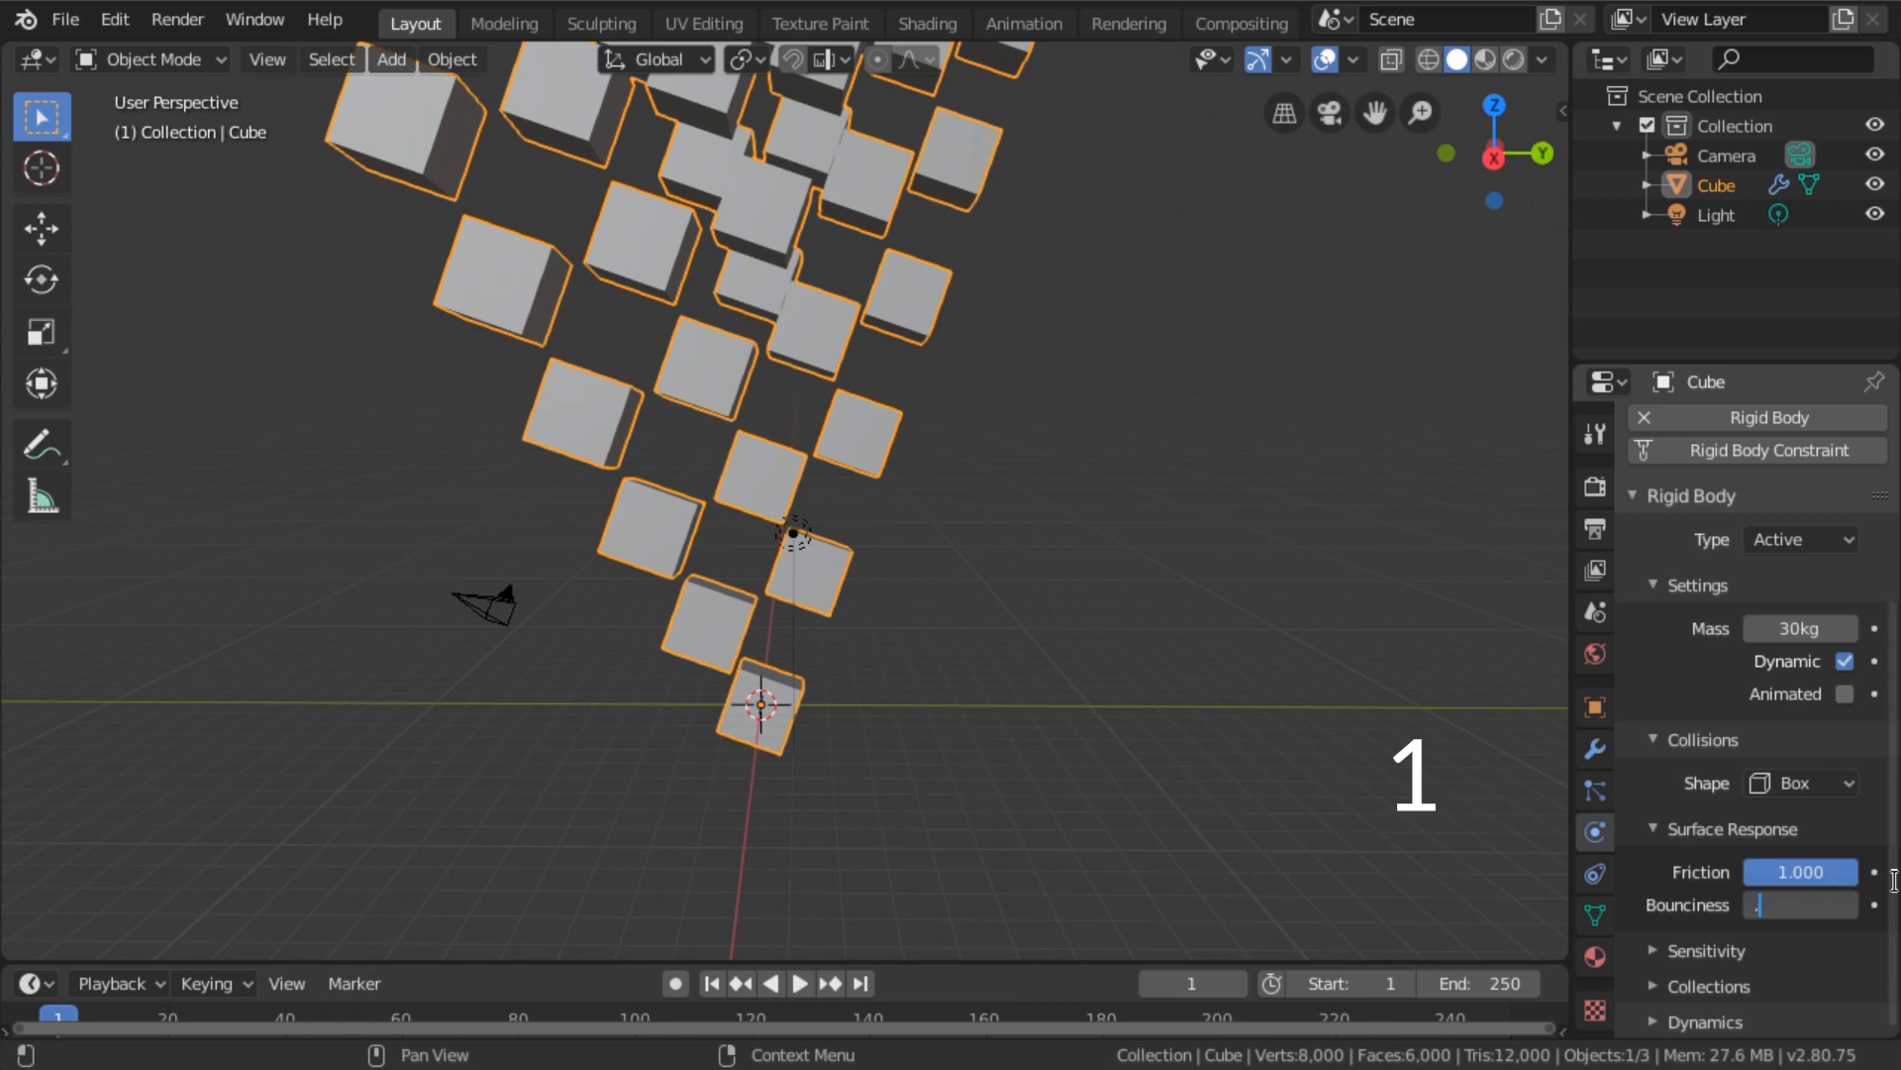
pyautogui.write('.50')
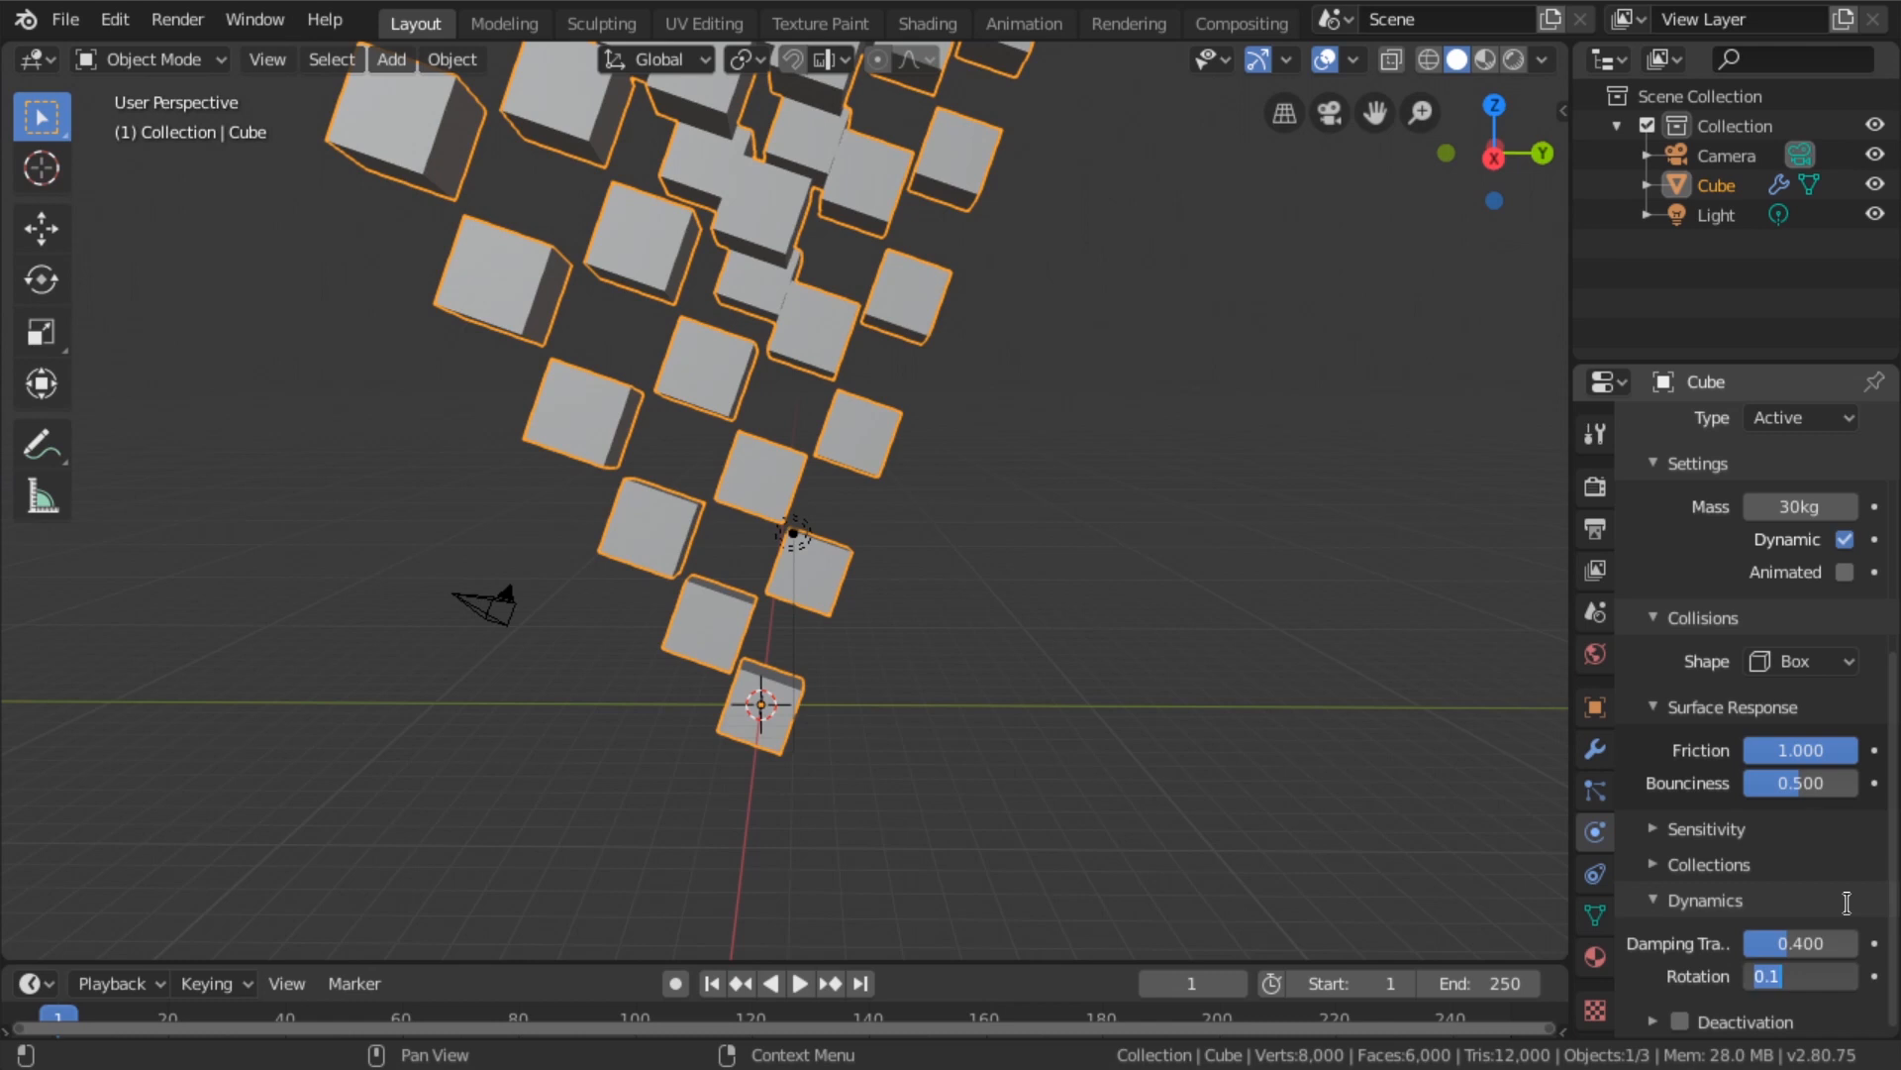
pyautogui.write('0.750')
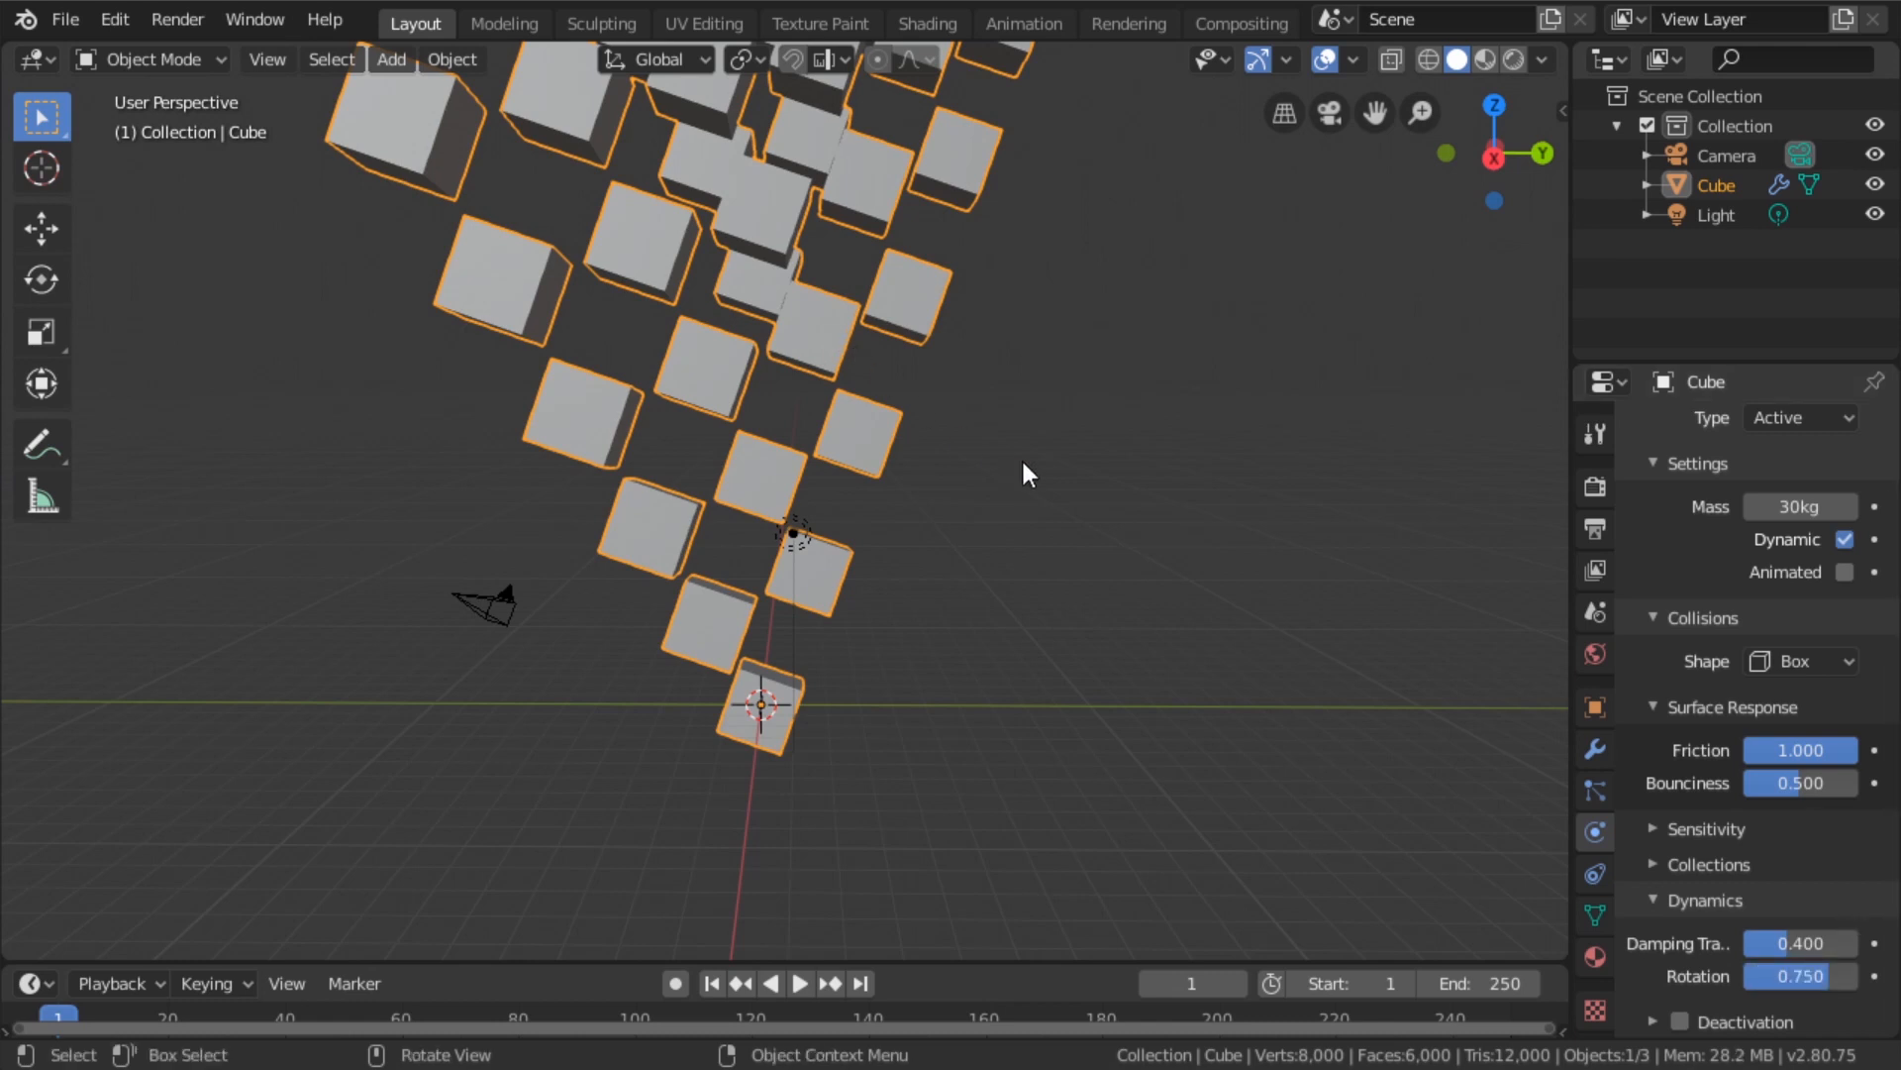
pyautogui.moveTo(1714, 561)
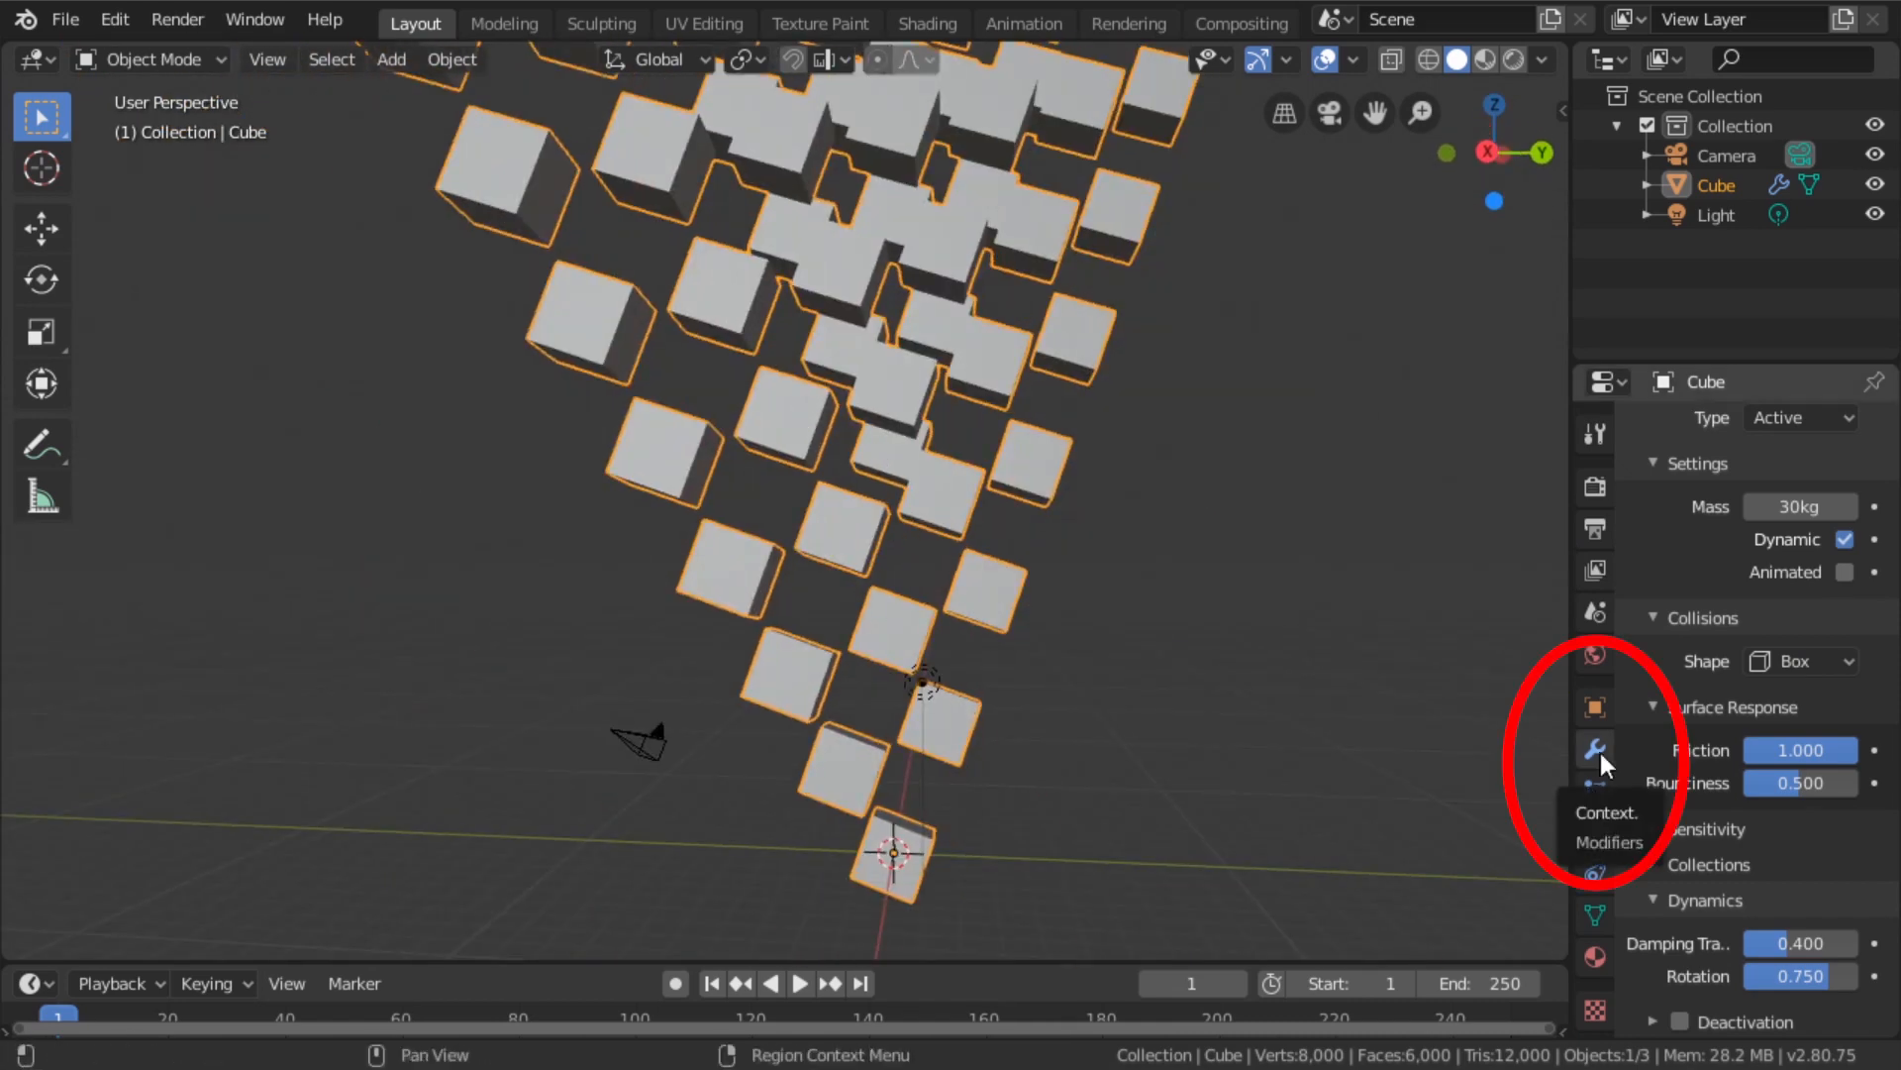
# Apply the Array modifier and switch the block into Edit Mode.
pyautogui.click(1594, 749)
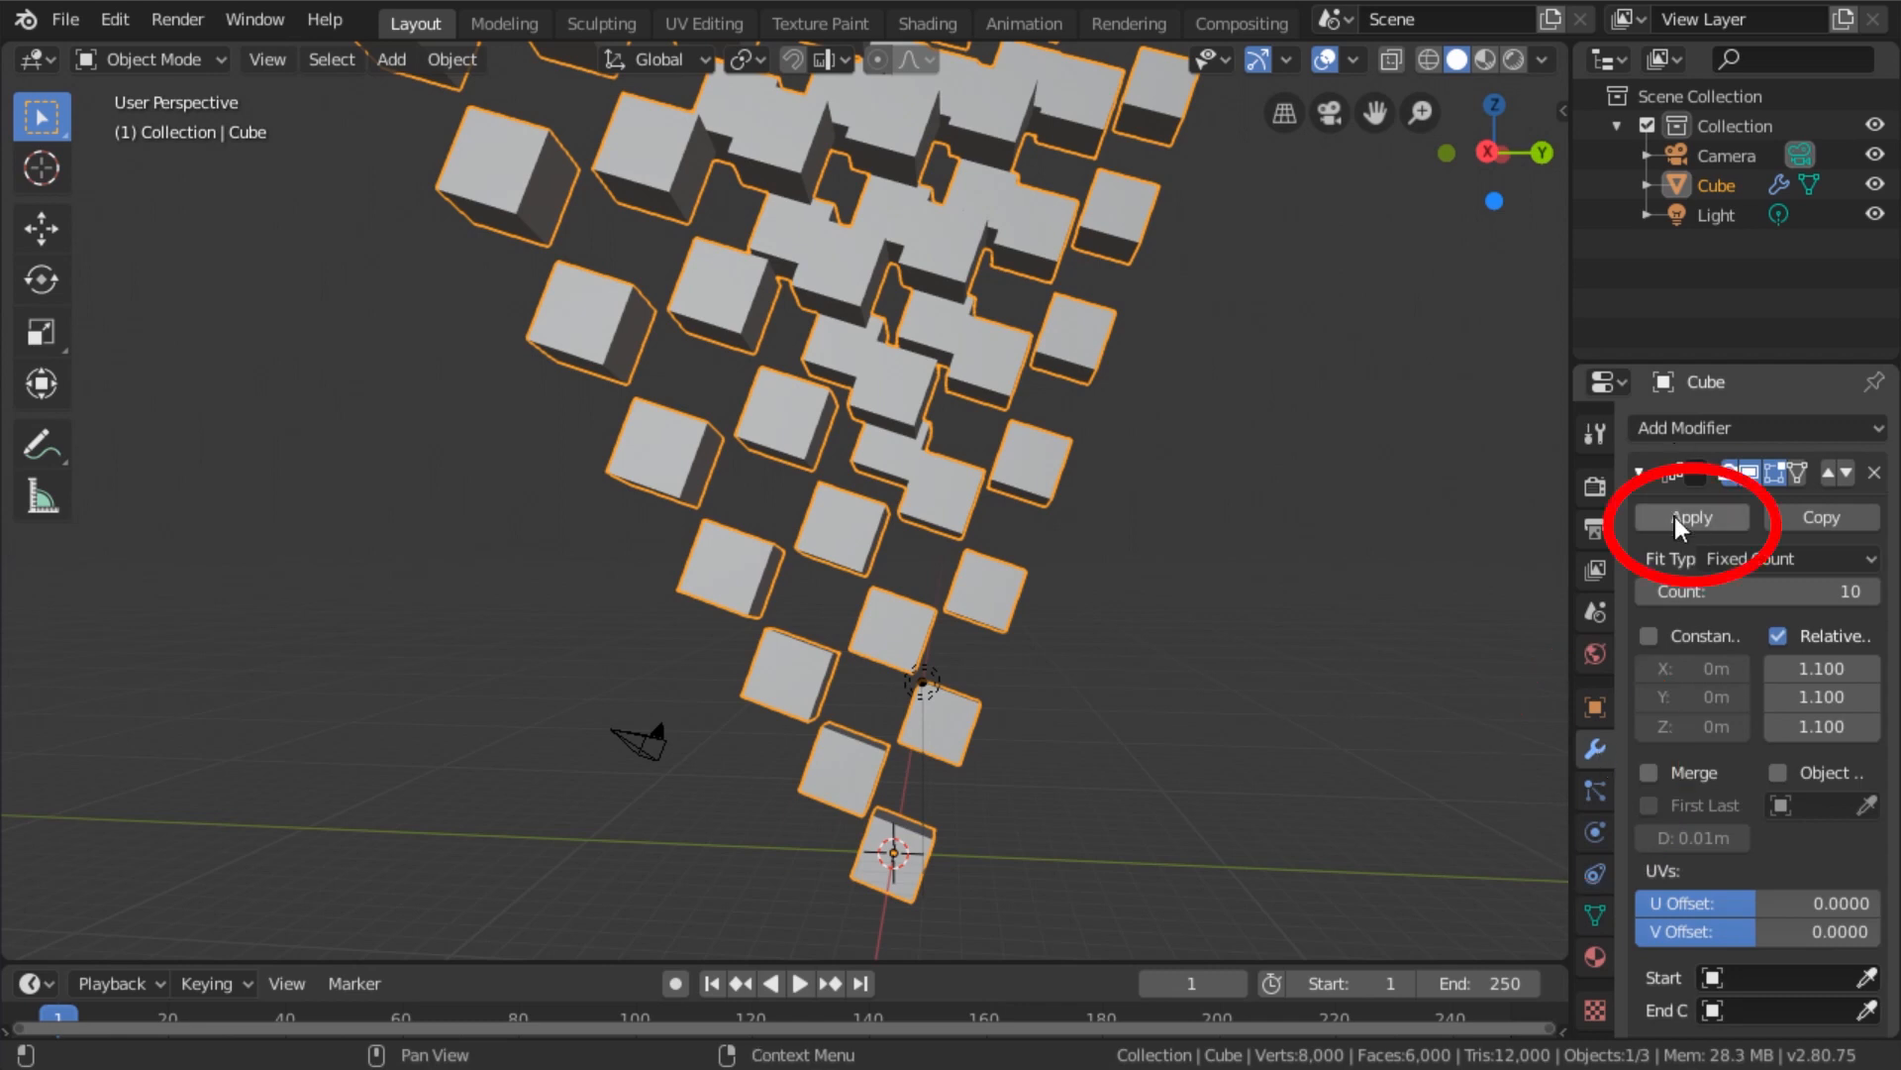
pyautogui.click(1690, 517)
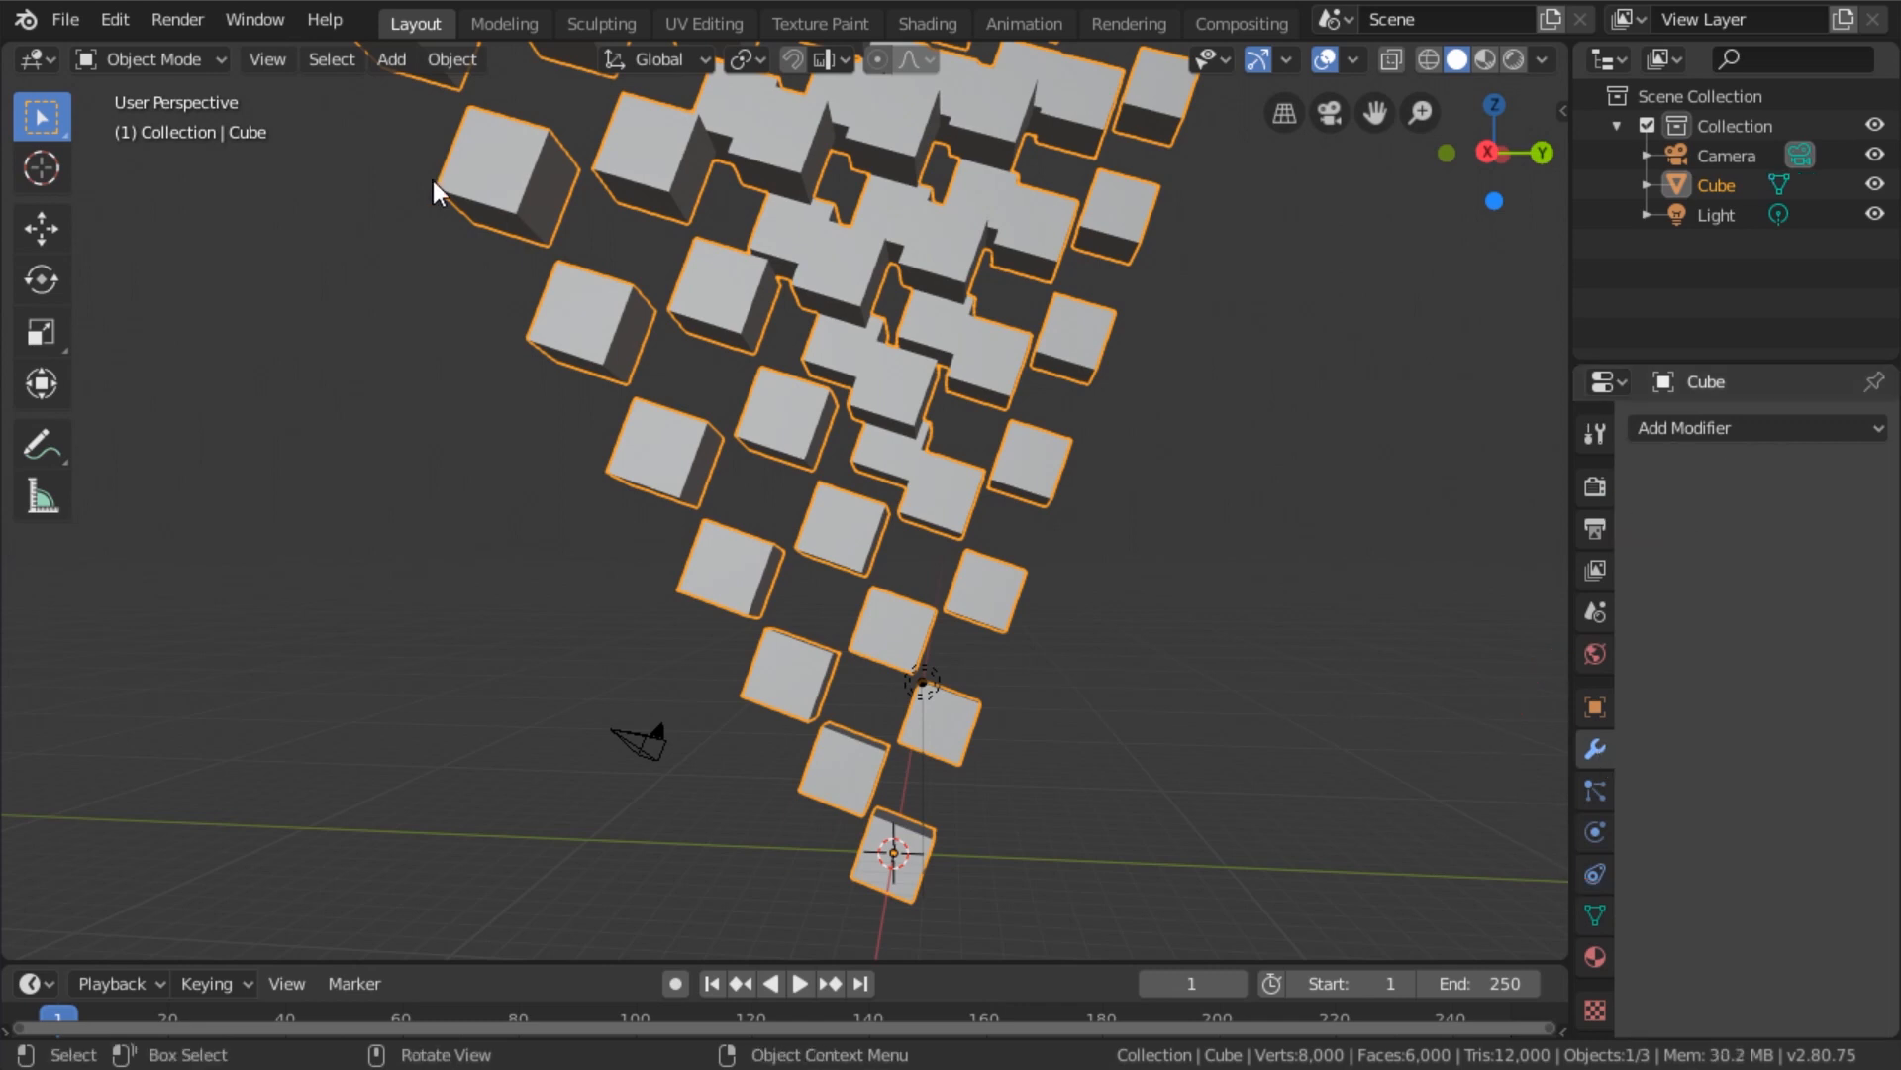
pyautogui.click(145, 58)
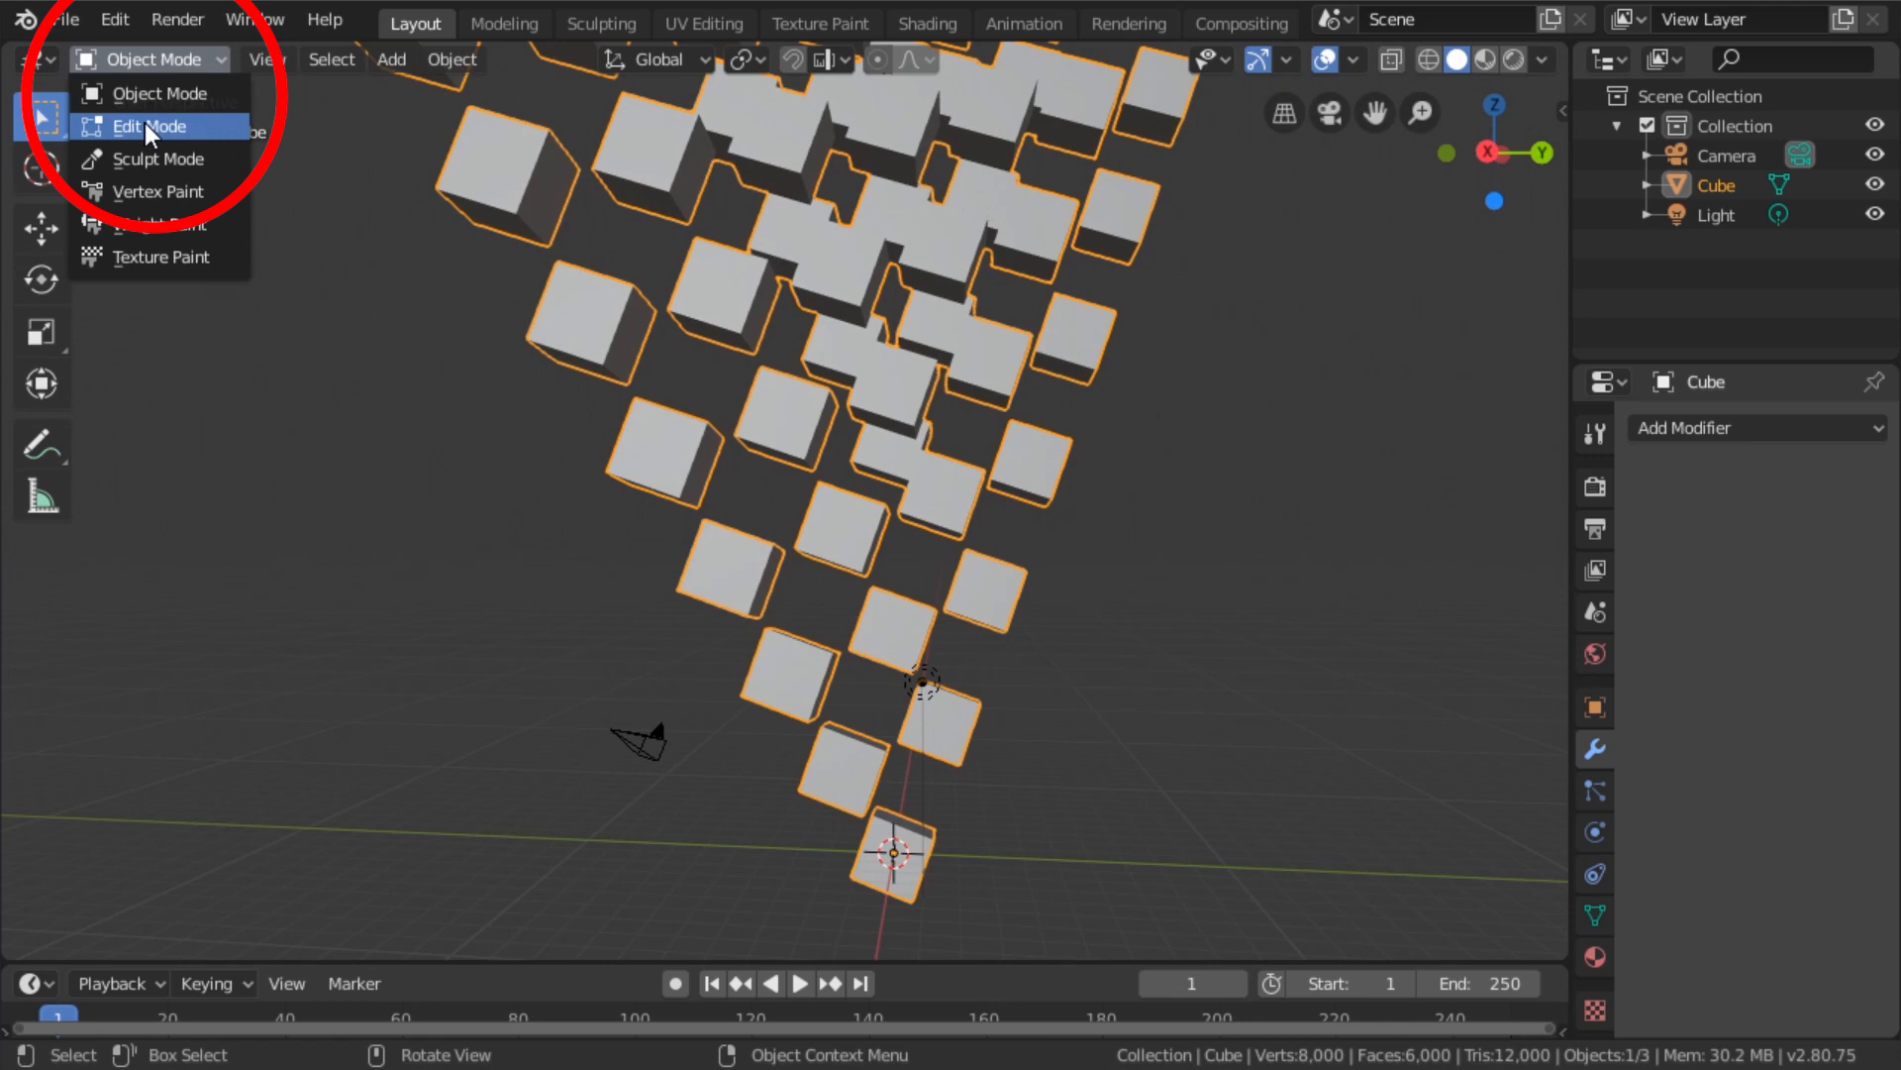
pyautogui.click(149, 126)
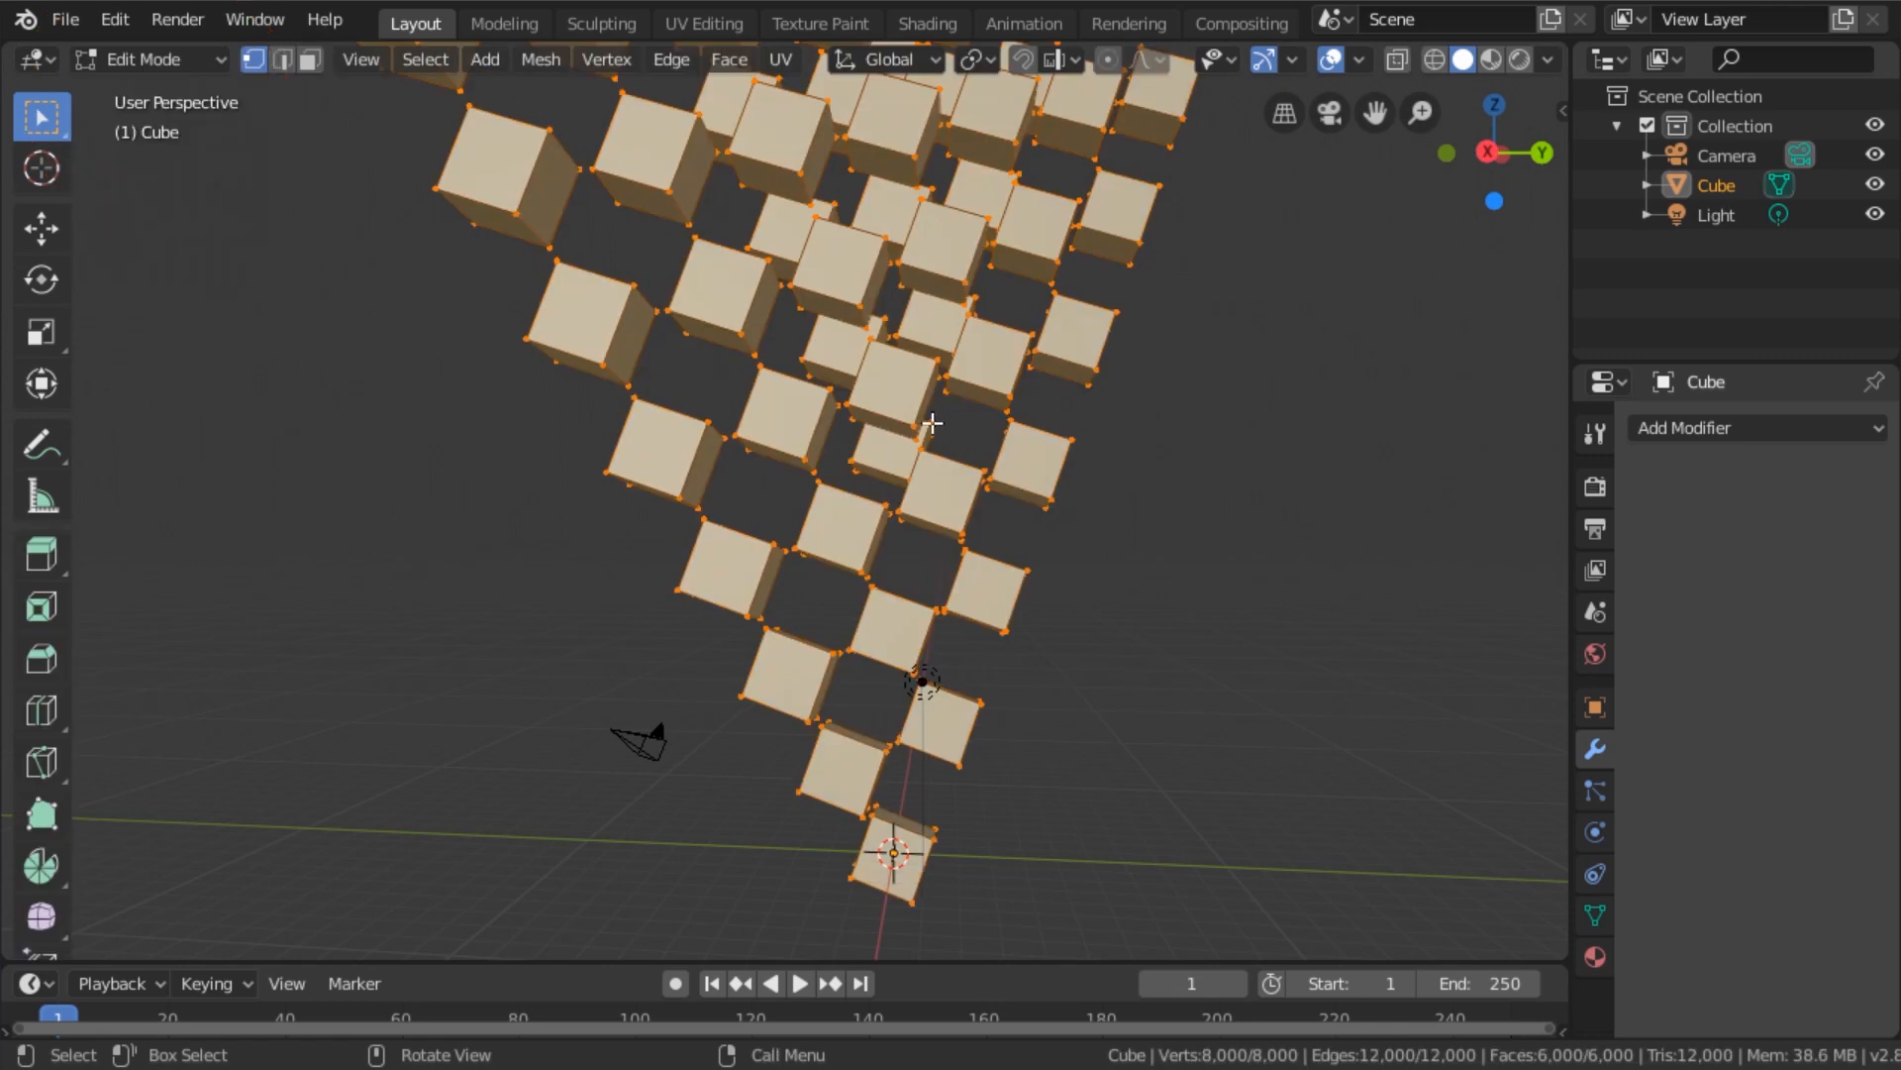
# Separate the mesh into individual cube objects by loose parts.
pyautogui.press('p')
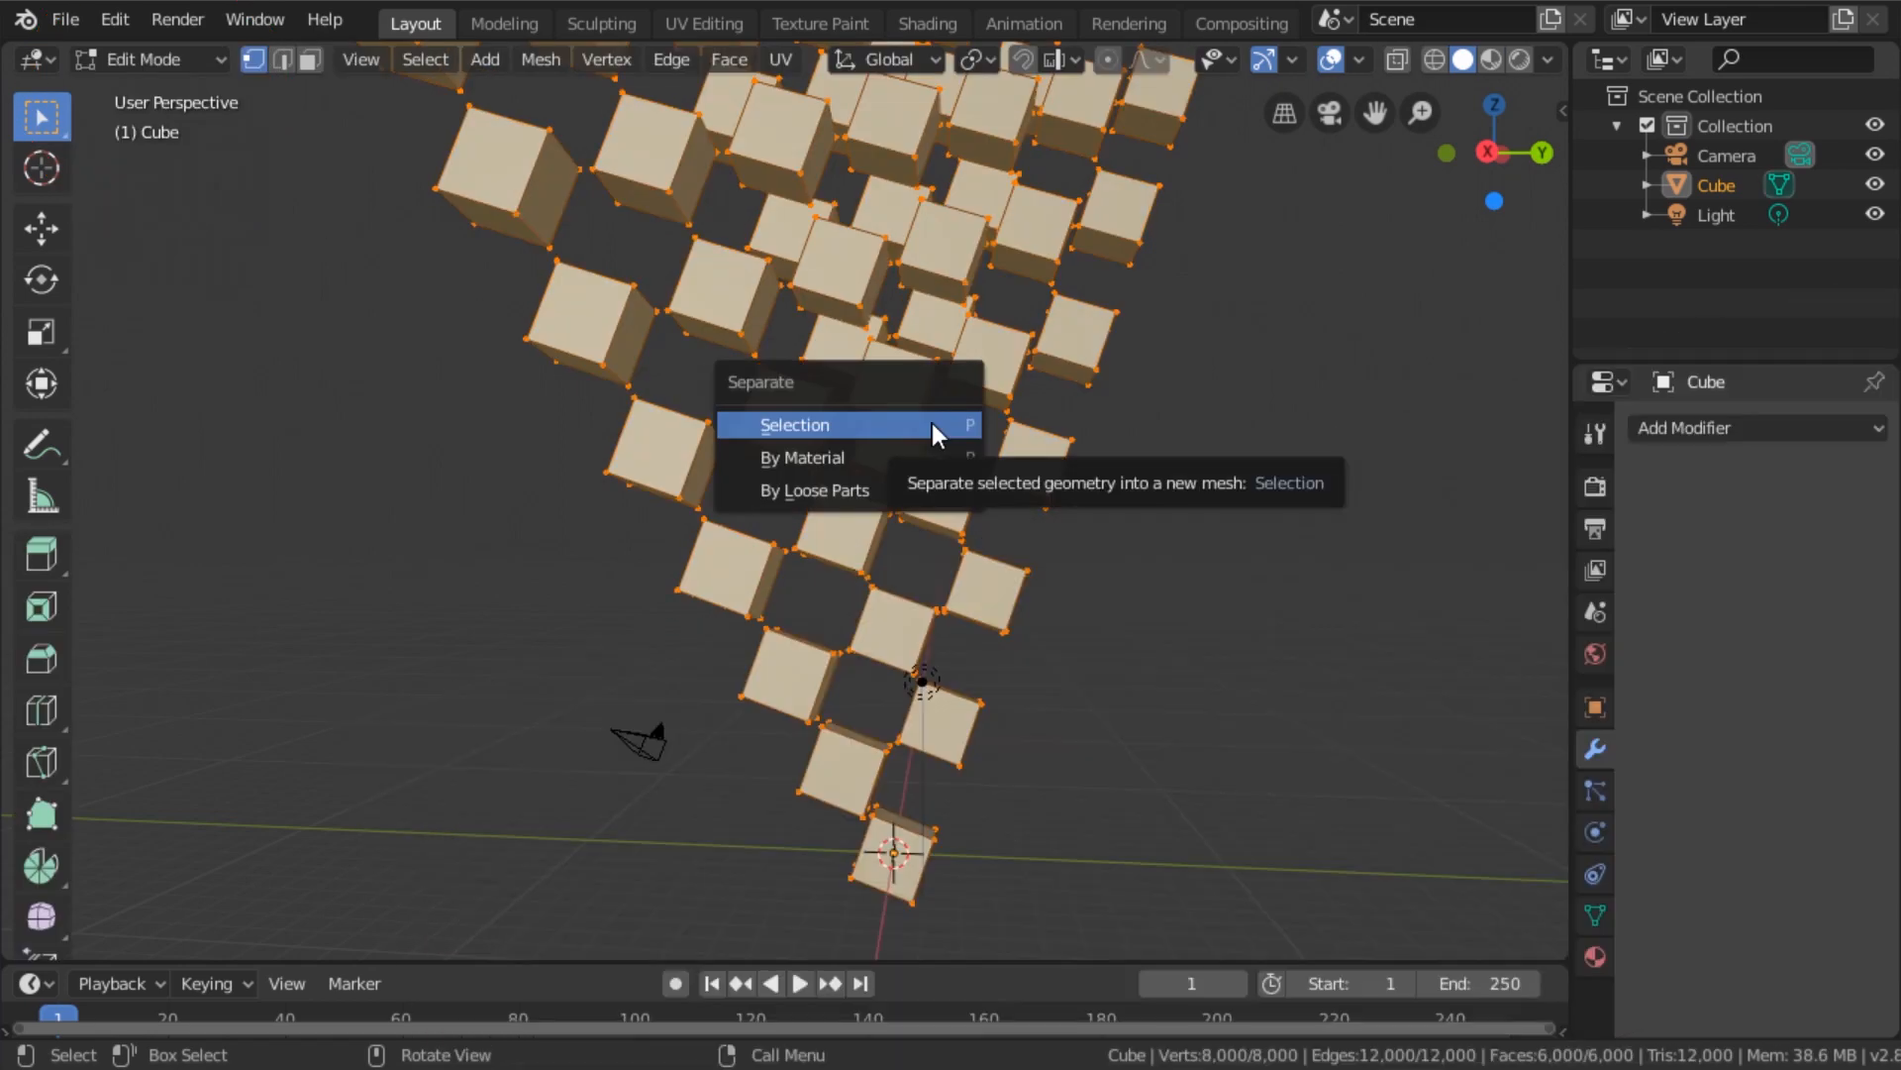
pyautogui.moveTo(786, 399)
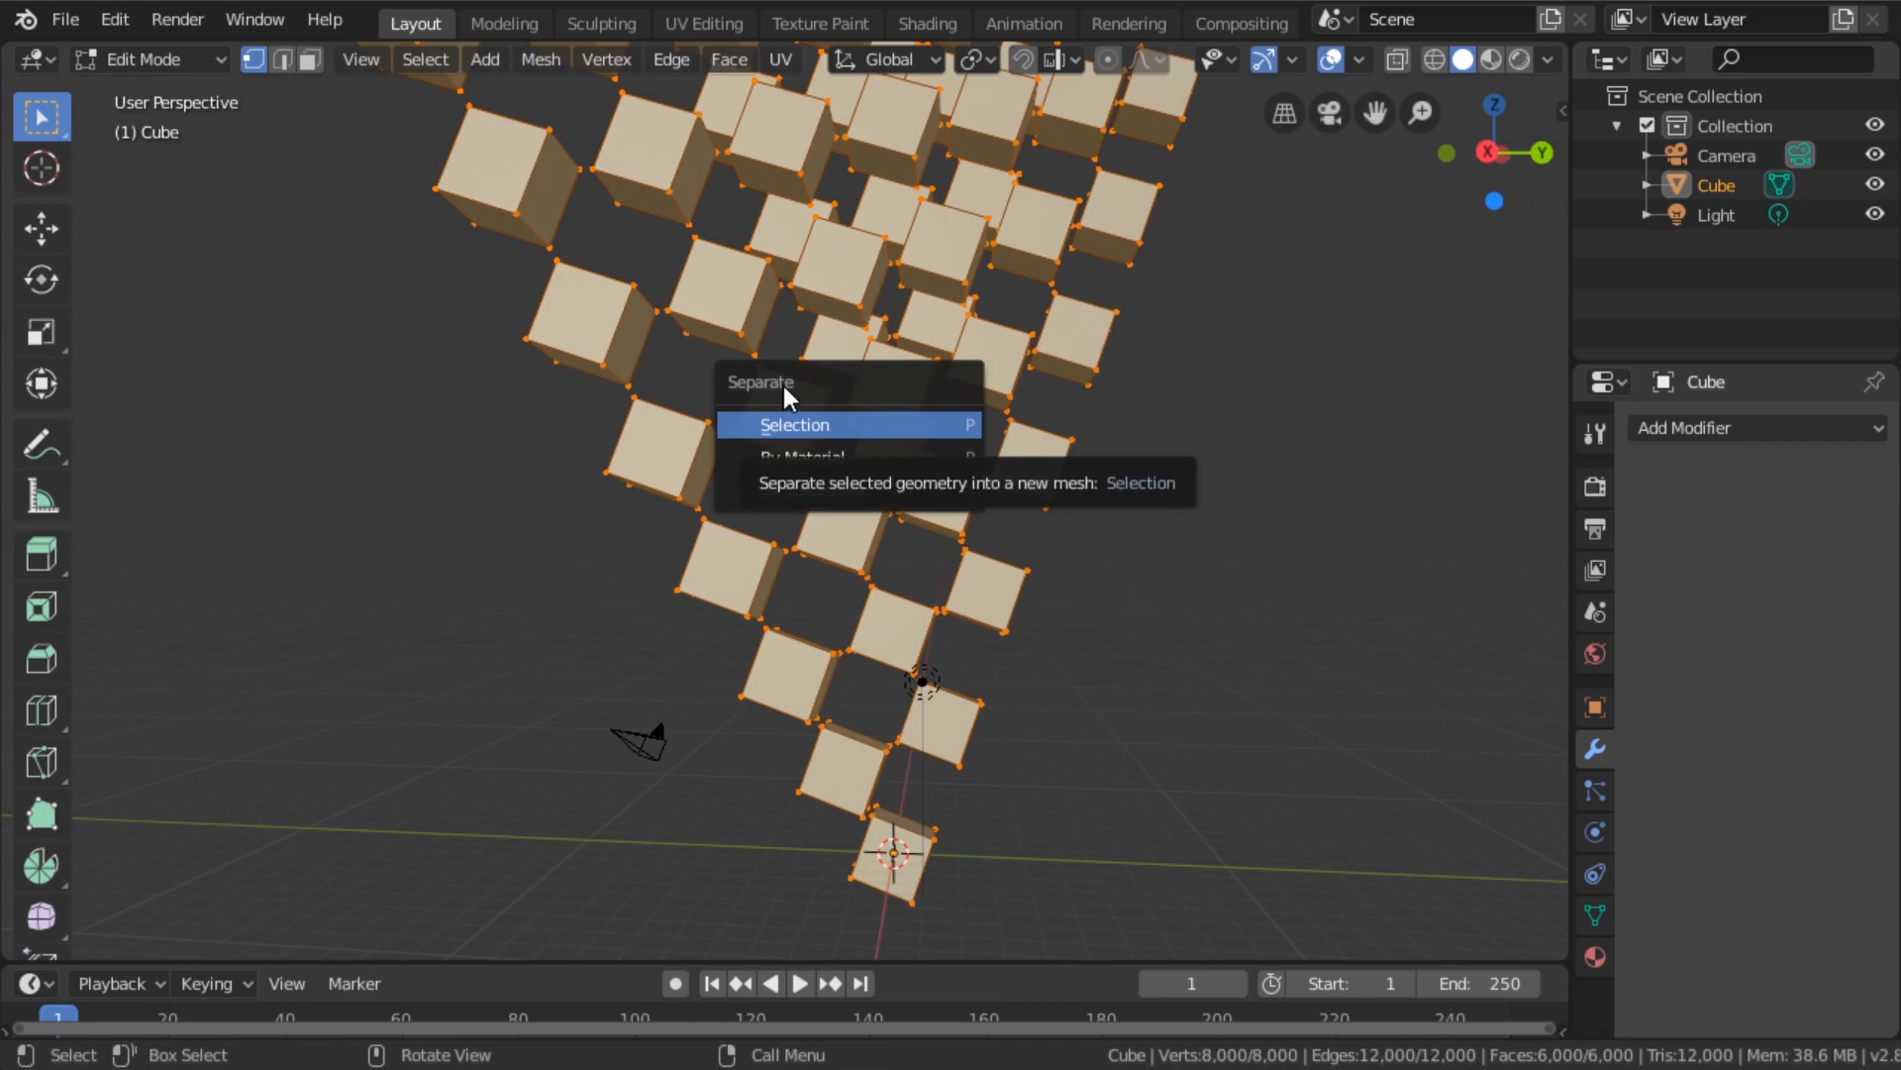
pyautogui.moveTo(812, 490)
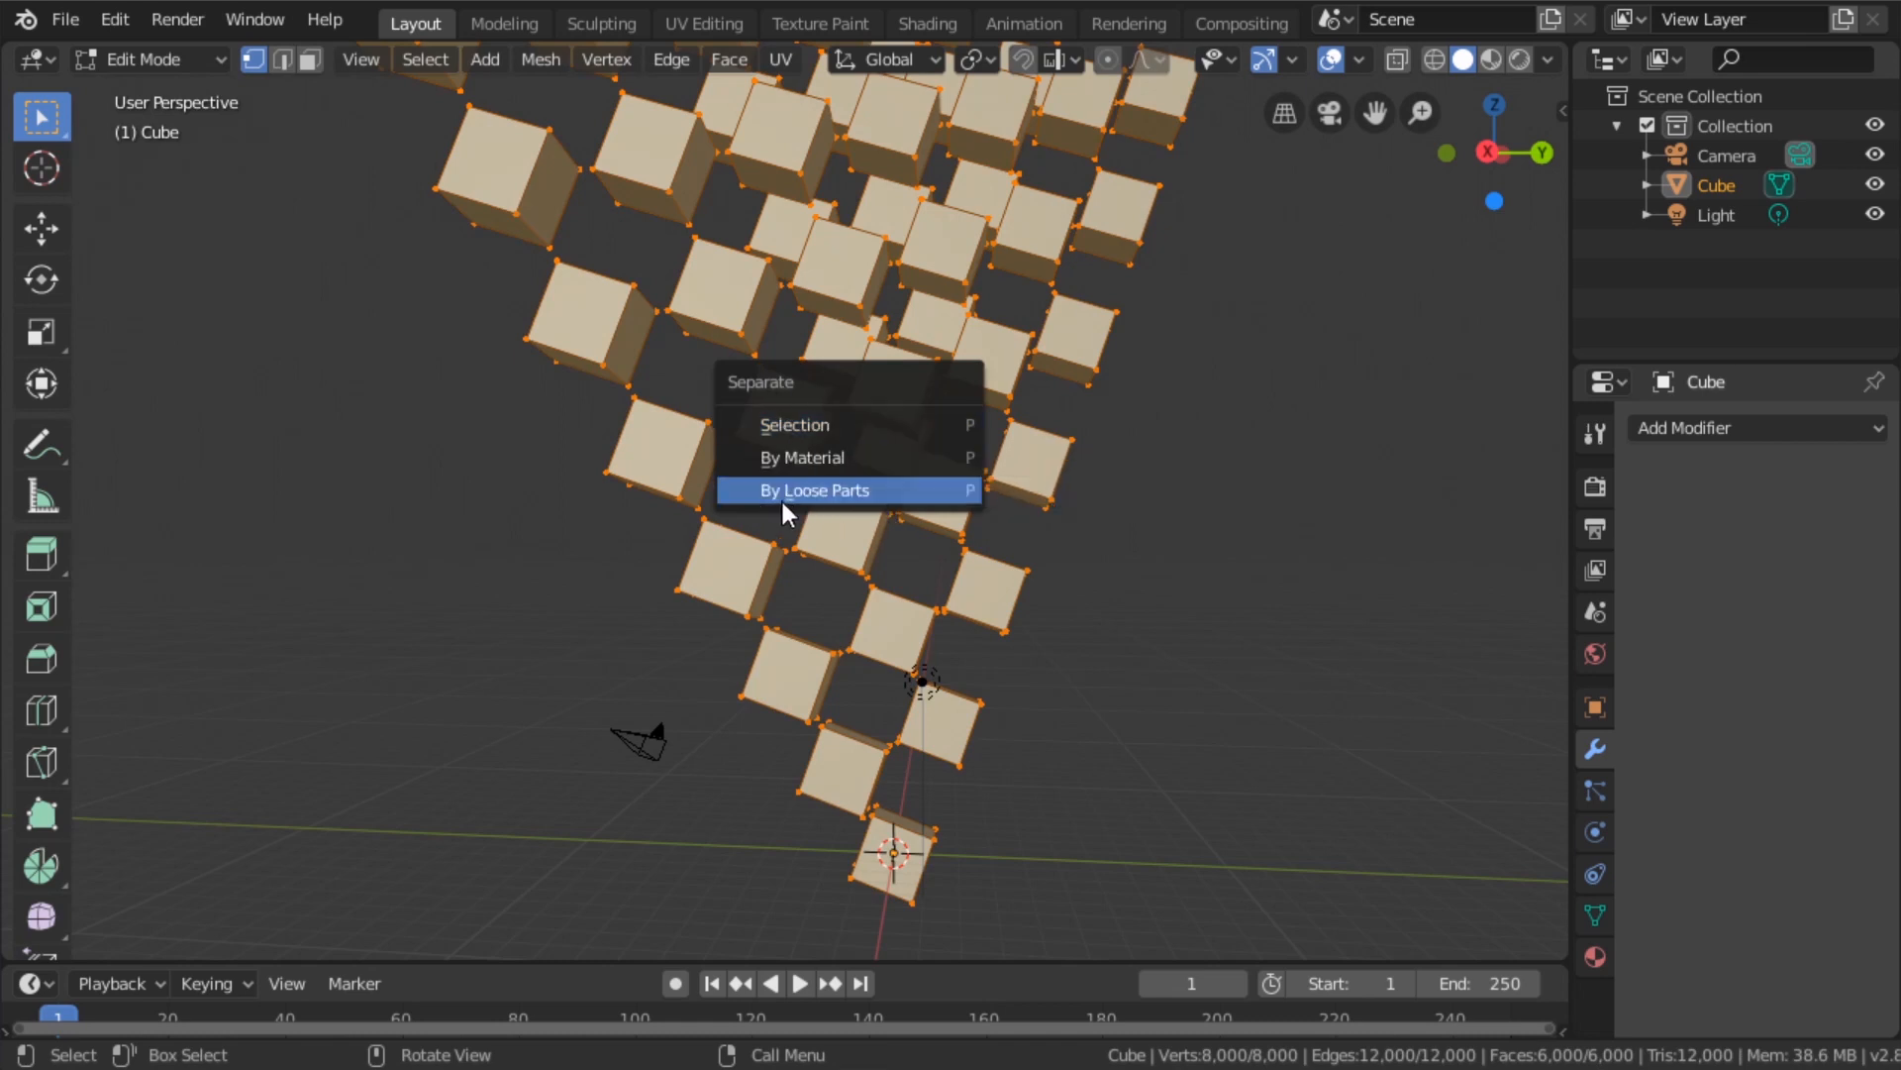
pyautogui.moveTo(845, 491)
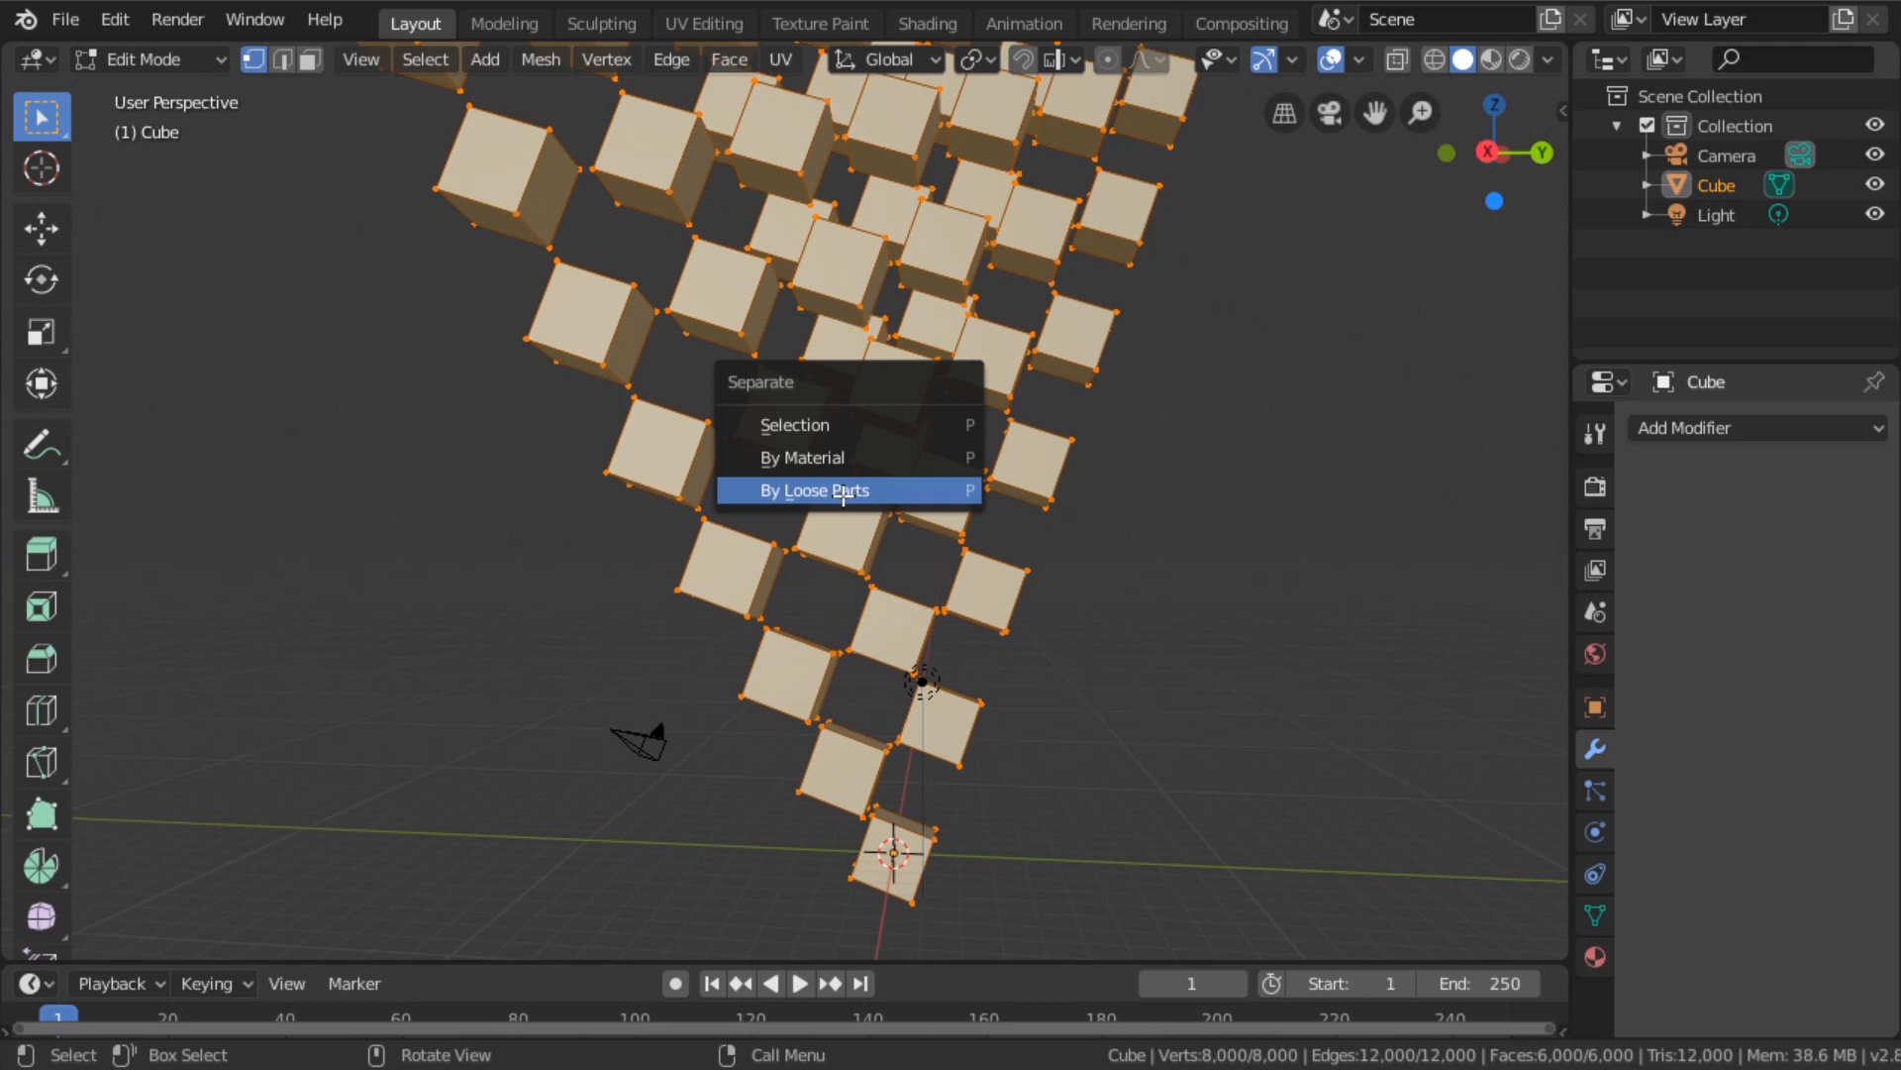
pyautogui.click(814, 490)
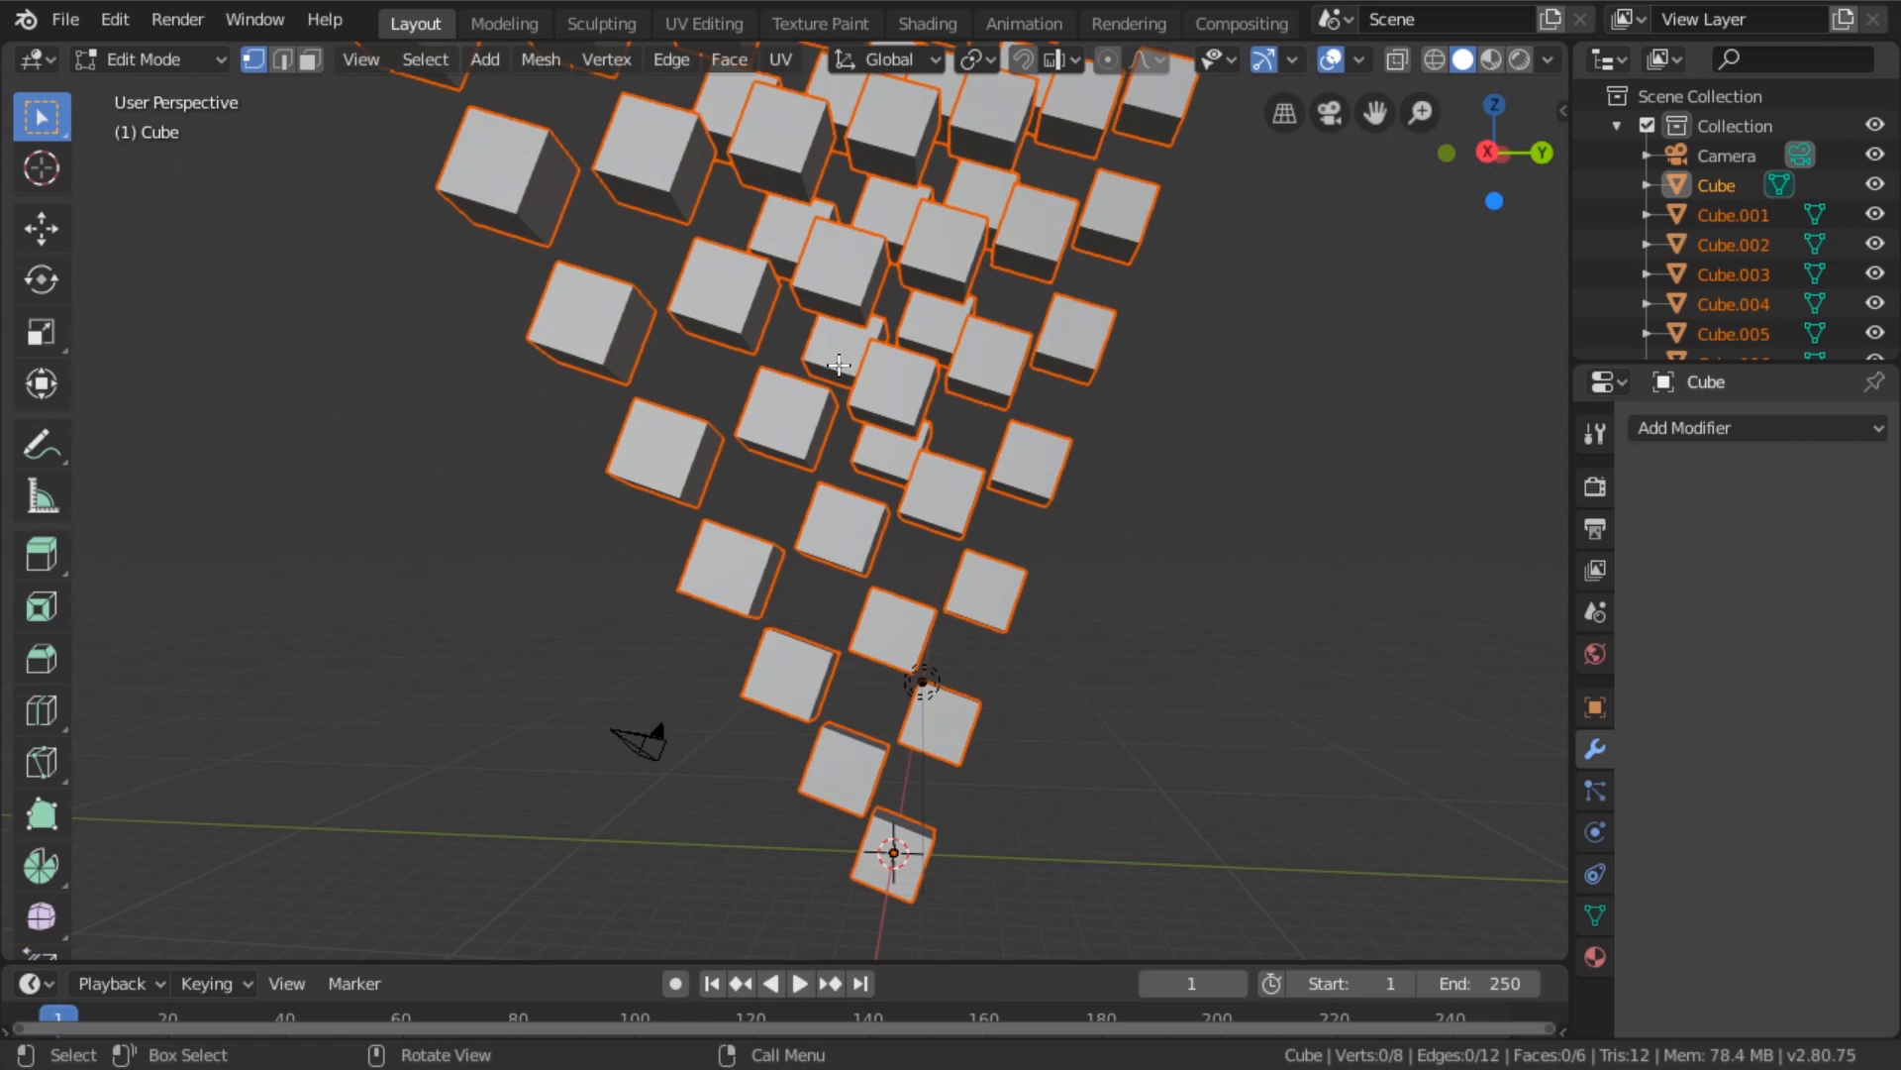
pyautogui.click(146, 59)
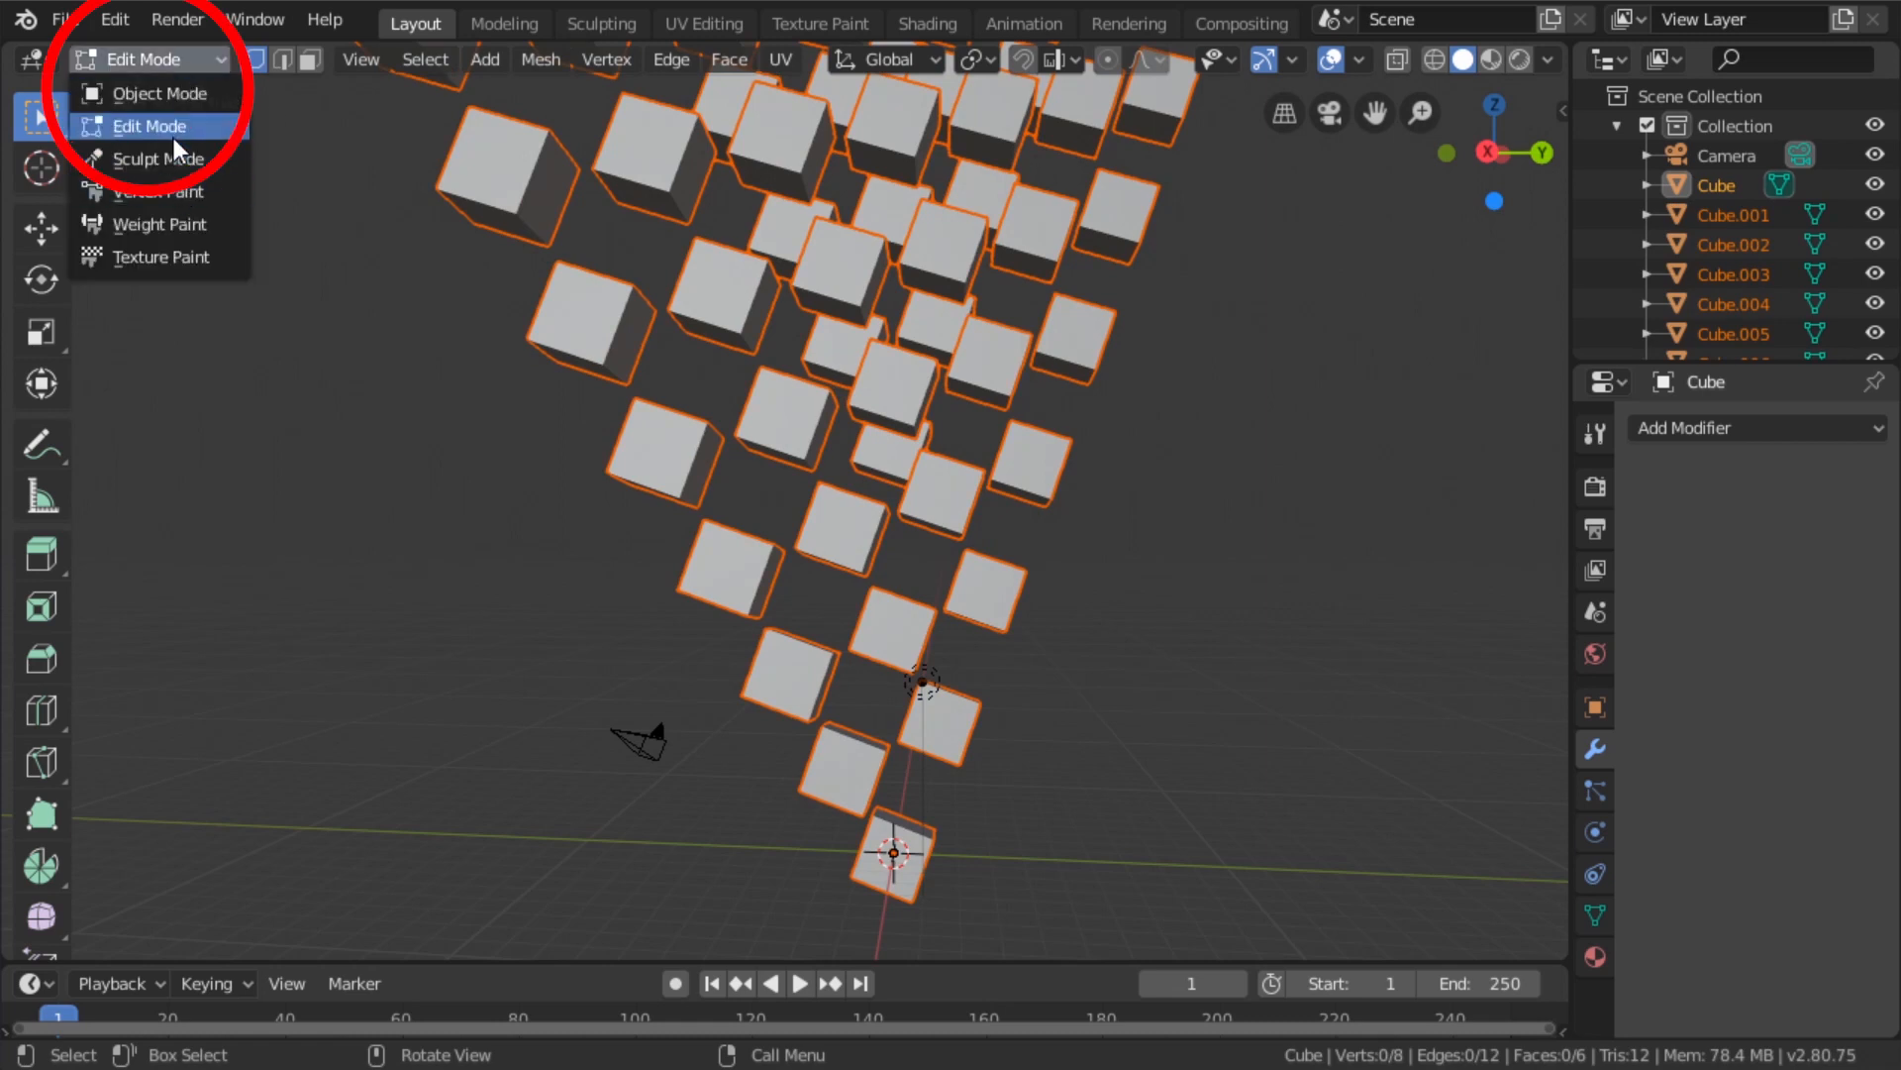
# Return to Object Mode and select the light hidden among the cubes.
pyautogui.click(157, 94)
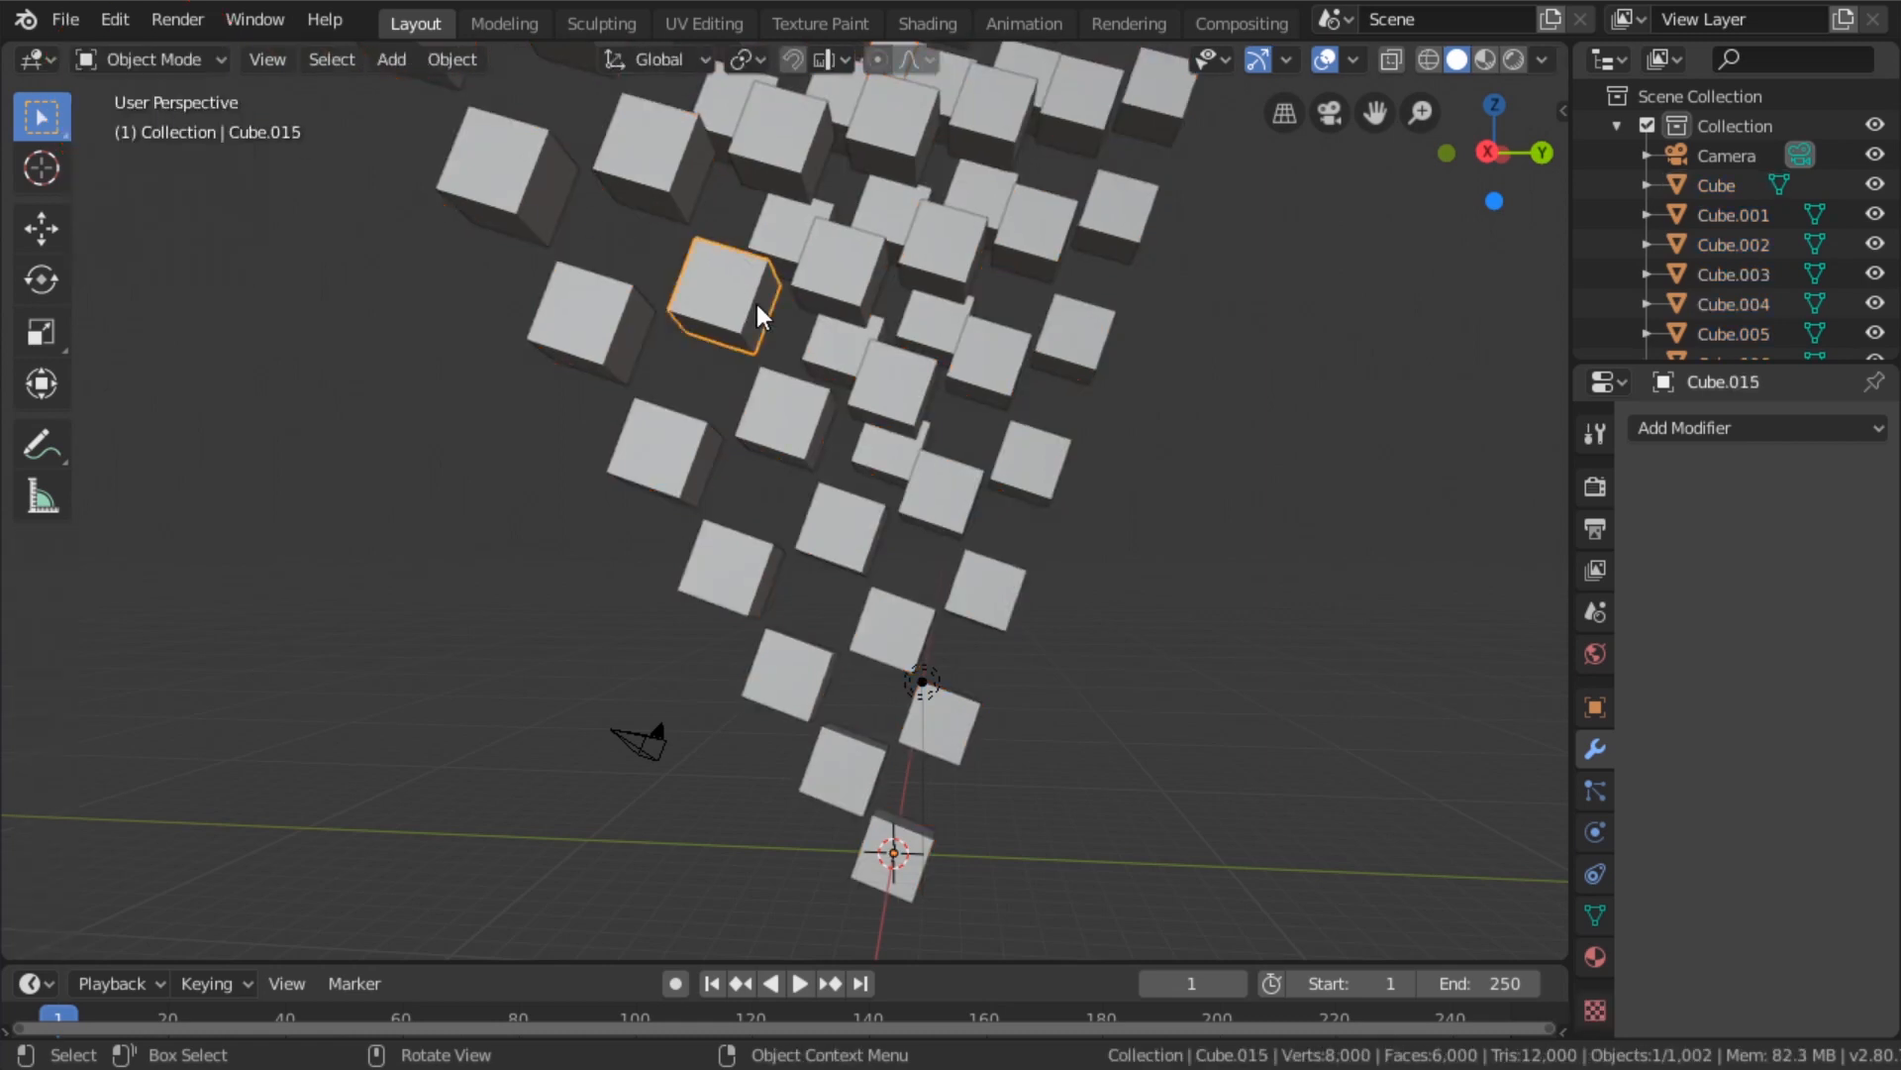
pyautogui.click(1595, 831)
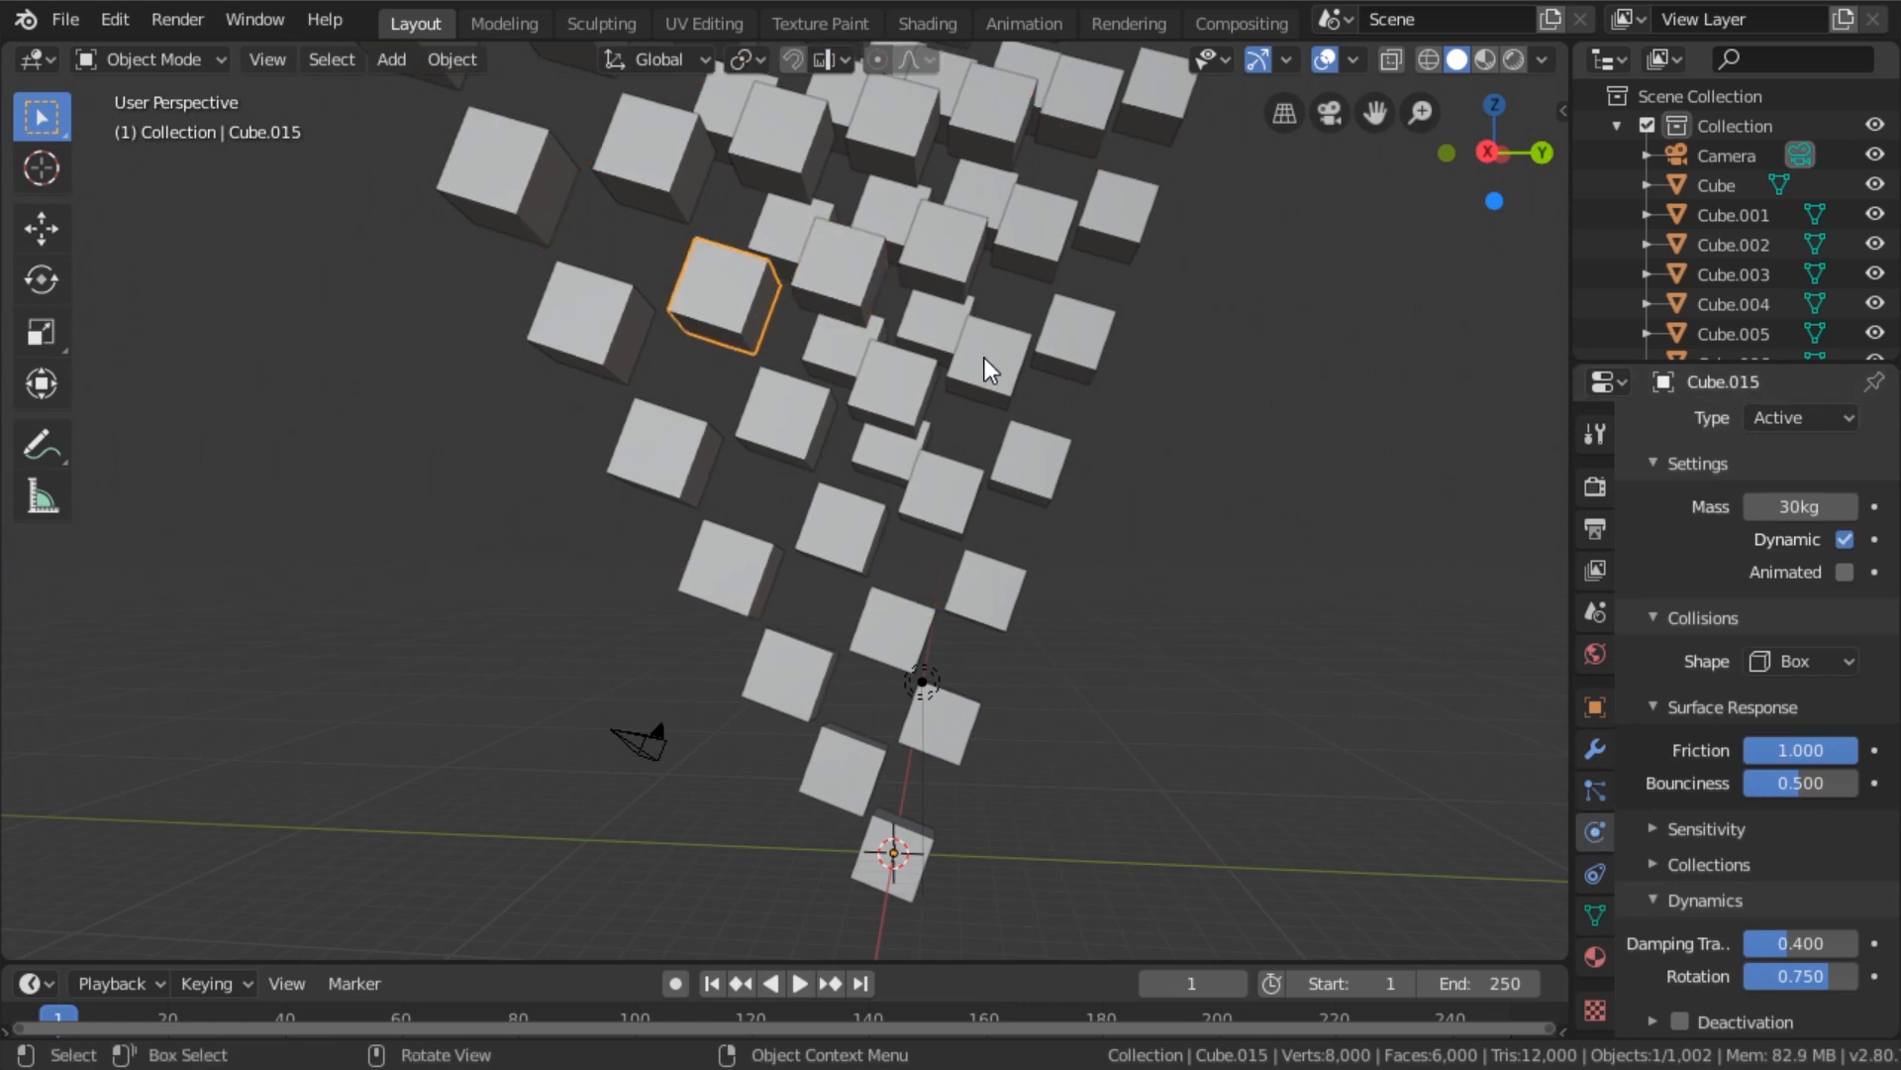
pyautogui.click(891, 389)
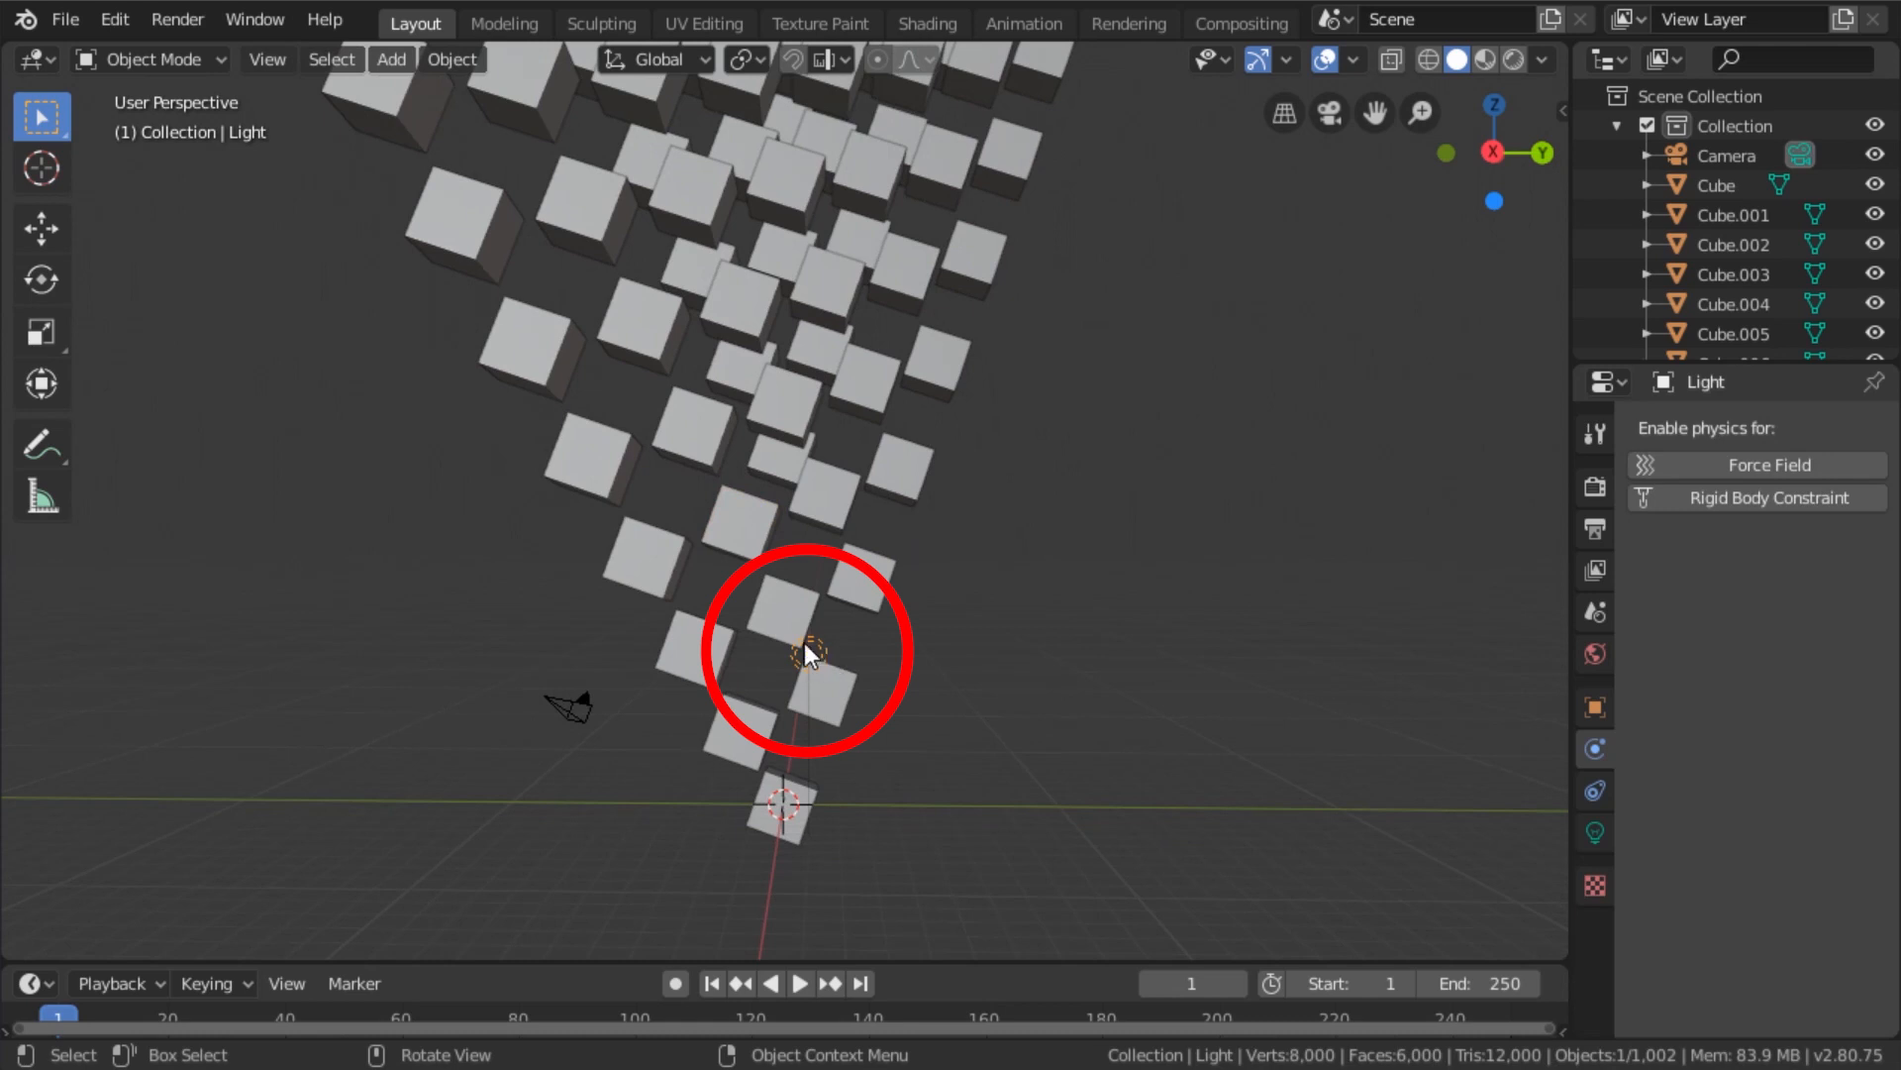
# Move the light aside from the cube pile, then select all the cubes.
pyautogui.moveTo(806, 648); pyautogui.dragTo(1430, 551)
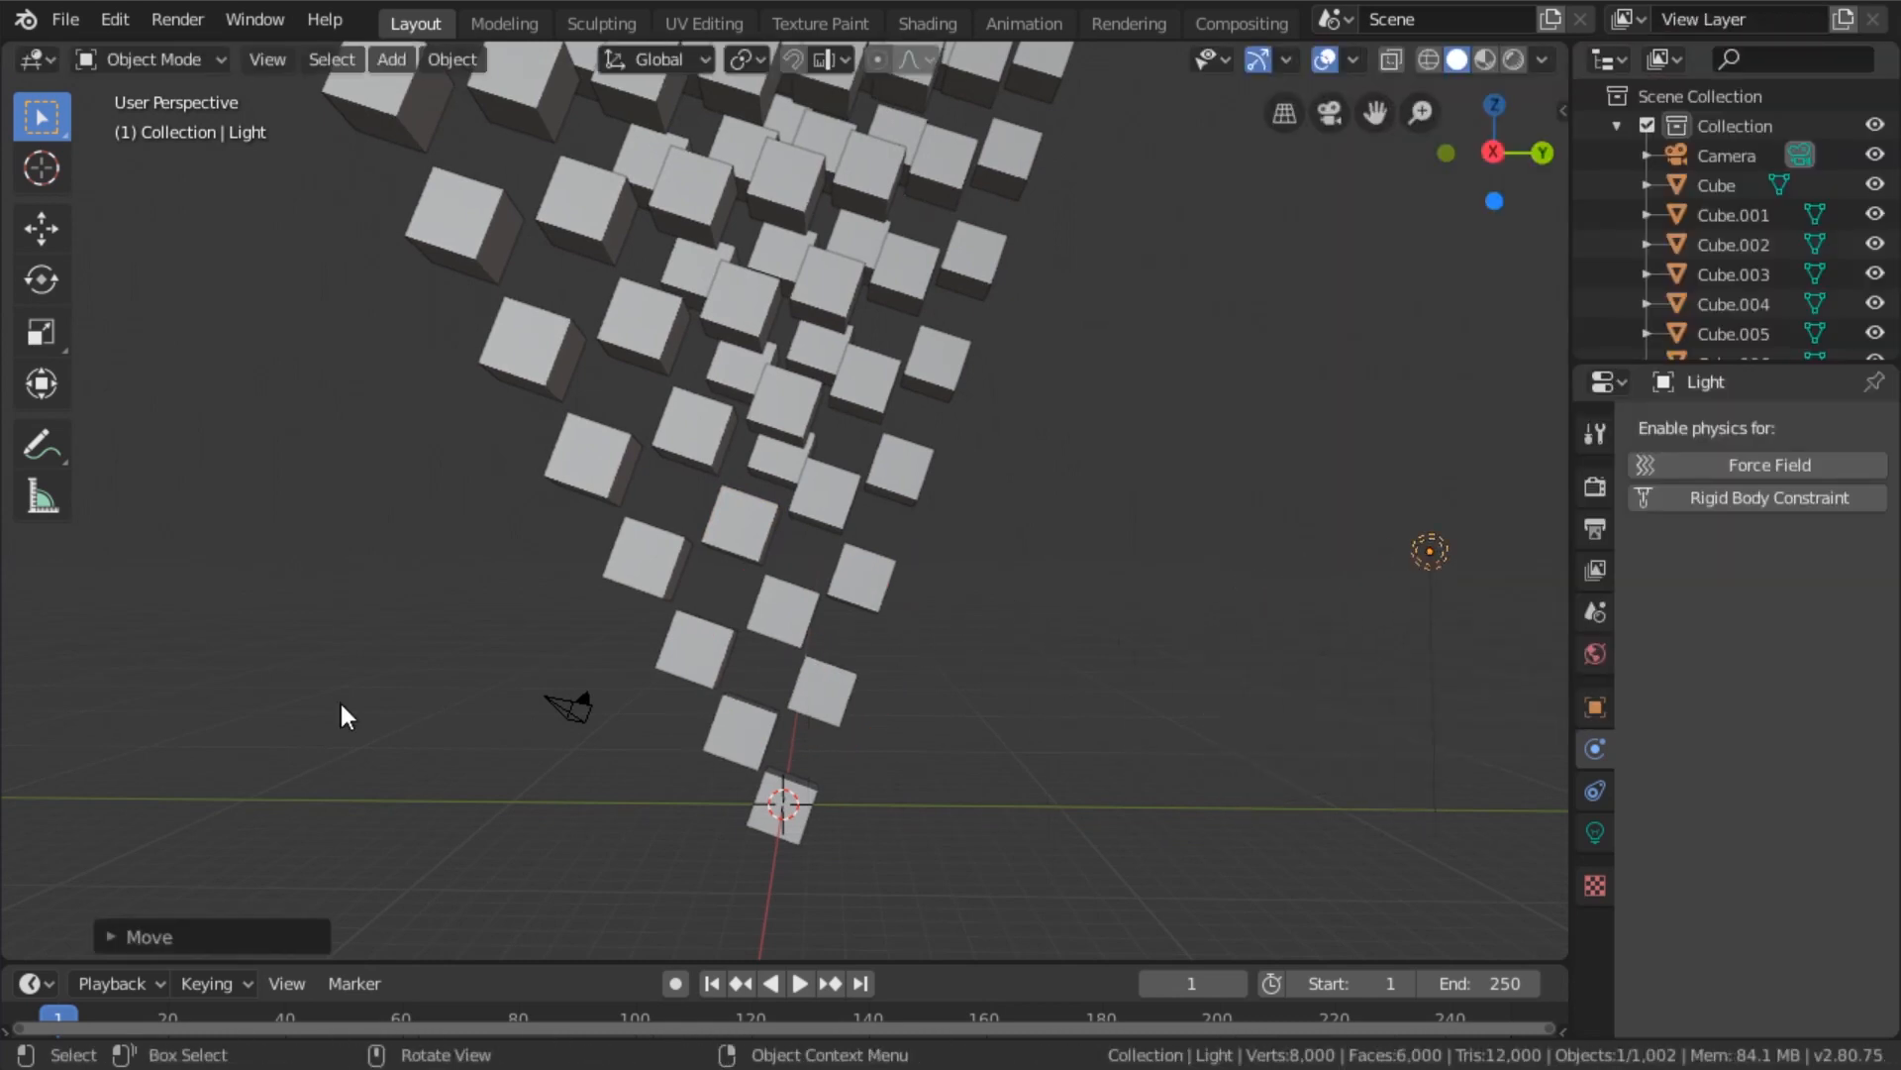
pyautogui.press('g')
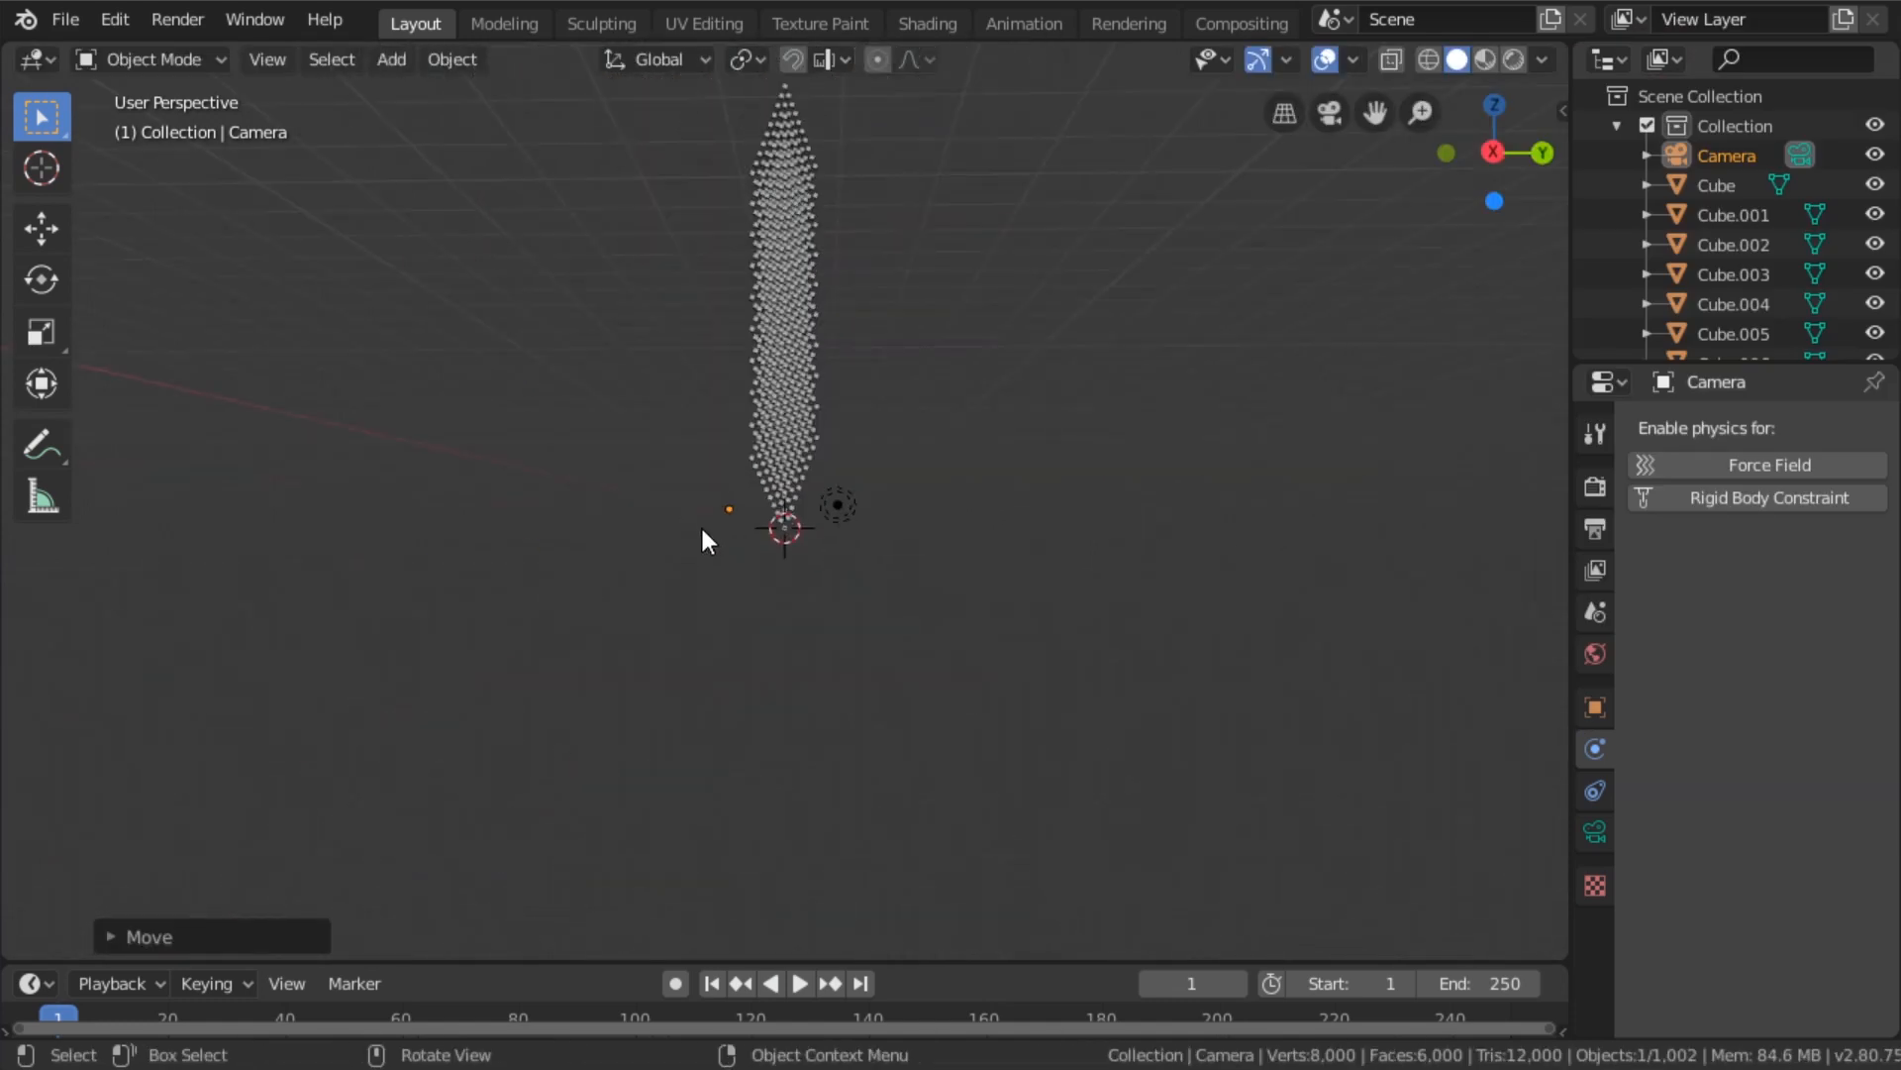
pyautogui.click(879, 486)
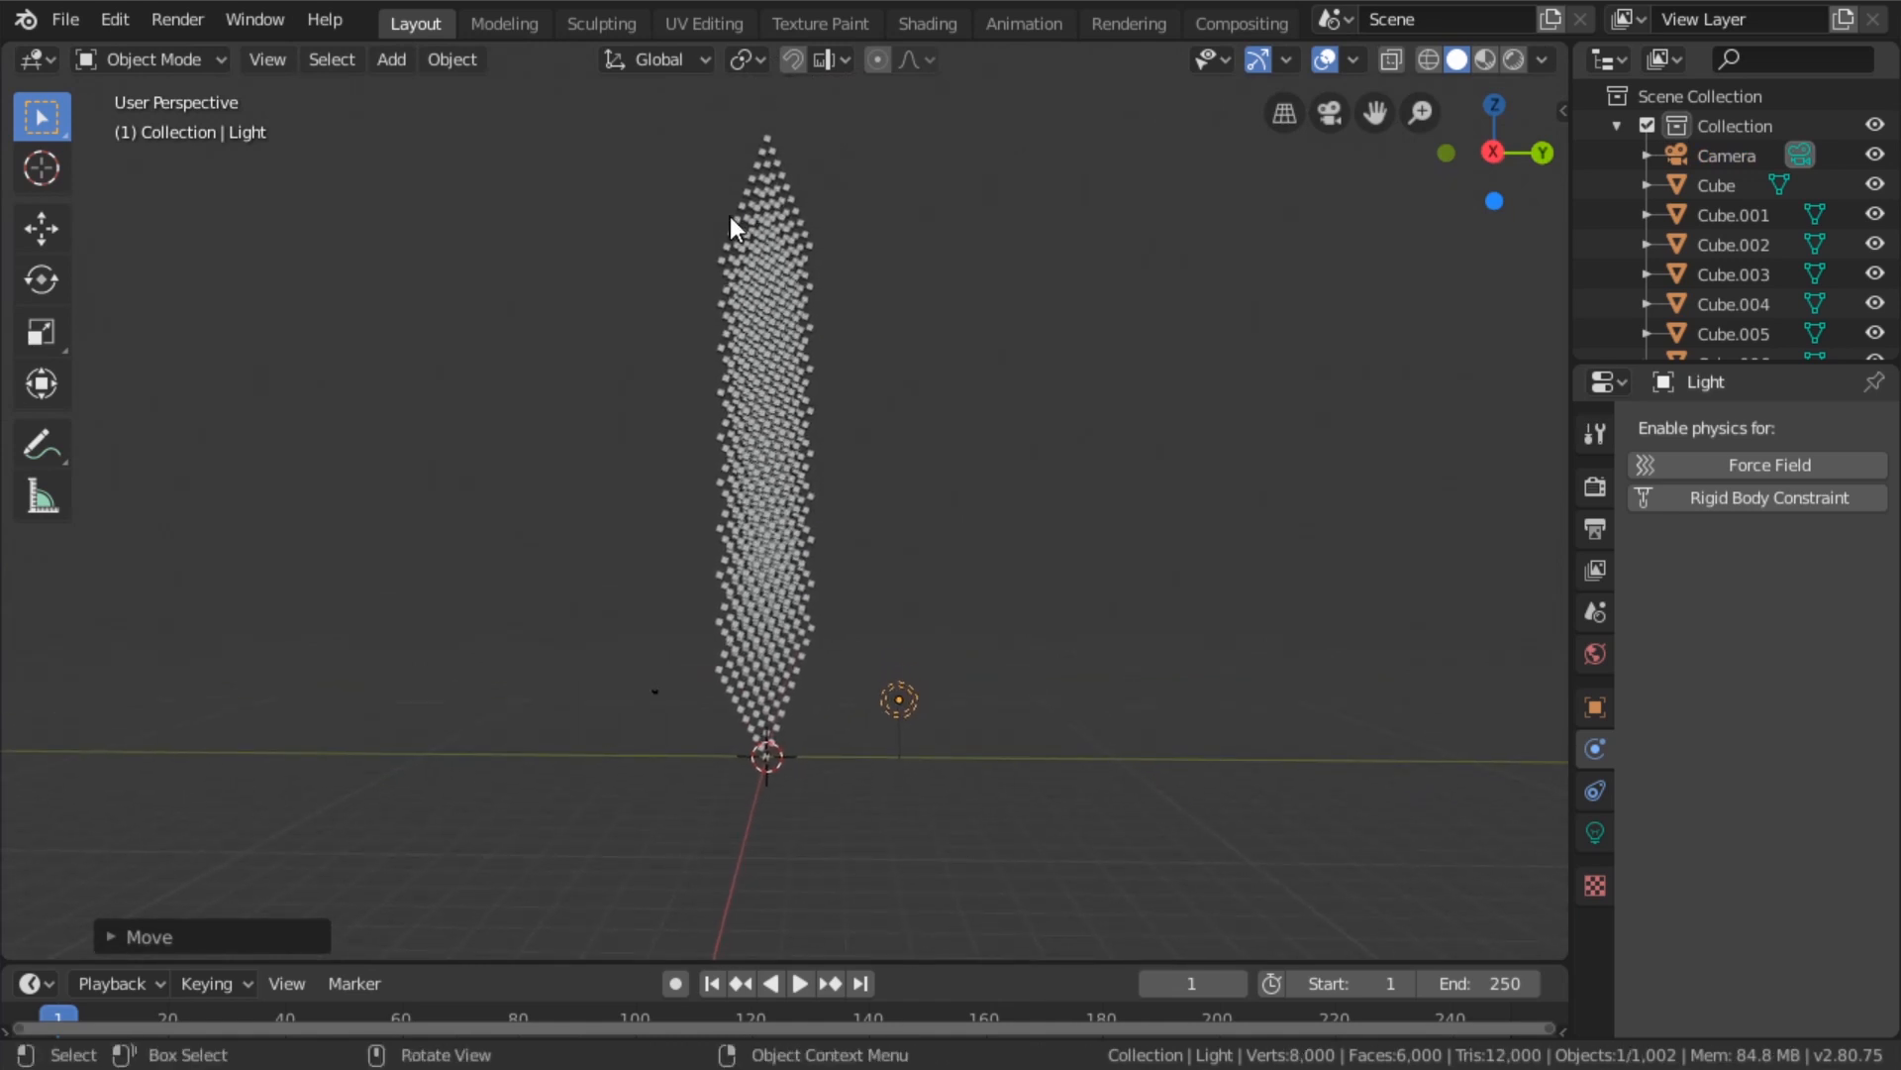
pyautogui.press('b')
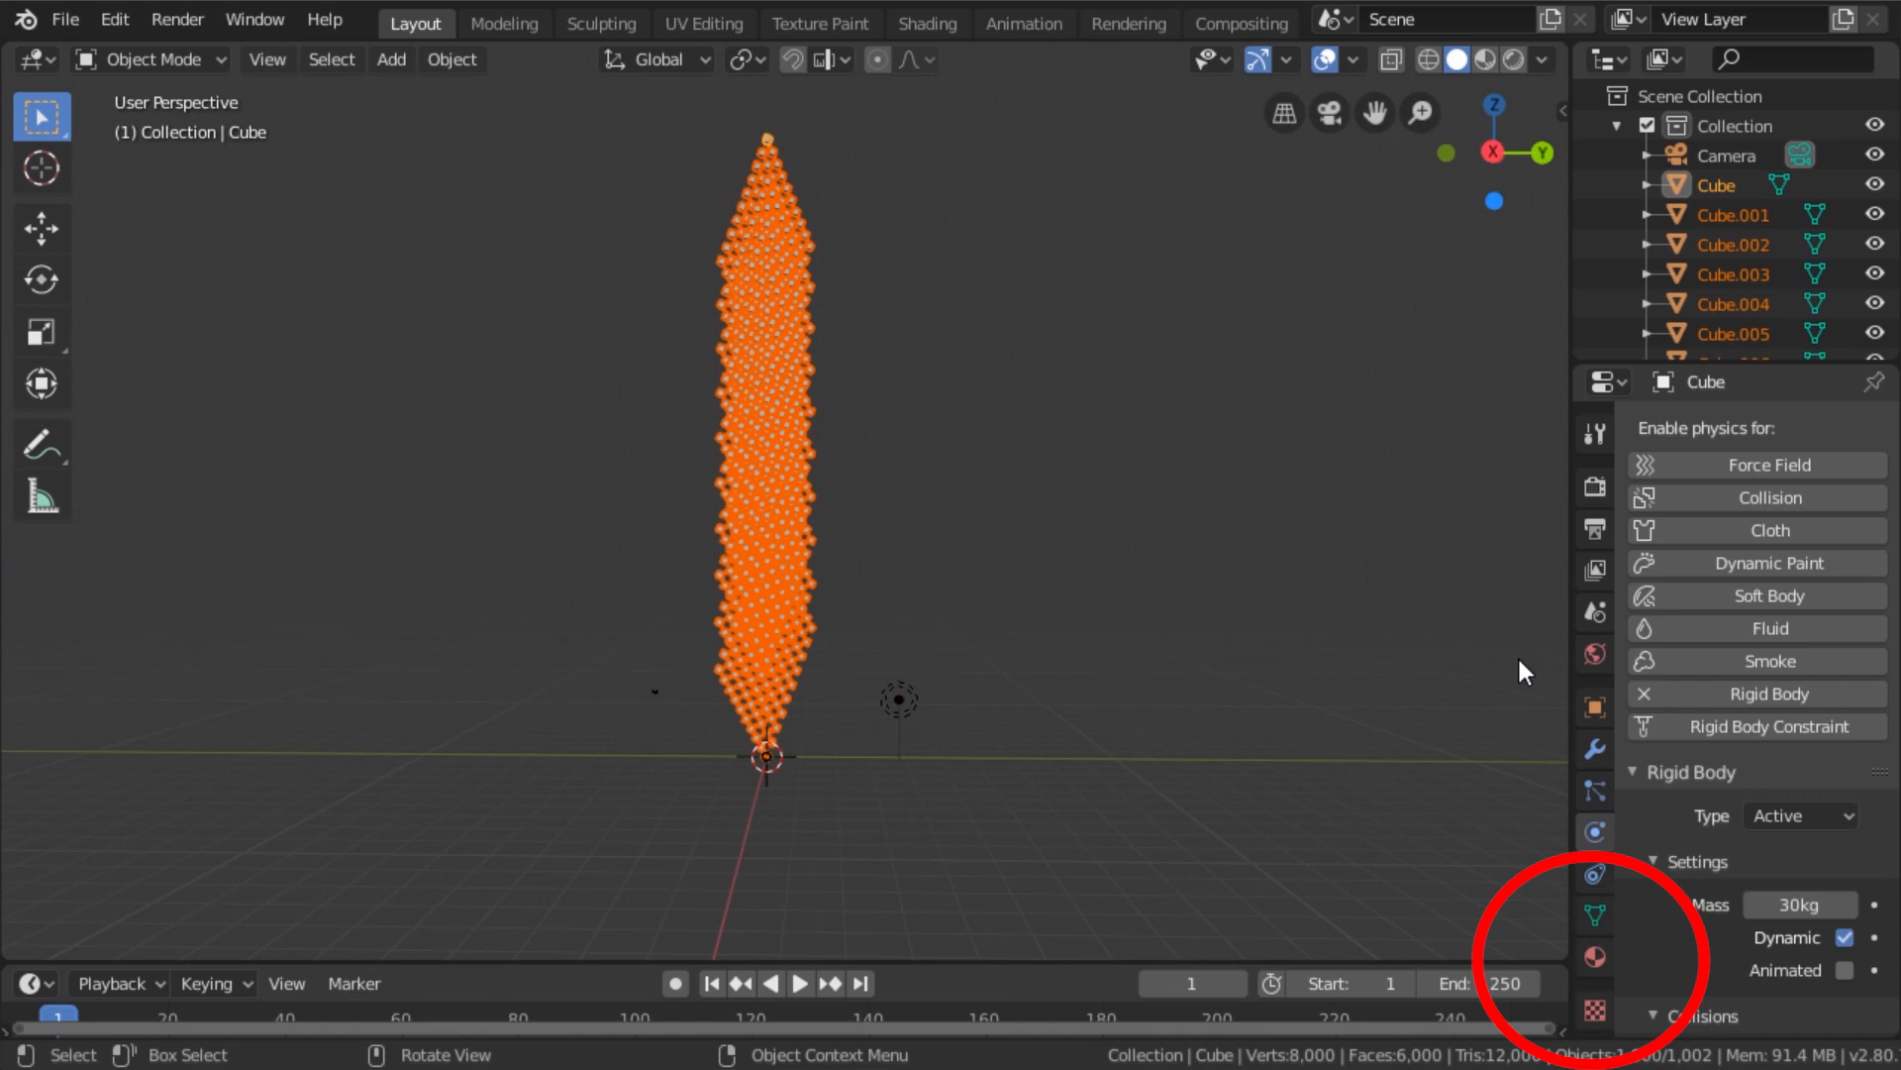
# Set the cube material's Base Color to orange-red and switch to material preview shading.
pyautogui.click(1594, 956)
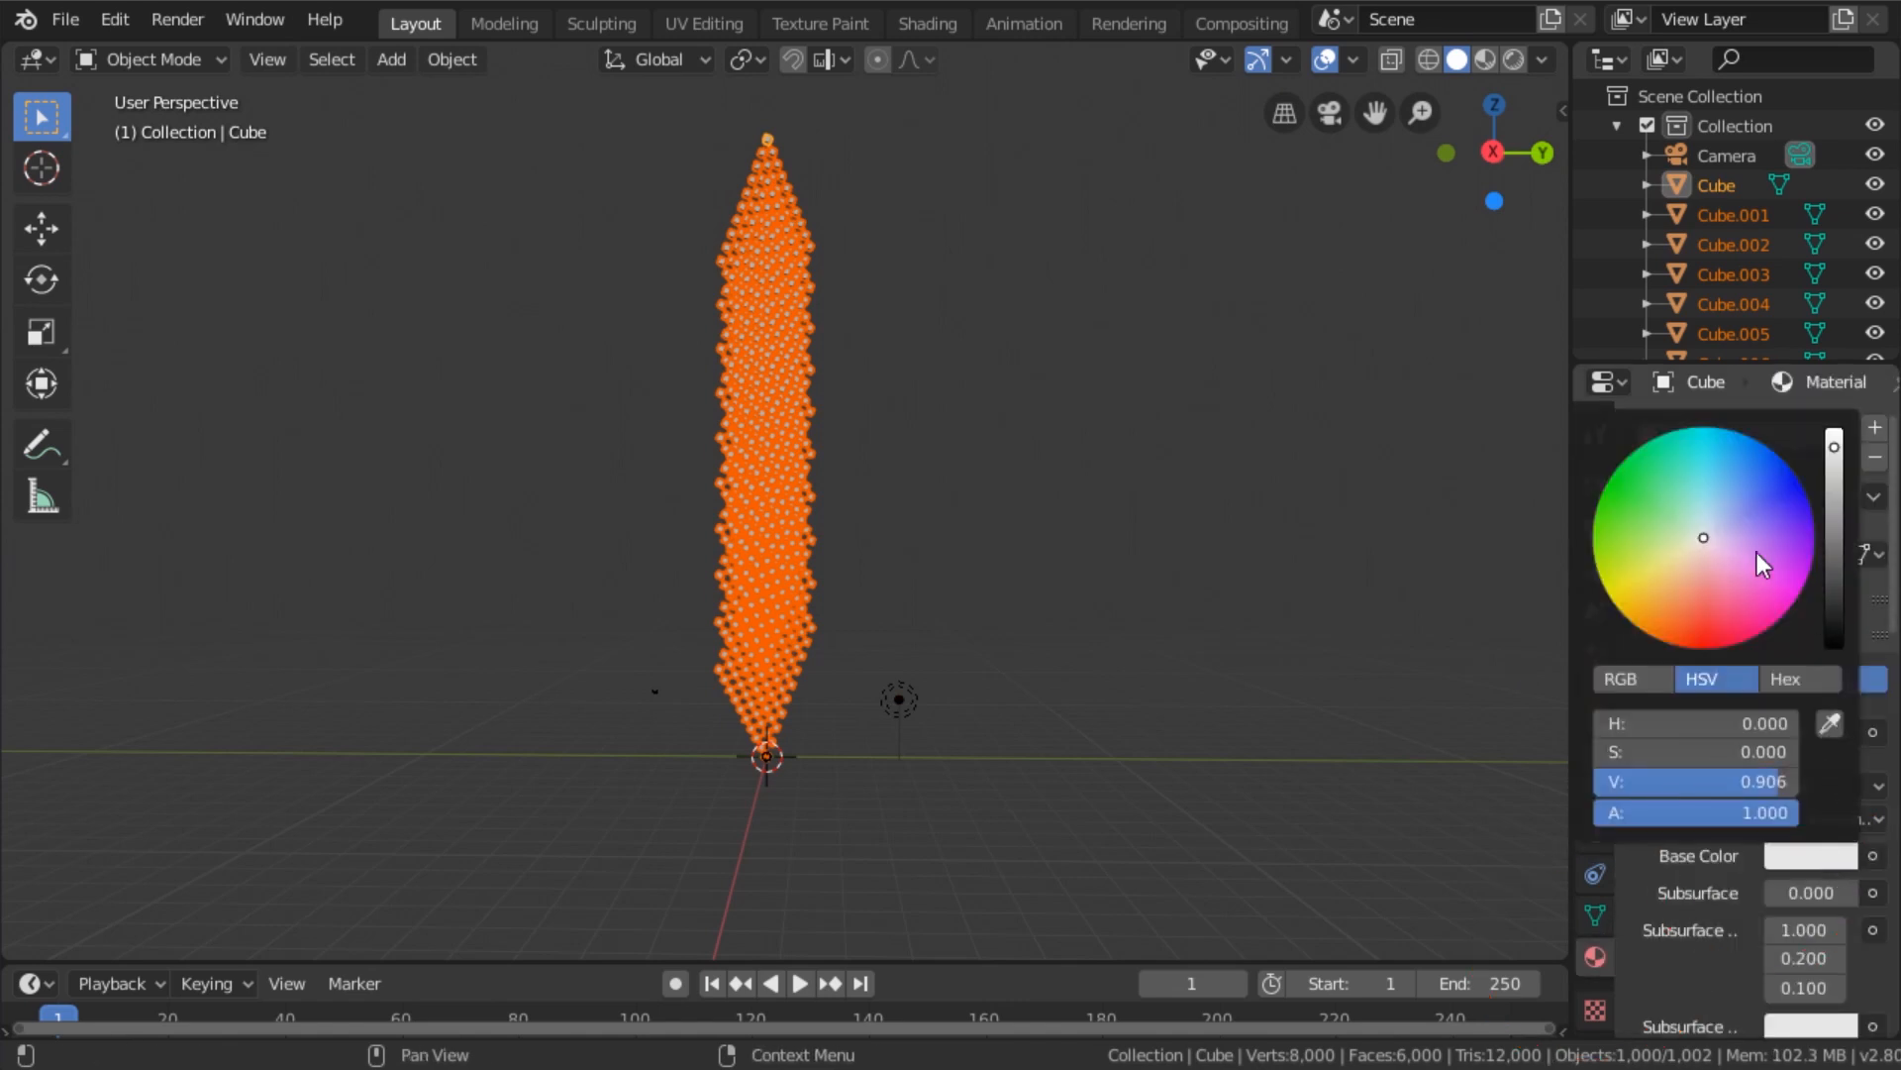
pyautogui.click(1697, 615)
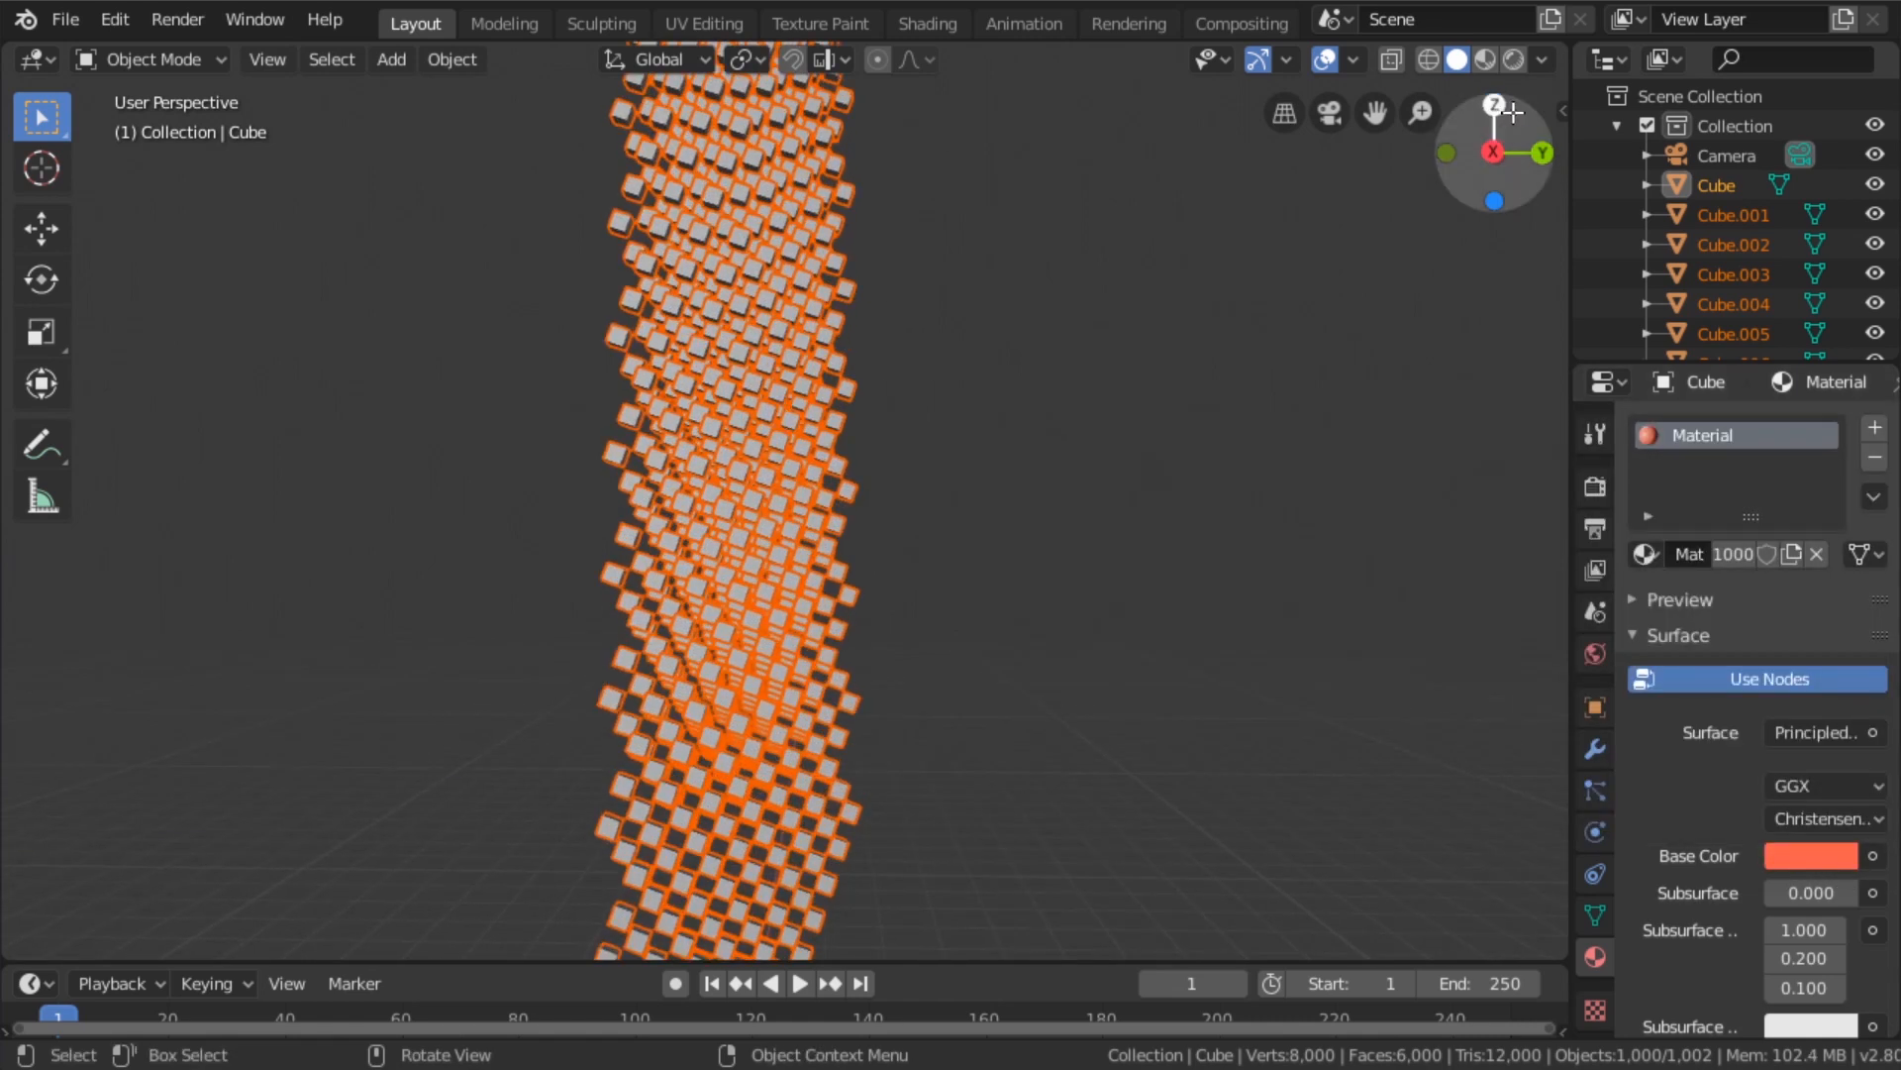
pyautogui.moveTo(1484, 60)
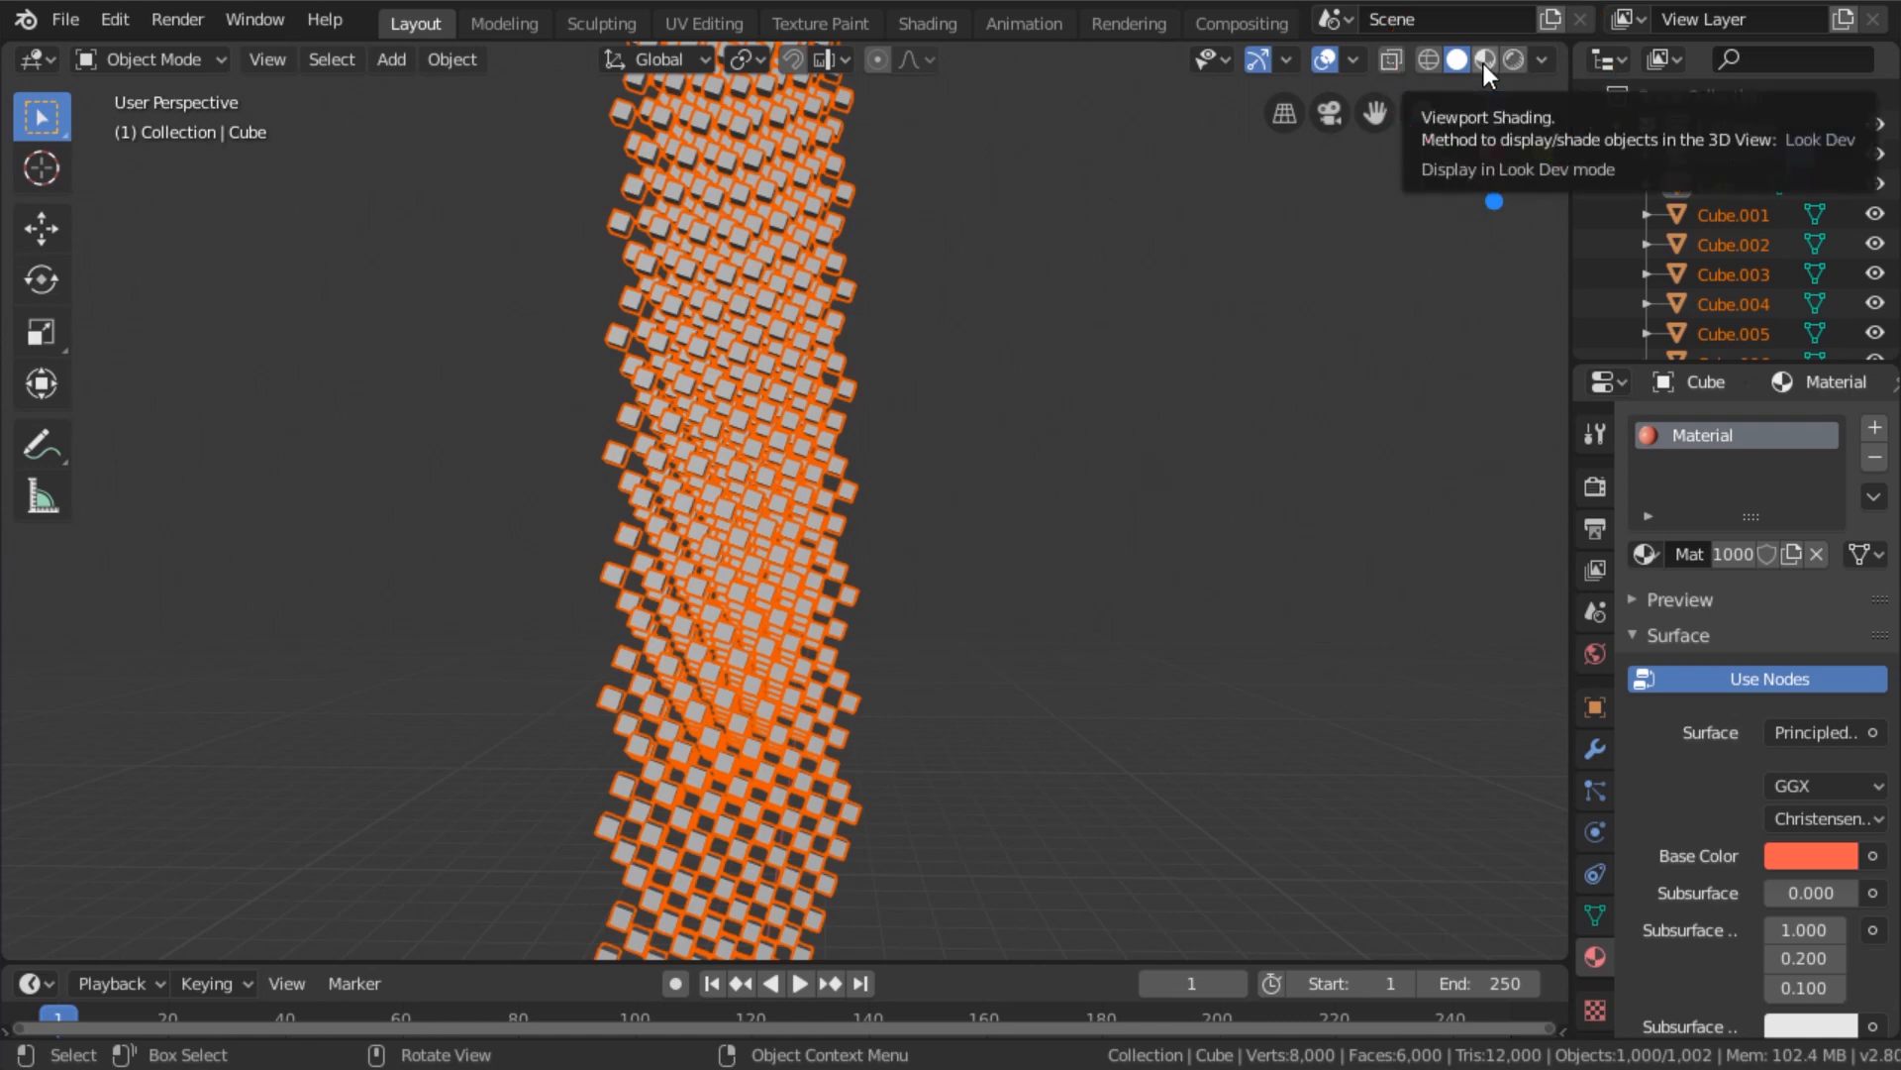
pyautogui.click(1485, 59)
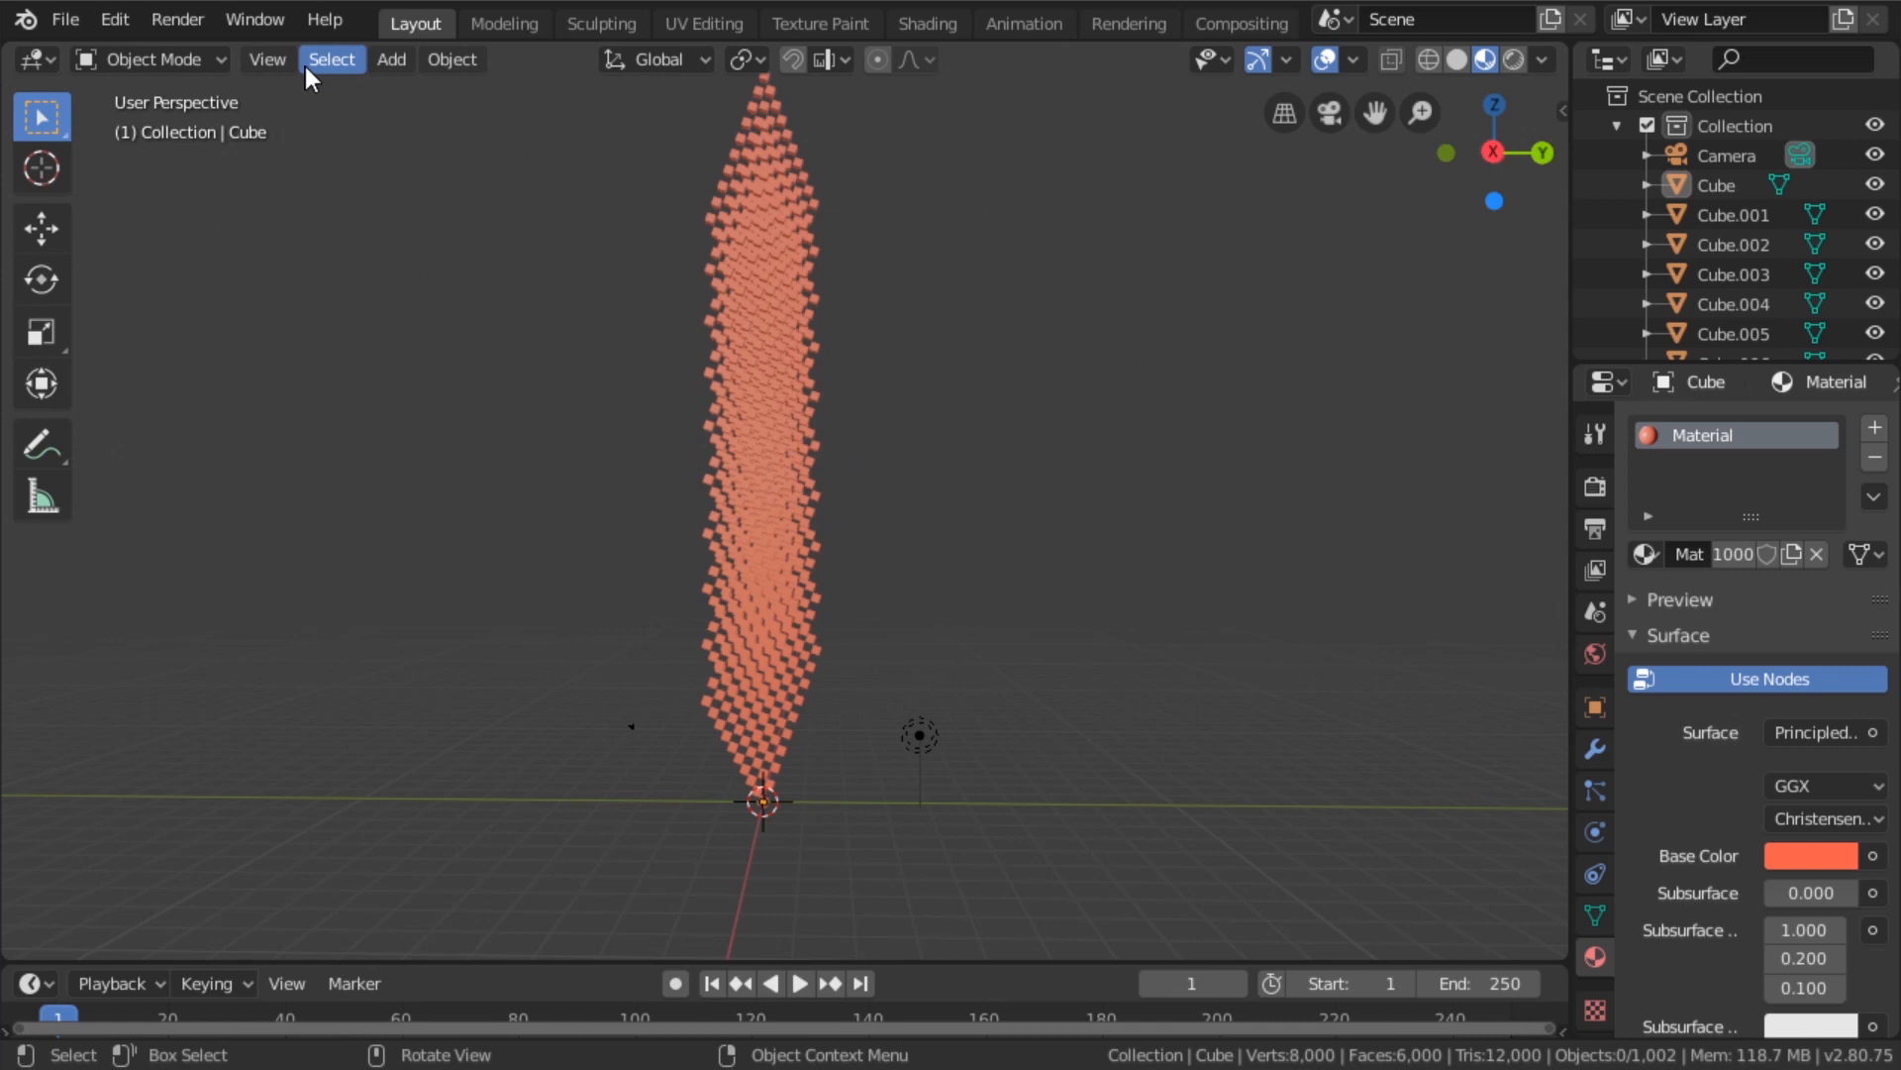
# Add a mesh plane and scale it up into a floor under the cube tower.
pyautogui.click(390, 58)
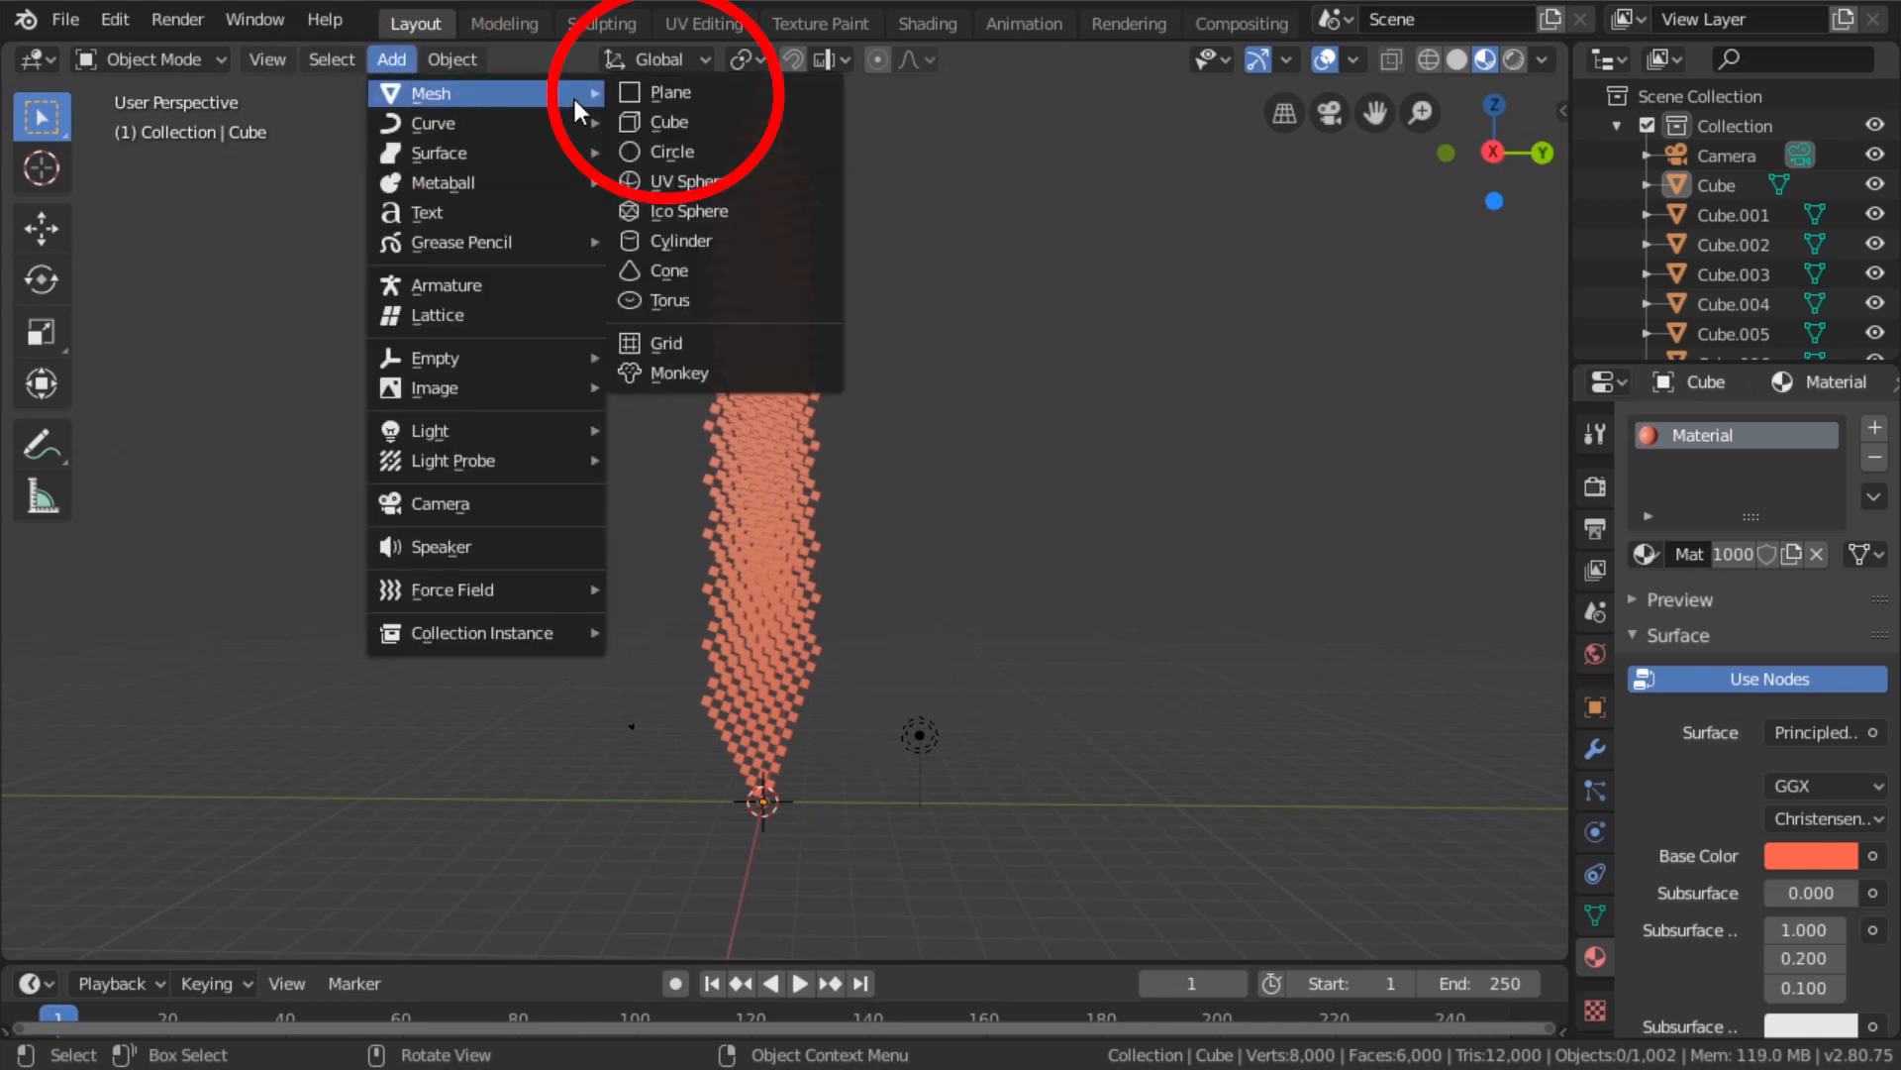
pyautogui.click(669, 91)
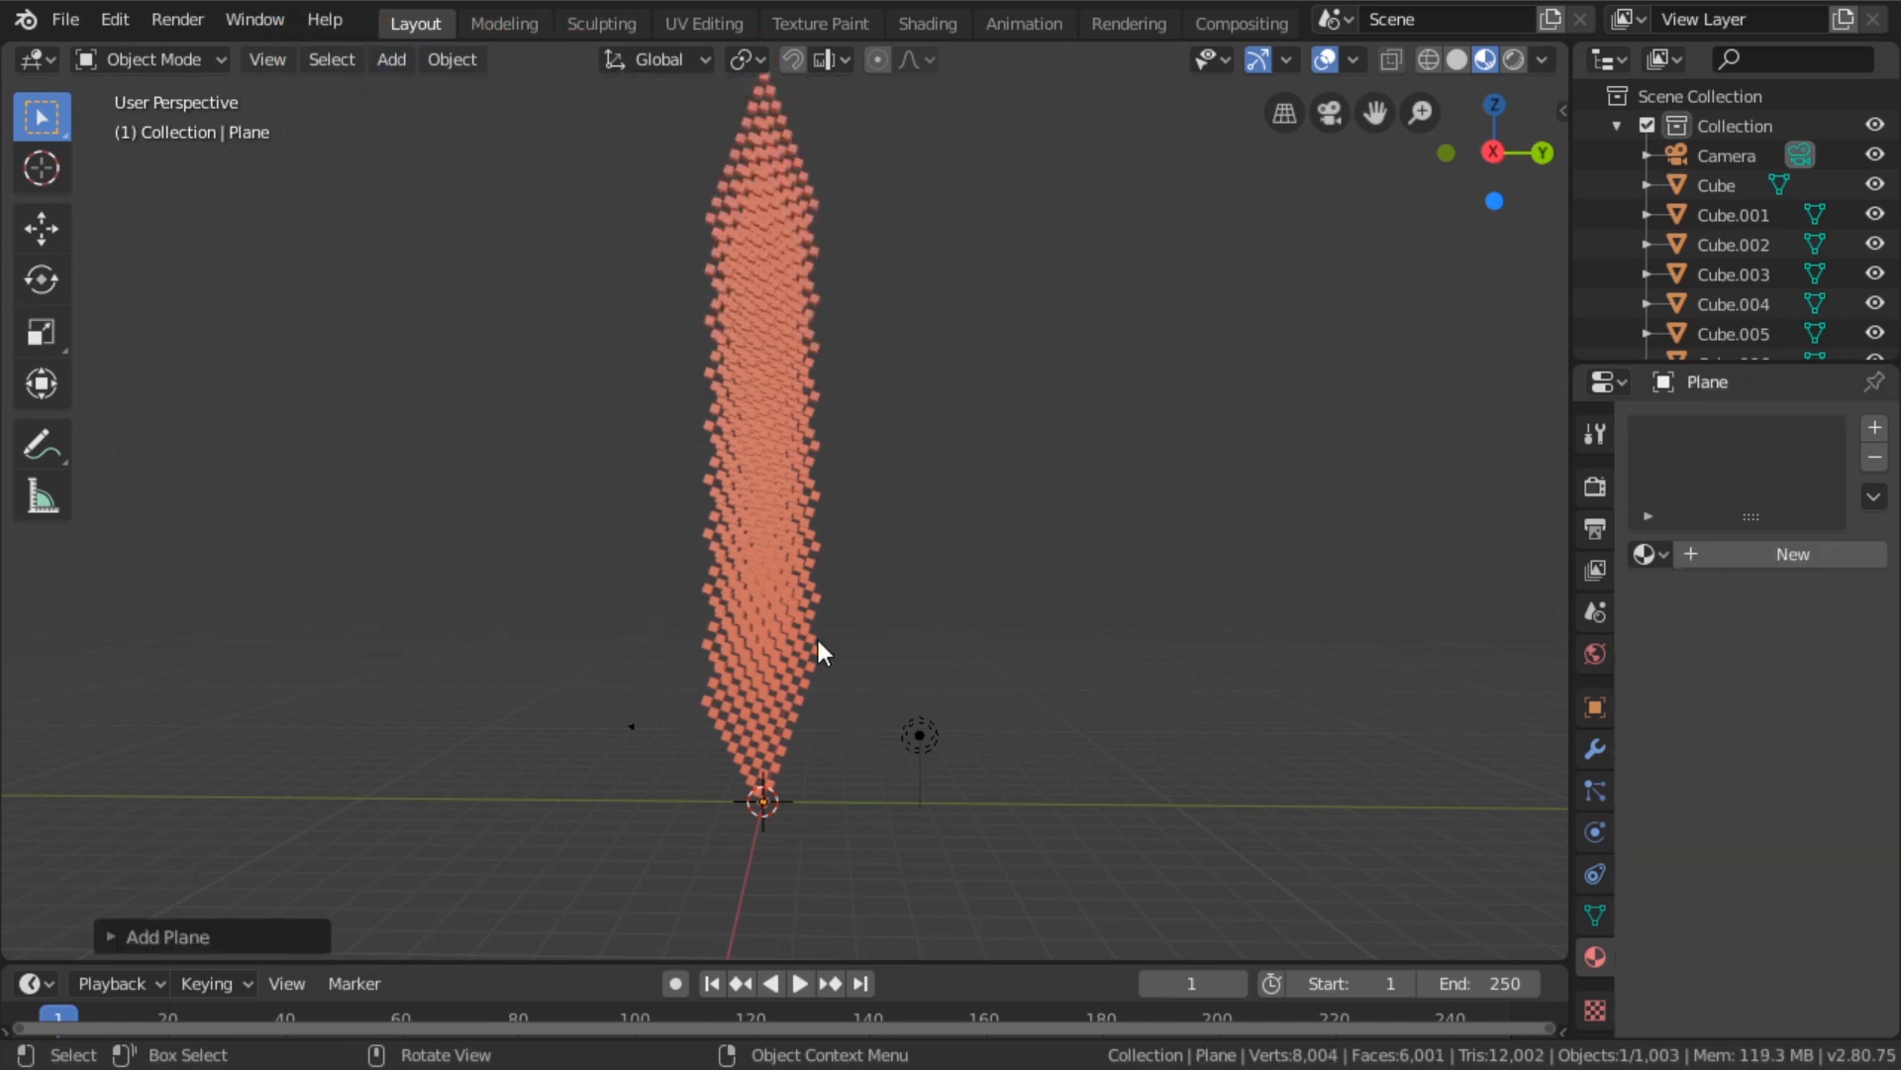
pyautogui.press('s')
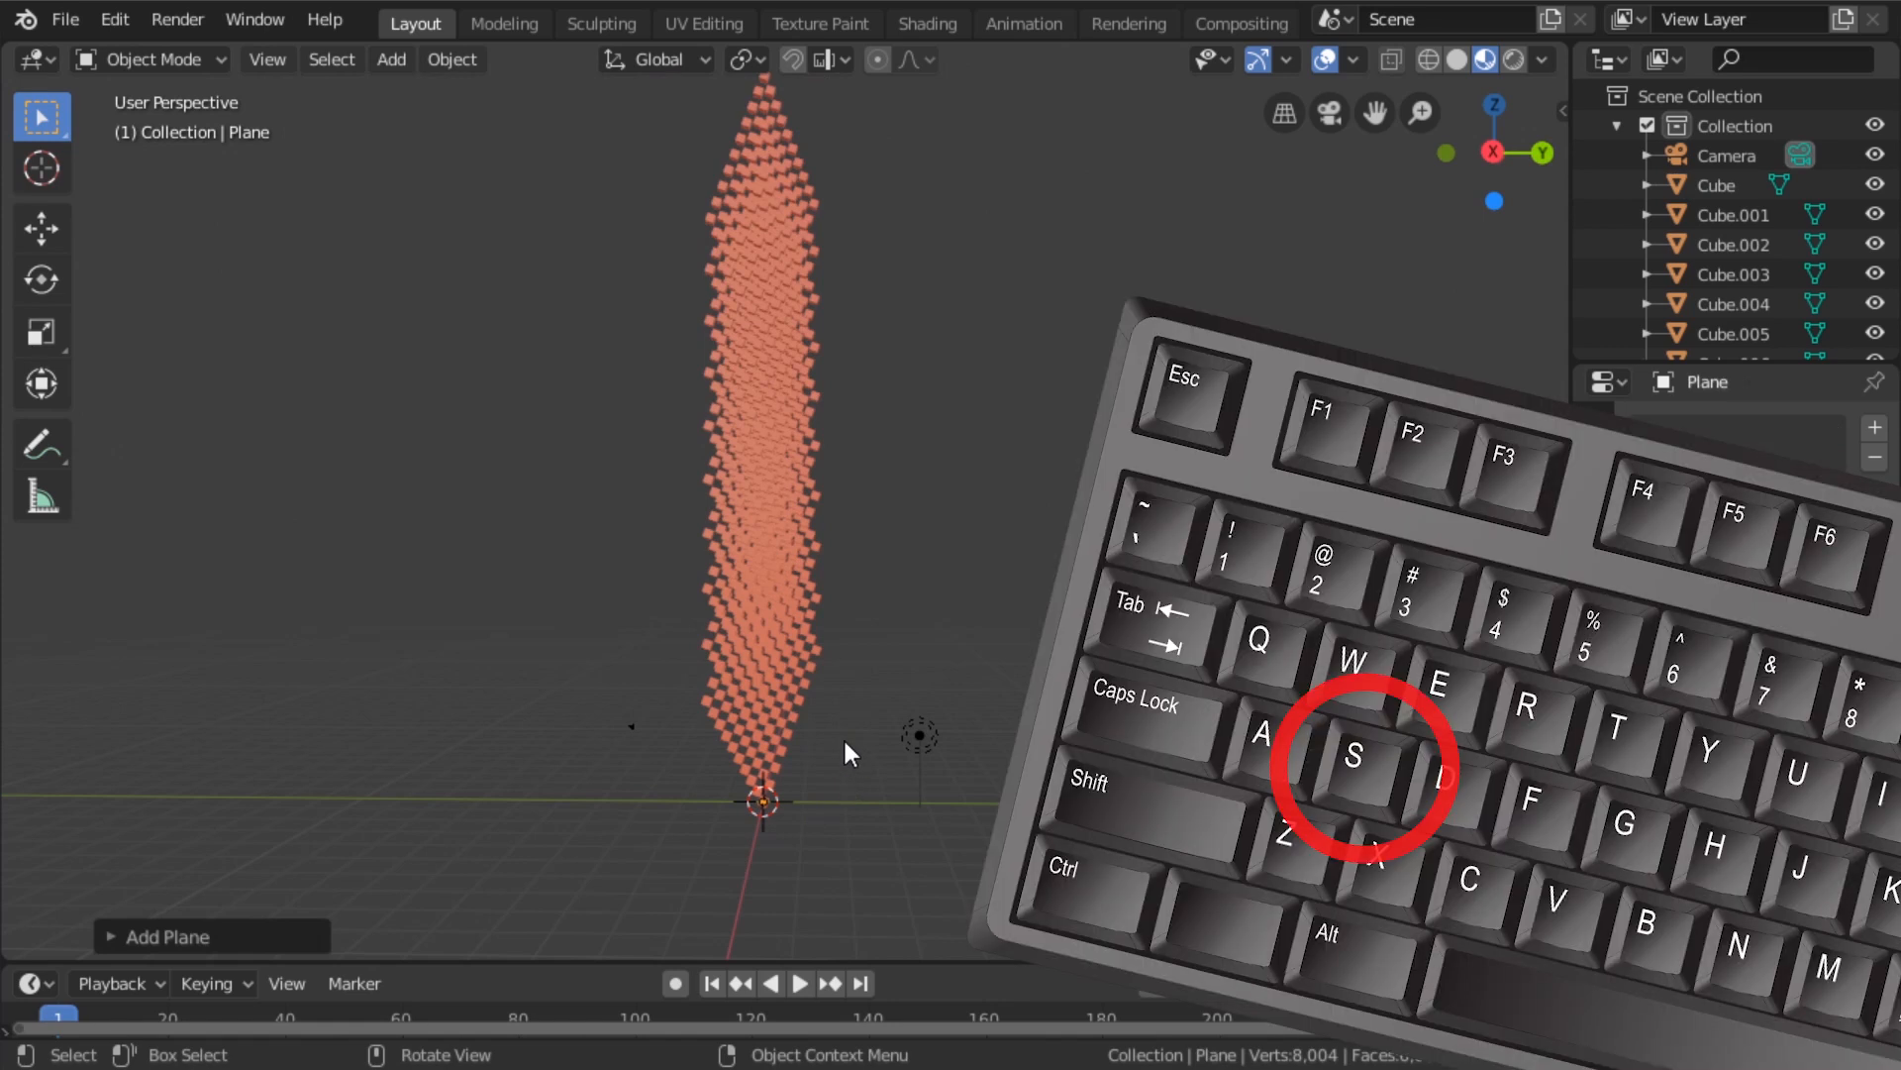
pyautogui.press('s')
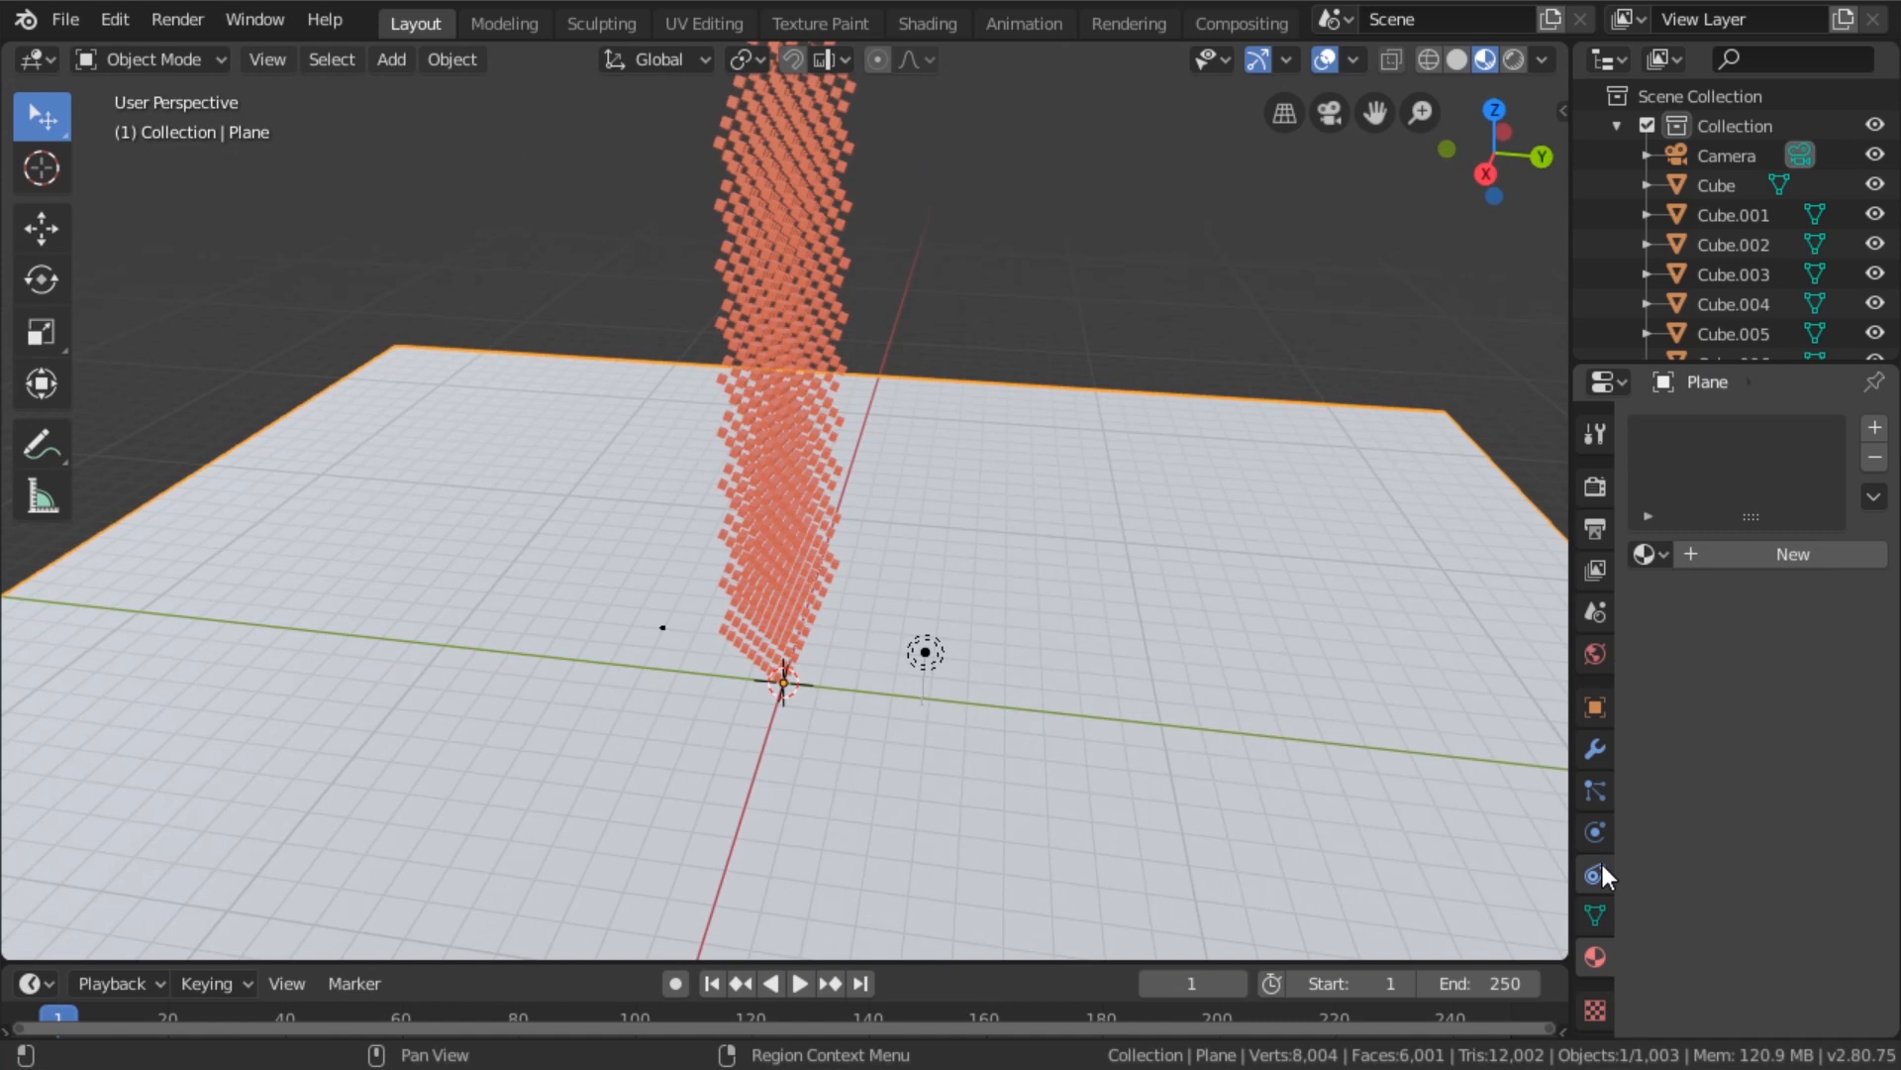
# Give the floor plane a Rigid Body and open its Collision Shape list.
pyautogui.click(1594, 872)
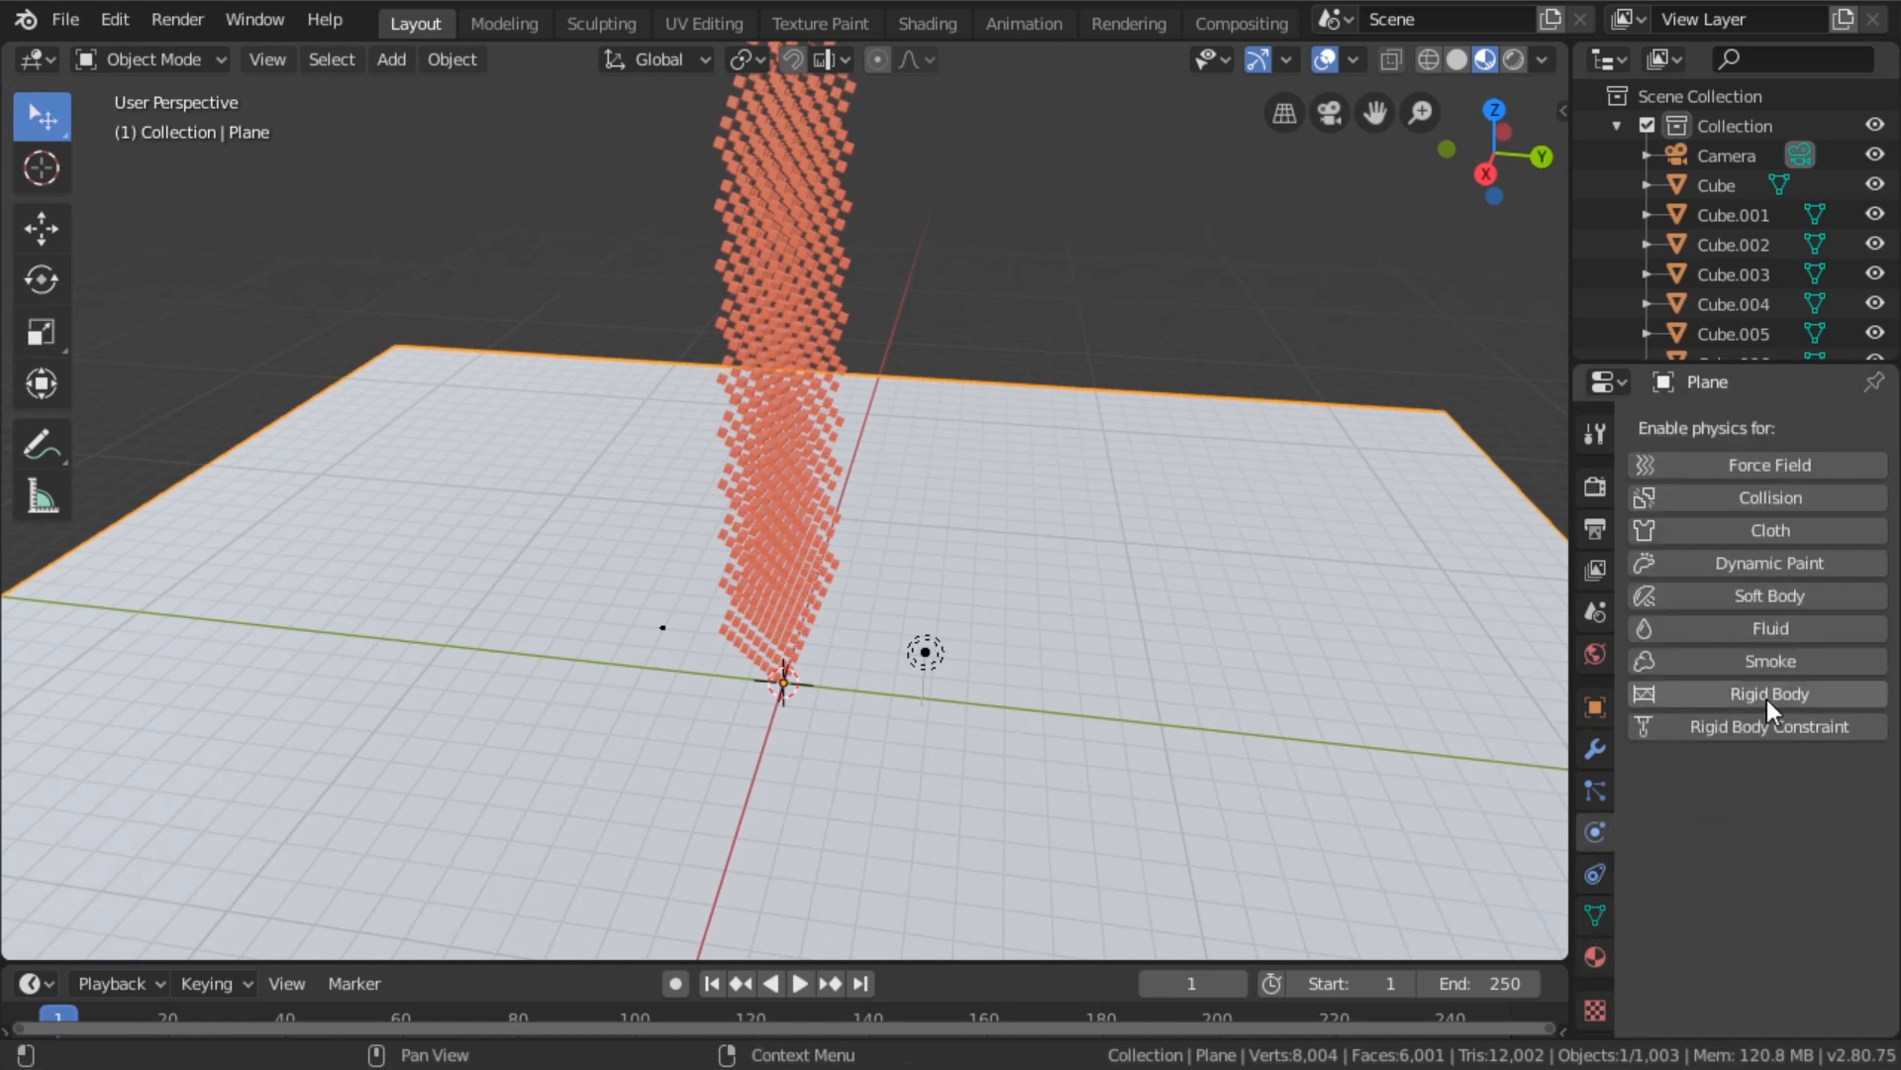
pyautogui.click(1770, 692)
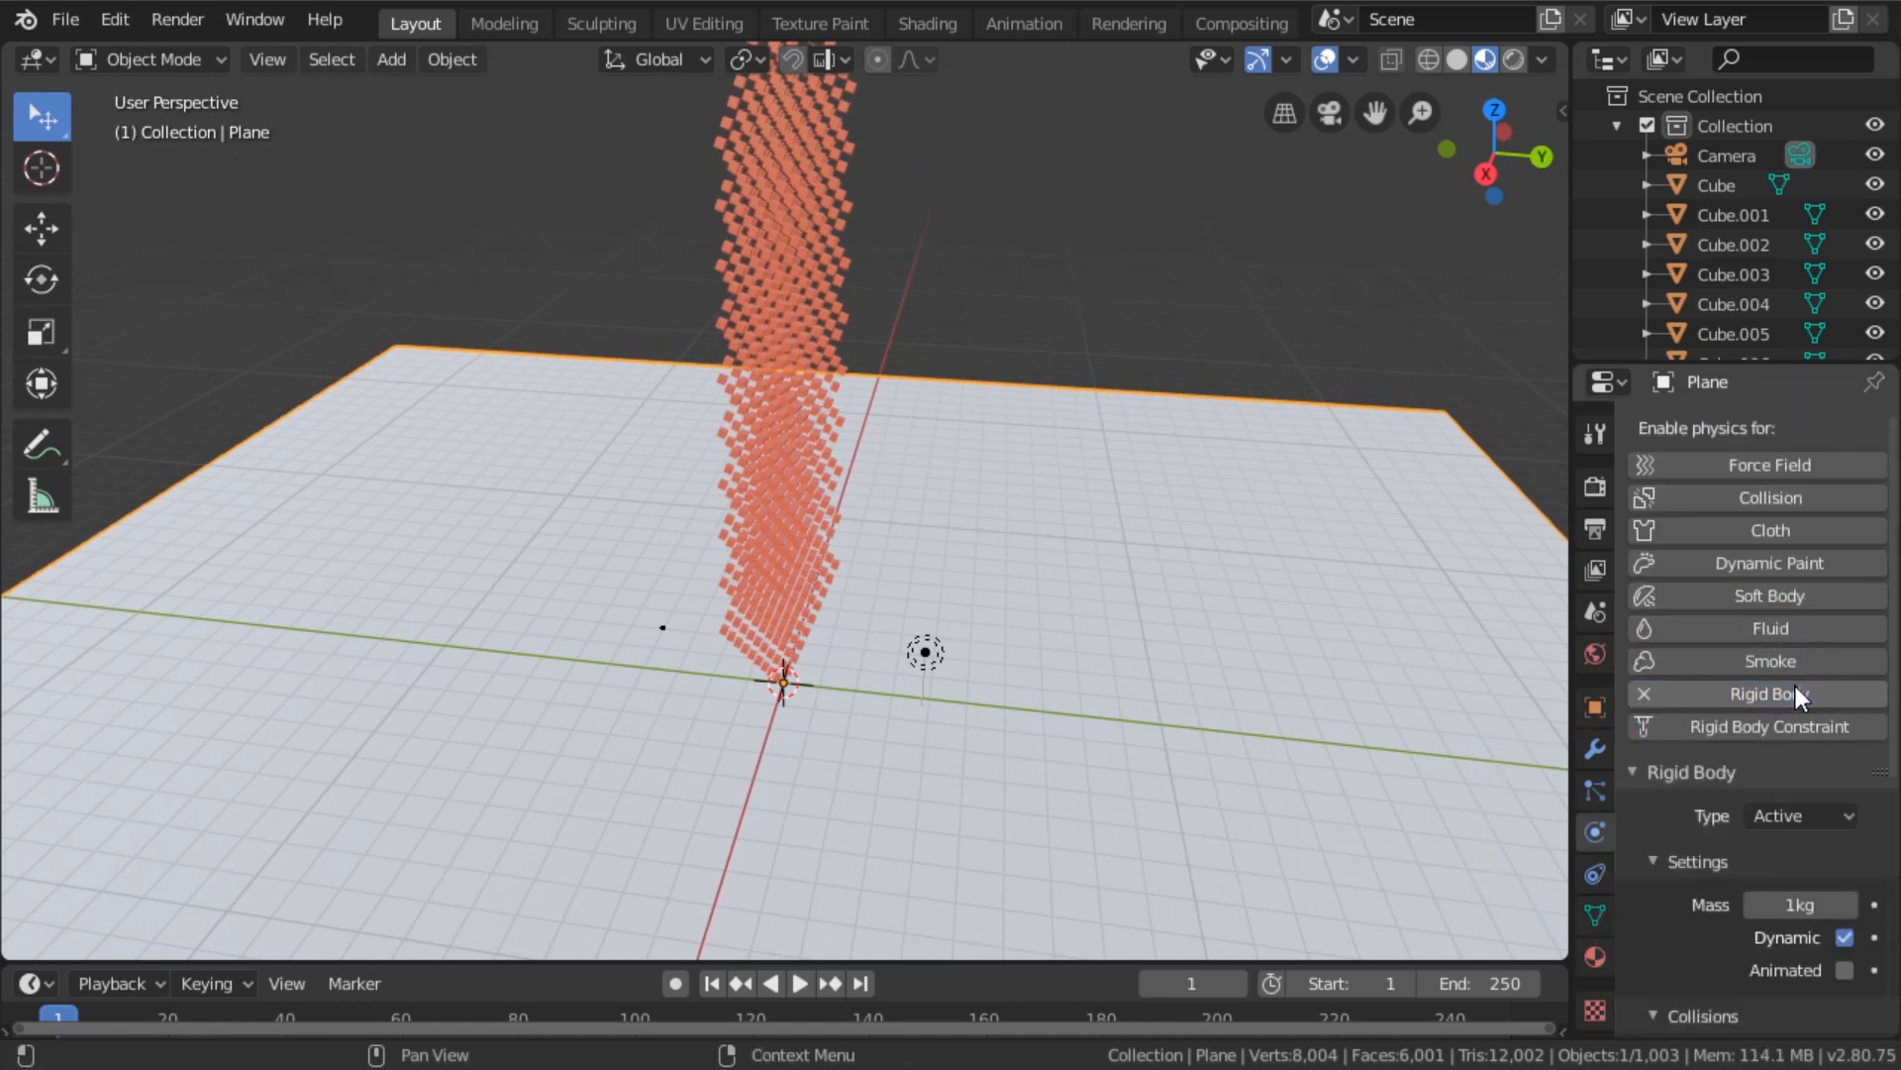
pyautogui.click(1799, 815)
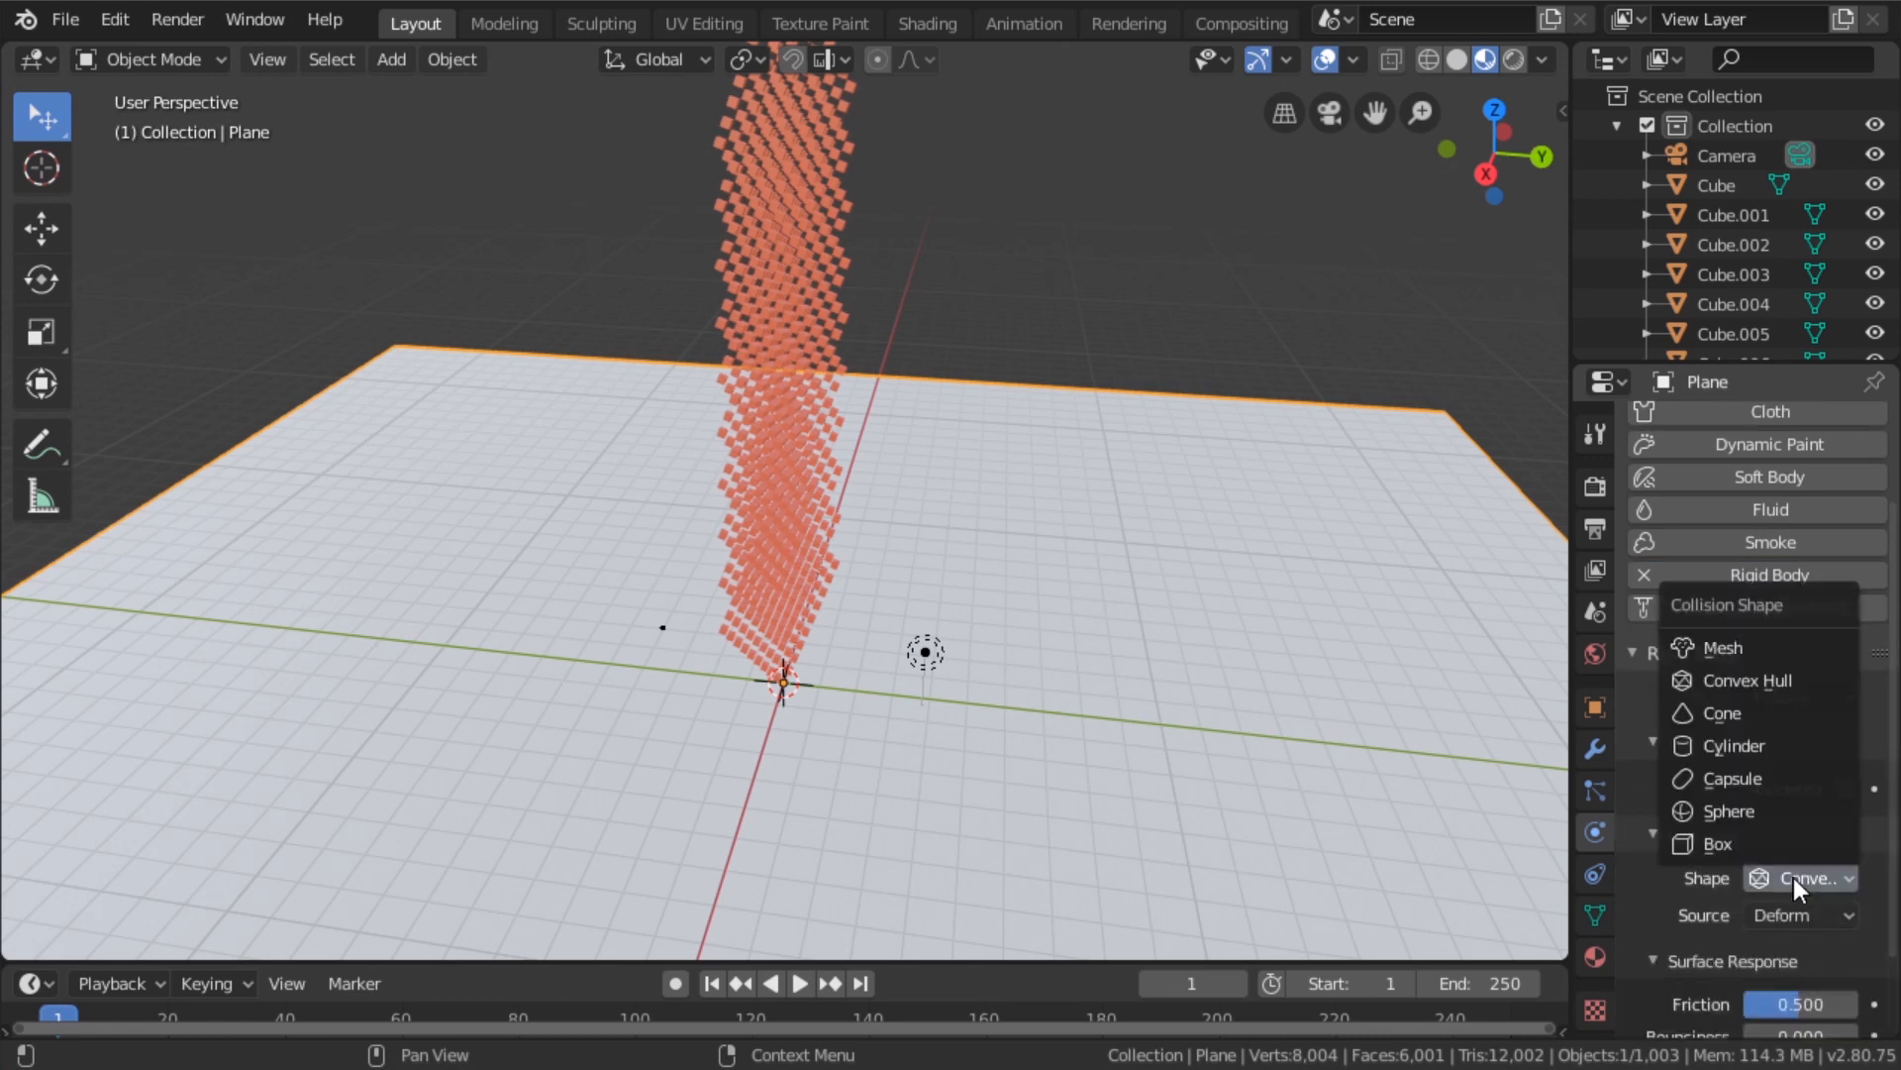
pyautogui.moveTo(1723, 647)
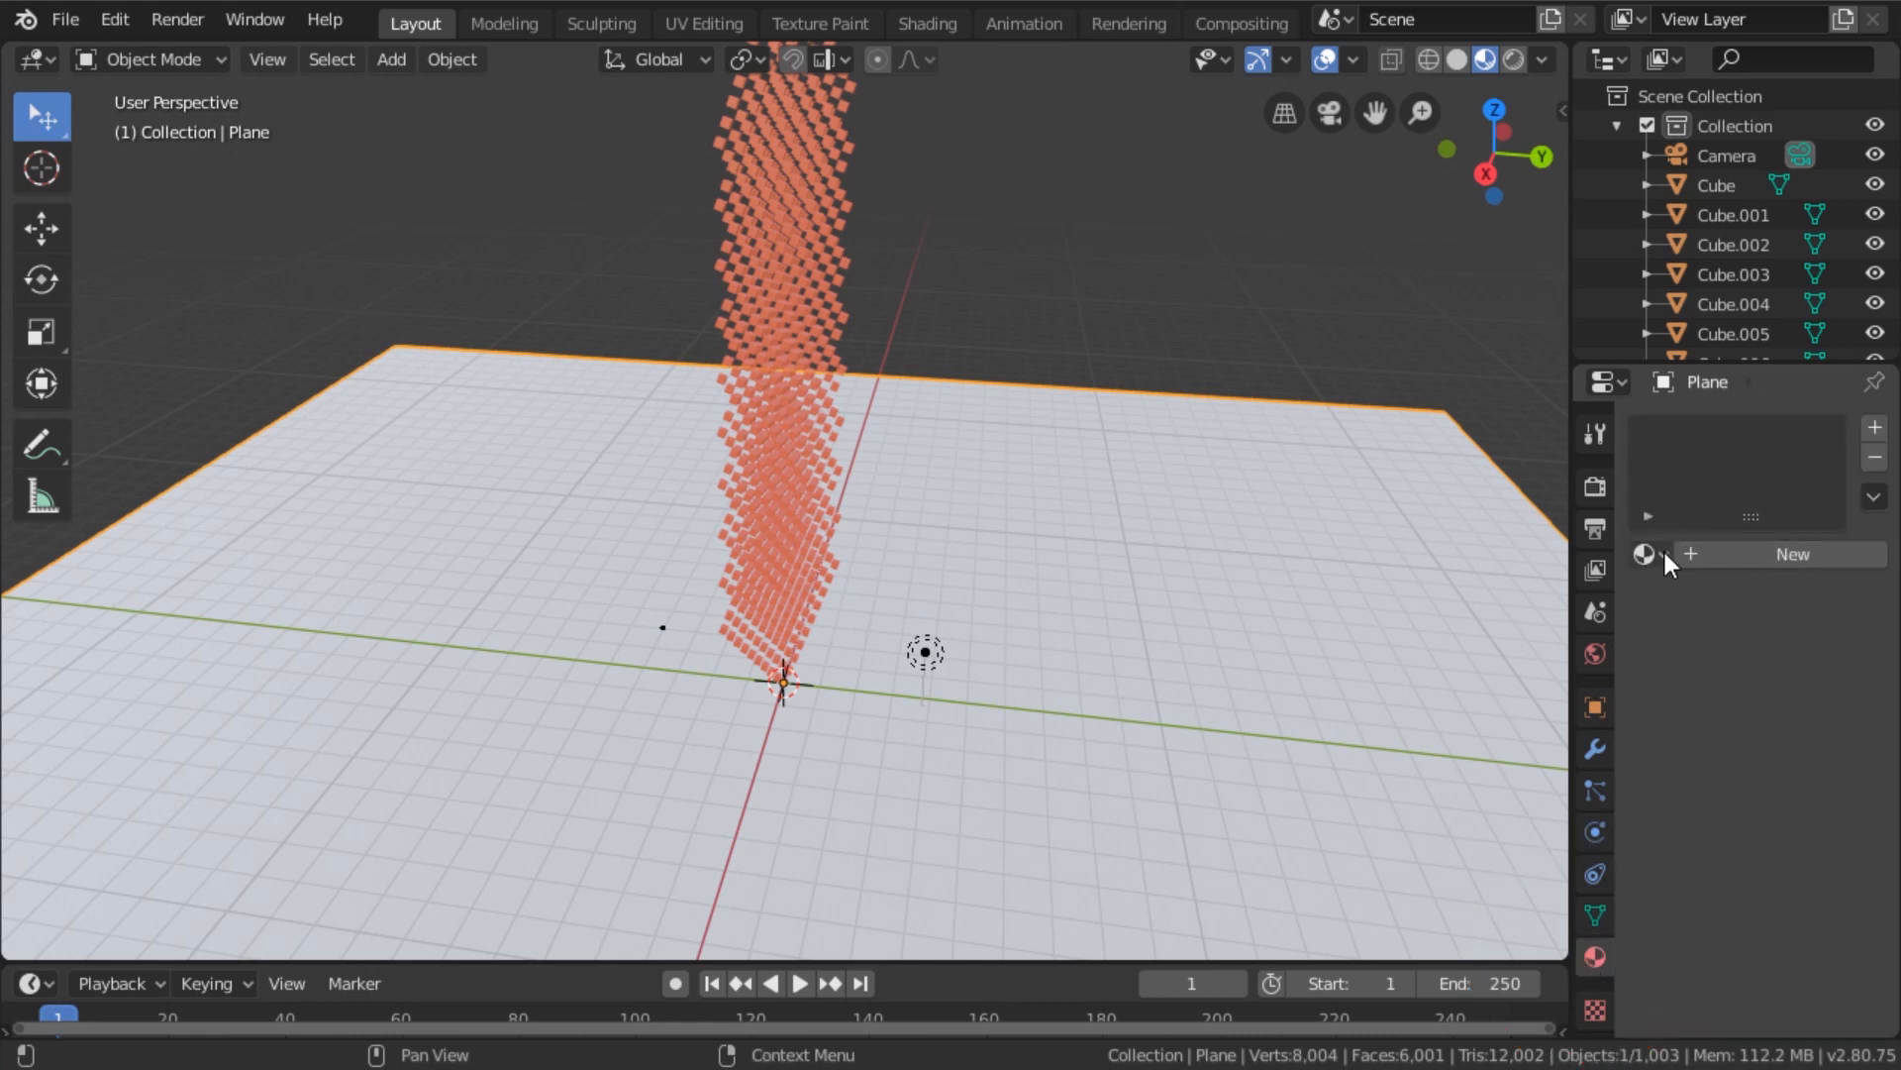
# Create a new floor material and set the world background Strength to 0.5.
pyautogui.click(1792, 554)
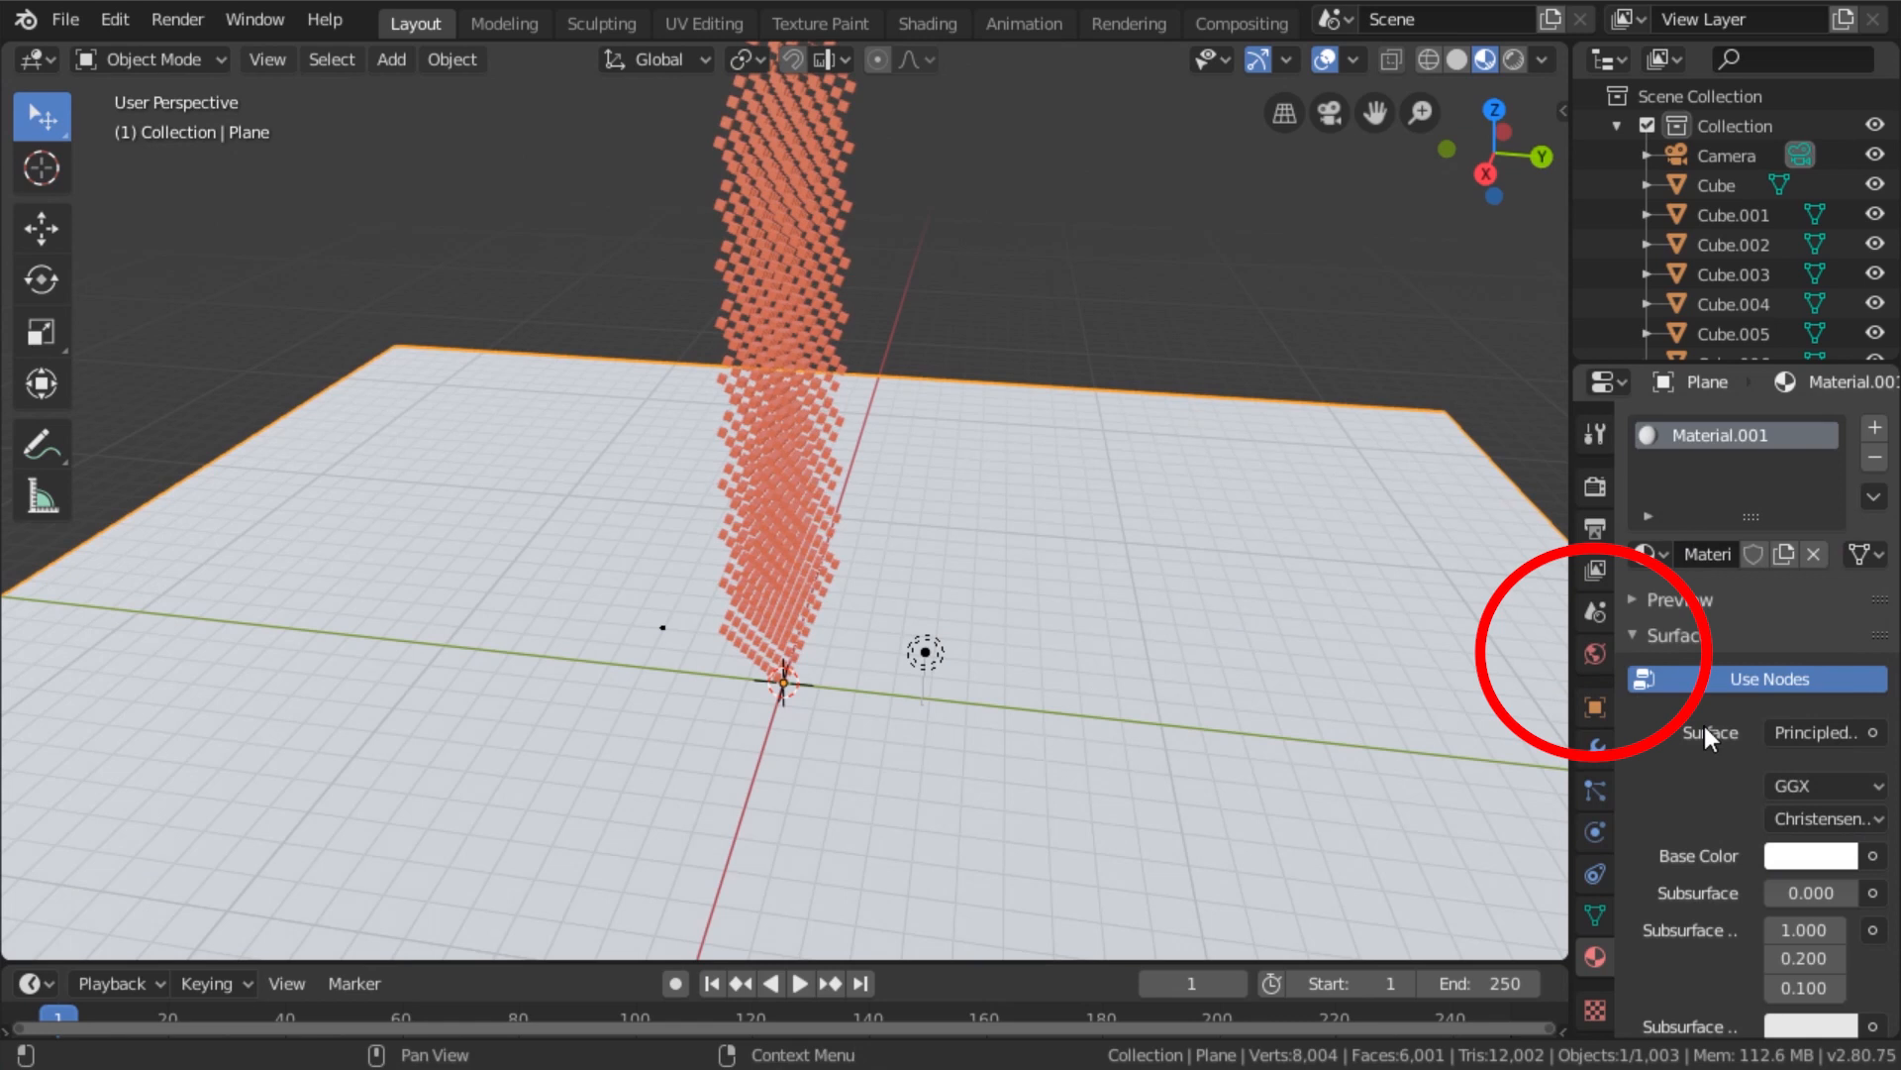
pyautogui.click(1595, 655)
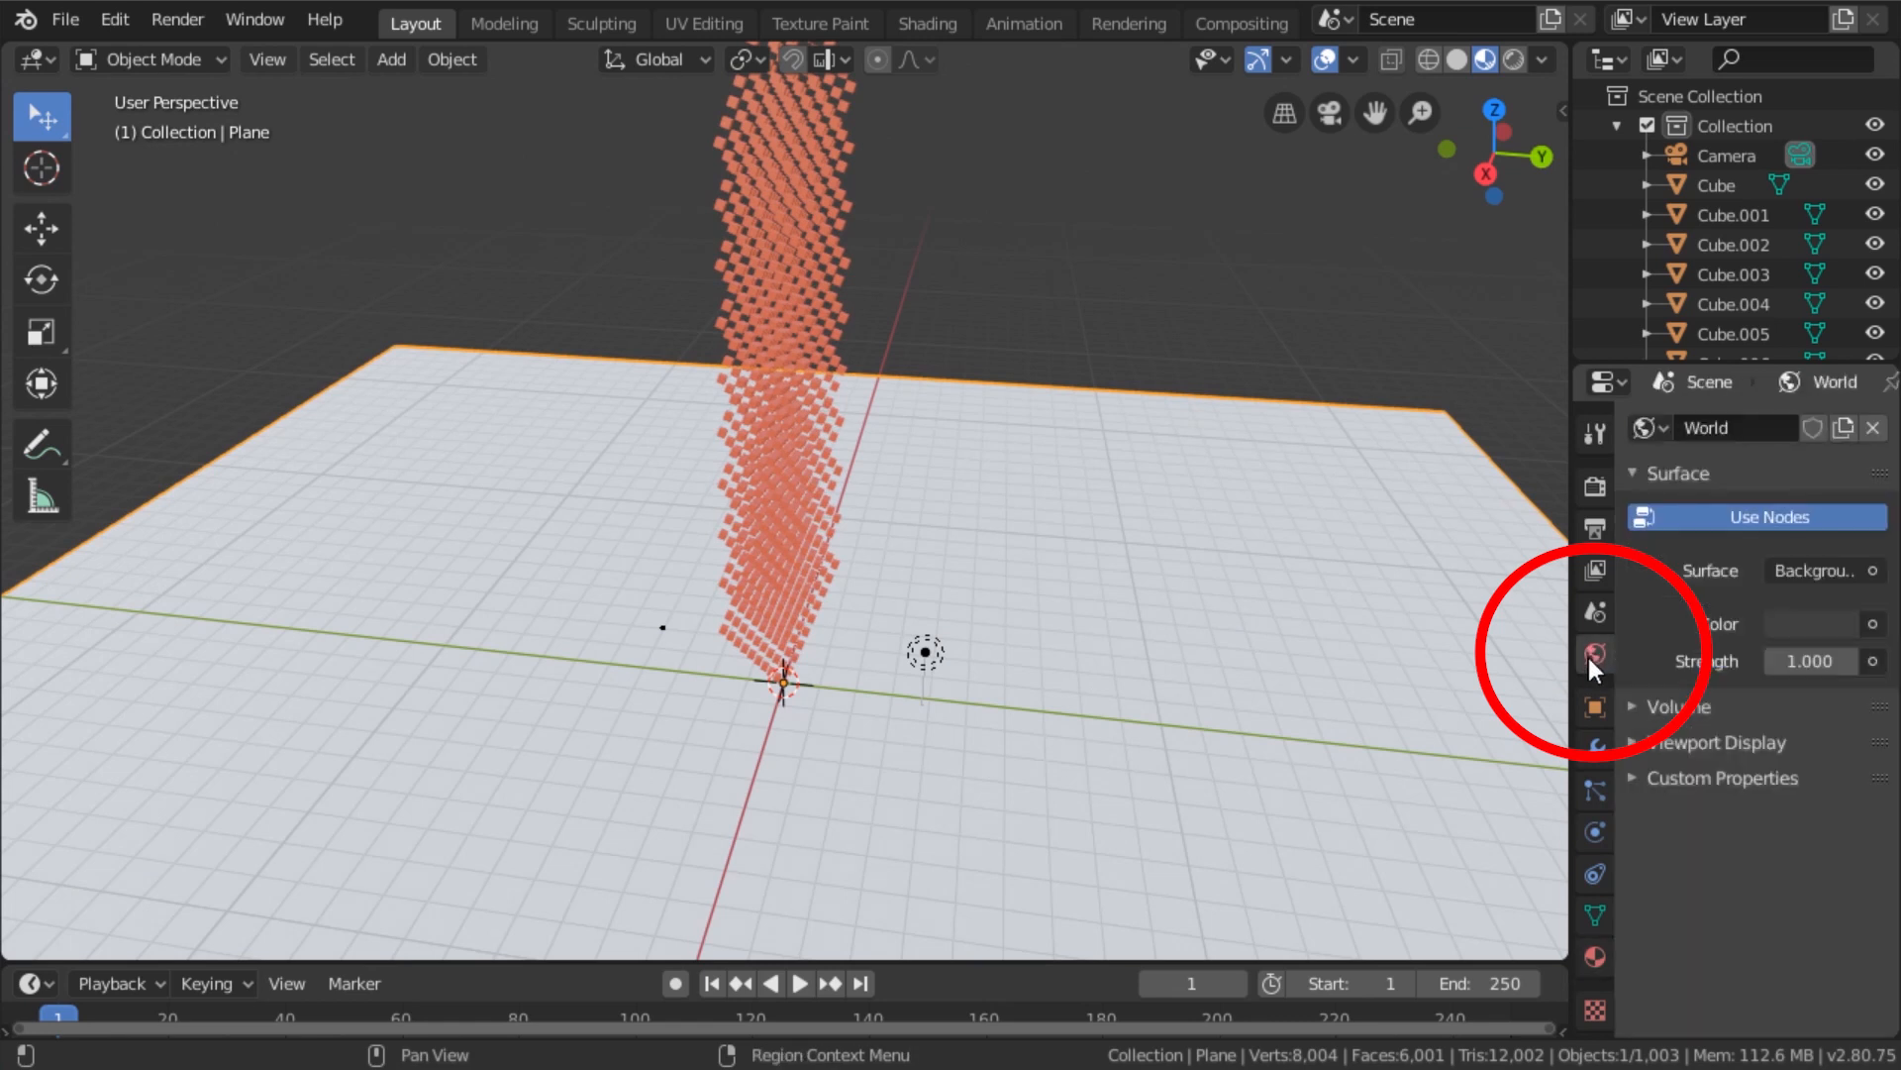
pyautogui.click(1807, 623)
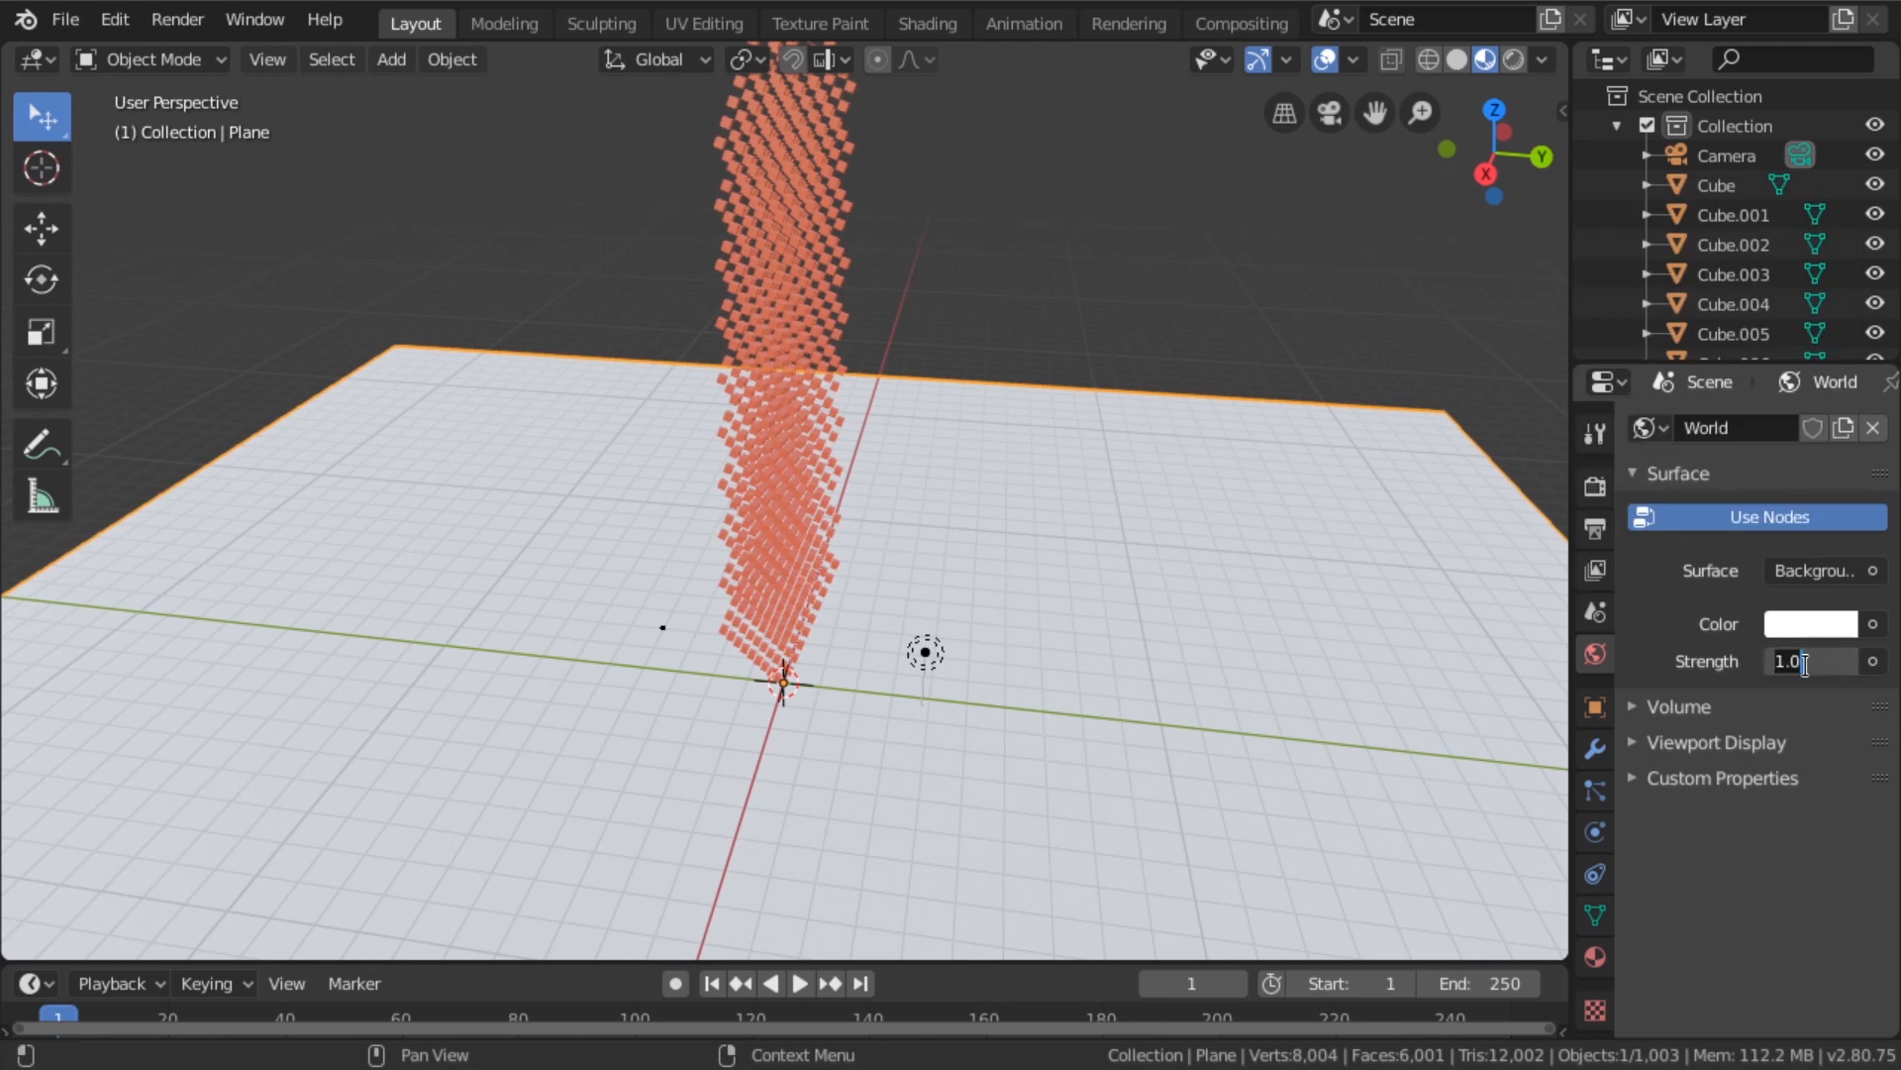
pyautogui.write('0.500')
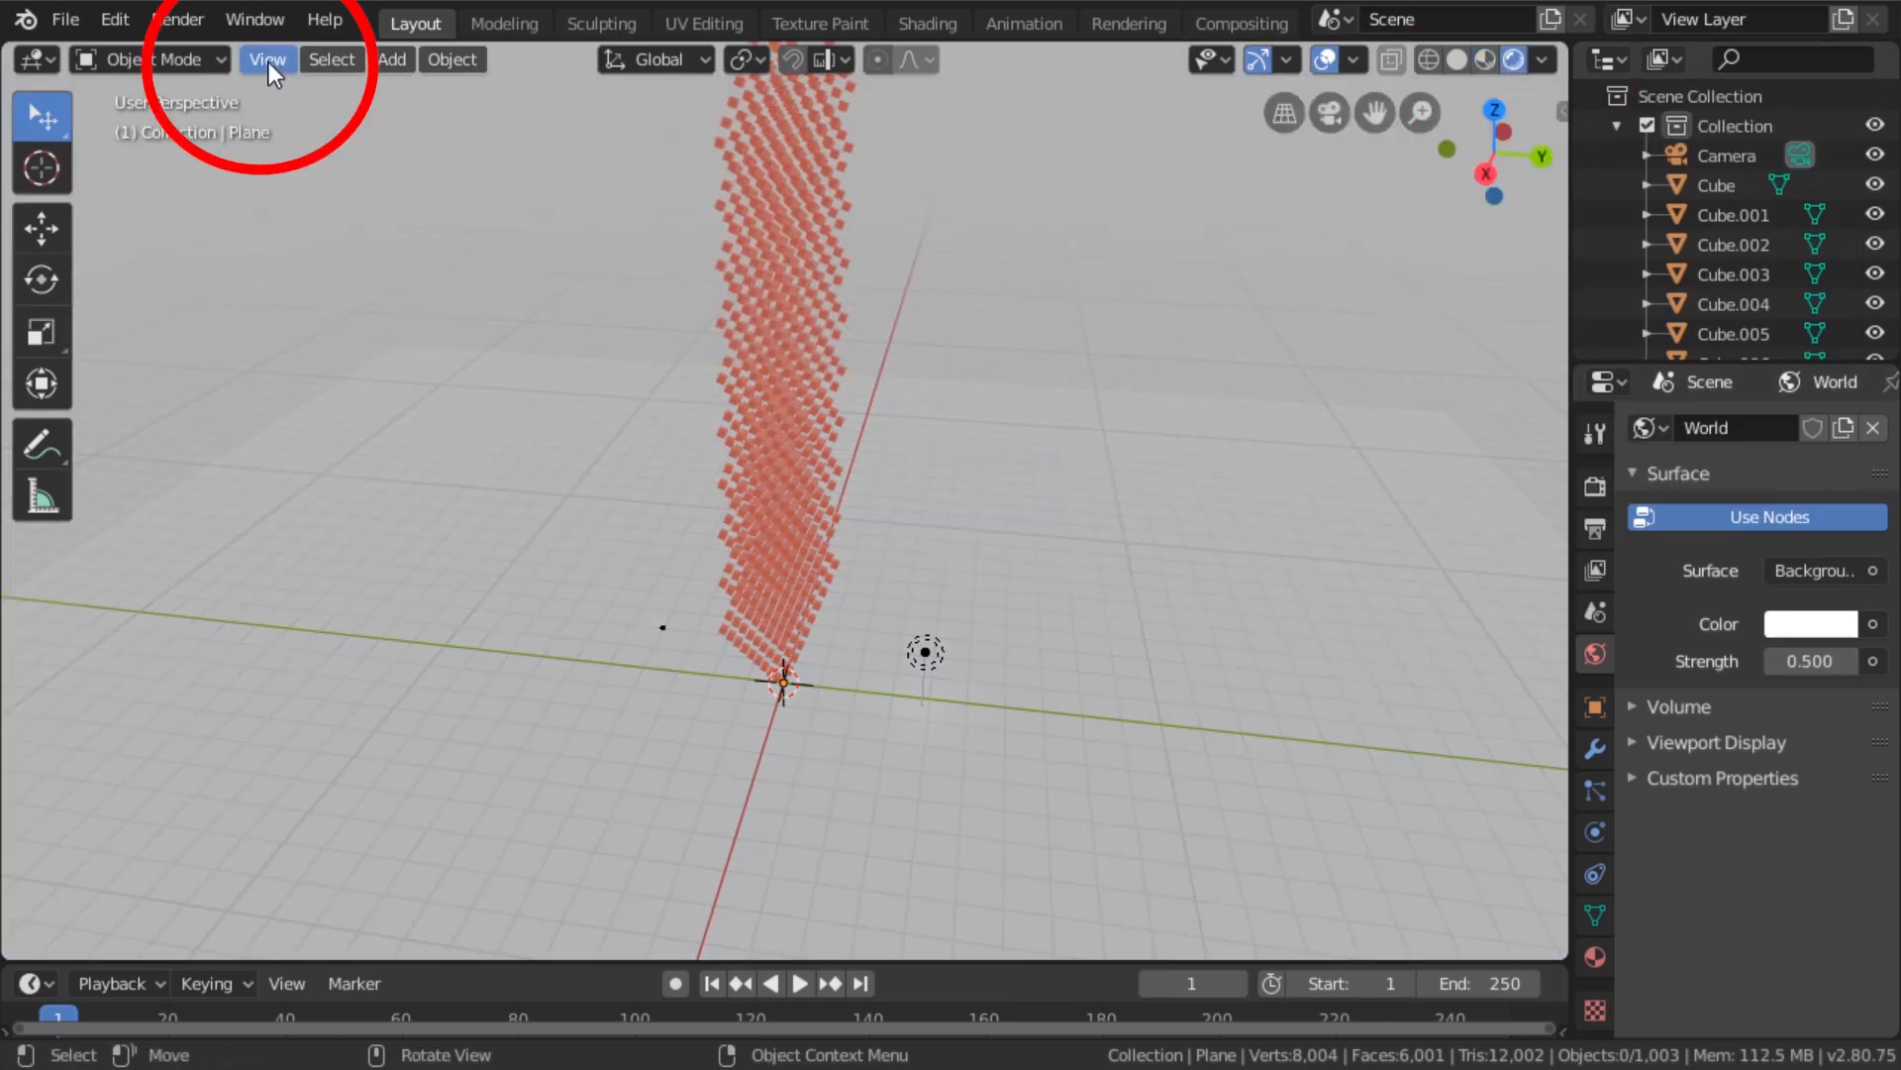
# Convert the light to a Sun lamp, adjust its shadow, and angle it across the cubes.
pyautogui.click(267, 58)
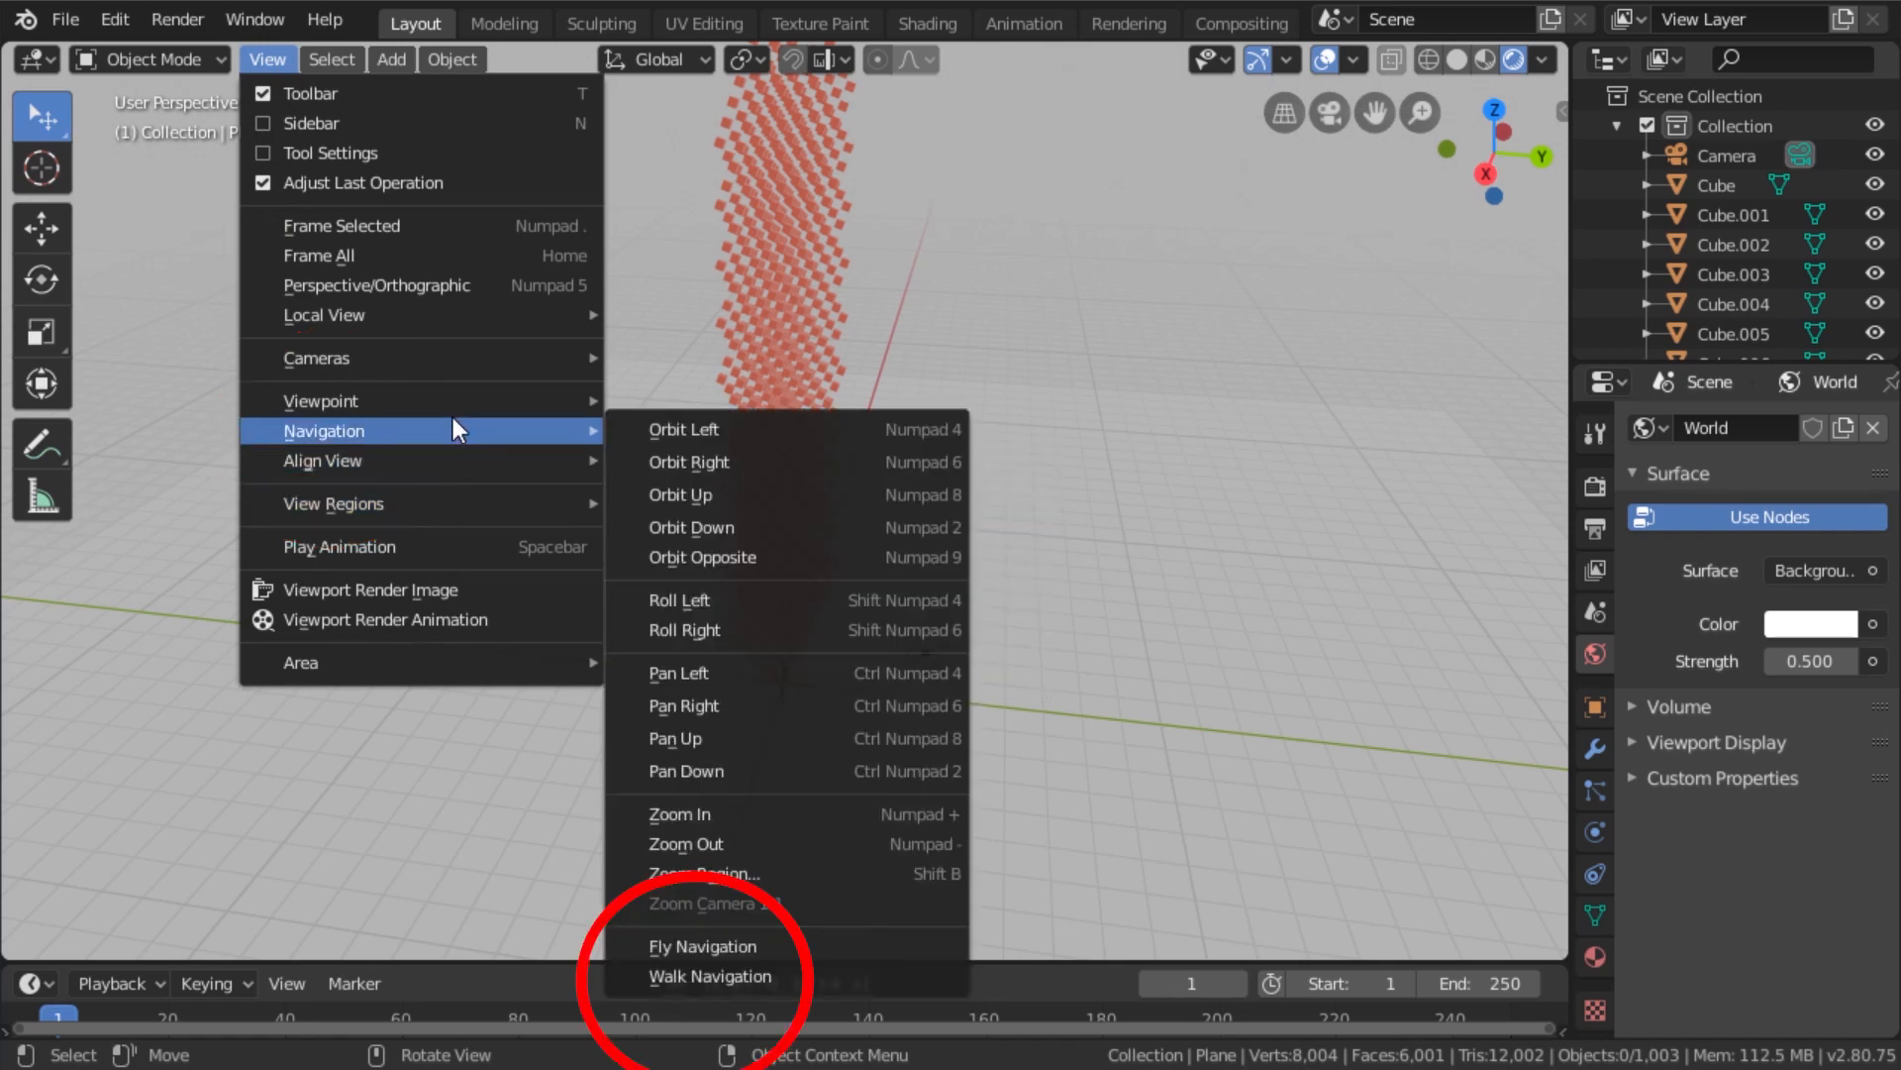
pyautogui.click(709, 976)
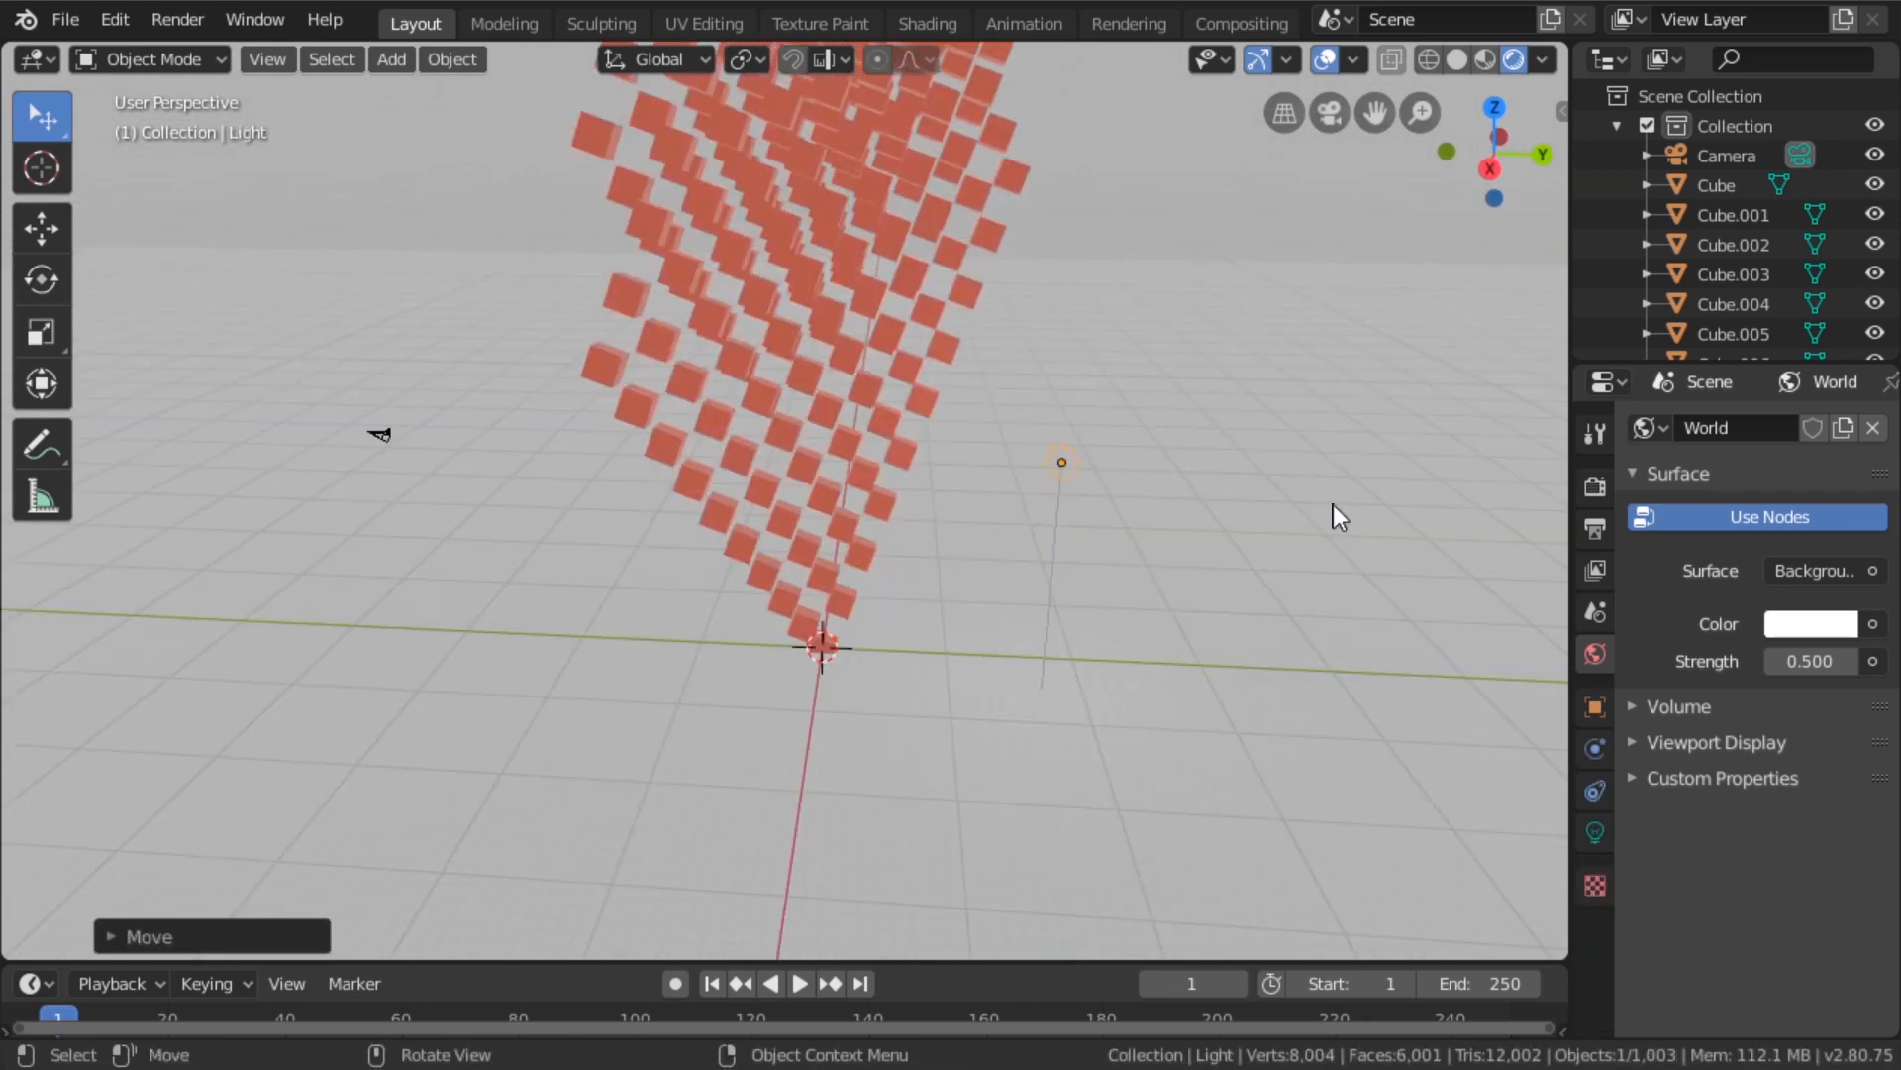
pyautogui.click(1594, 832)
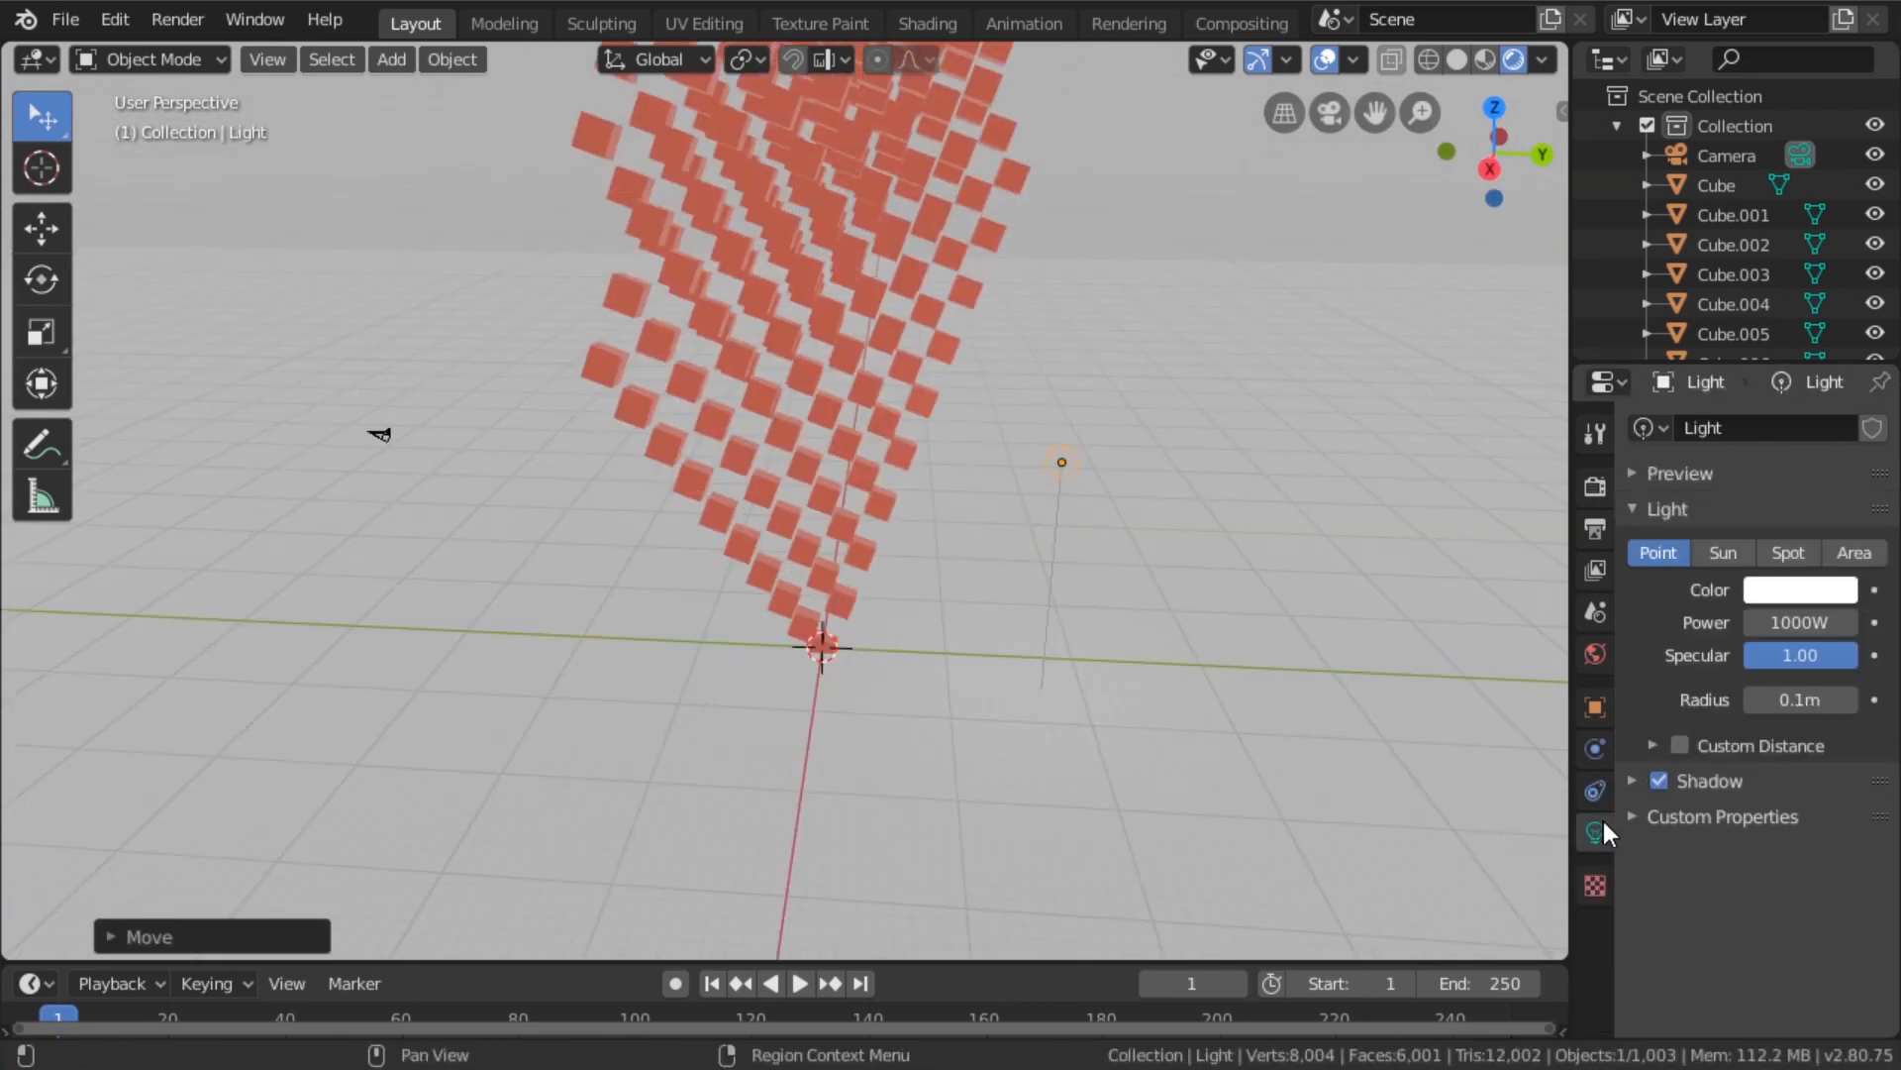
pyautogui.click(1722, 552)
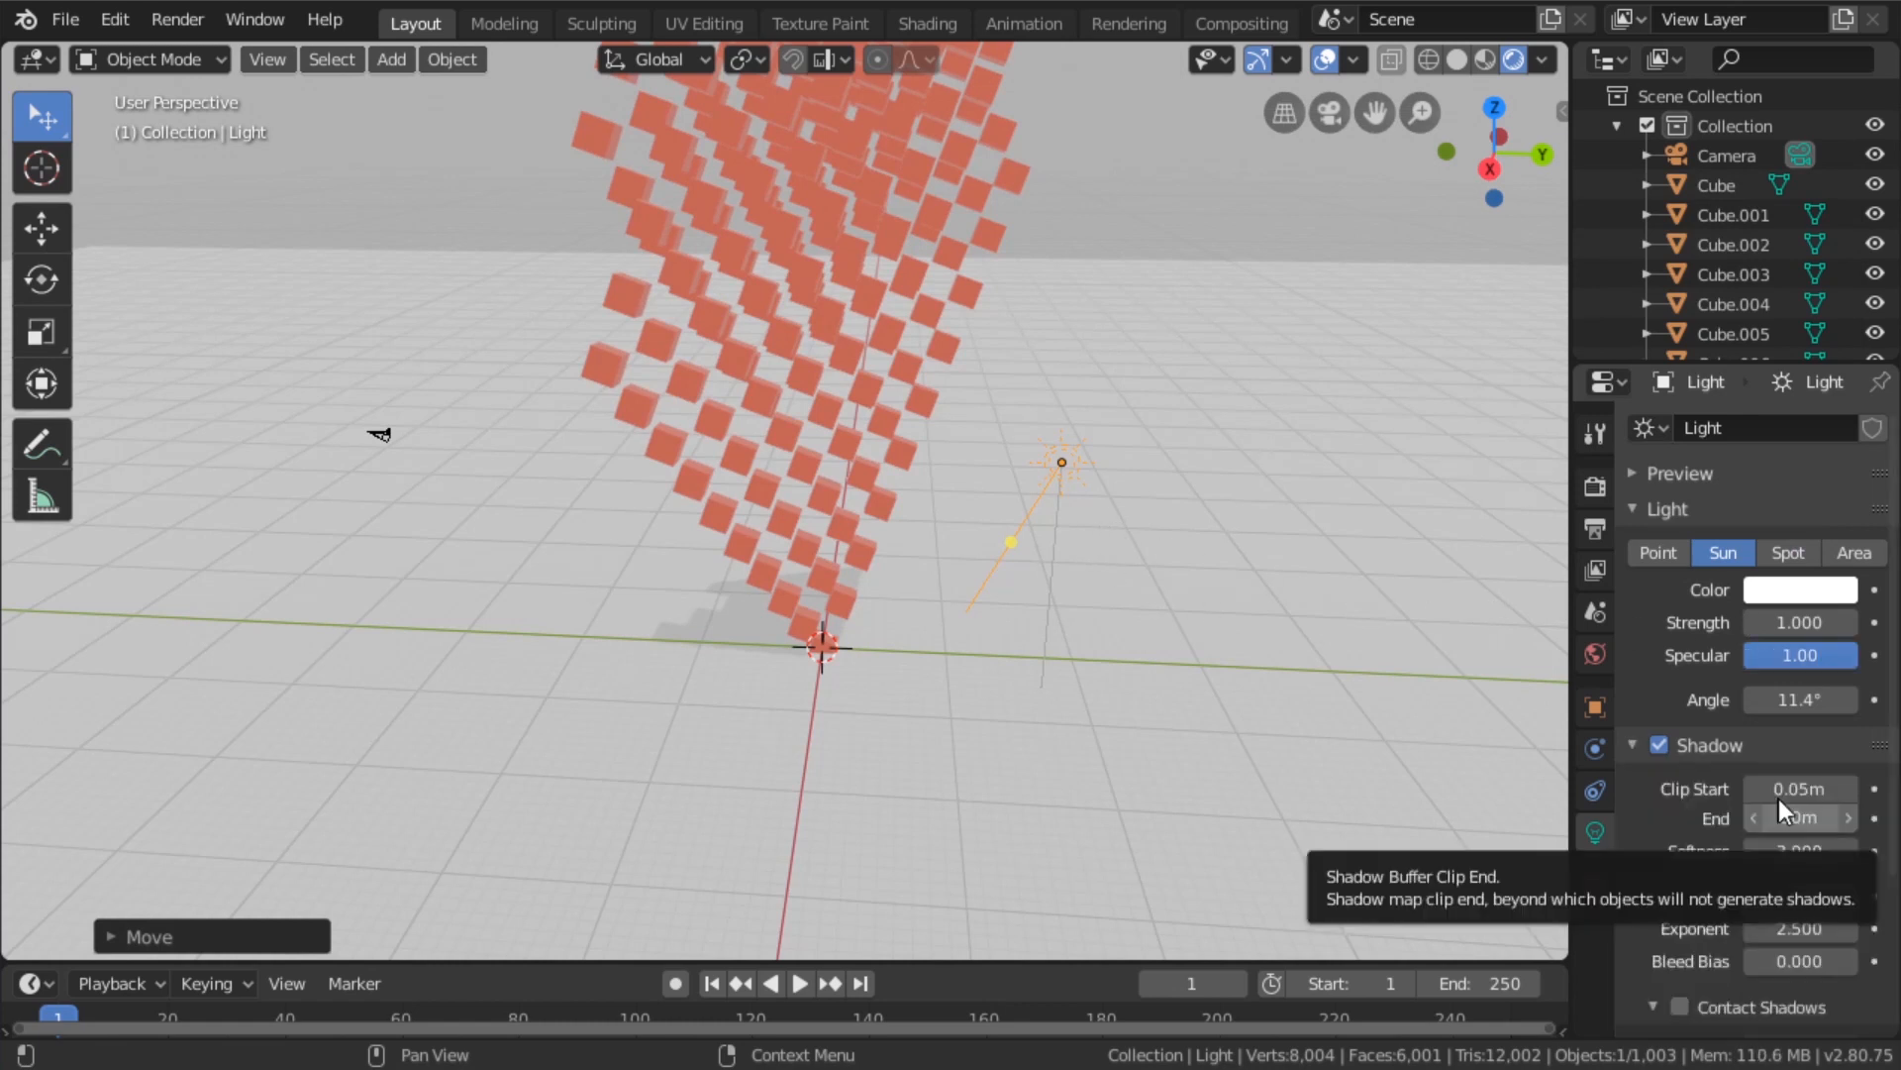
pyautogui.click(1800, 817)
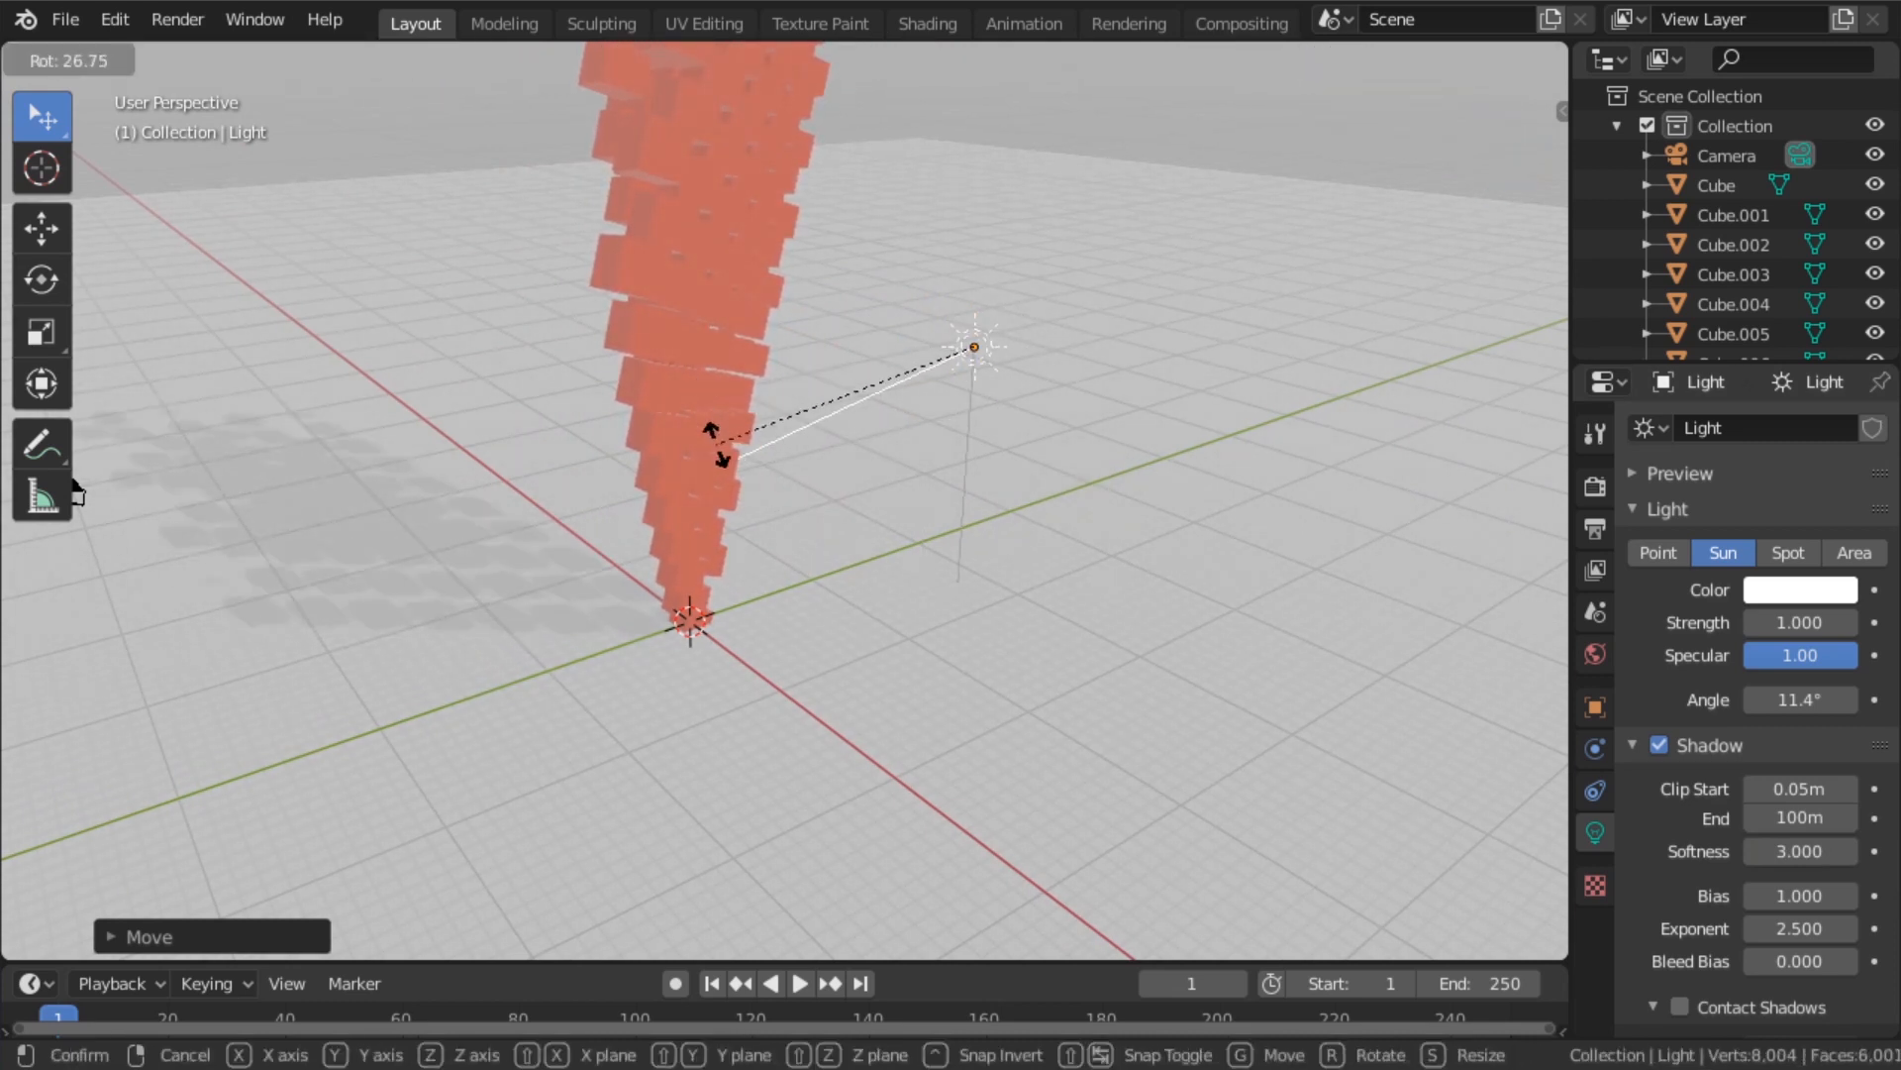
pyautogui.click(268, 58)
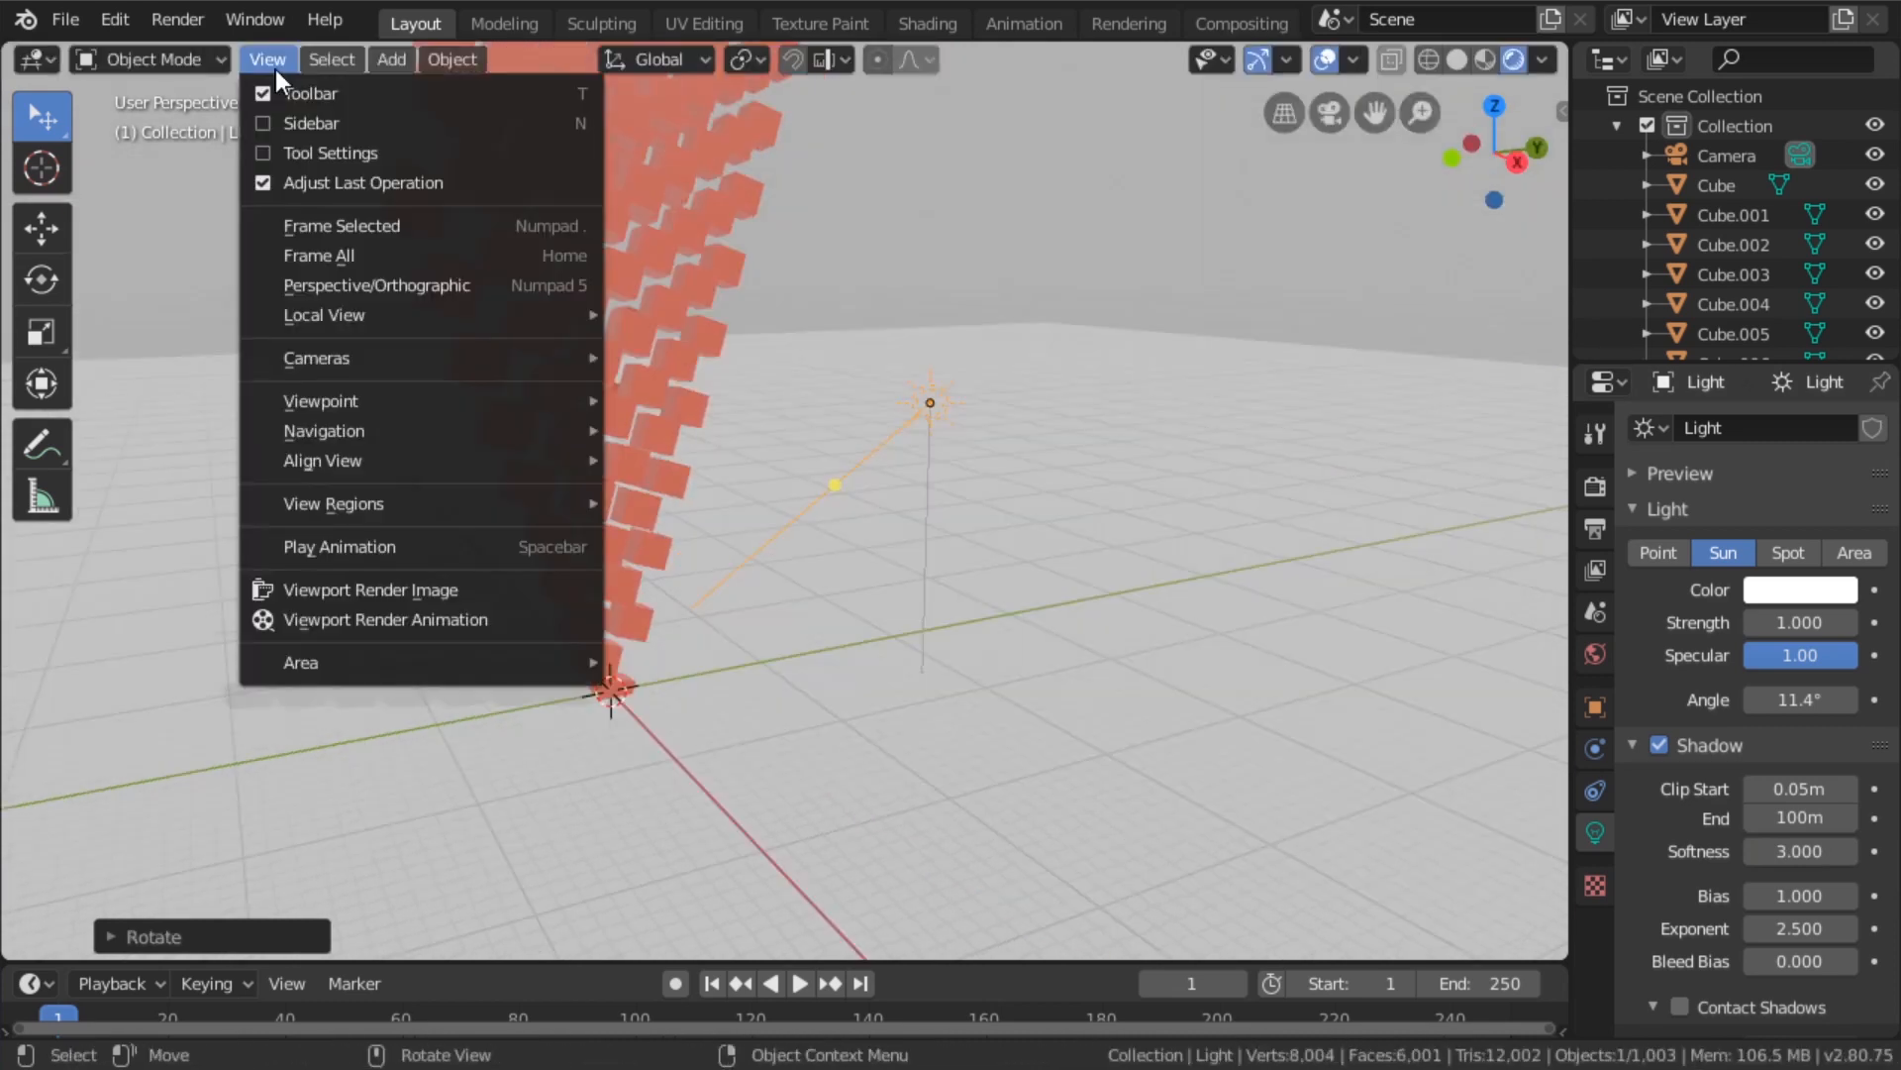
pyautogui.moveTo(315, 358)
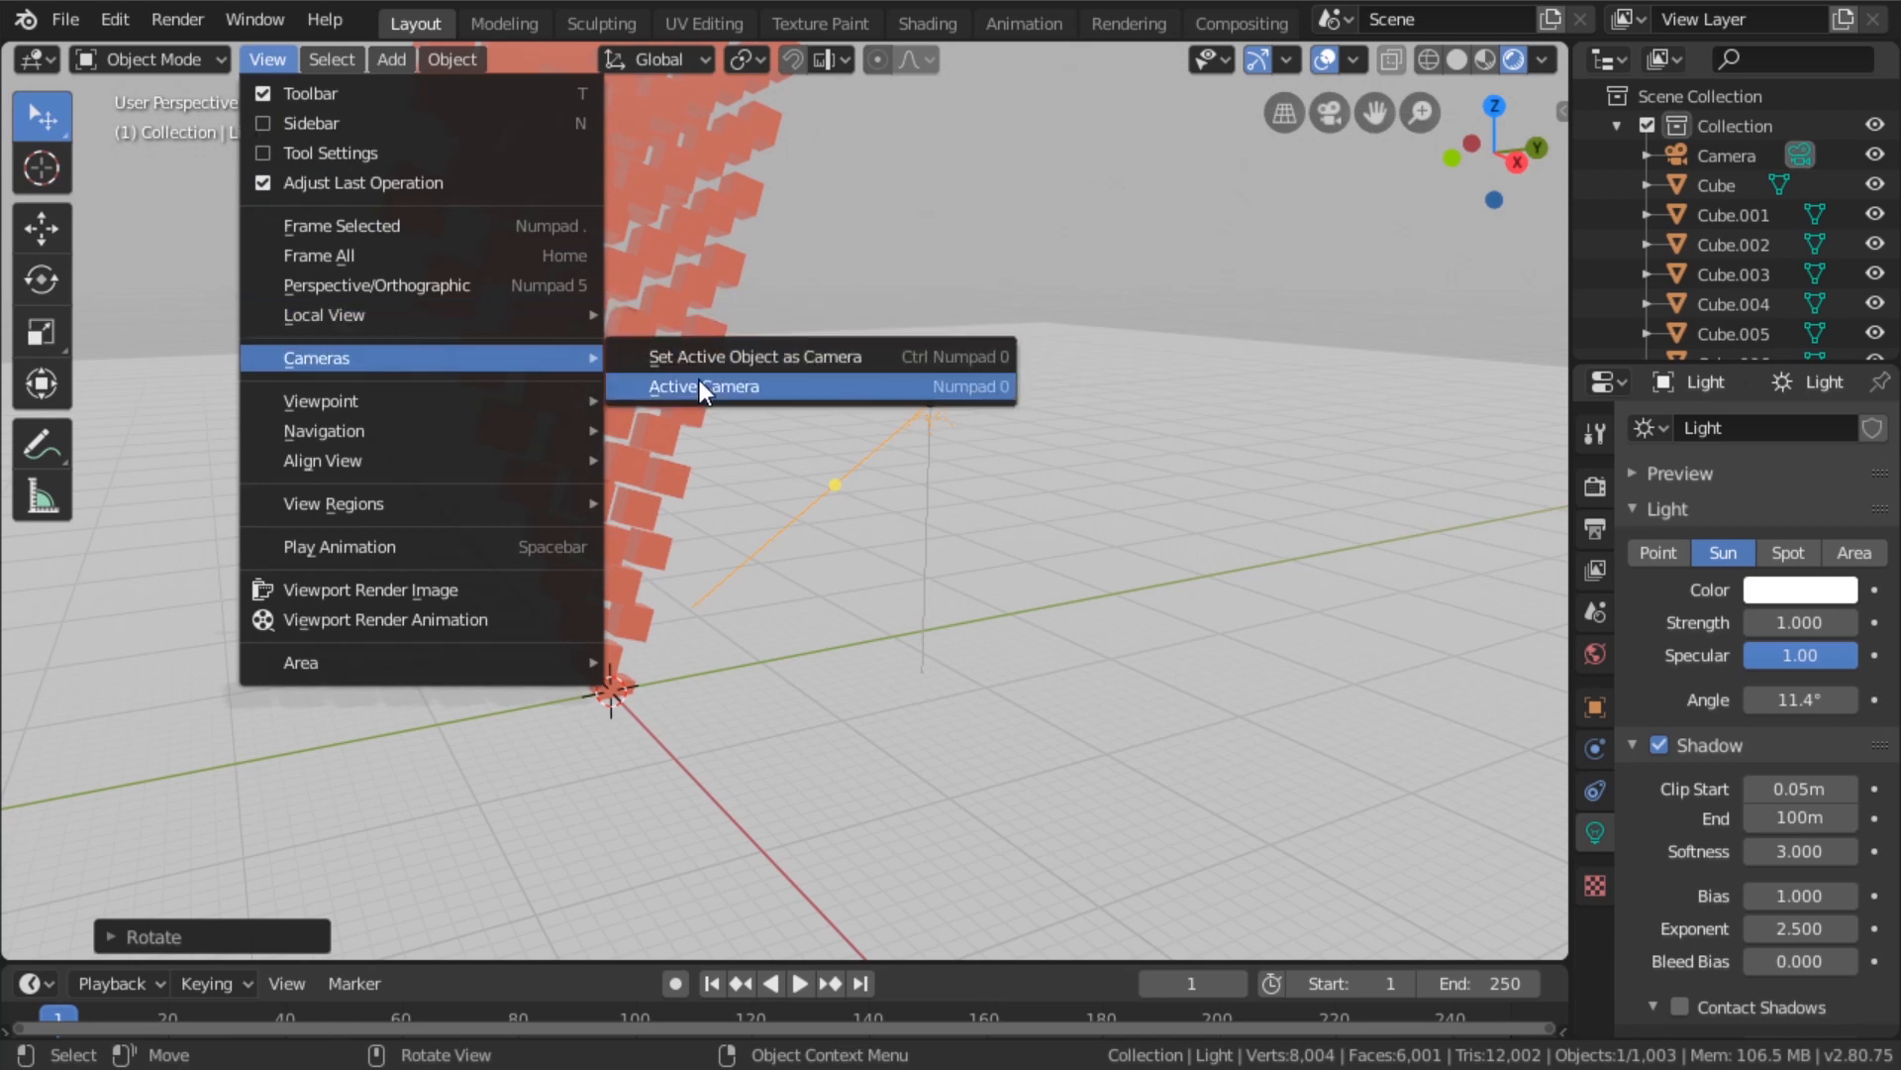
# View through the active camera, walk it to frame the cube column, and set Clip End 1000.
pyautogui.click(703, 385)
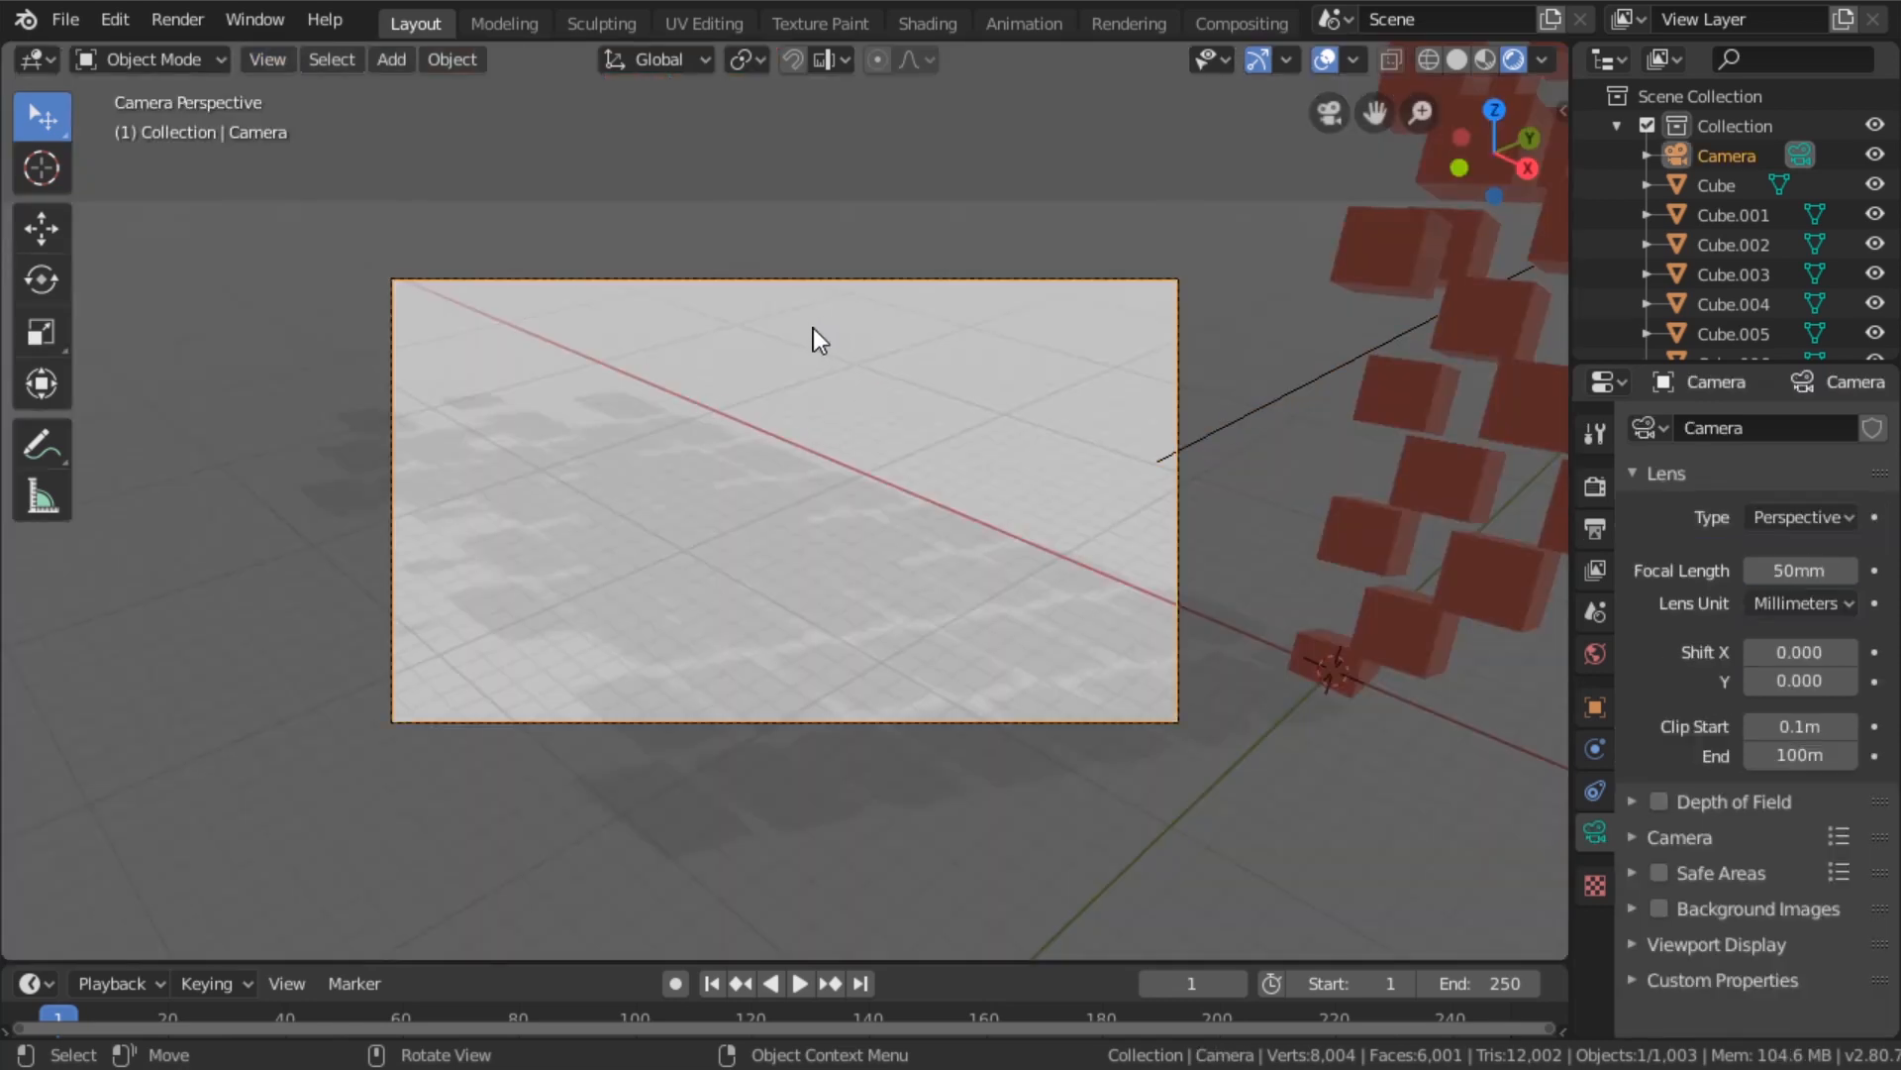
pyautogui.click(266, 58)
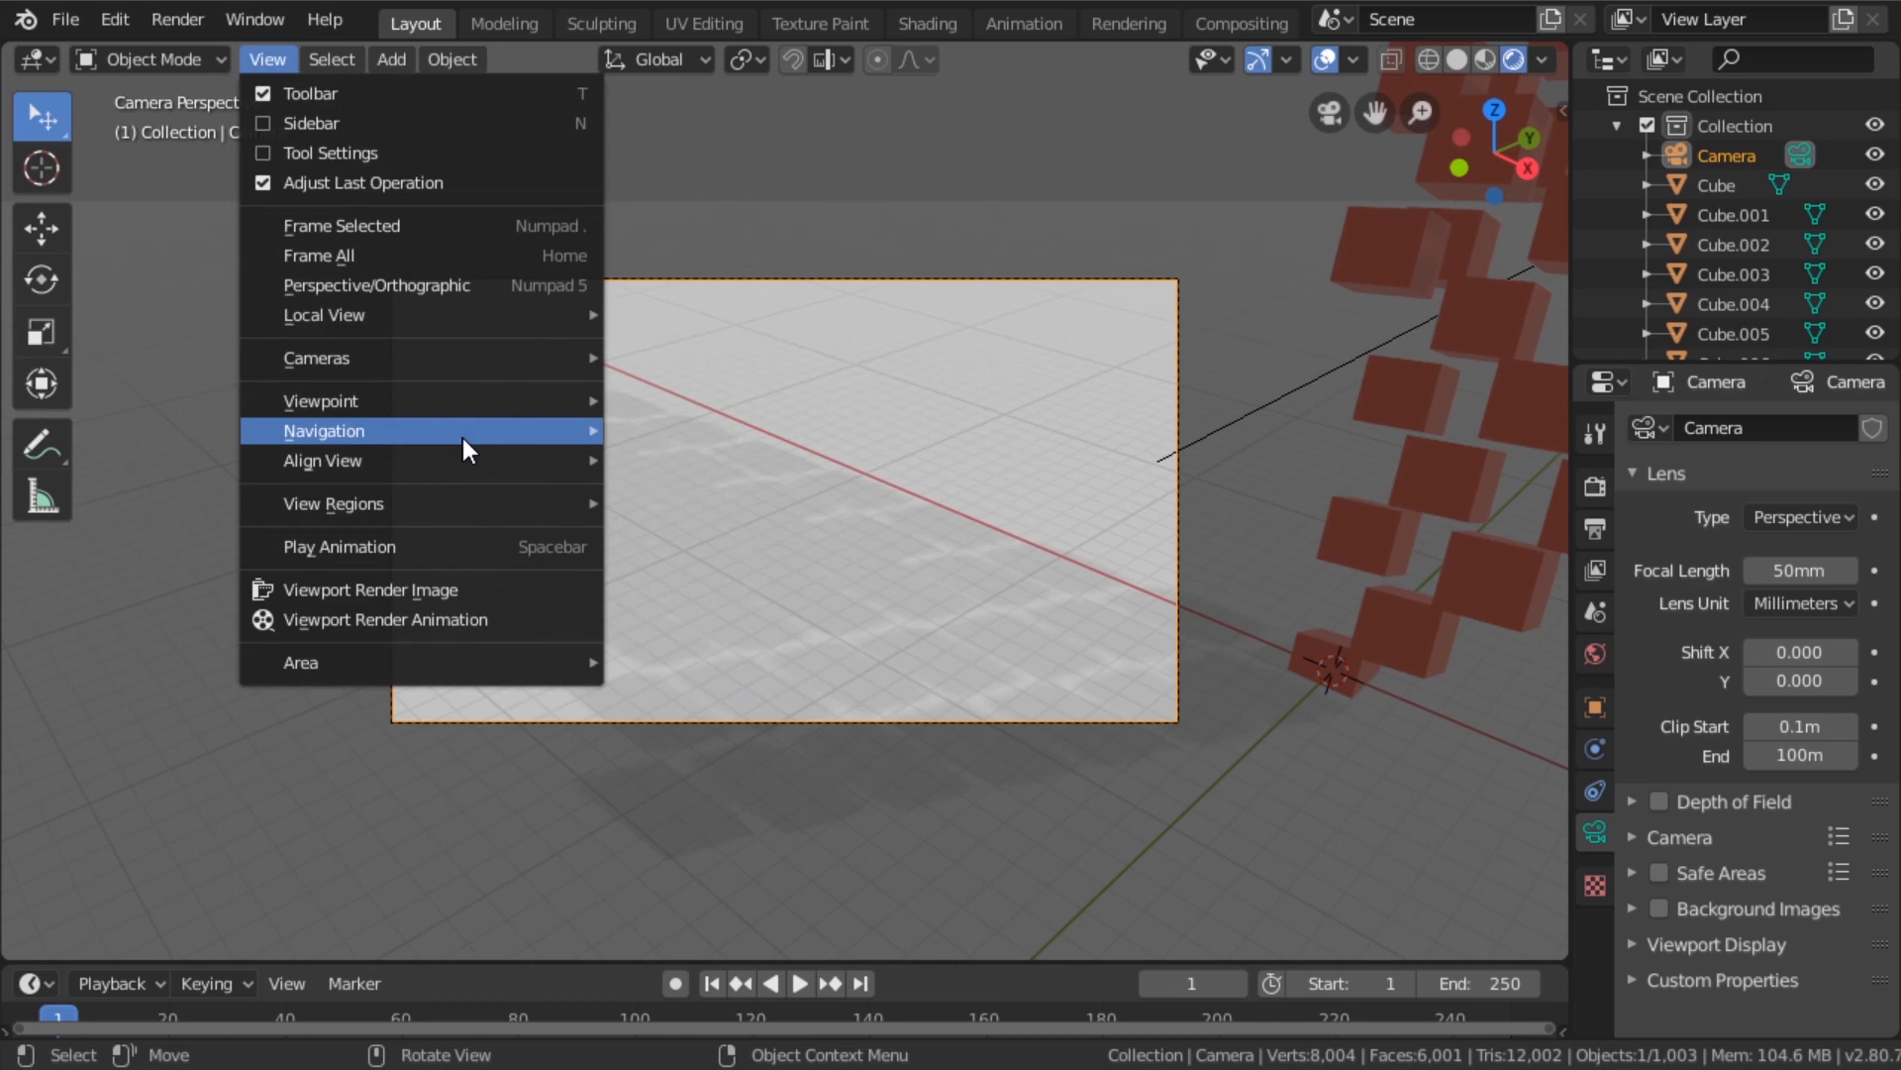
pyautogui.click(324, 429)
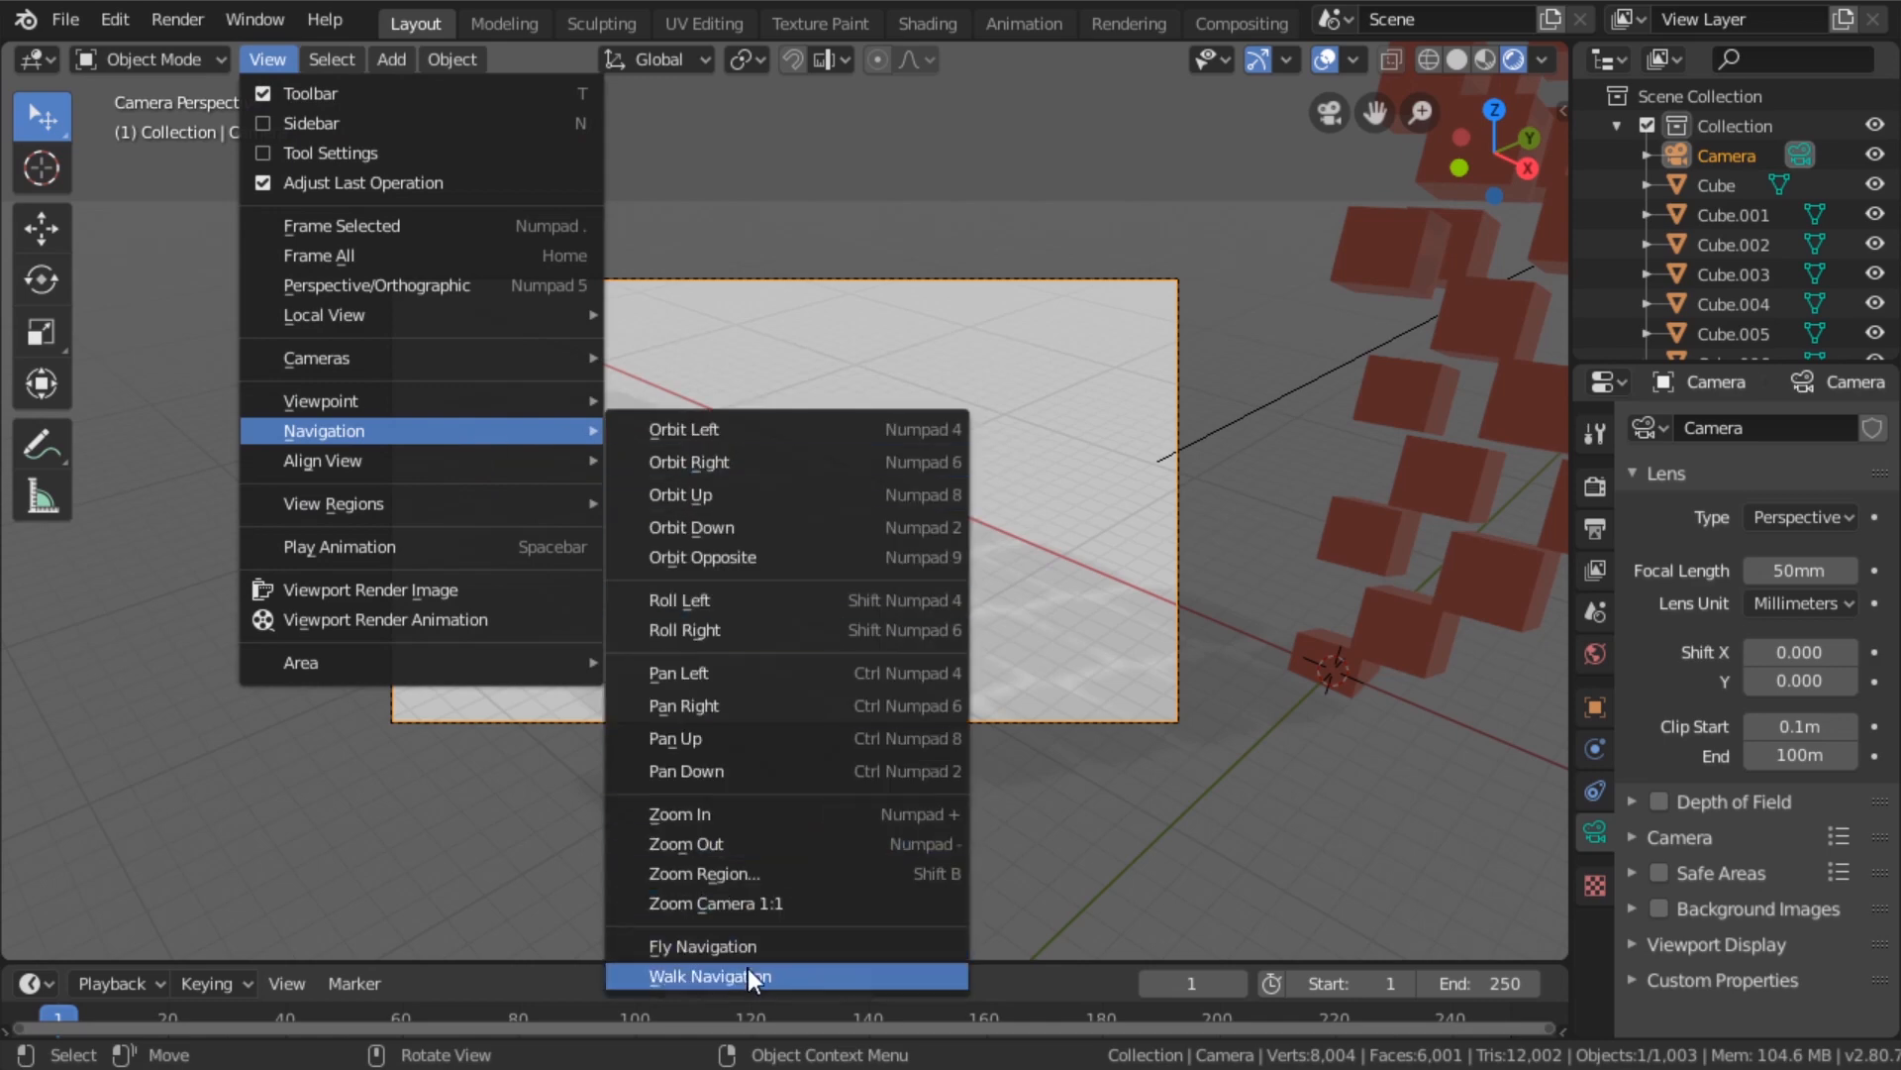
pyautogui.click(709, 976)
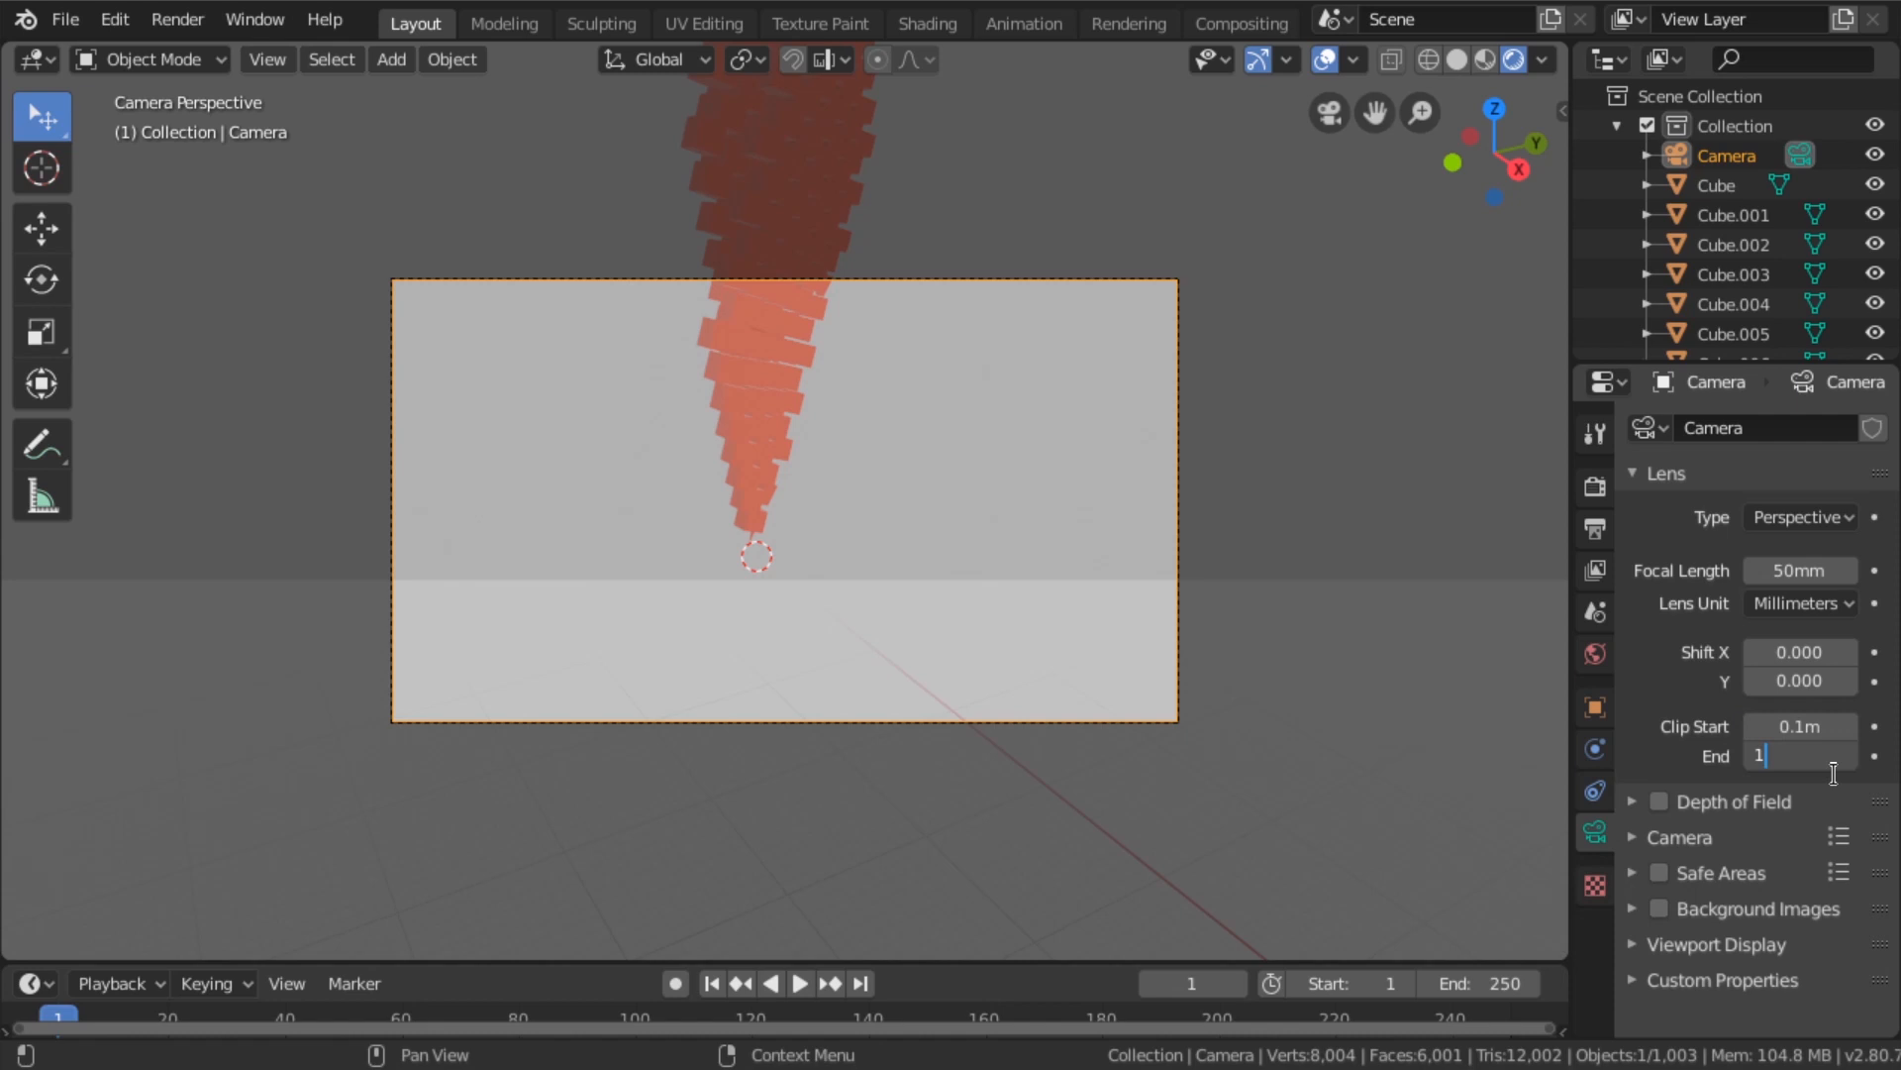
pyautogui.write('1000')
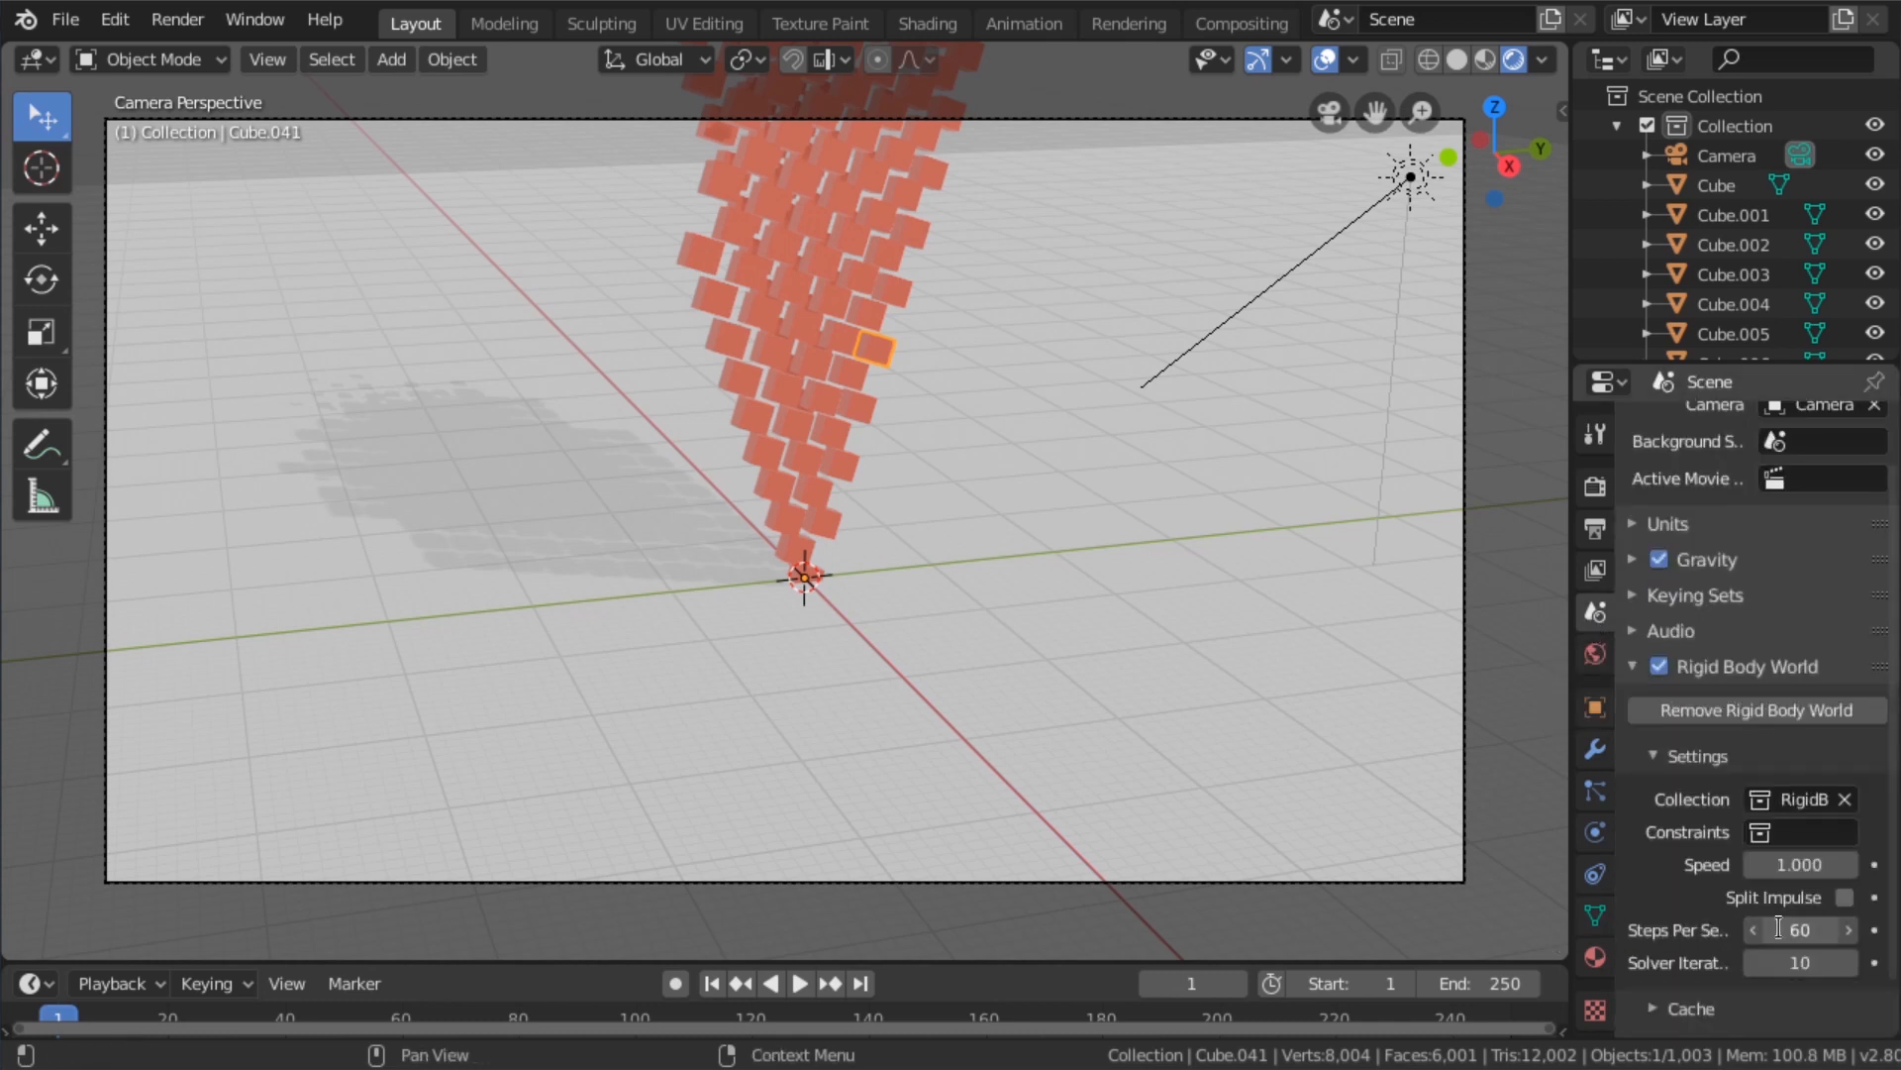
# Set Rigid Body World to 300 steps per second and set each cube's Origin to Geometry.
pyautogui.write('300')
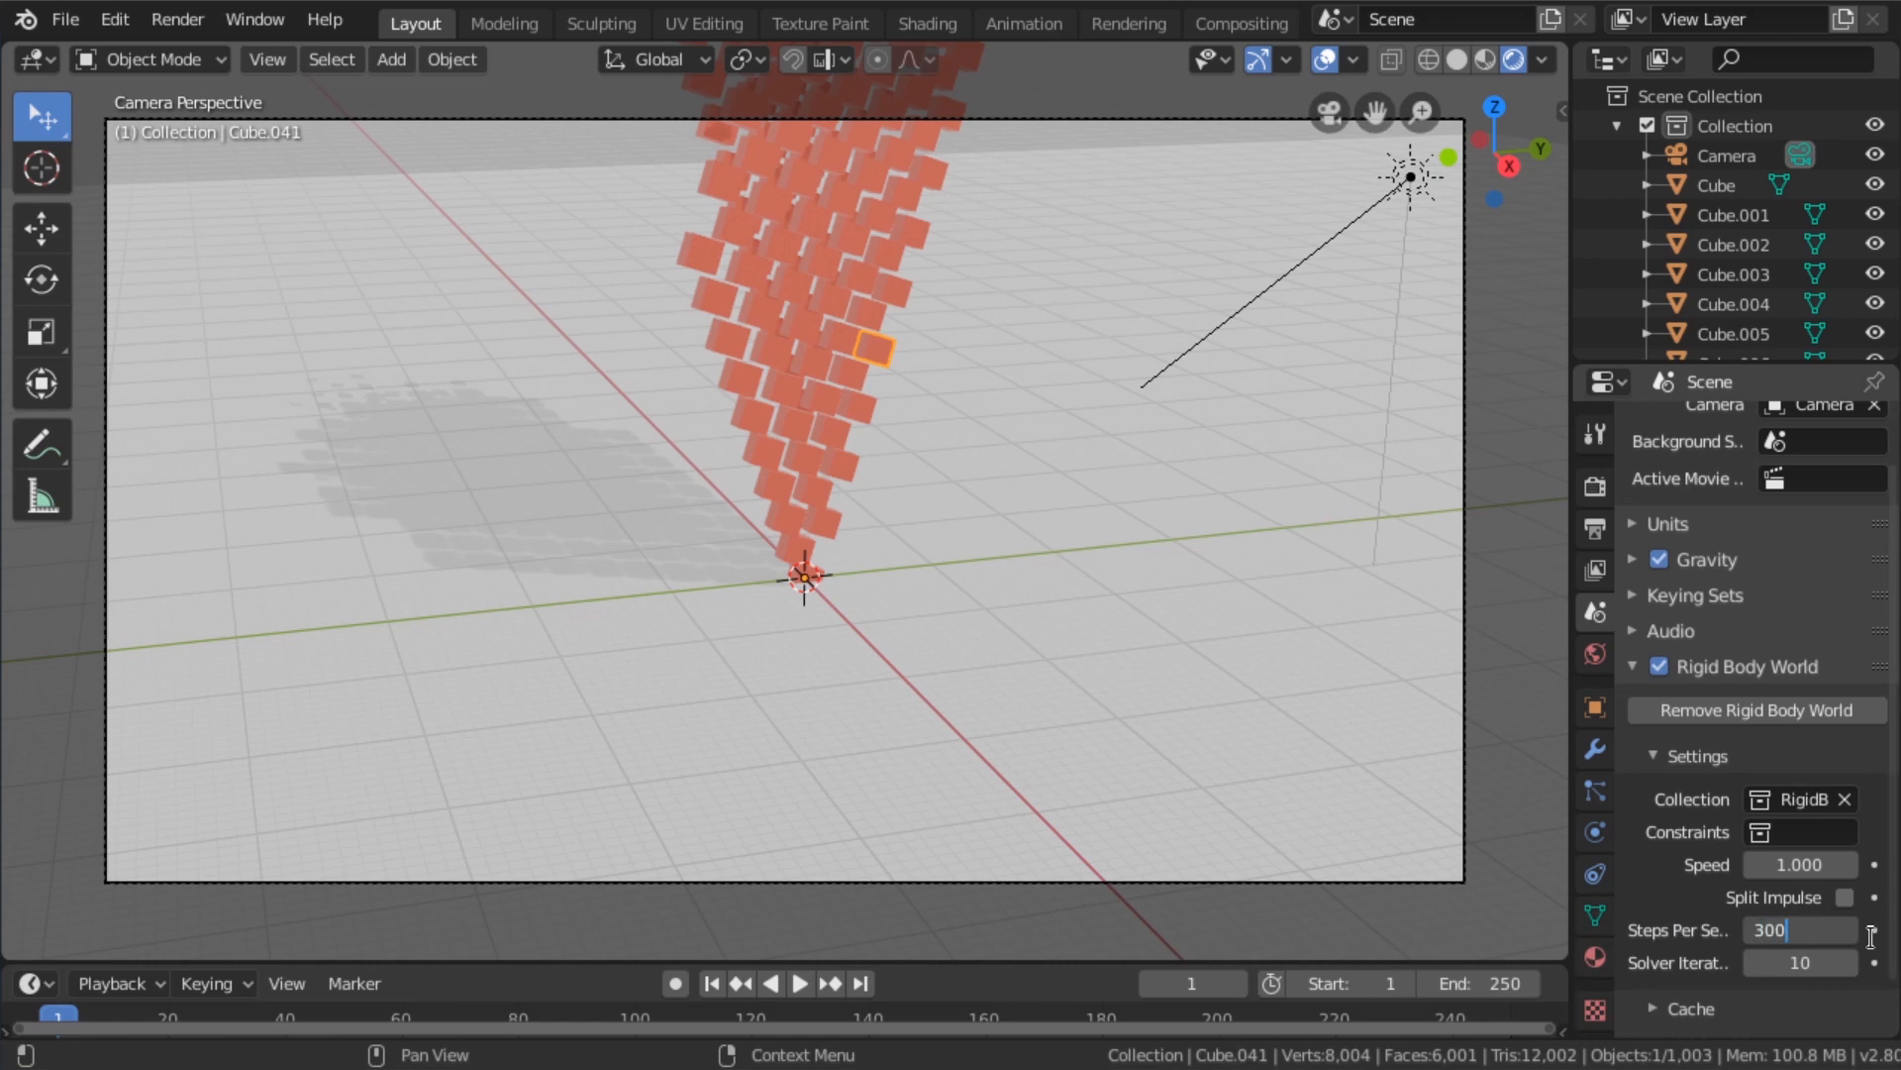
pyautogui.click(798, 983)
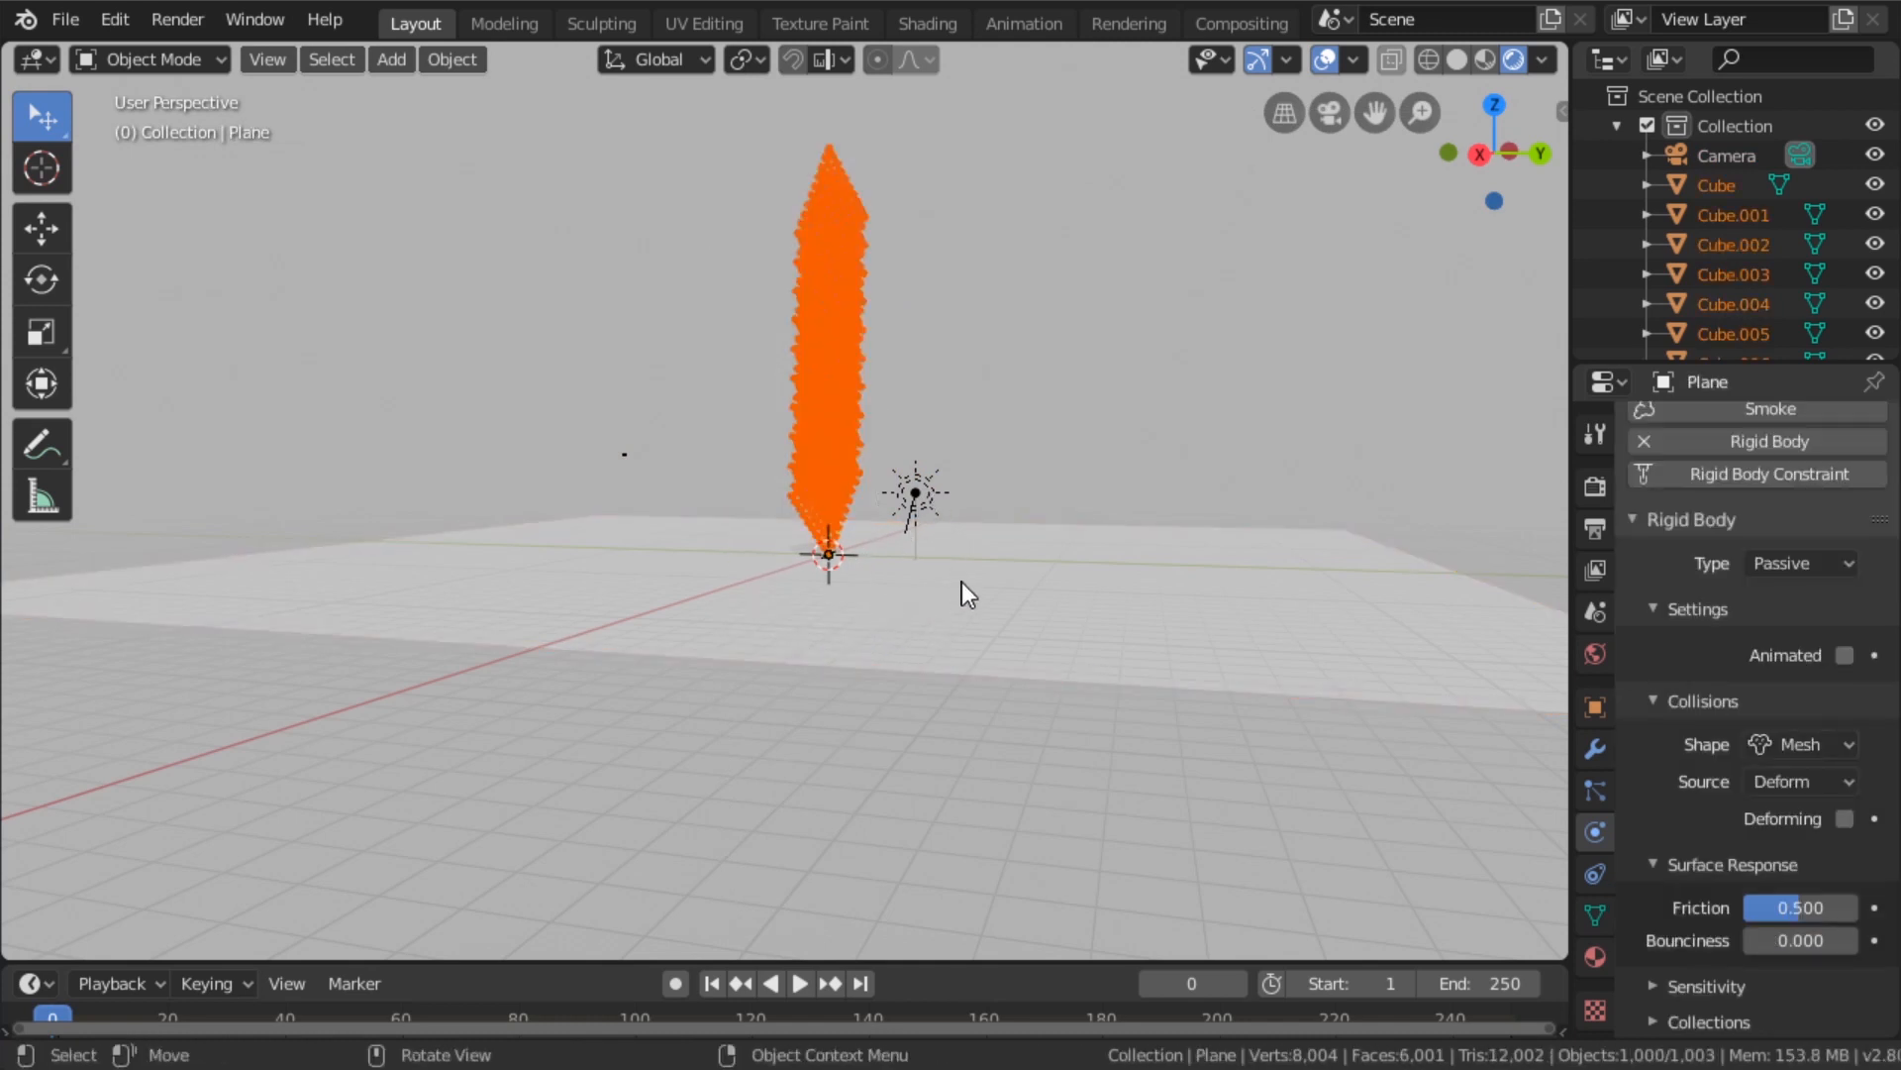
pyautogui.click(451, 60)
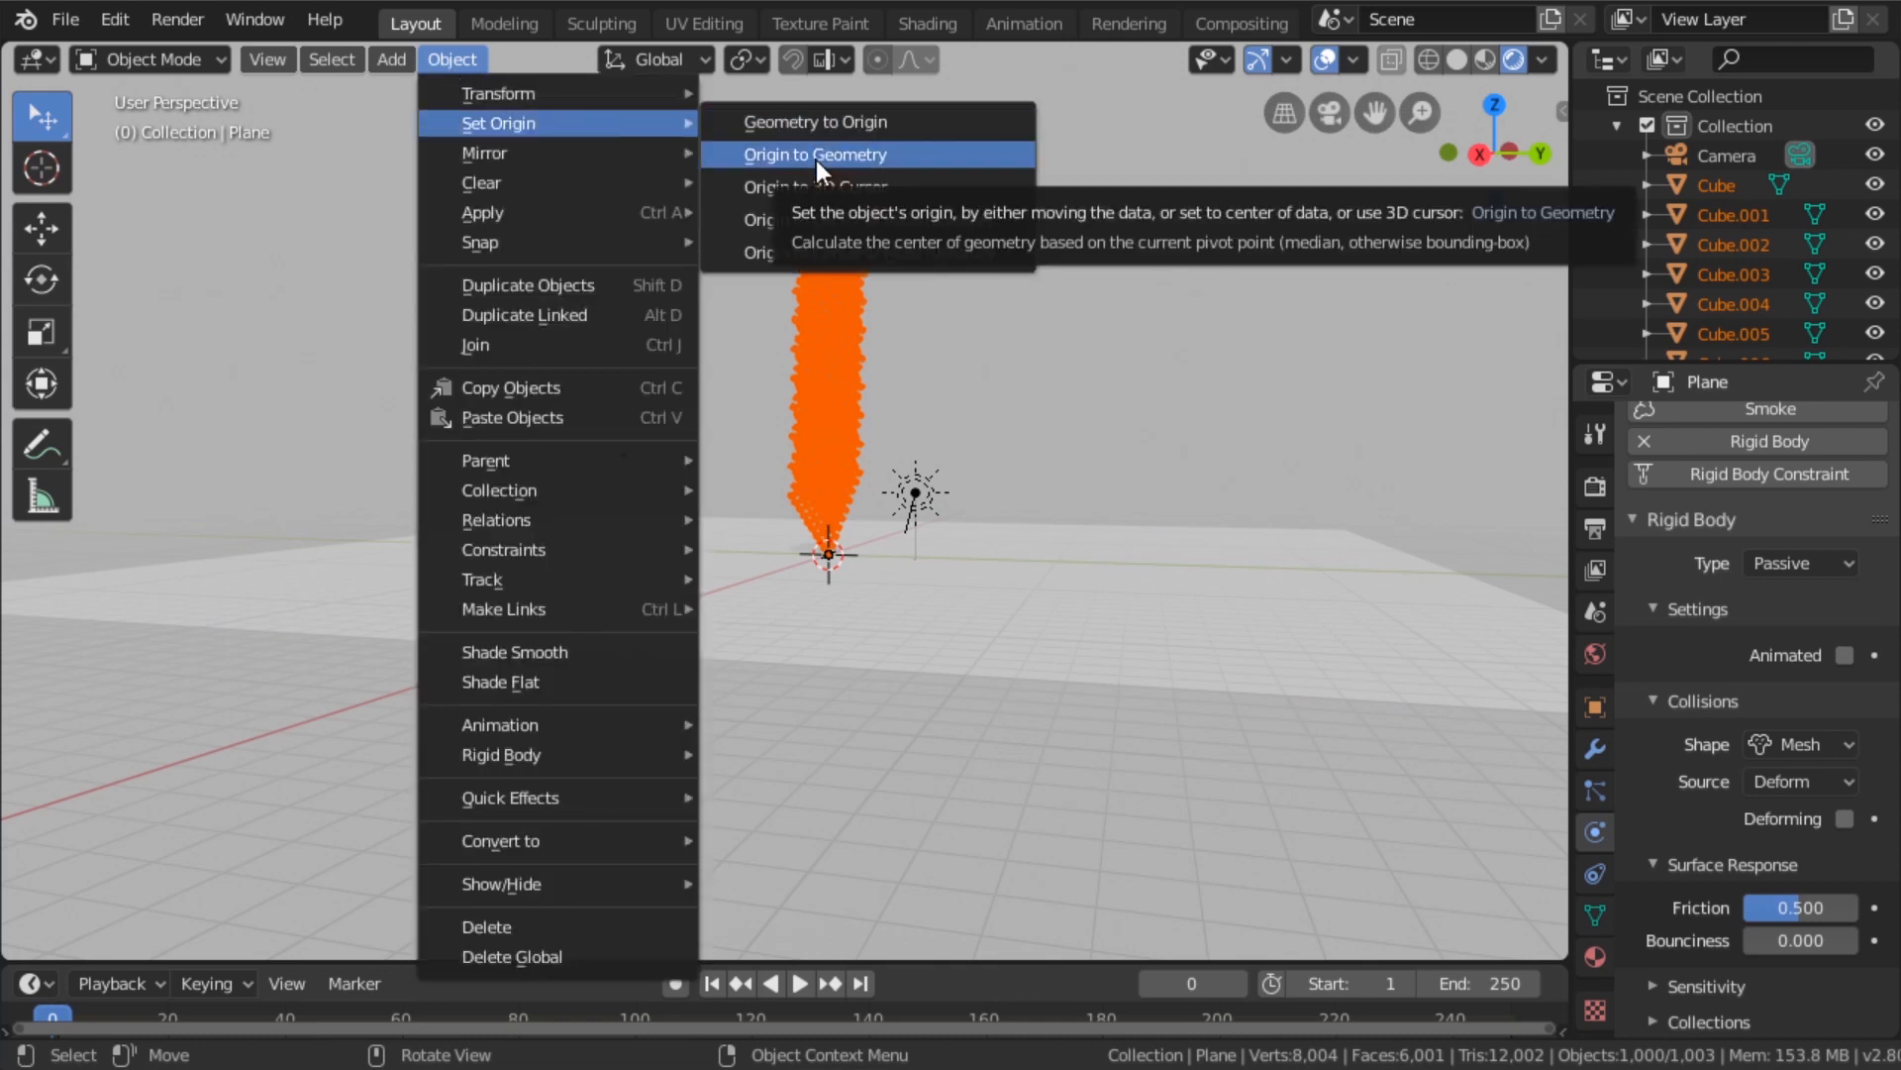
pyautogui.click(816, 155)
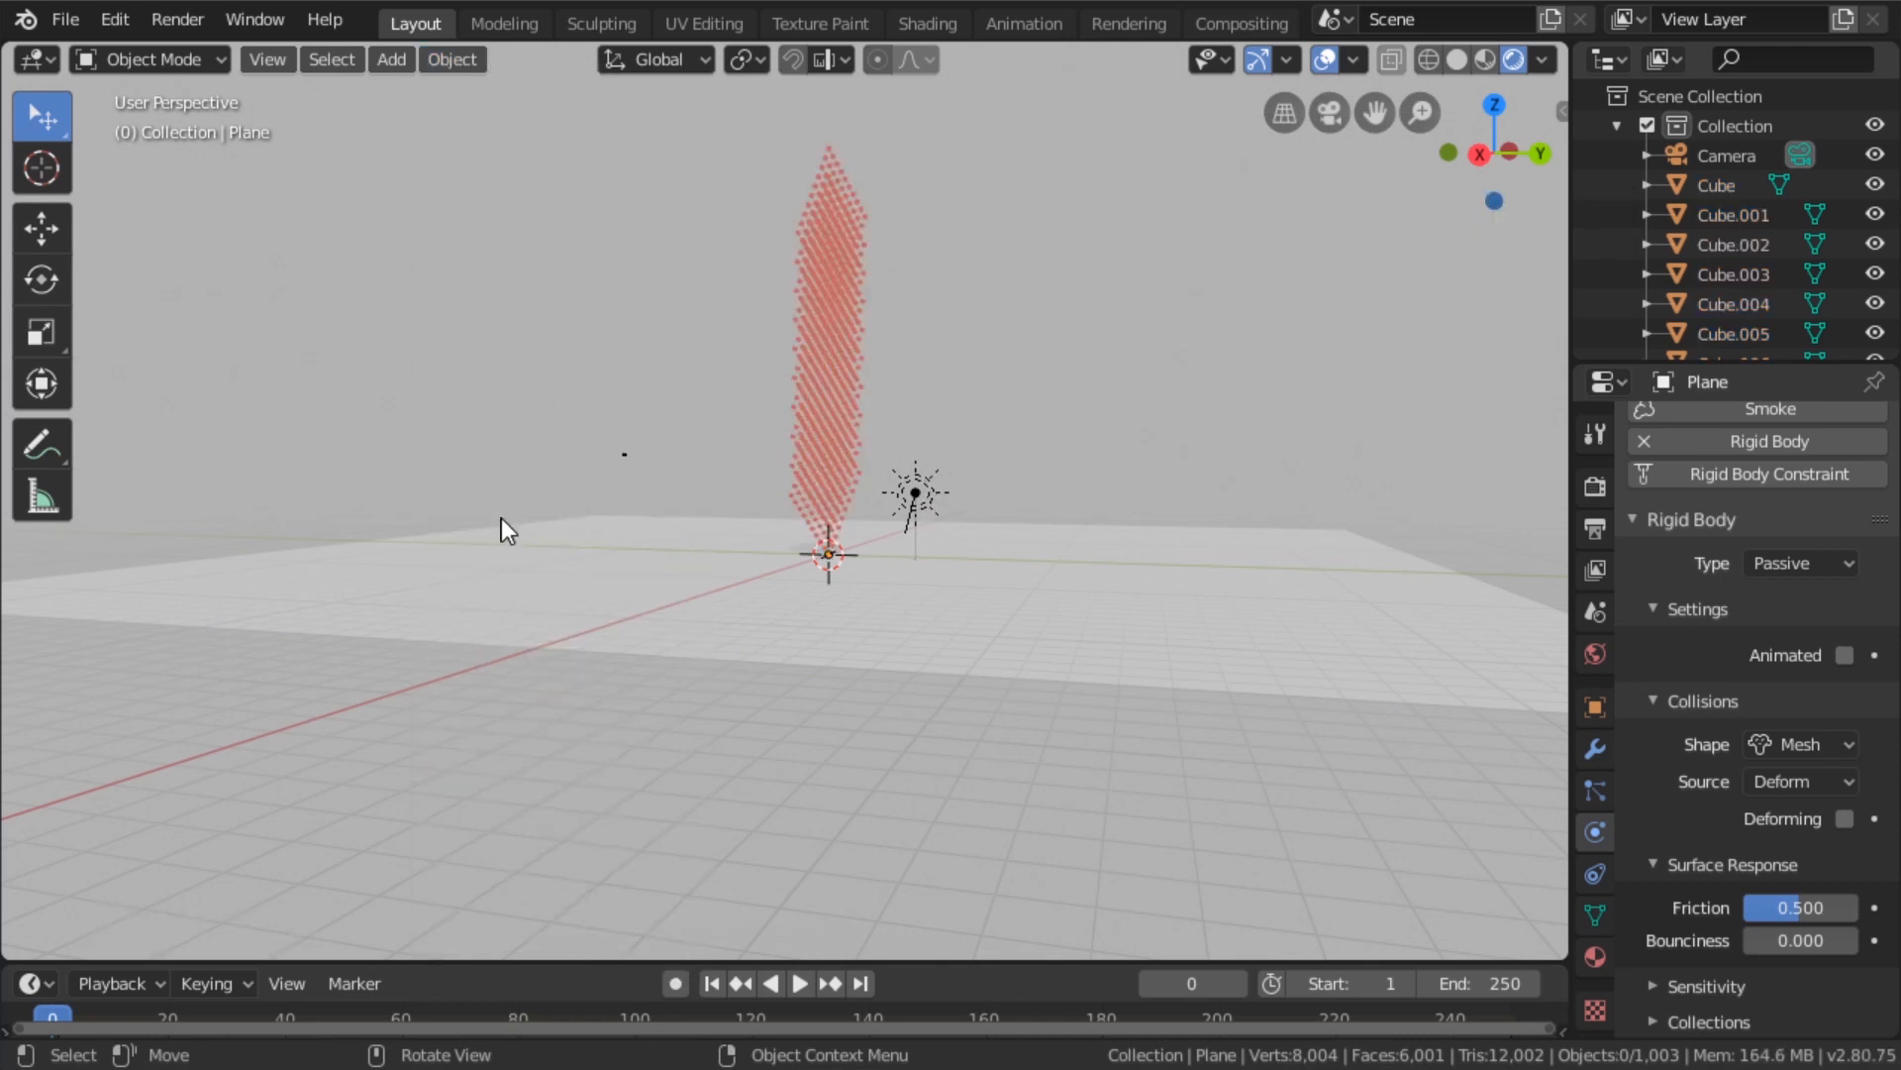
# Set the rigid body cache and scene end to frame 300, then bake the simulation.
pyautogui.click(798, 984)
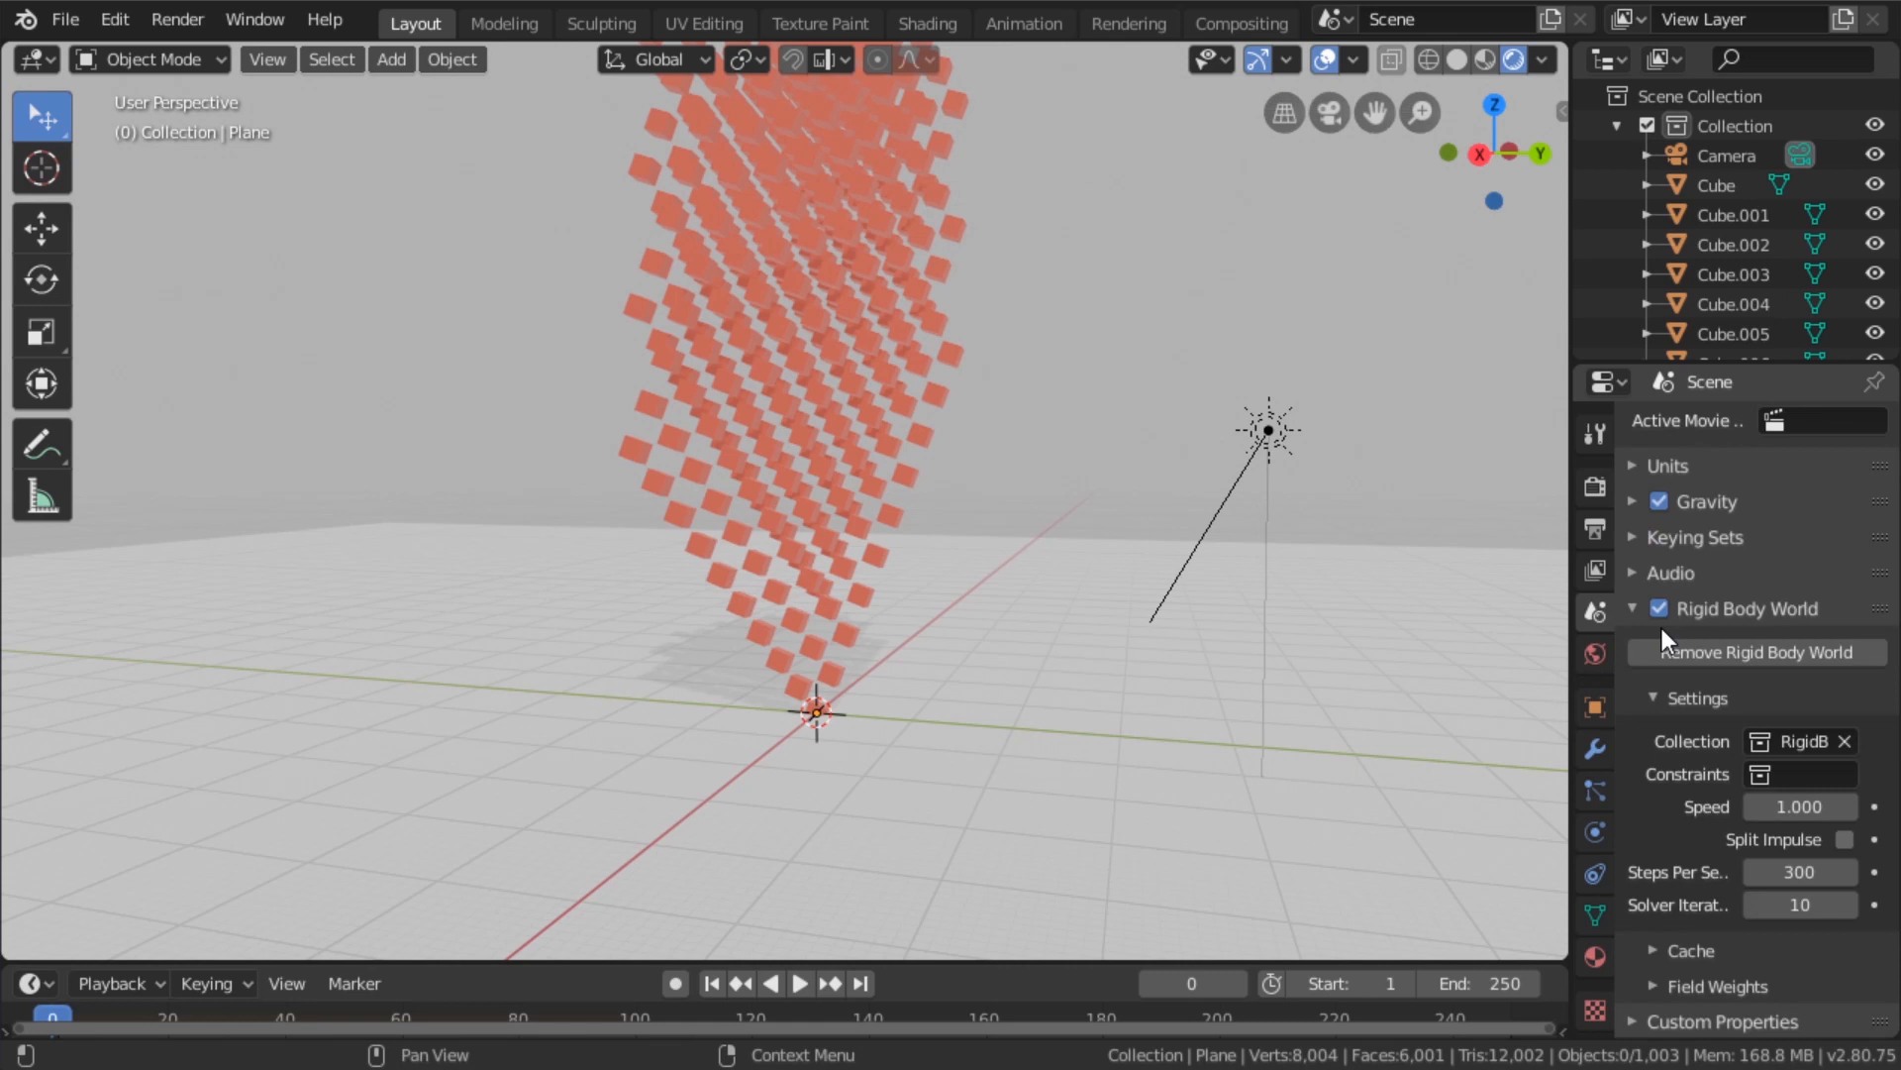
pyautogui.click(1687, 950)
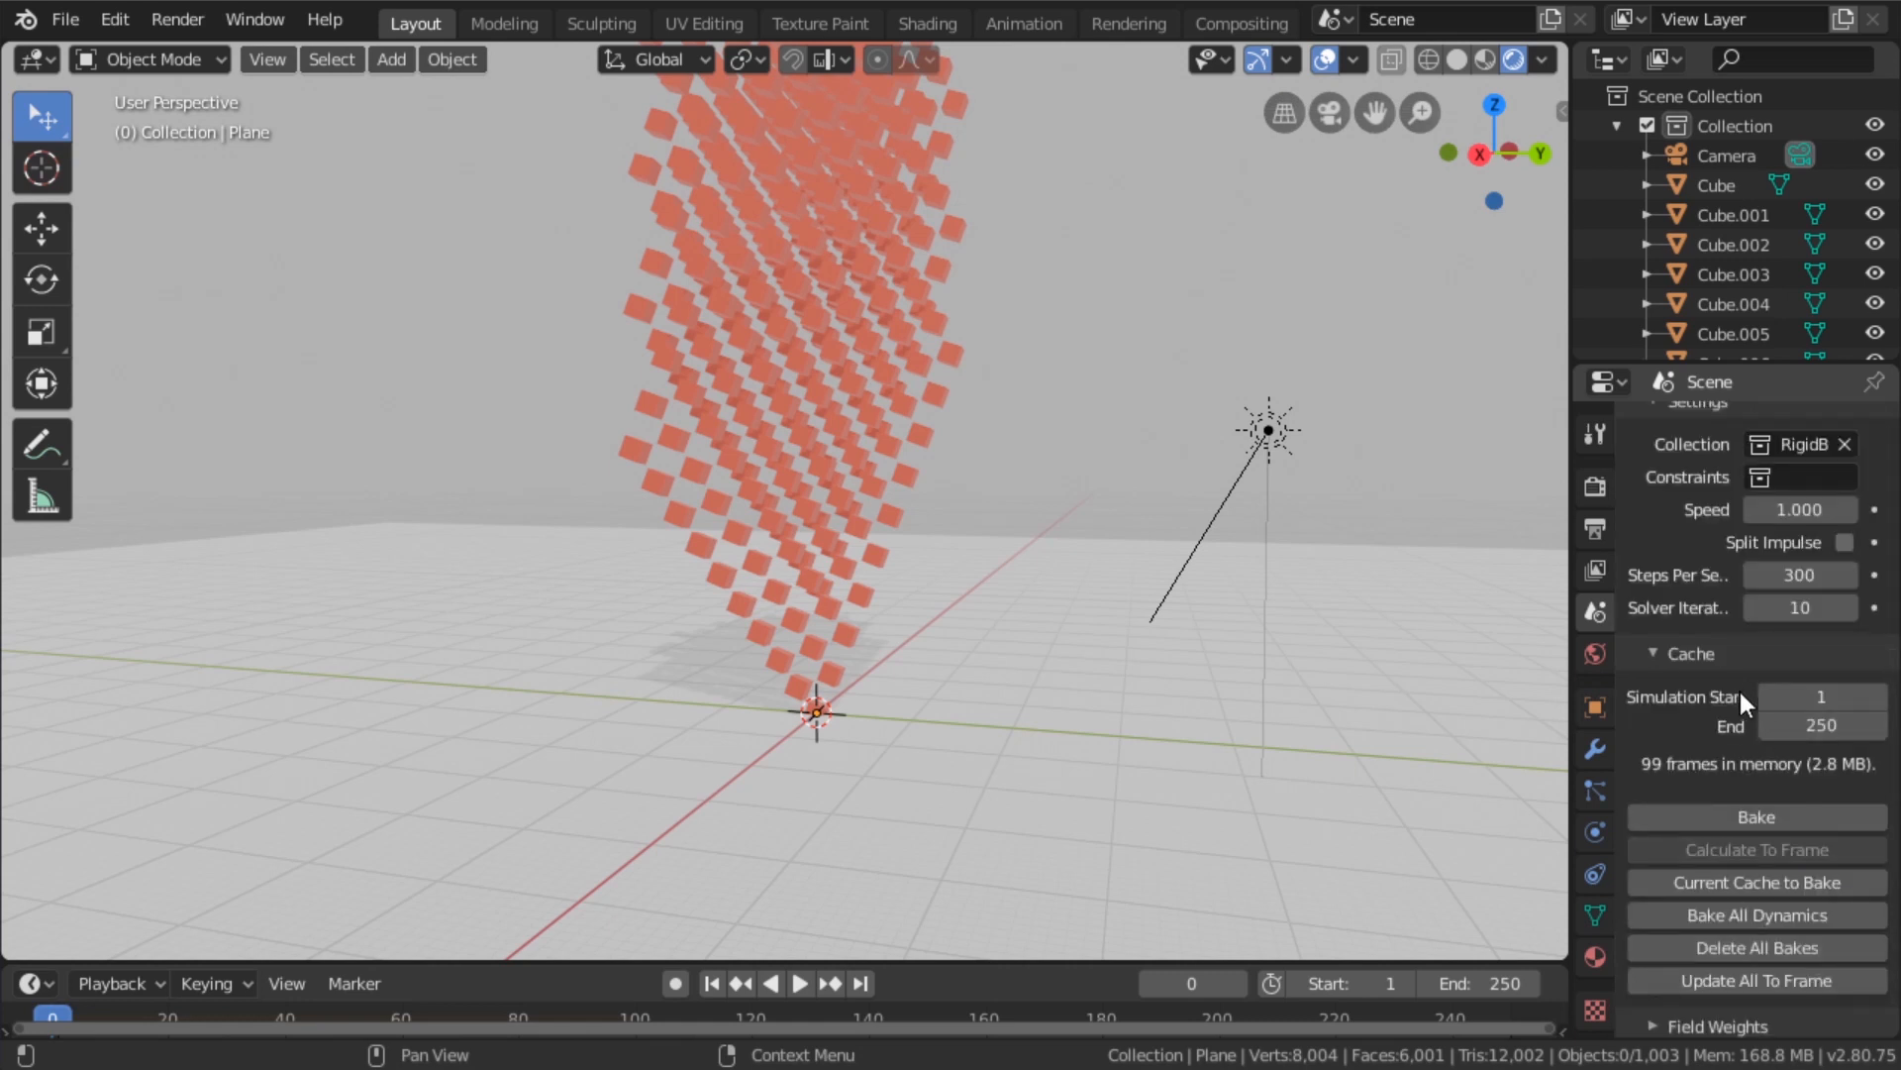
pyautogui.write('300')
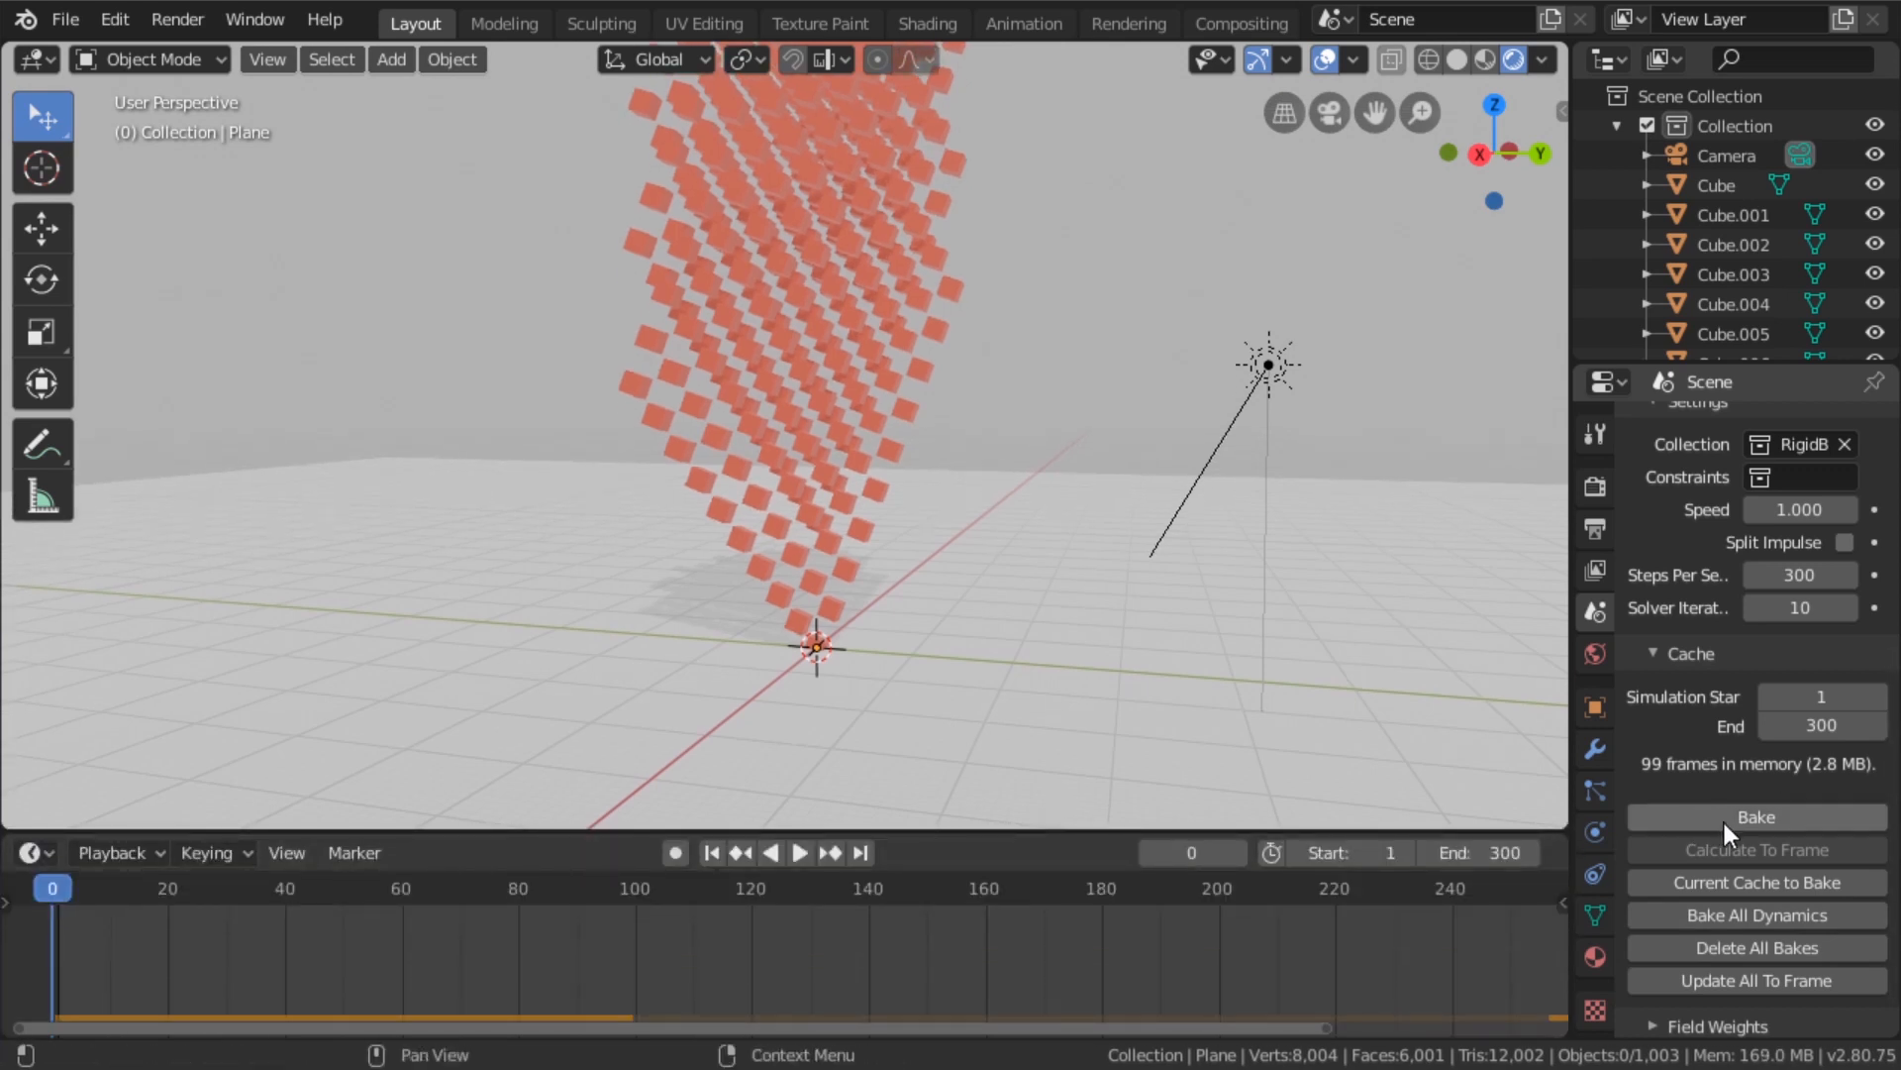
pyautogui.click(1754, 816)
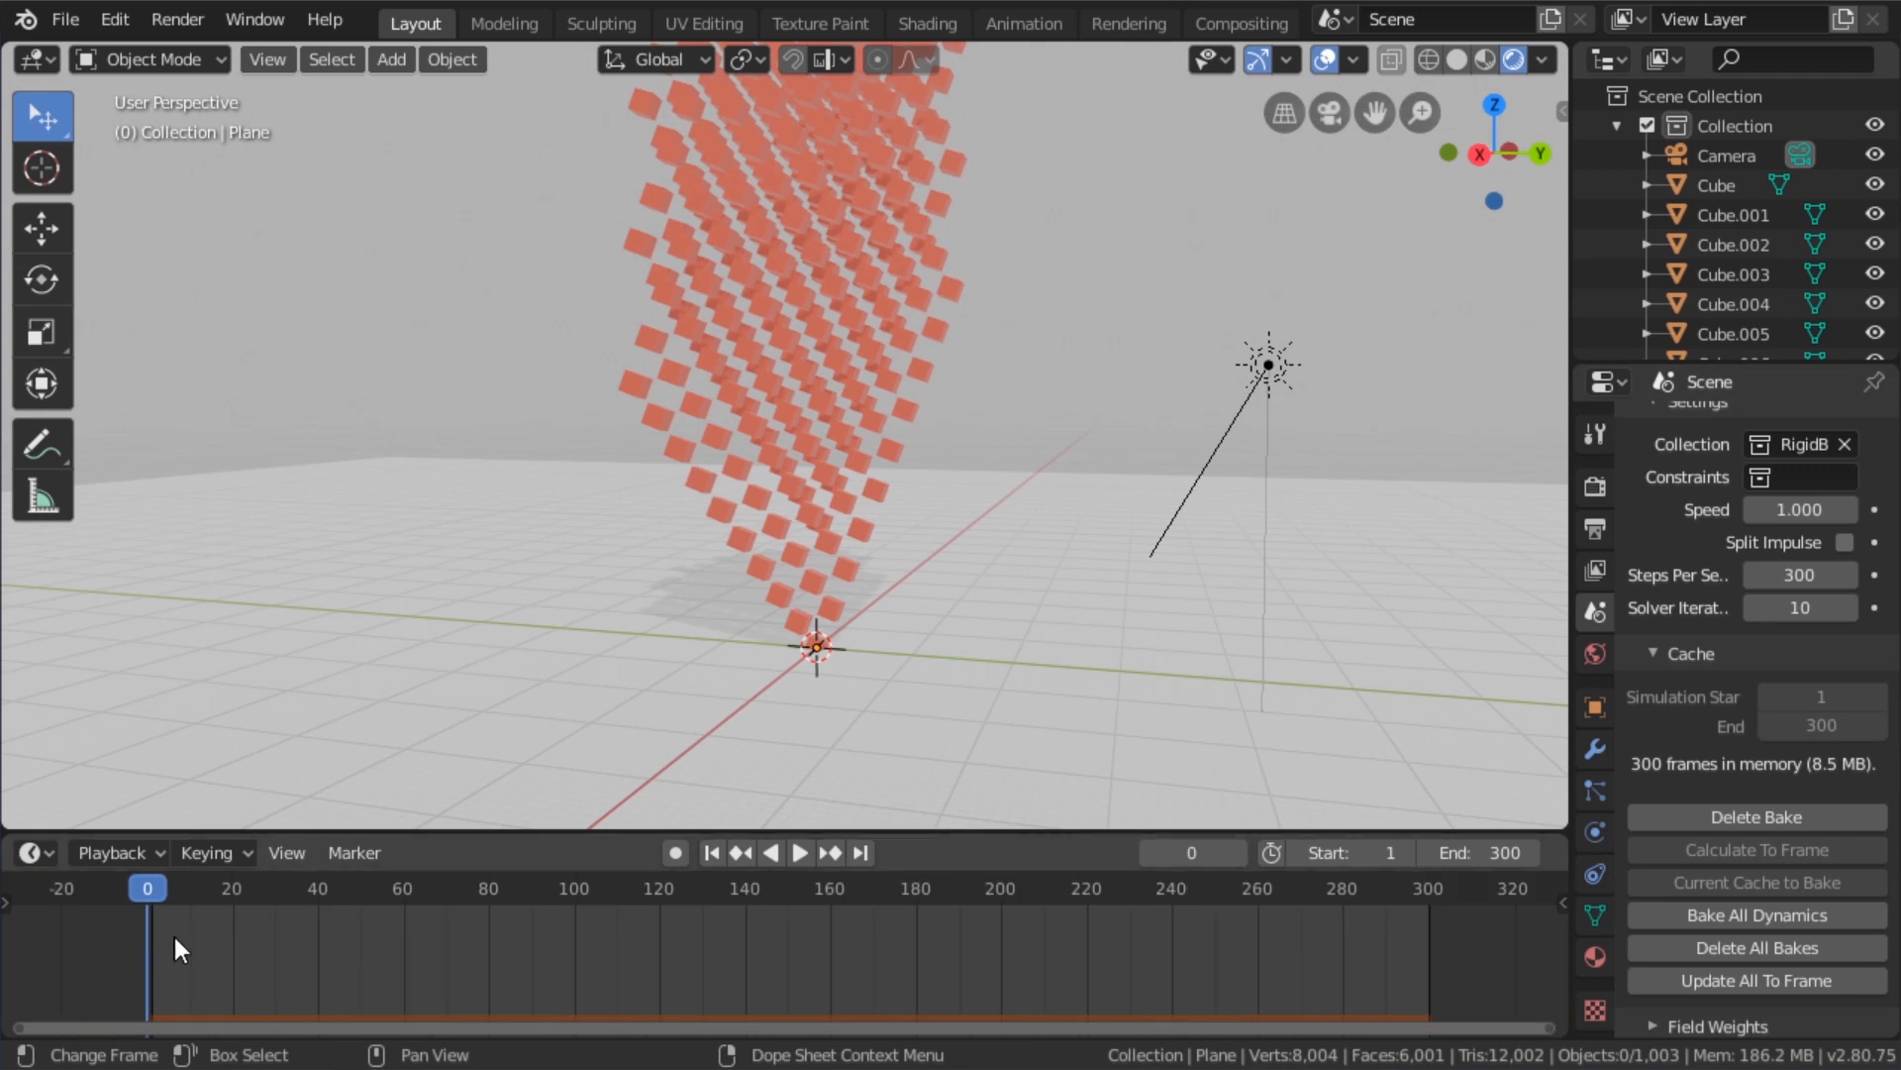
# Play back the baked simulation twice to check the lowest cube against the floor.
pyautogui.click(798, 852)
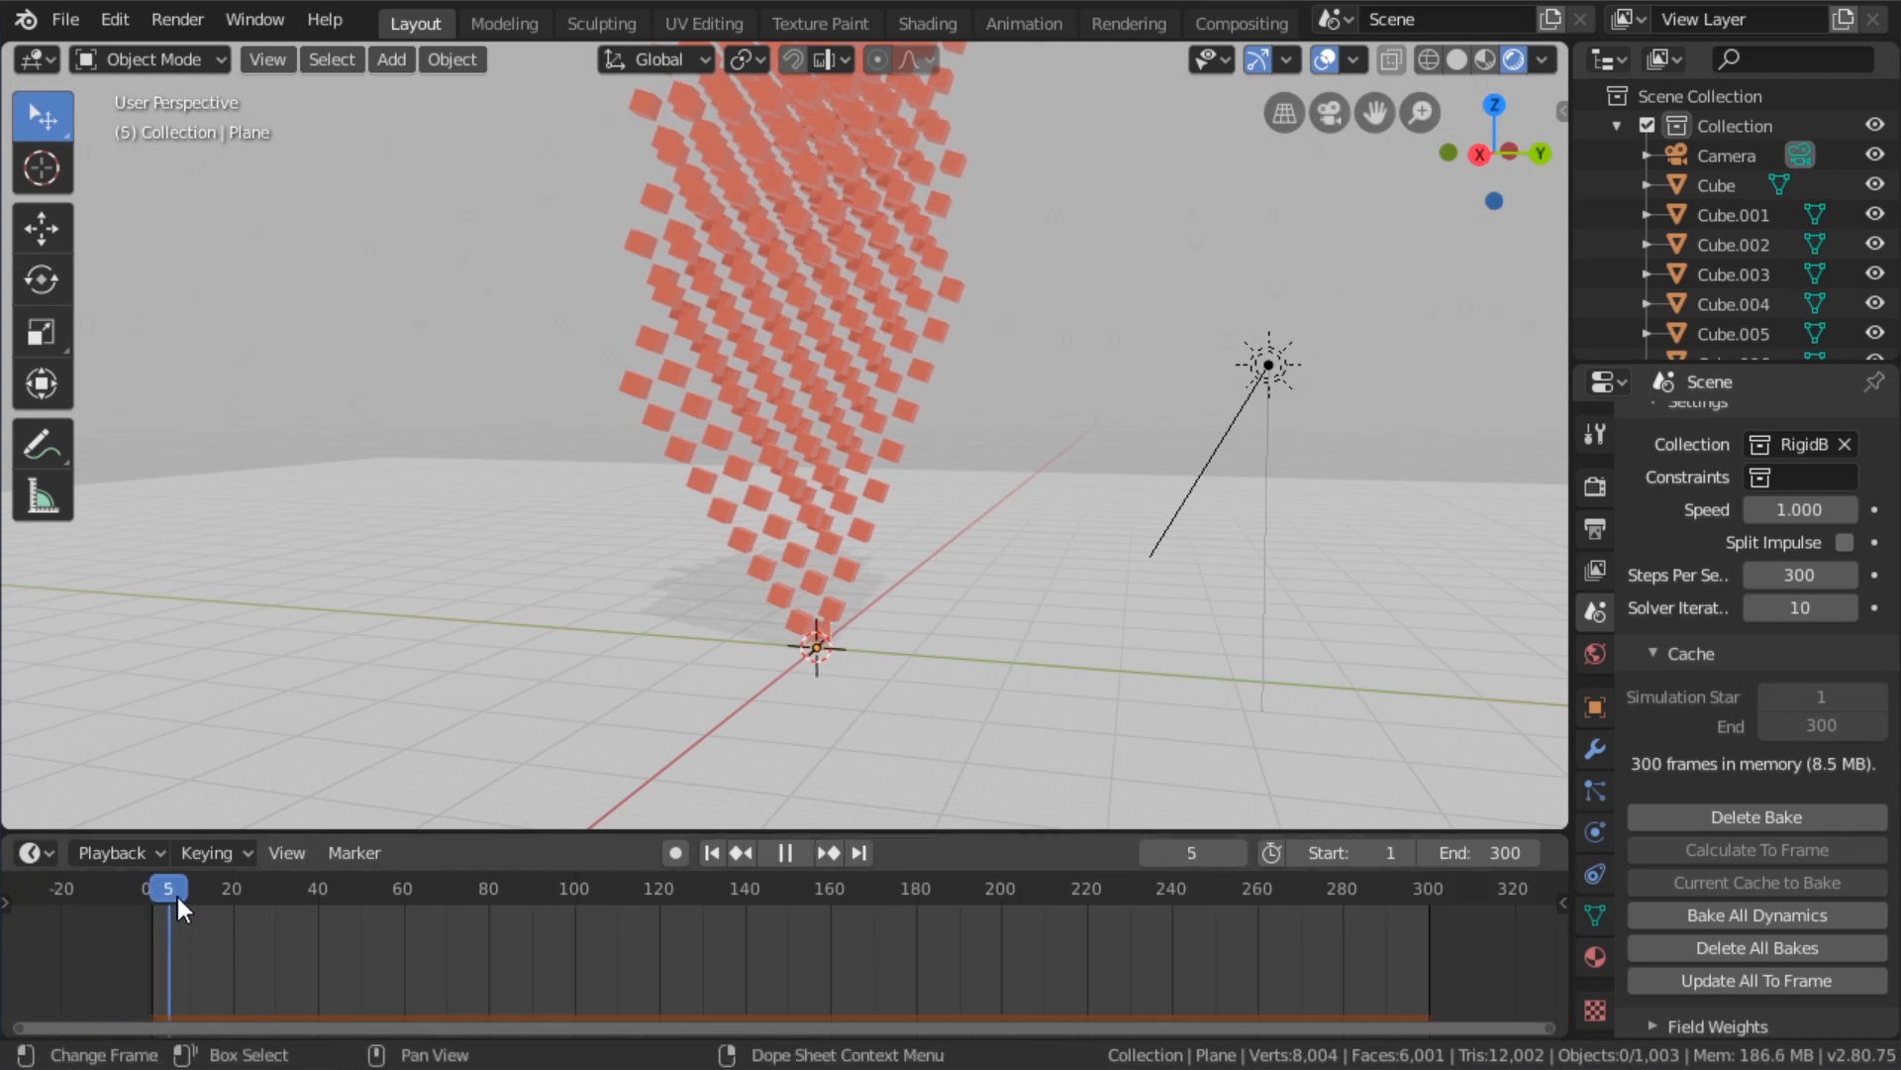
pyautogui.click(711, 852)
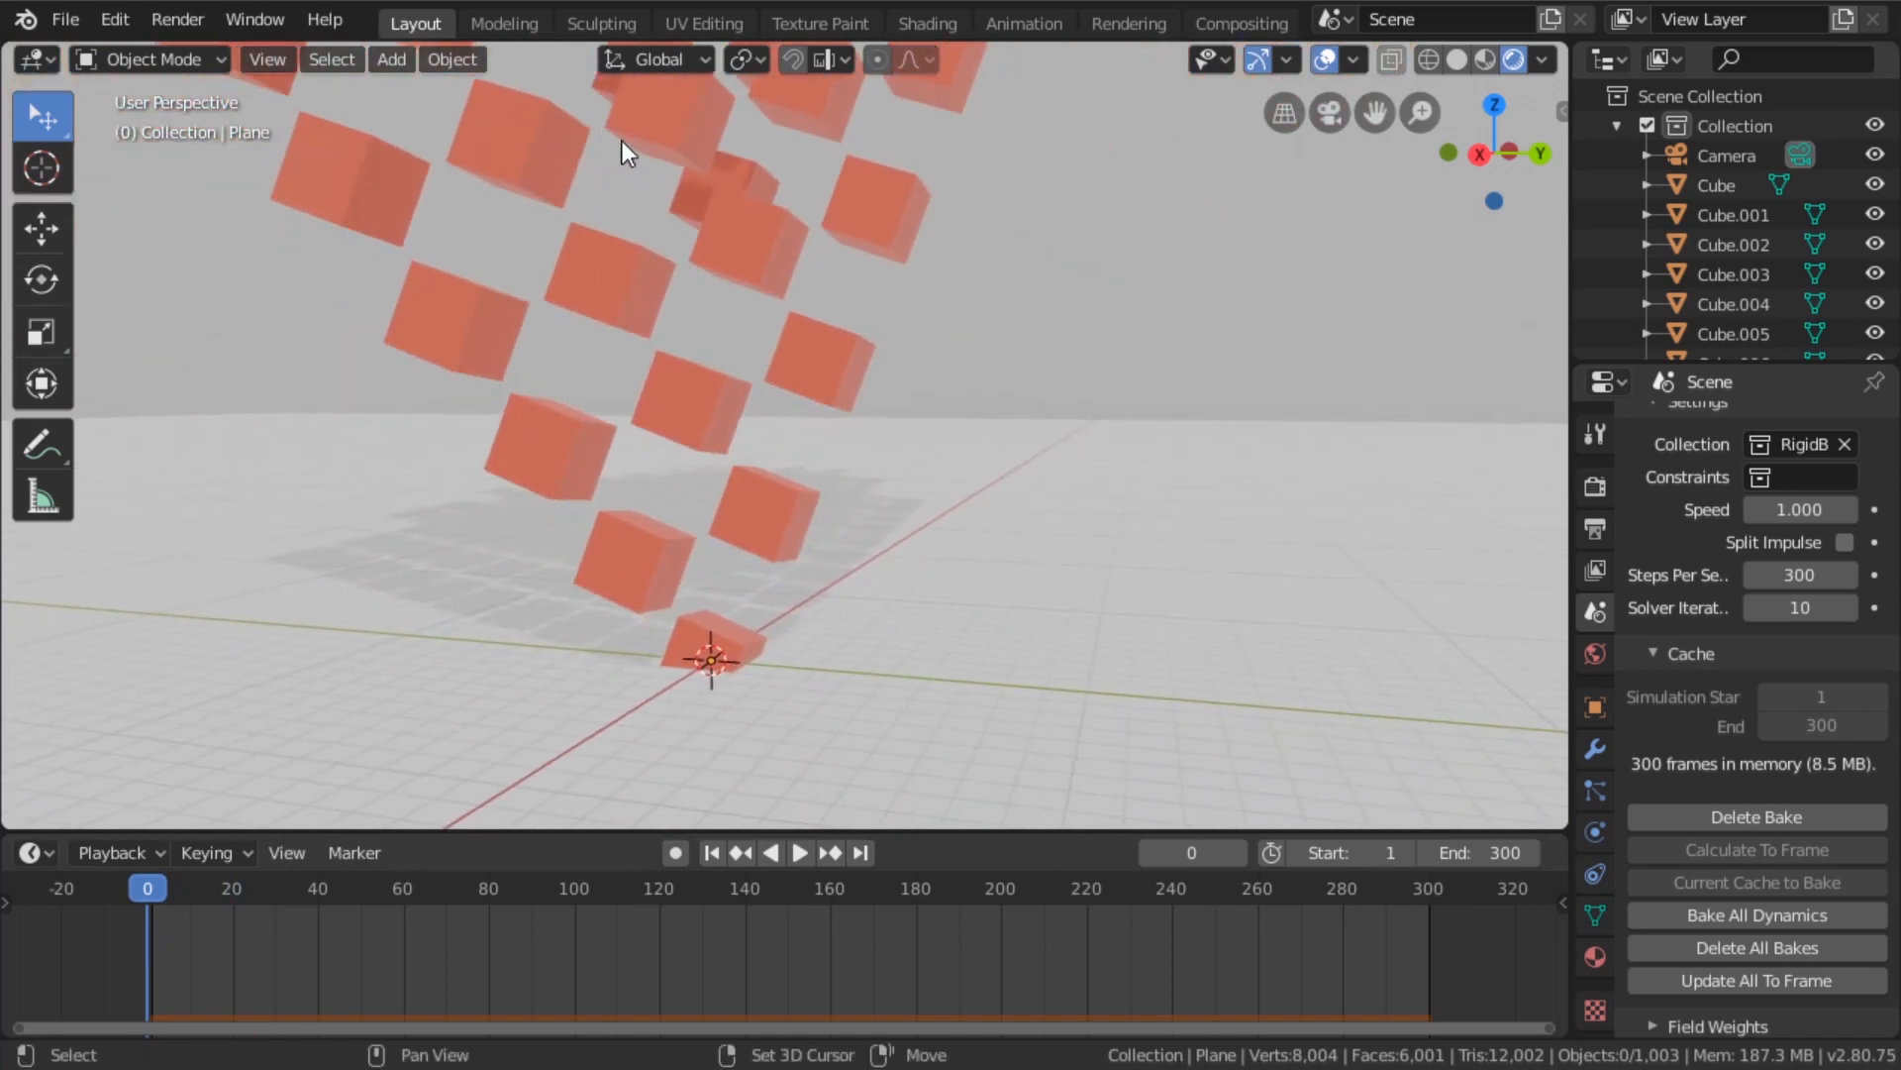
pyautogui.click(798, 853)
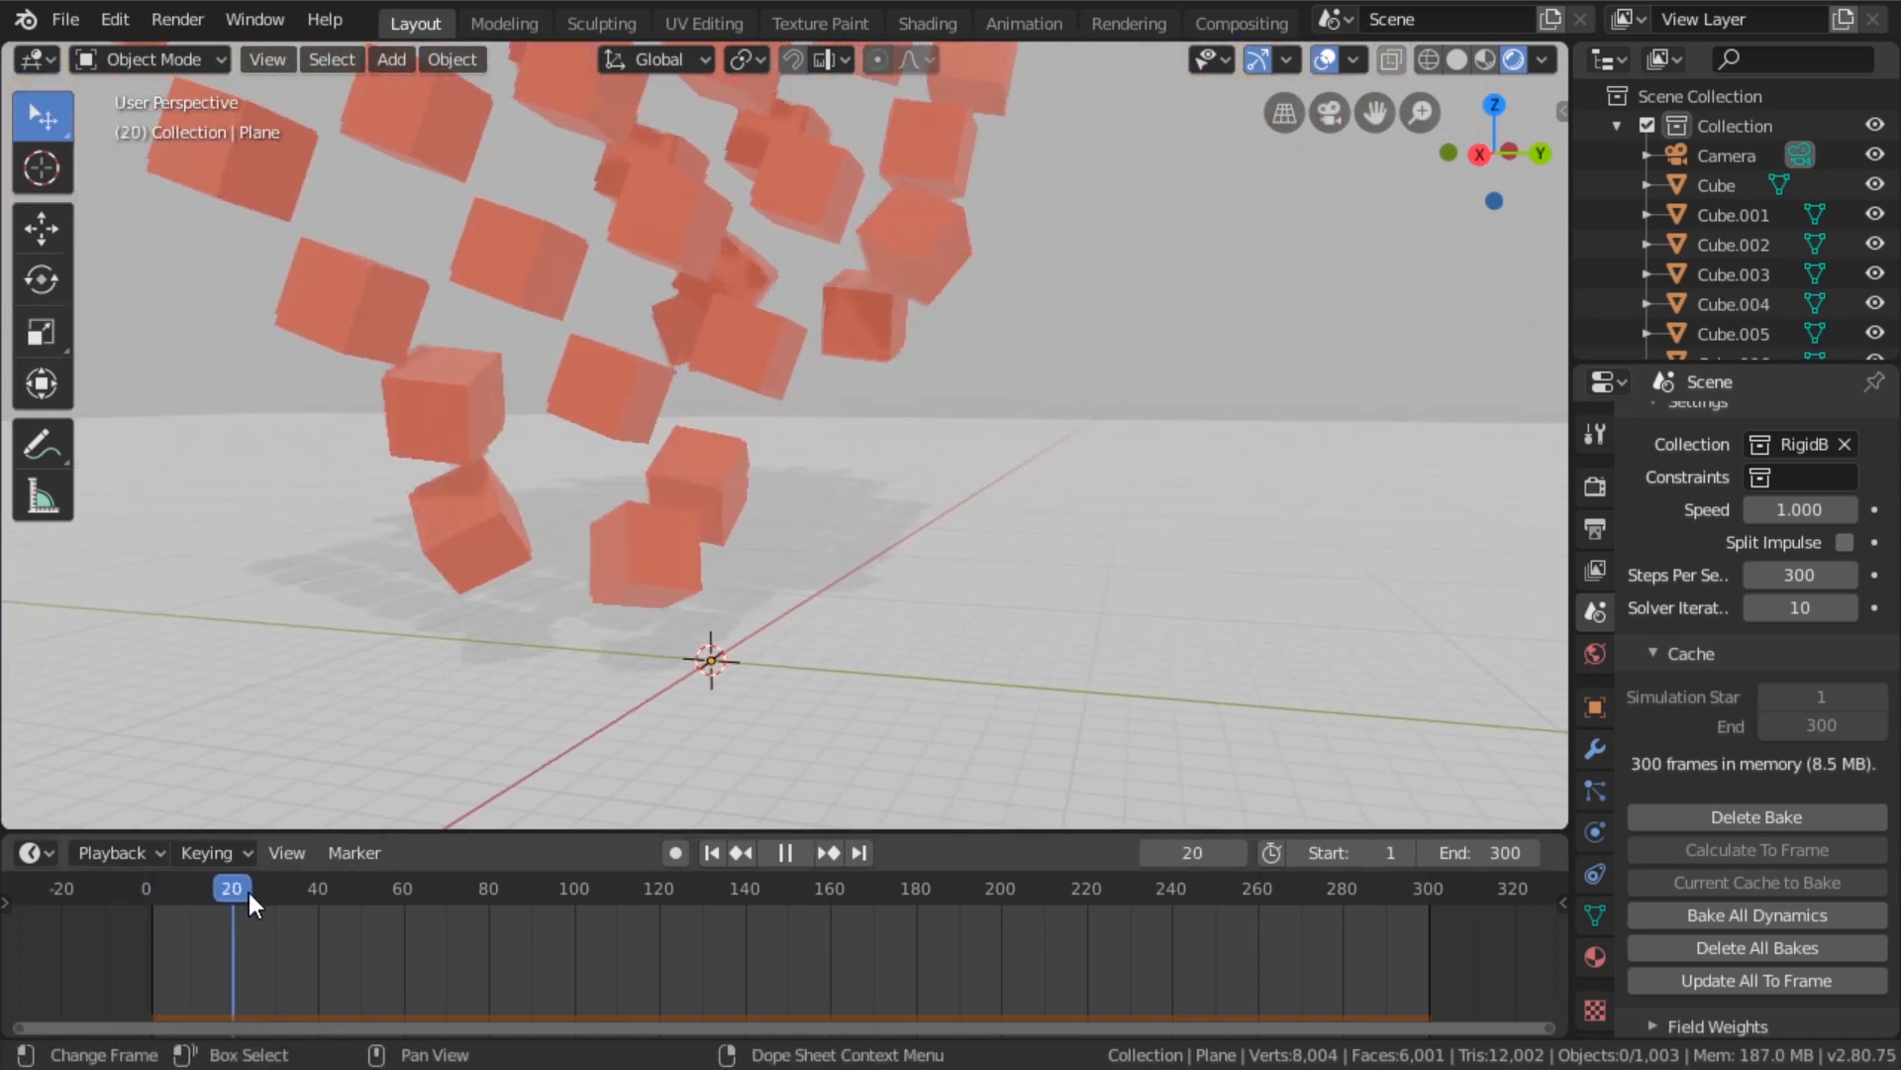
pyautogui.click(711, 853)
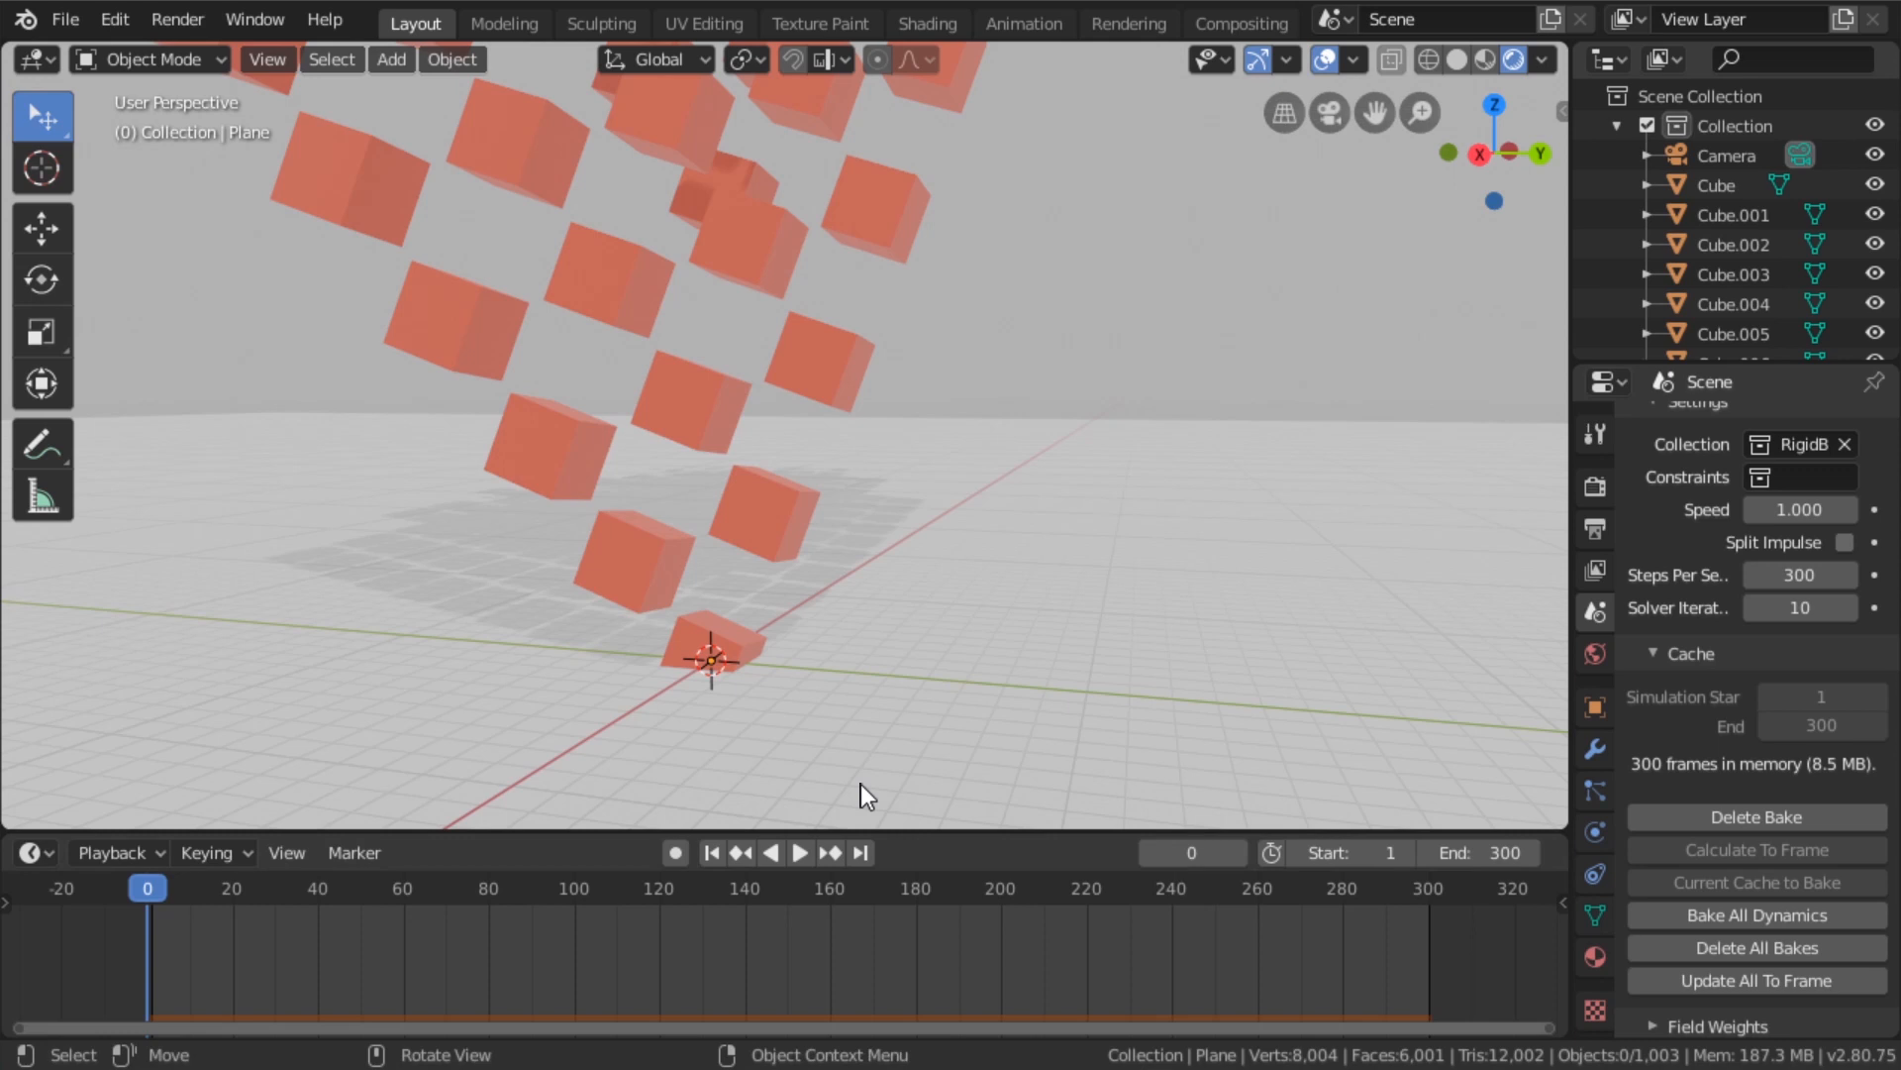
# Move the floor plane up, delete the old bake, and bake the simulation again.
pyautogui.press('g')
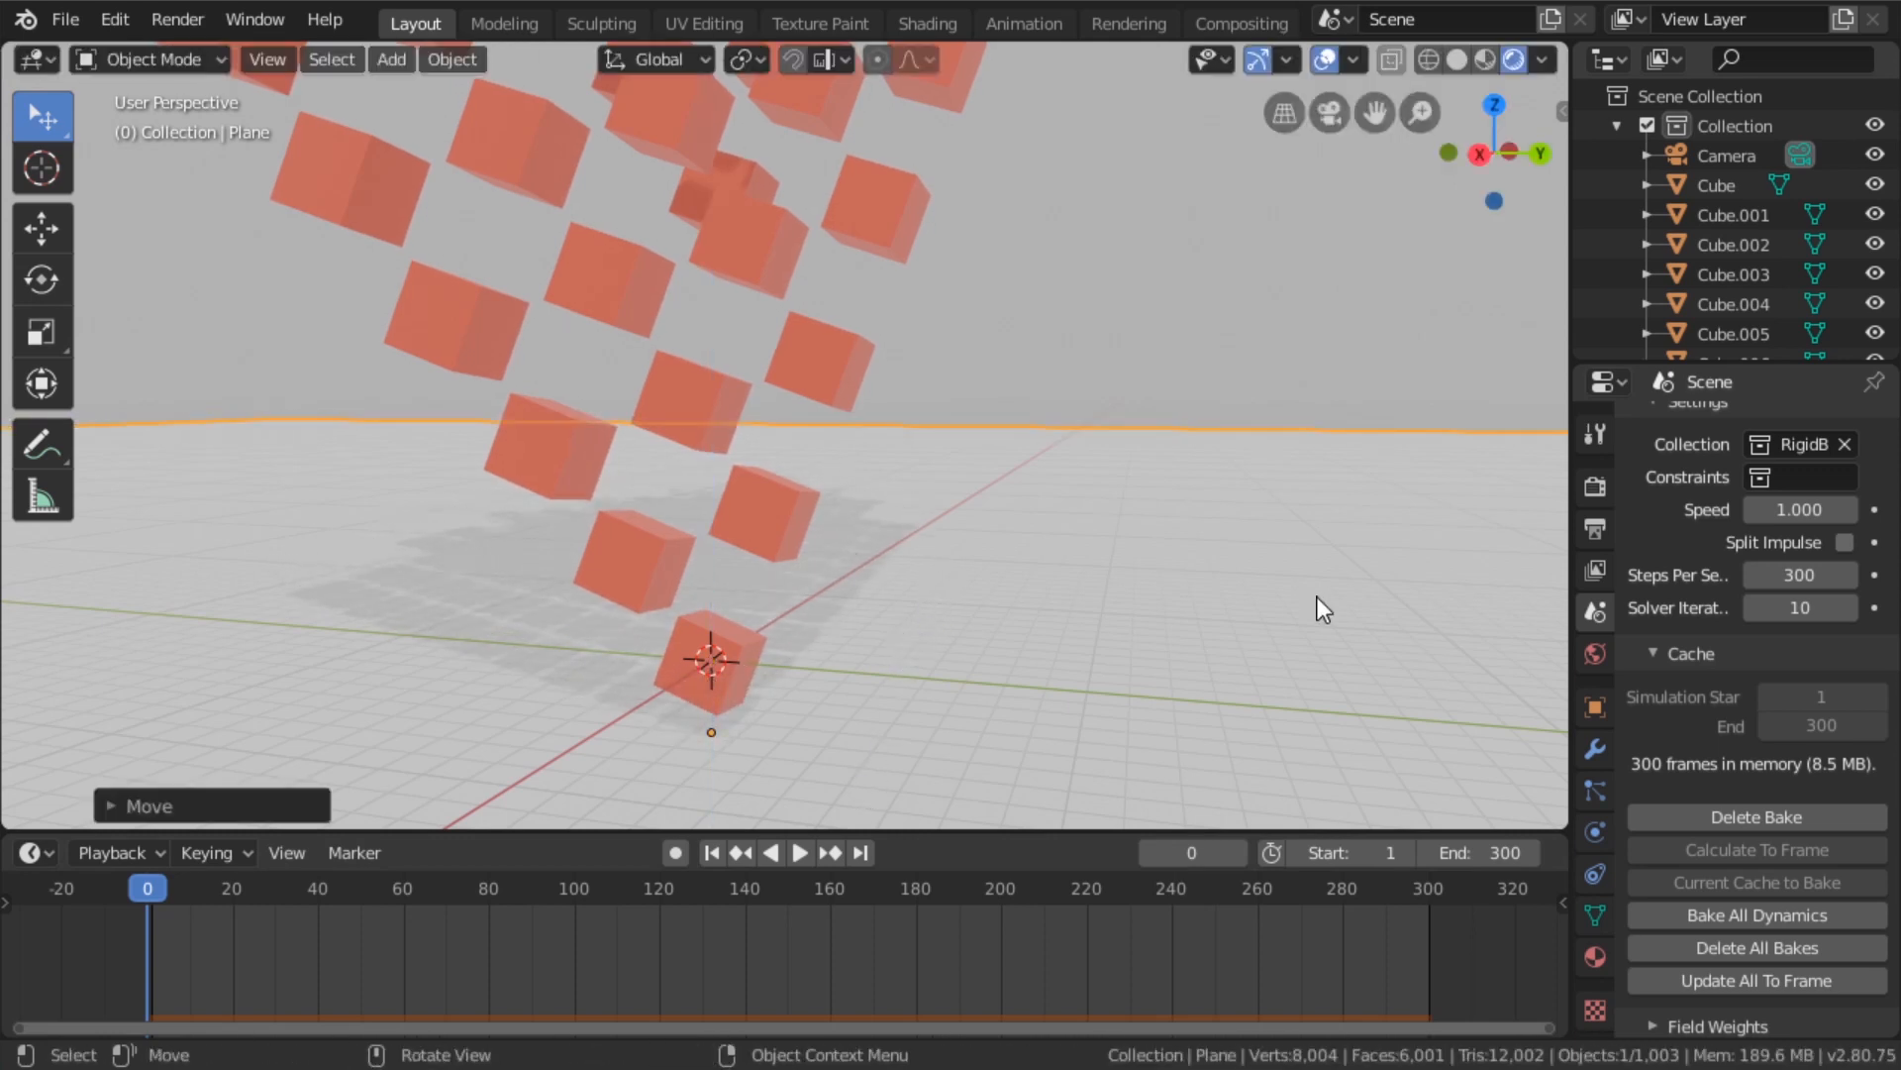
pyautogui.click(1755, 816)
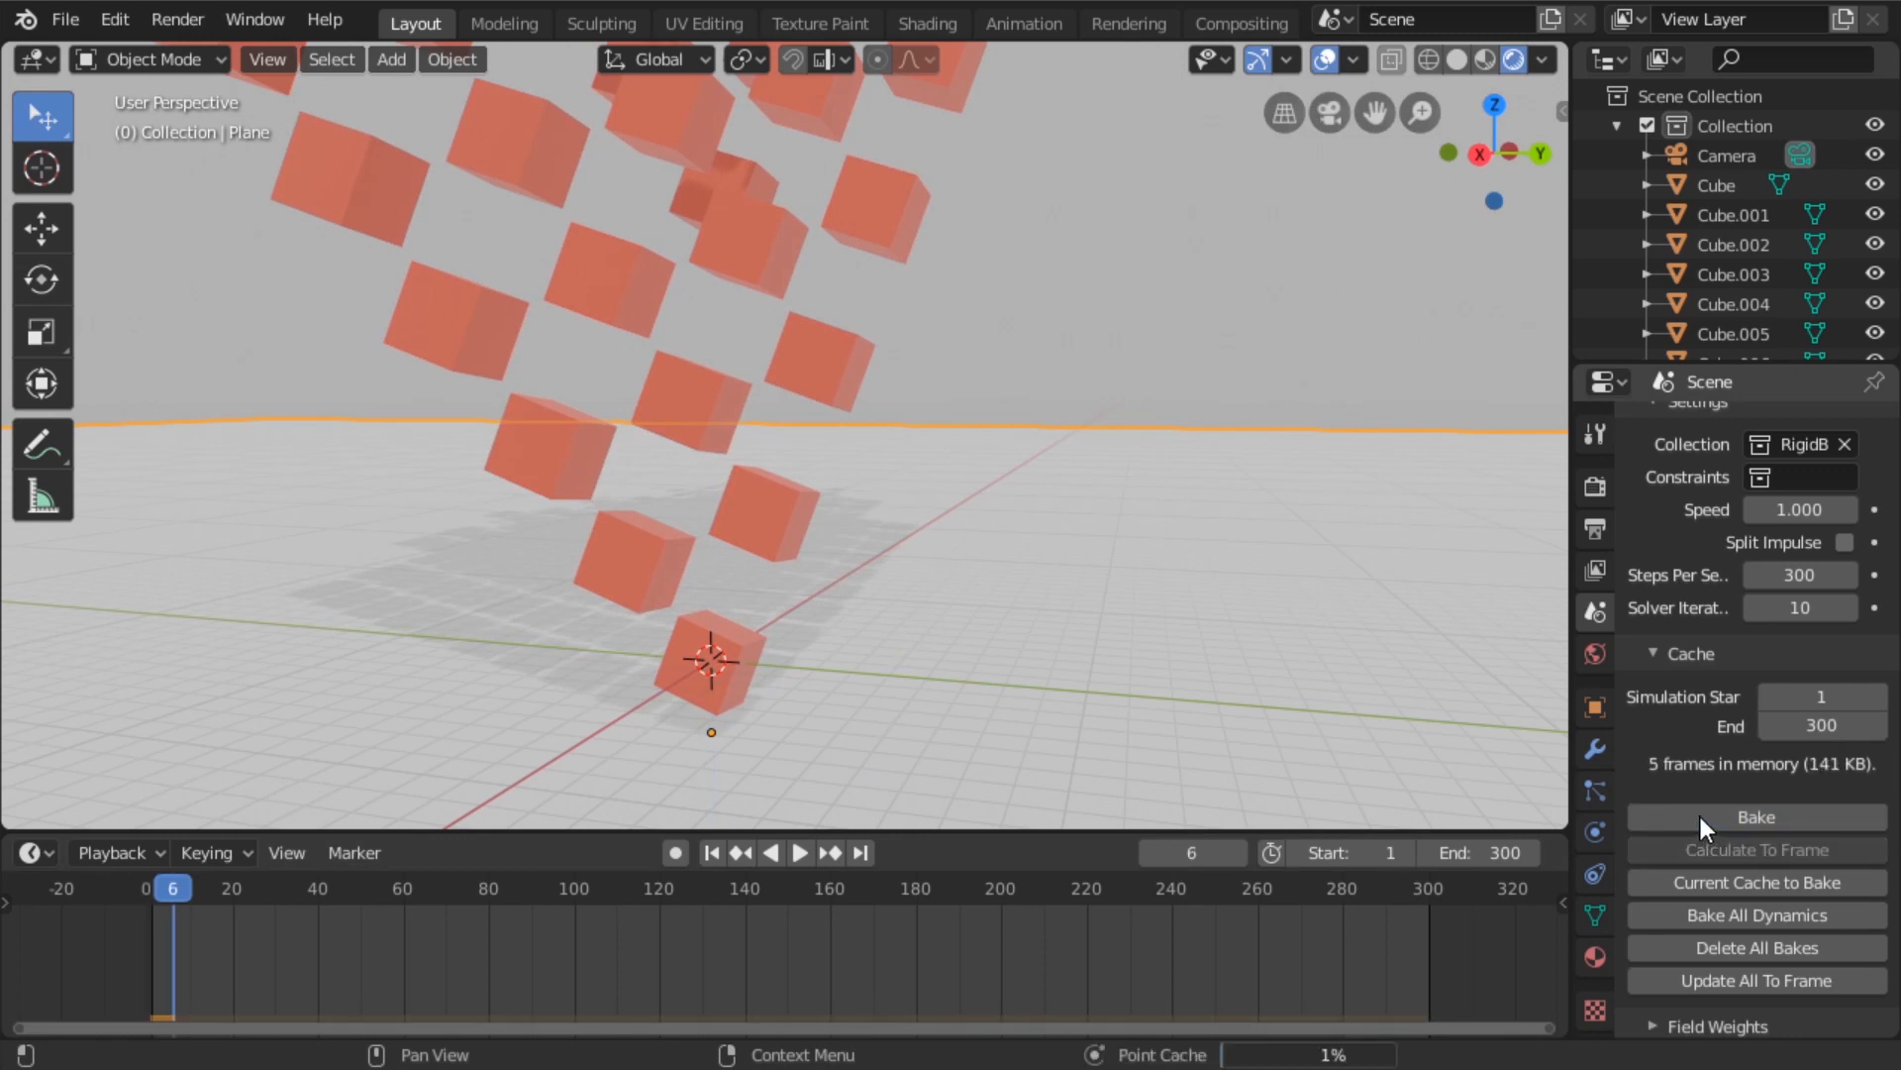
pyautogui.click(1754, 816)
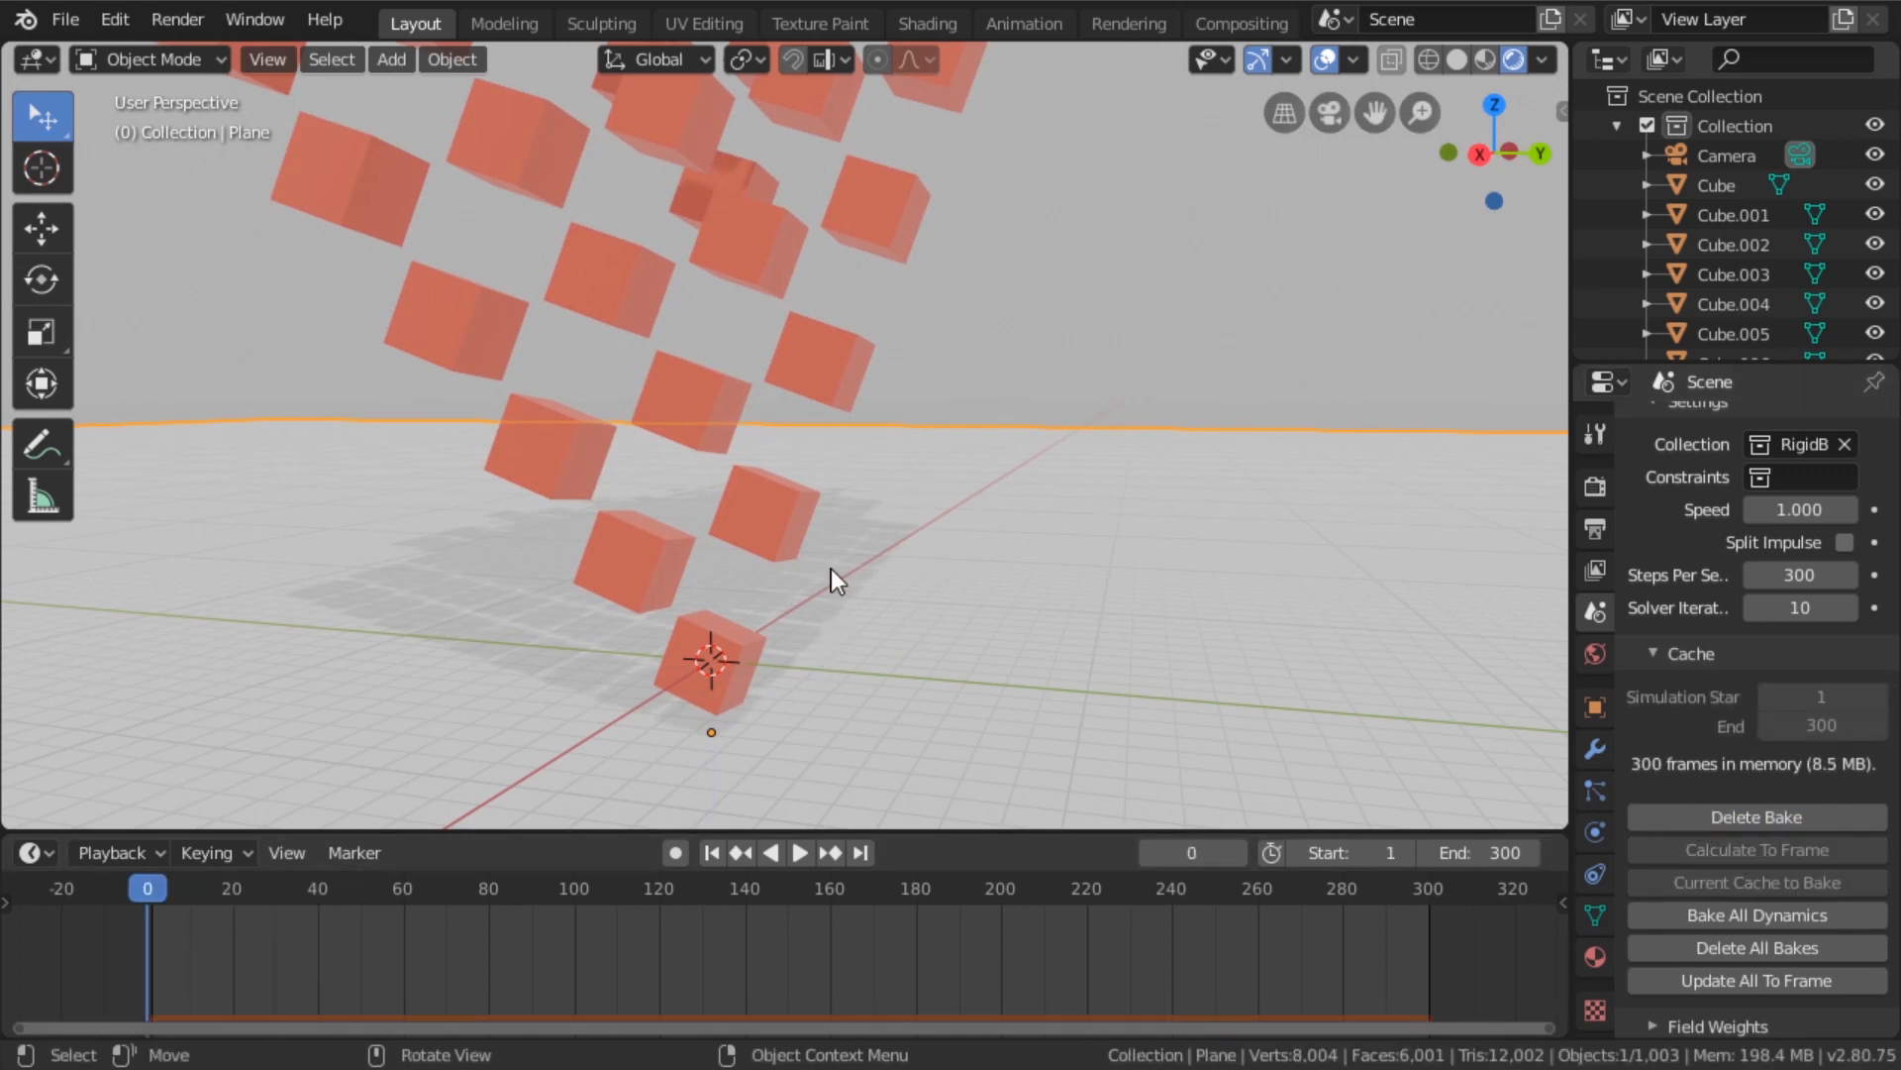
pyautogui.click(798, 852)
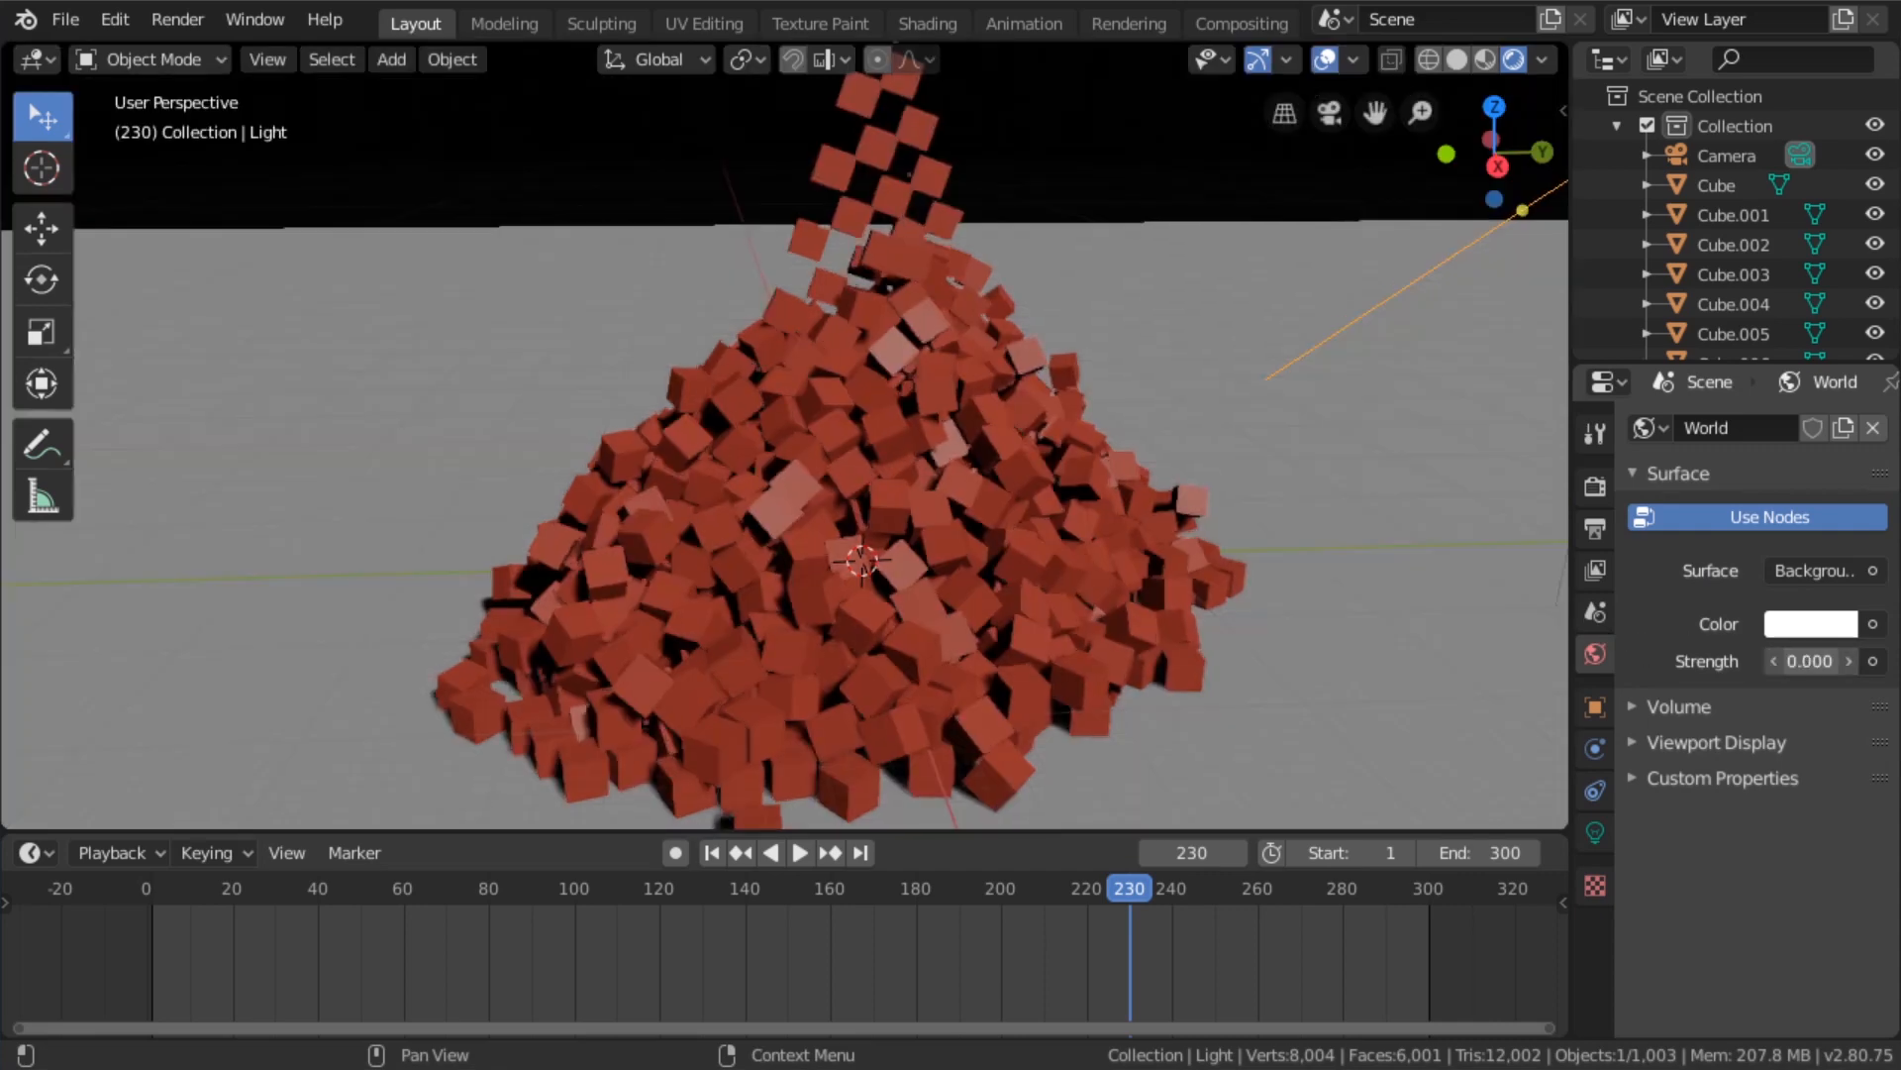
# Lower the world background strength to 0.2 and scale the floor plane up.
pyautogui.write('0.5')
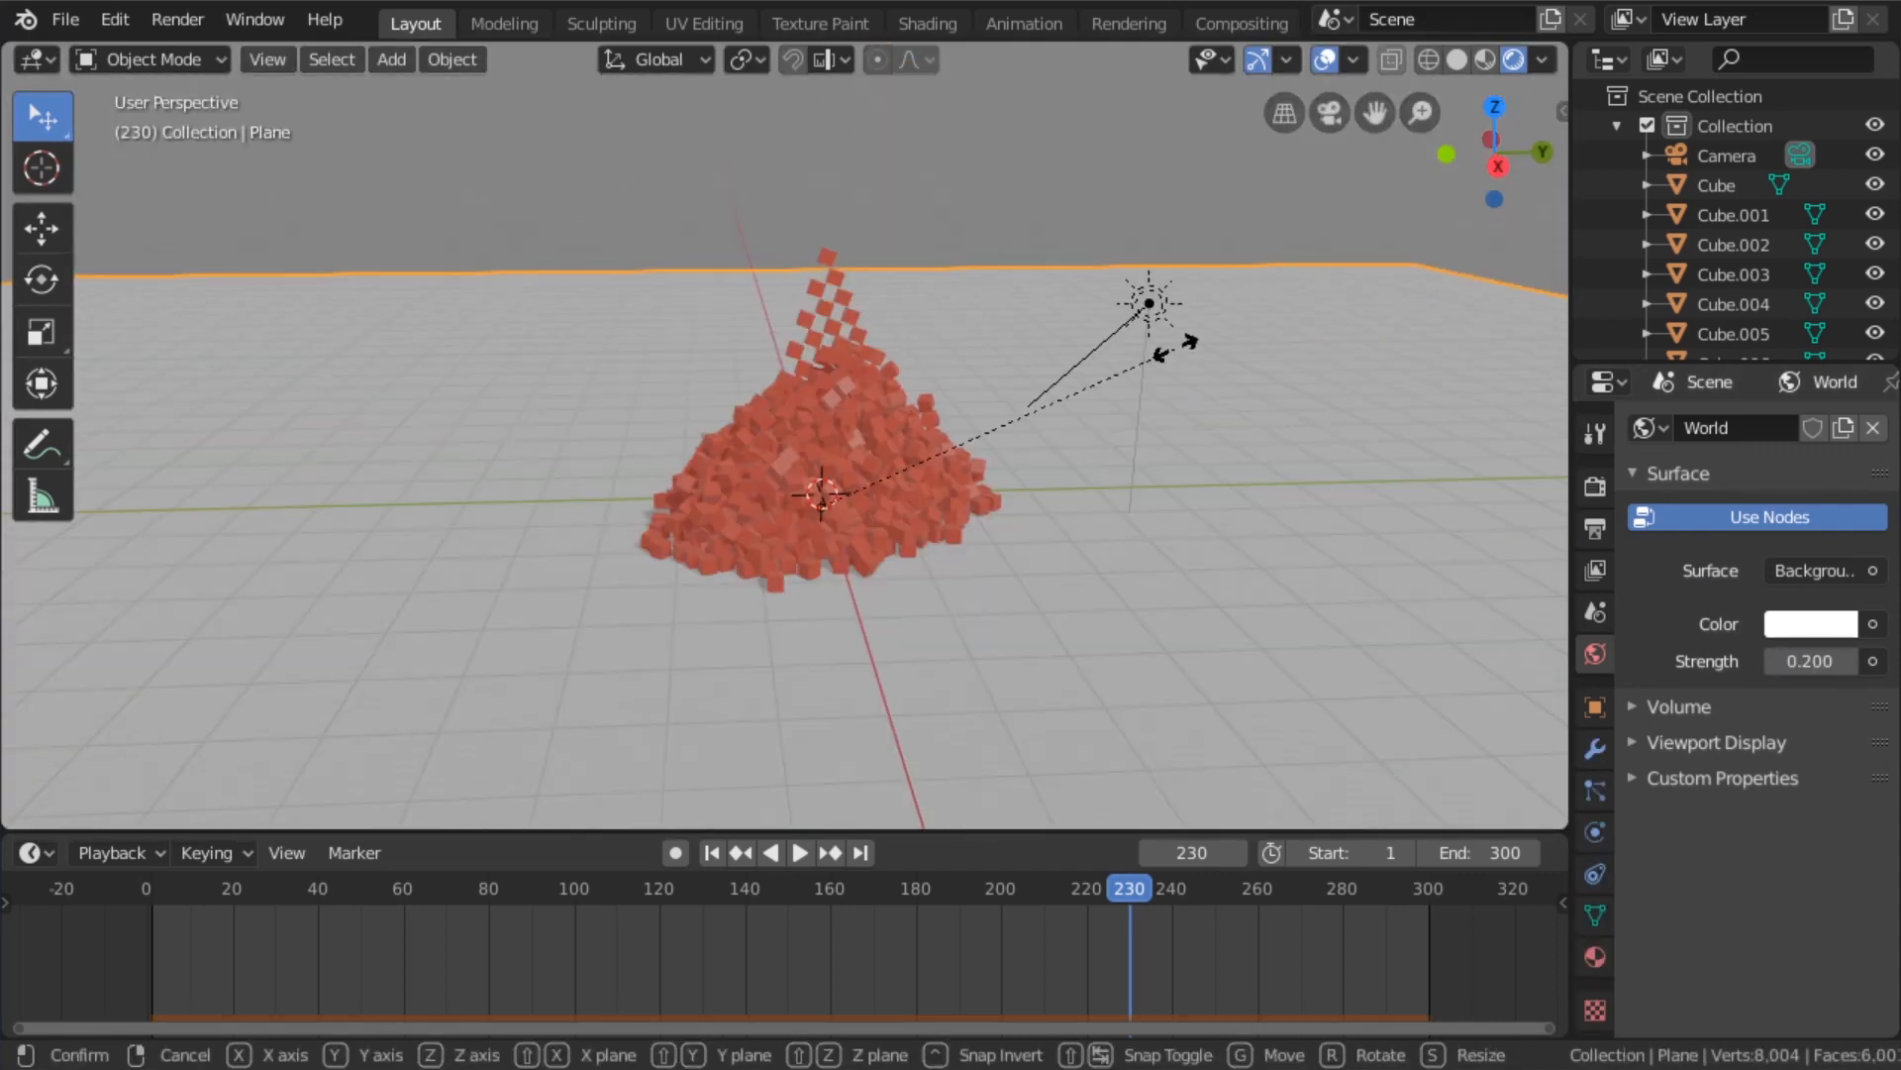
pyautogui.press('s')
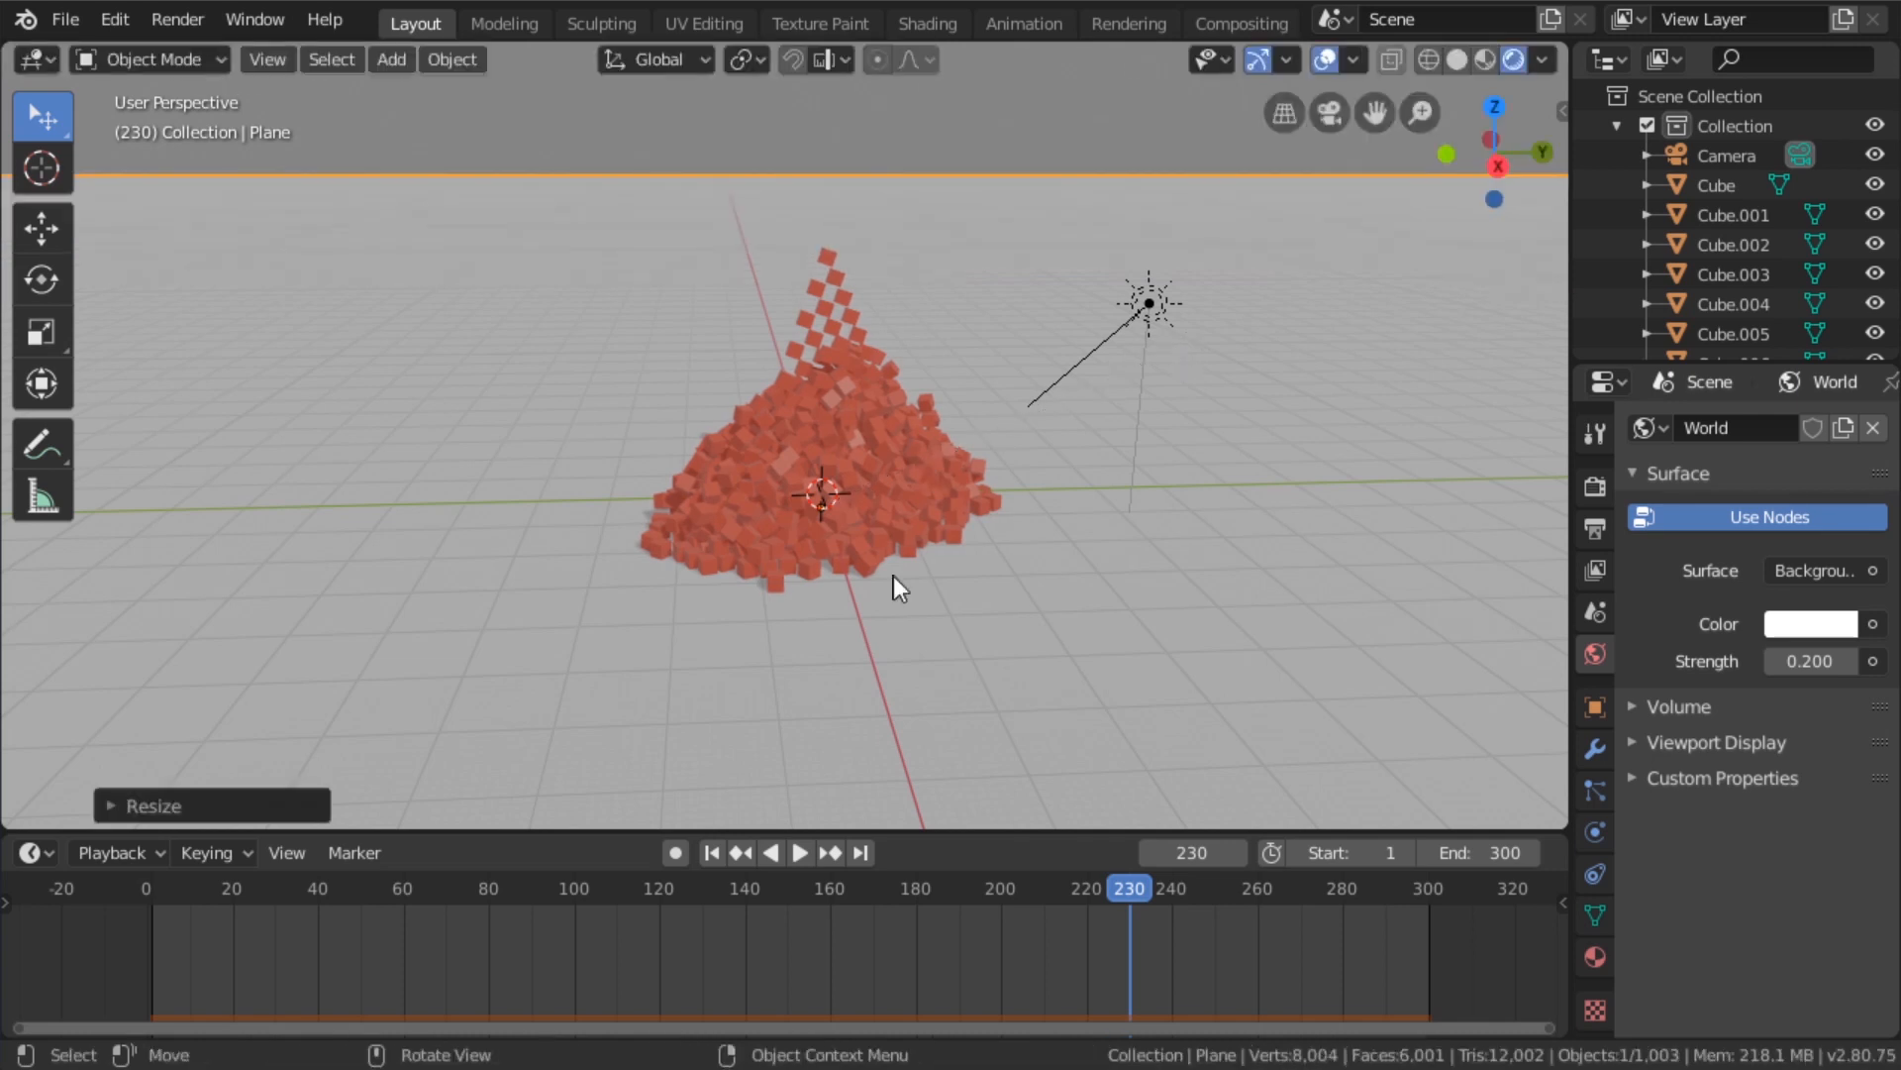
# Look through the active camera, then delete the old bake and re-bake all 300 frames.
pyautogui.click(266, 58)
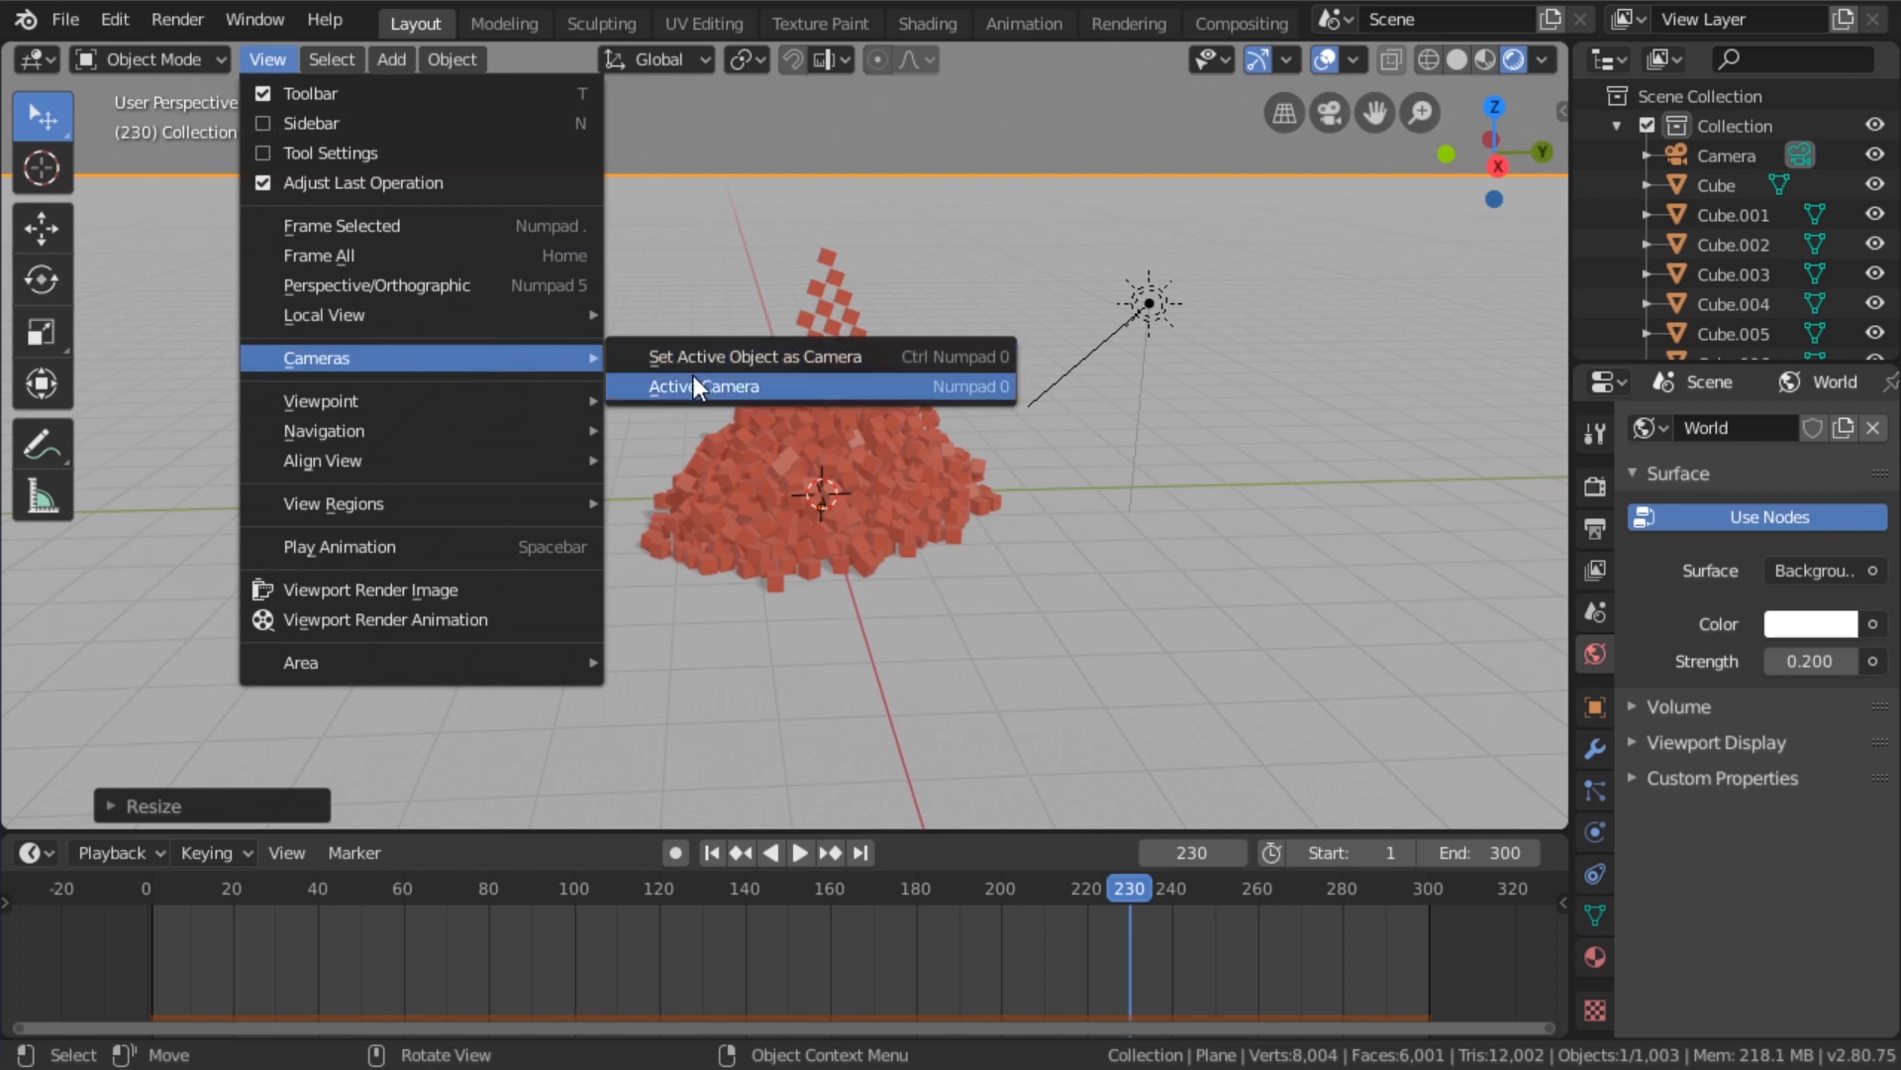
pyautogui.click(703, 385)
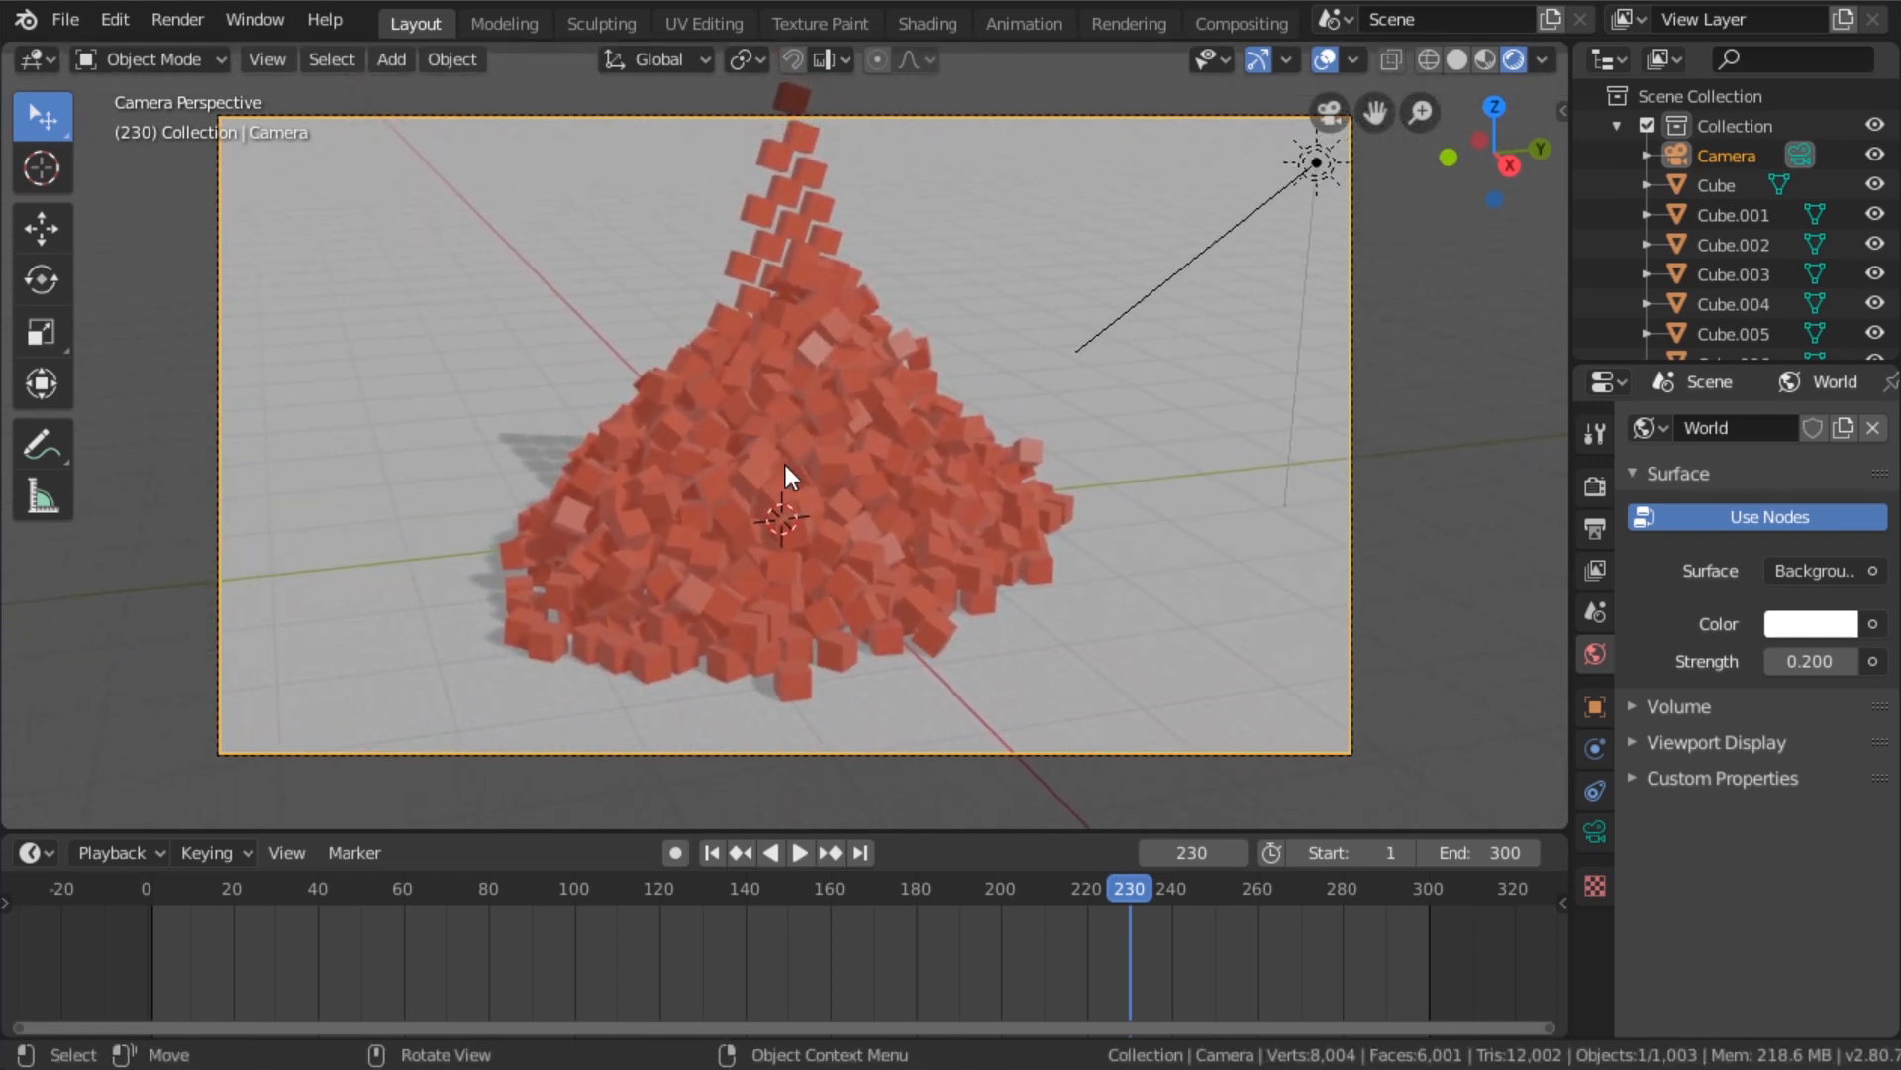
pyautogui.click(798, 852)
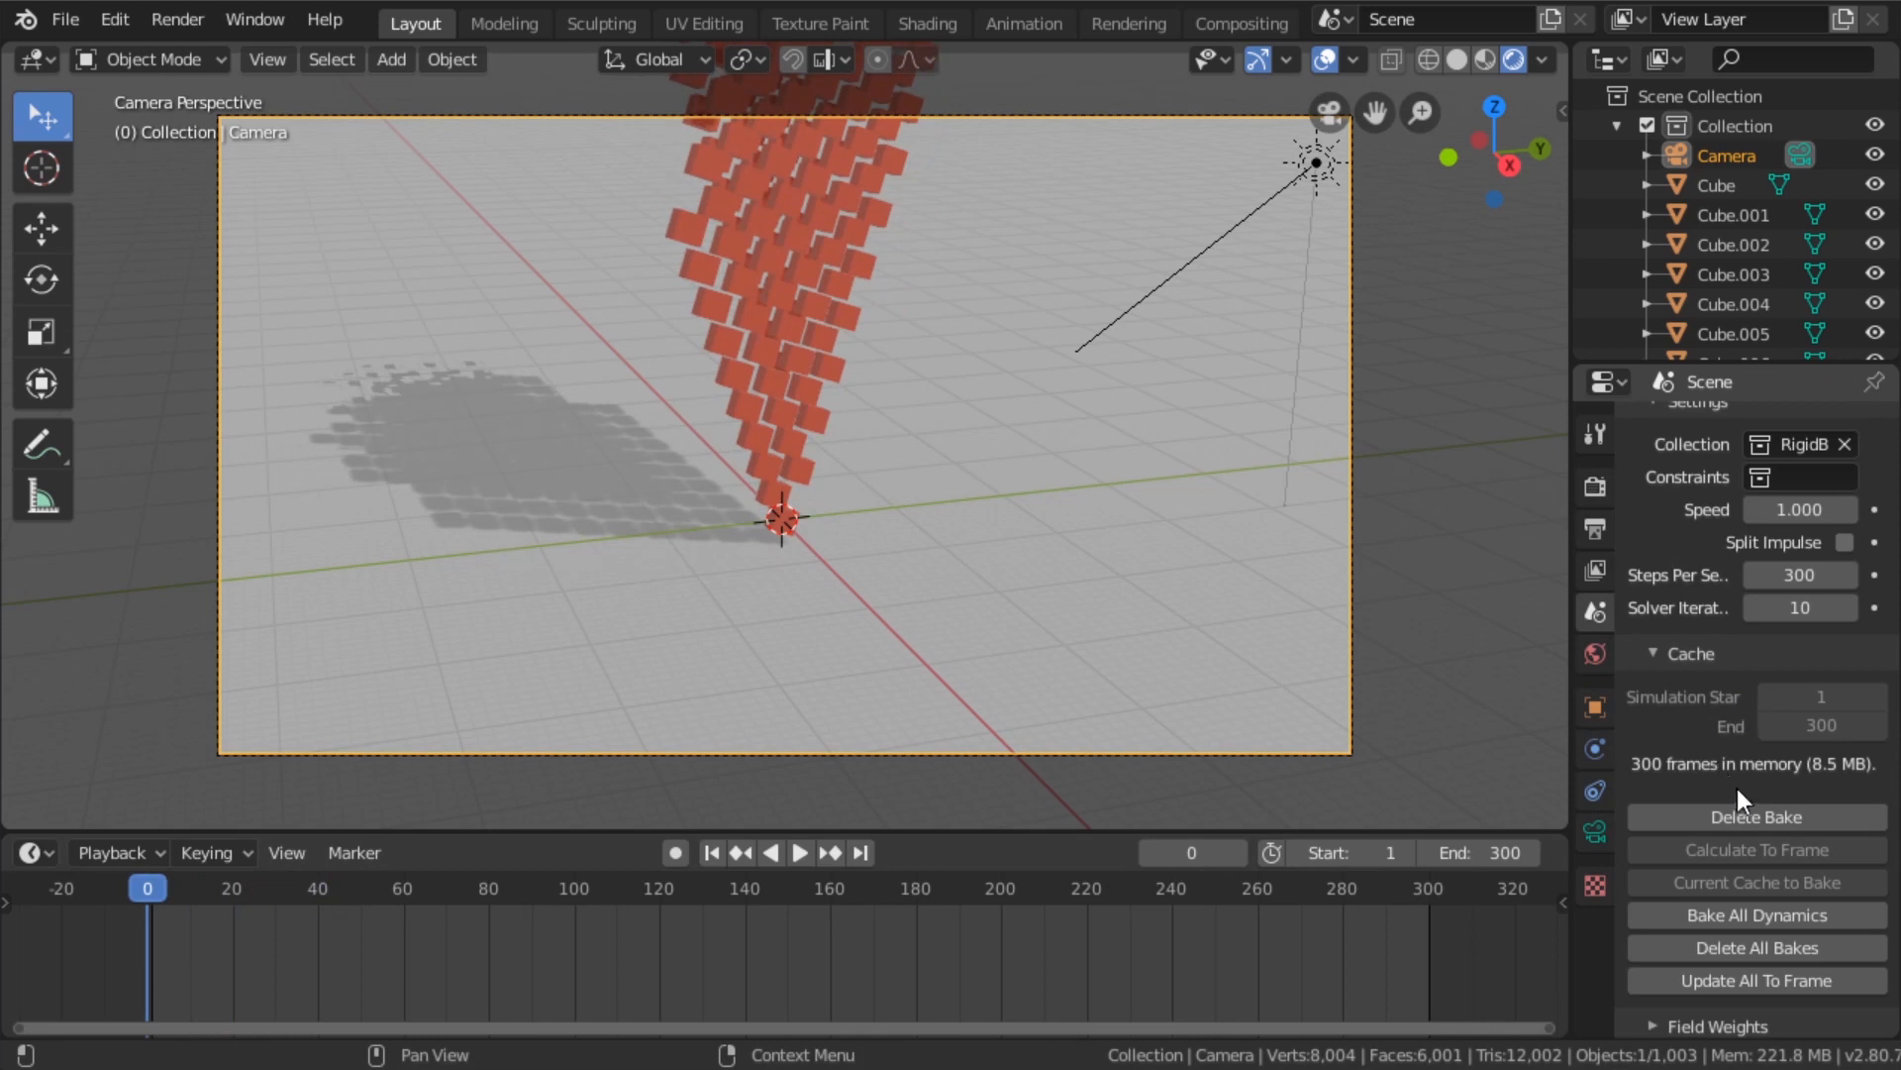
pyautogui.click(1755, 816)
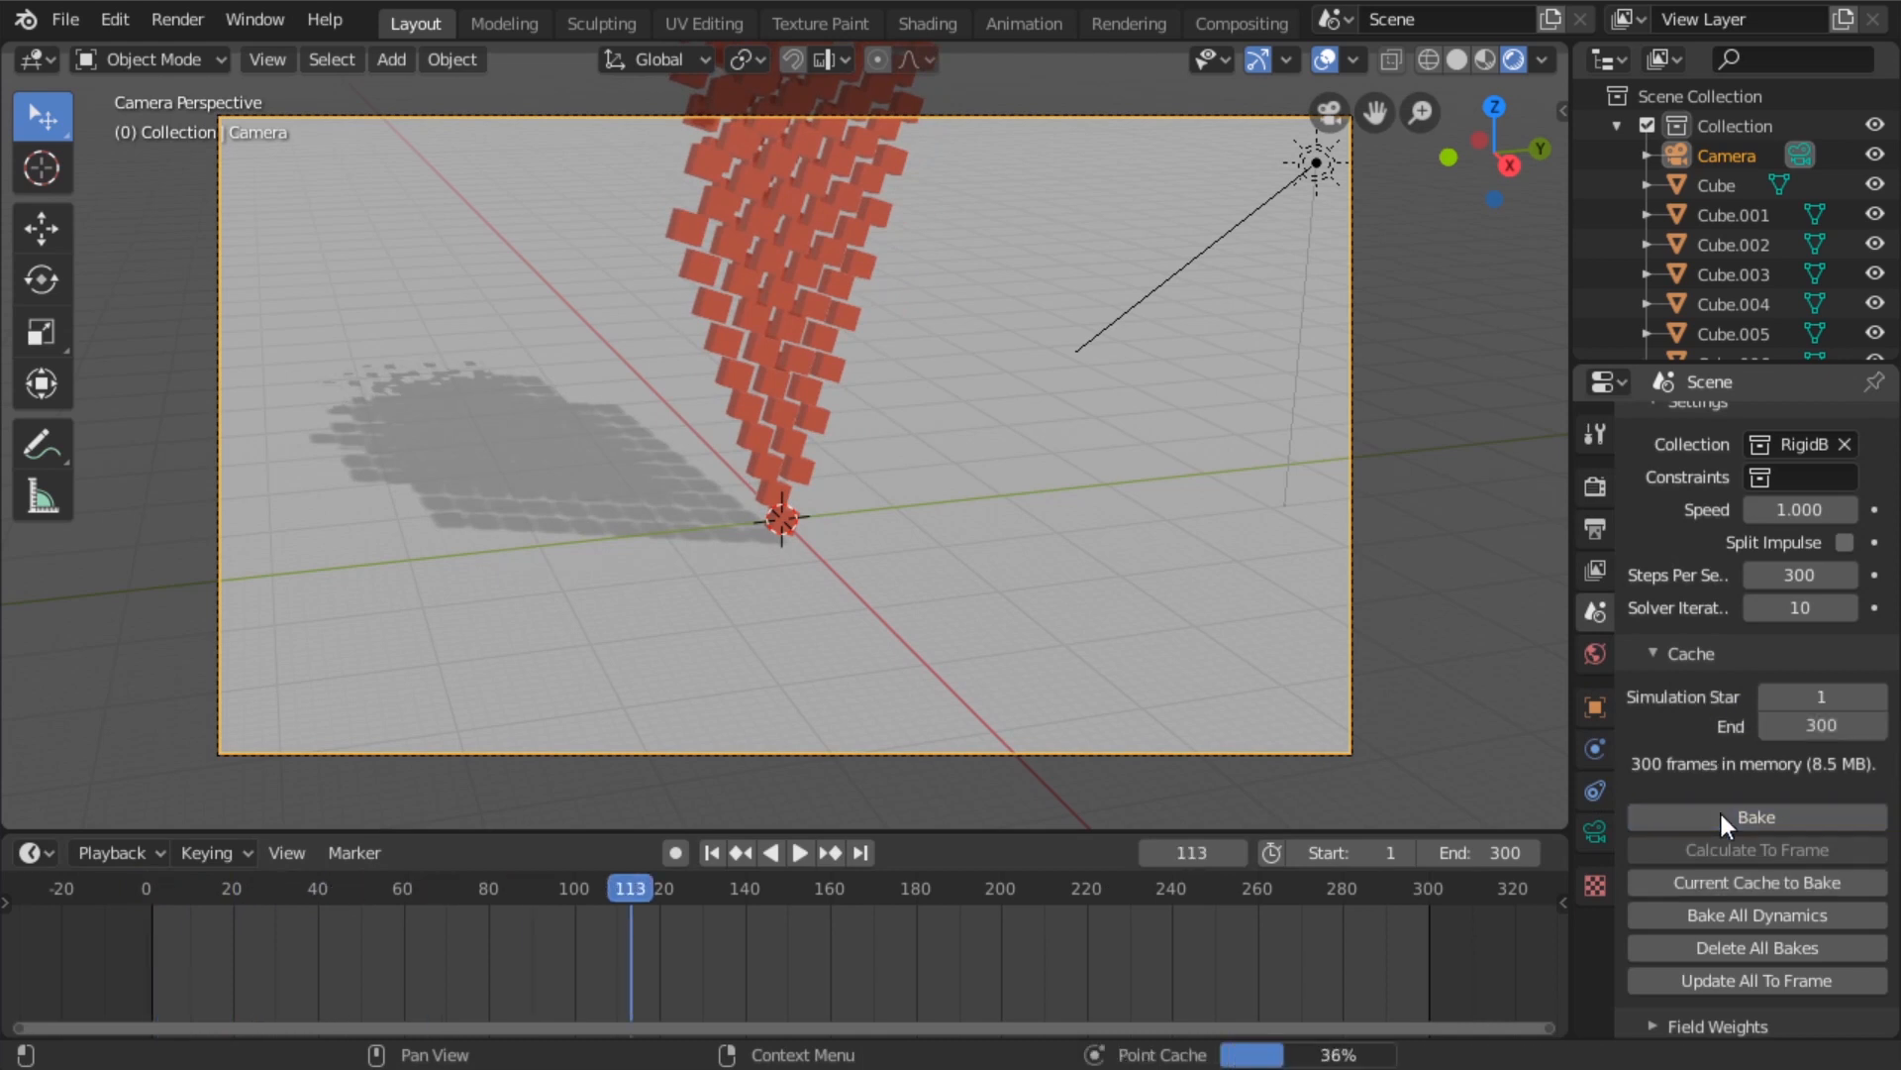
pyautogui.click(1755, 816)
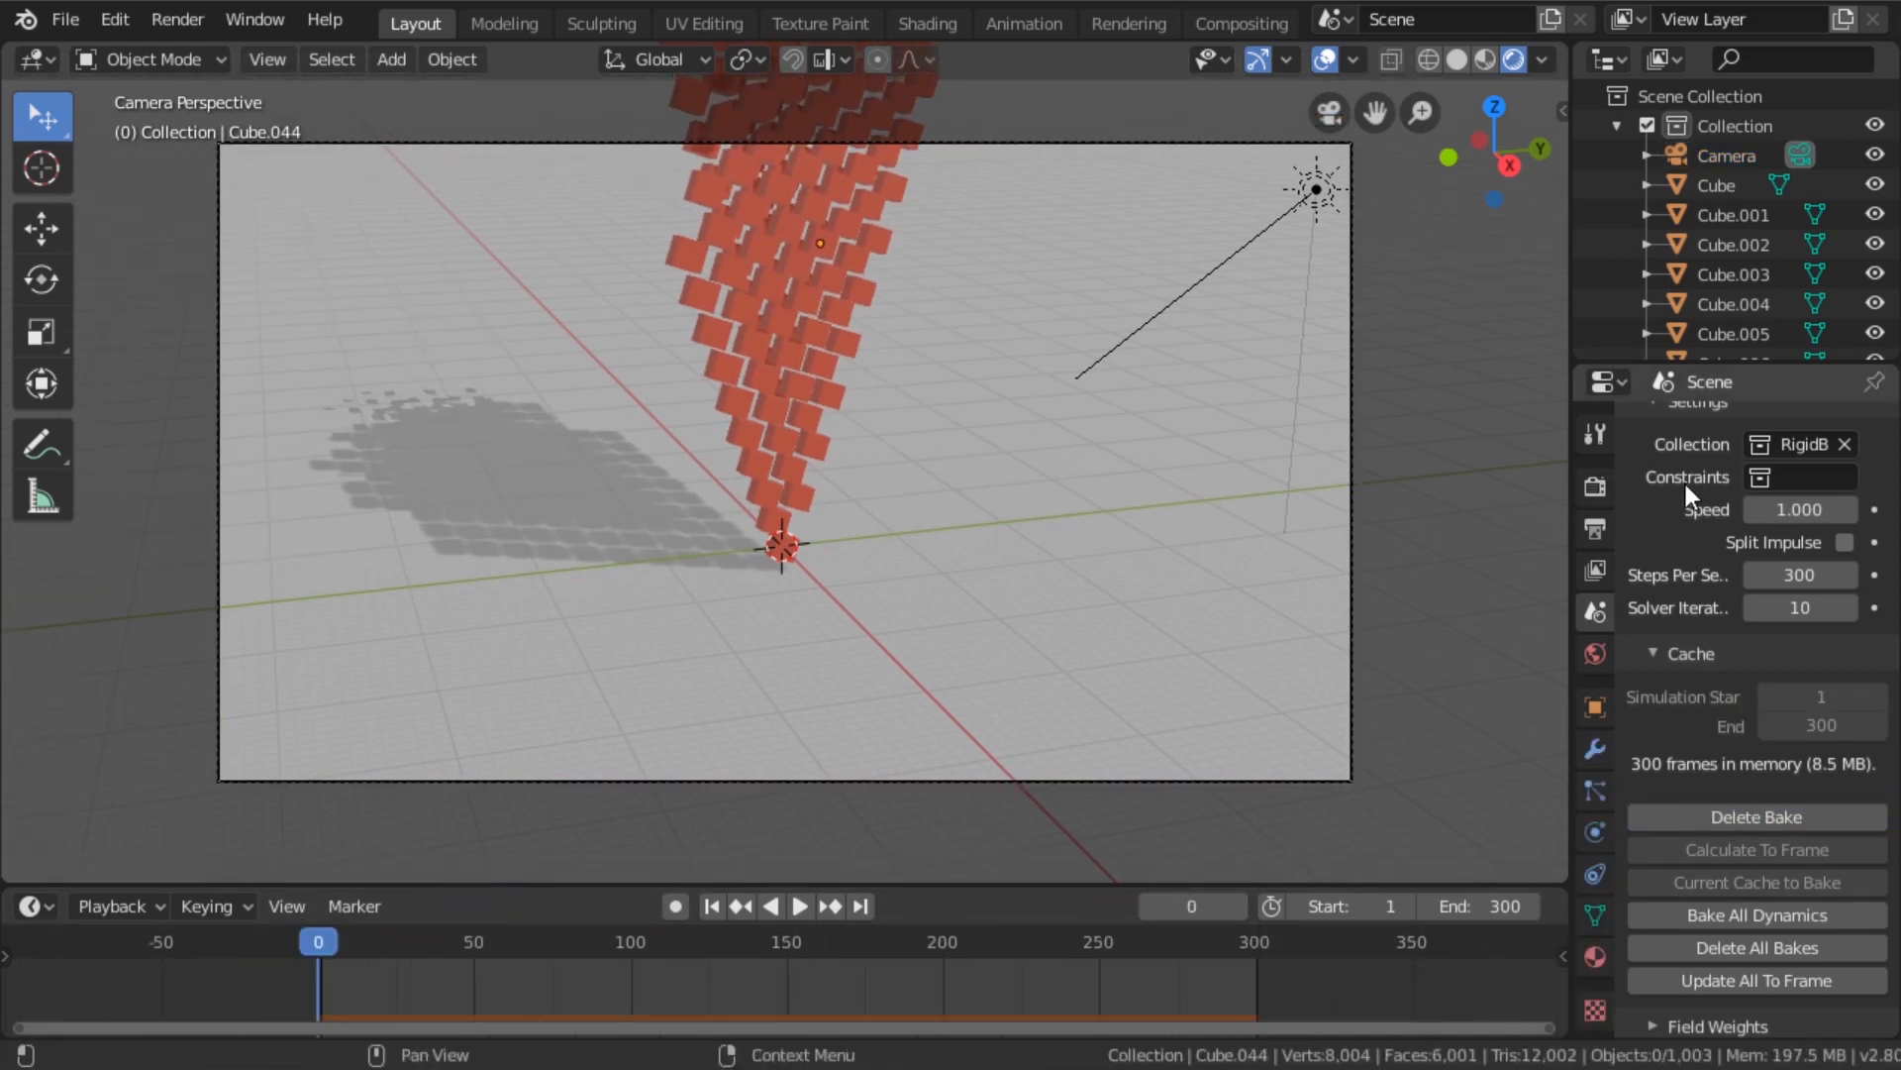
# Confirm Eevee as the render engine and set the output frame rate to 30 fps.
pyautogui.click(1595, 486)
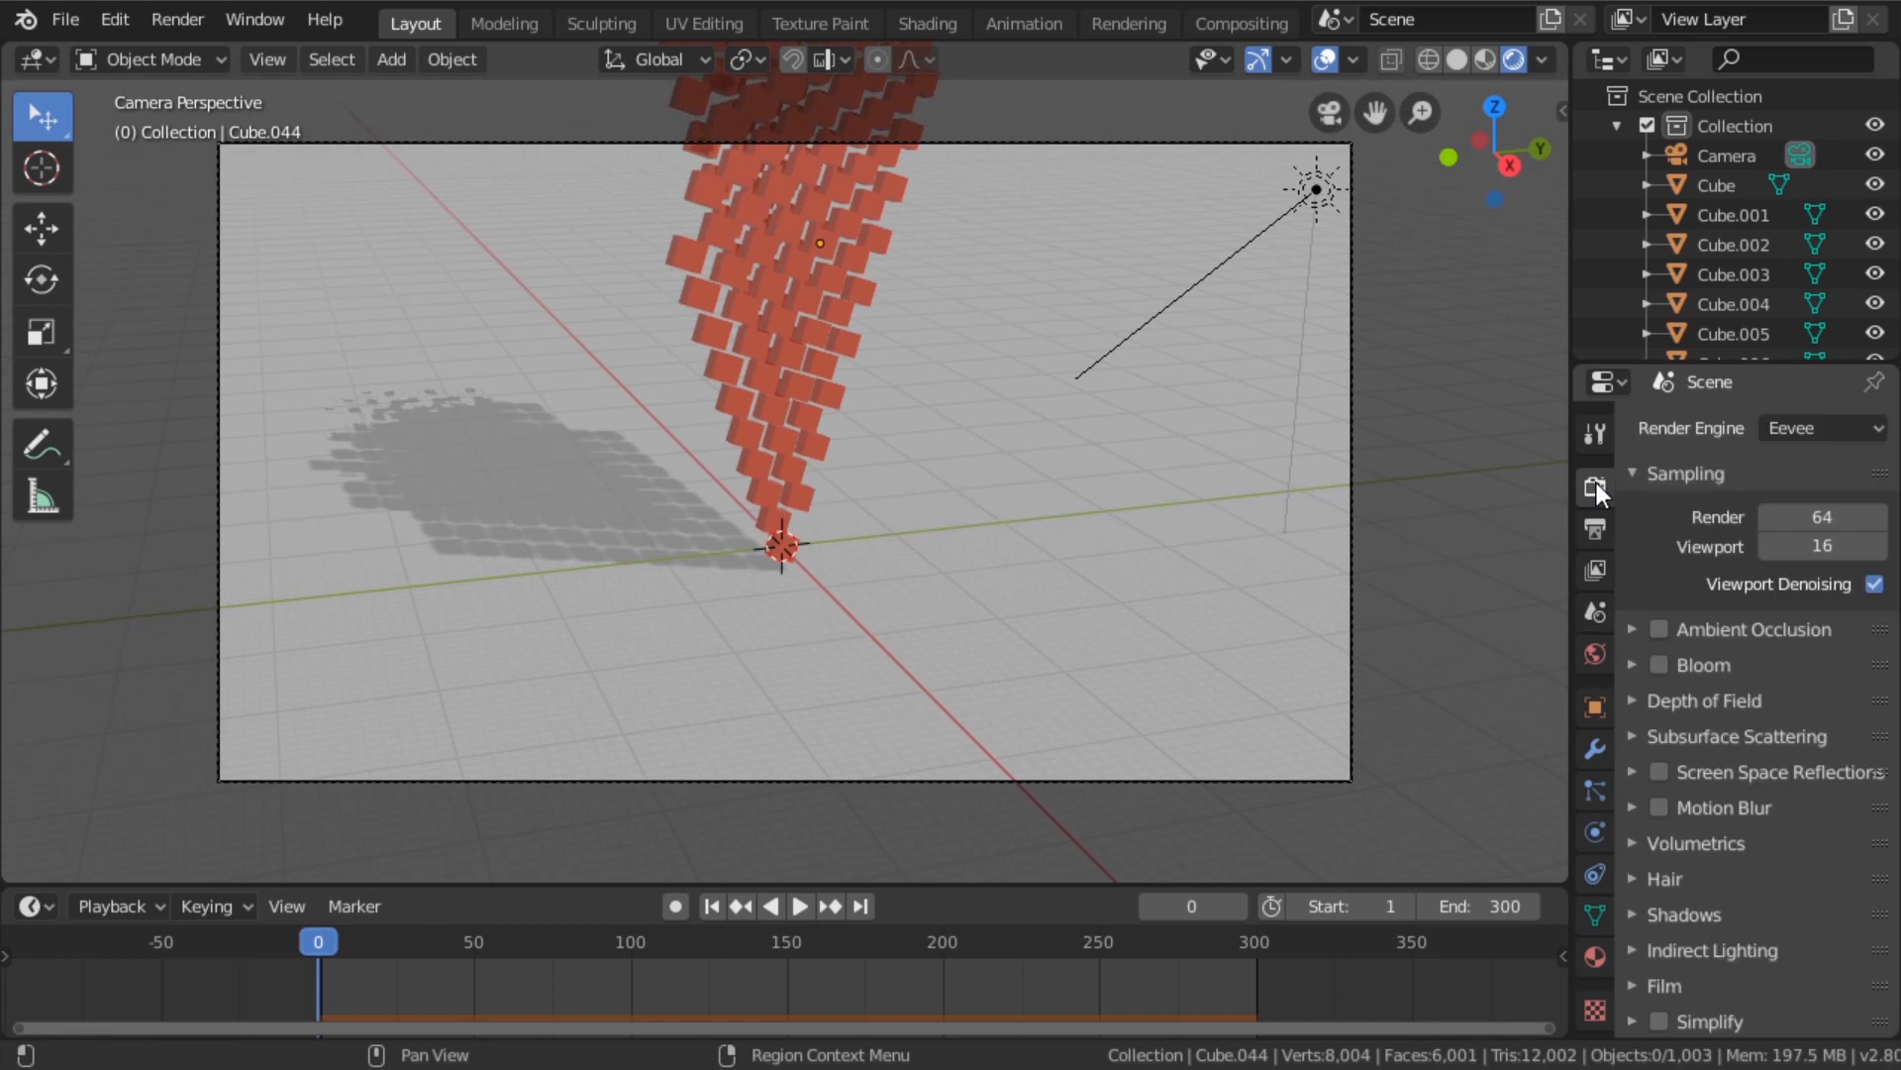
pyautogui.moveTo(1811, 448)
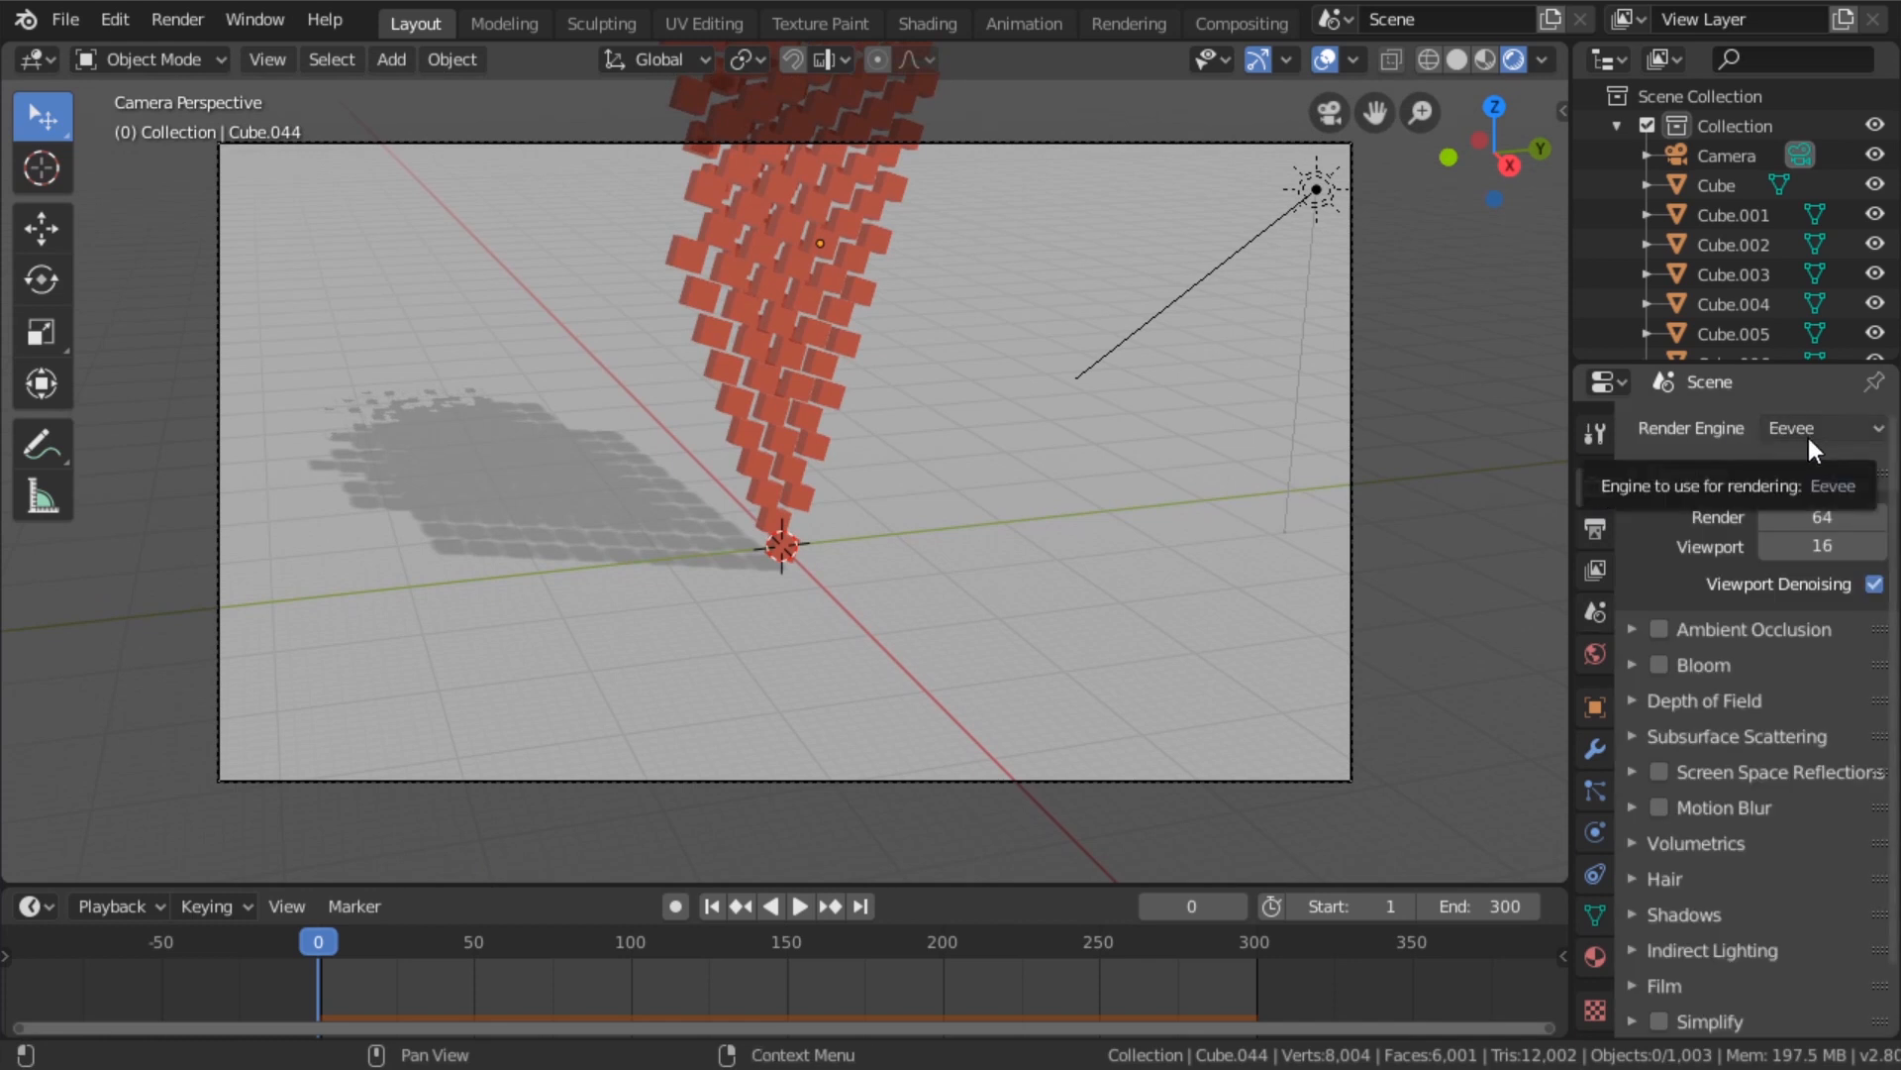
pyautogui.click(1658, 806)
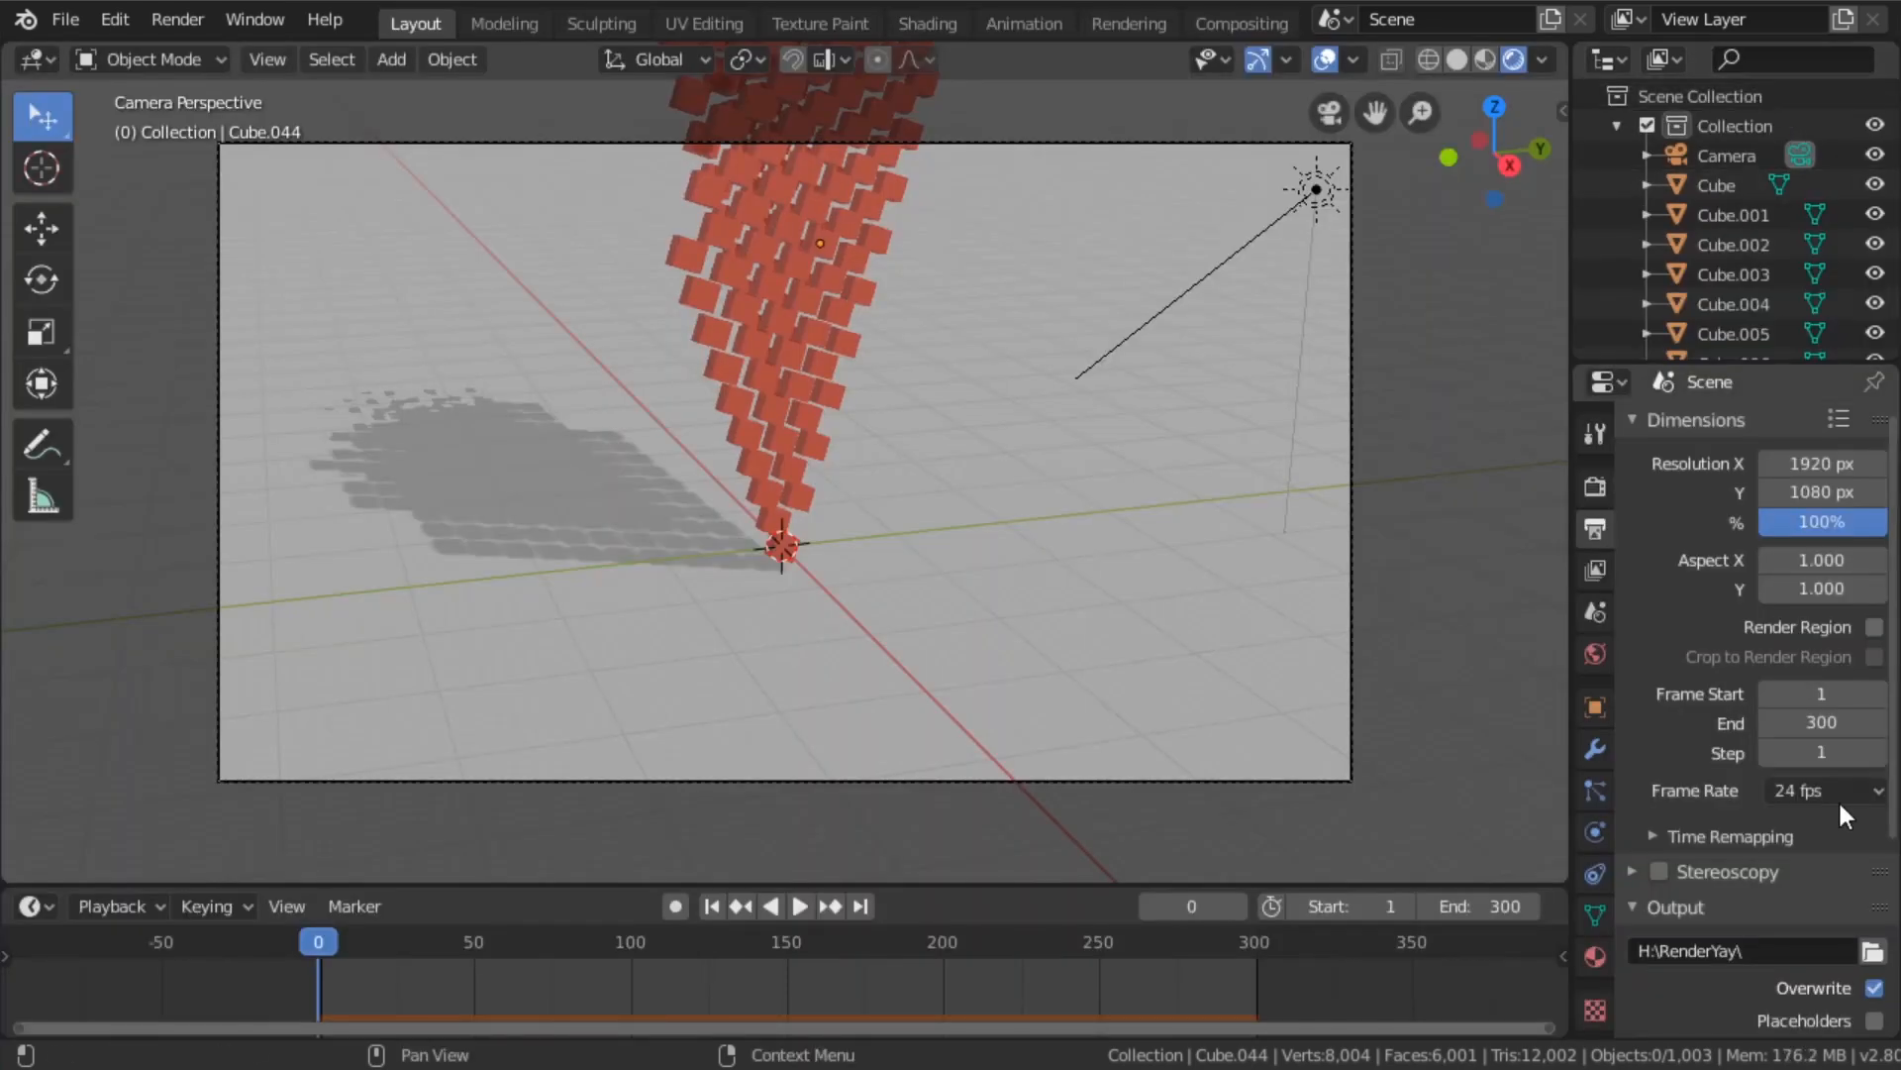
pyautogui.click(1819, 789)
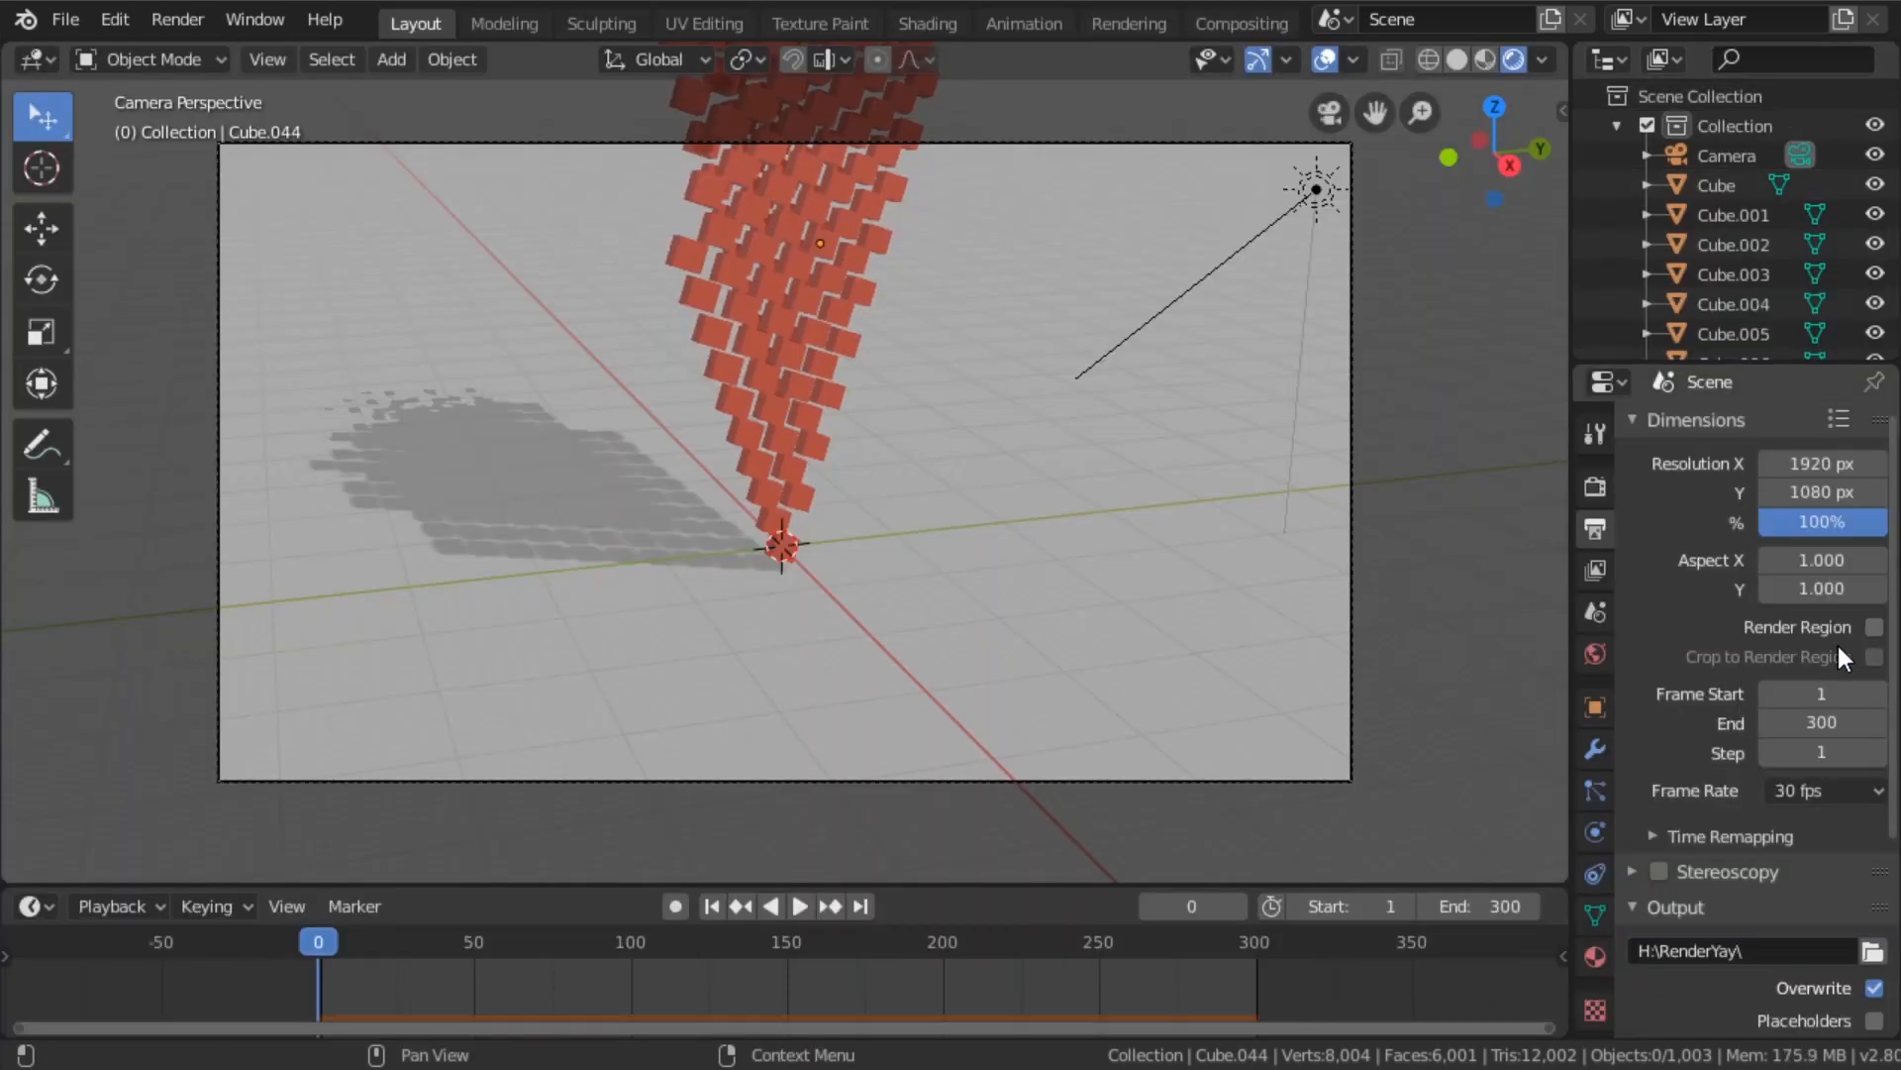
pyautogui.click(1819, 789)
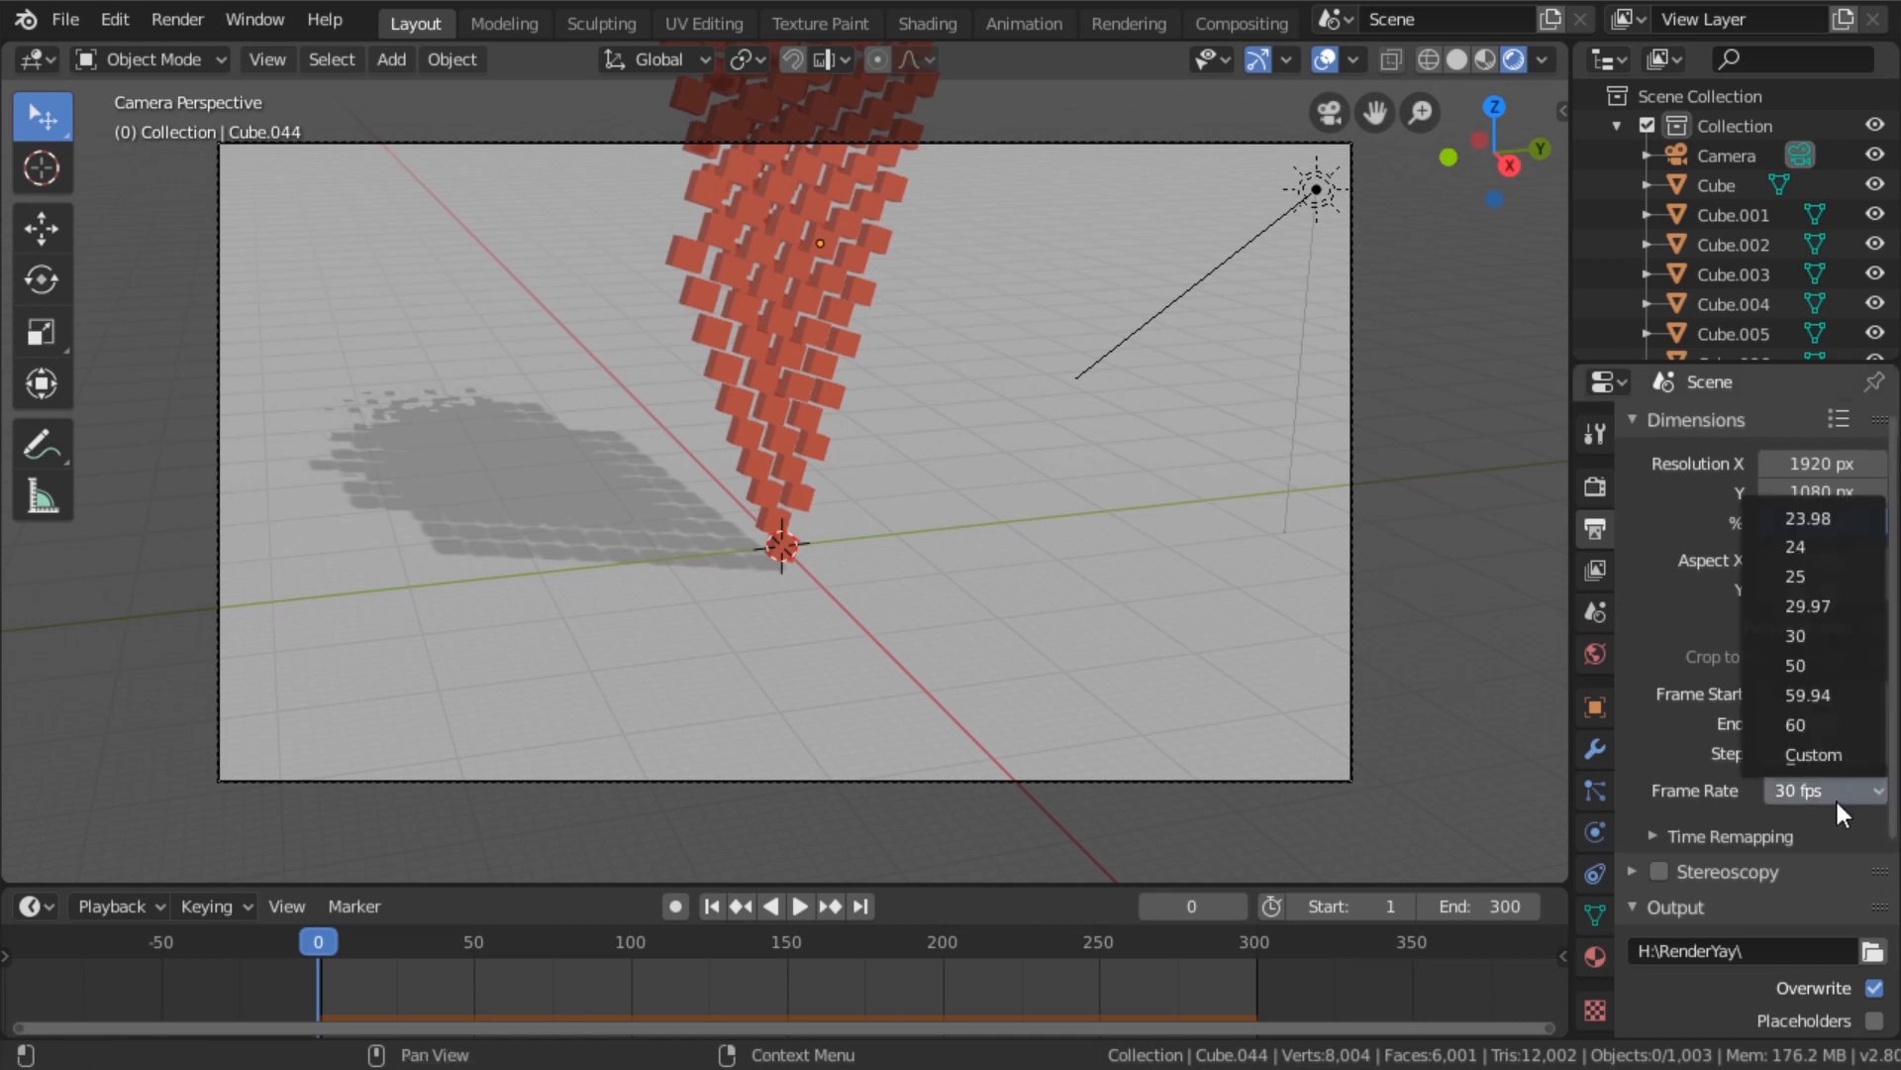
pyautogui.click(1796, 723)
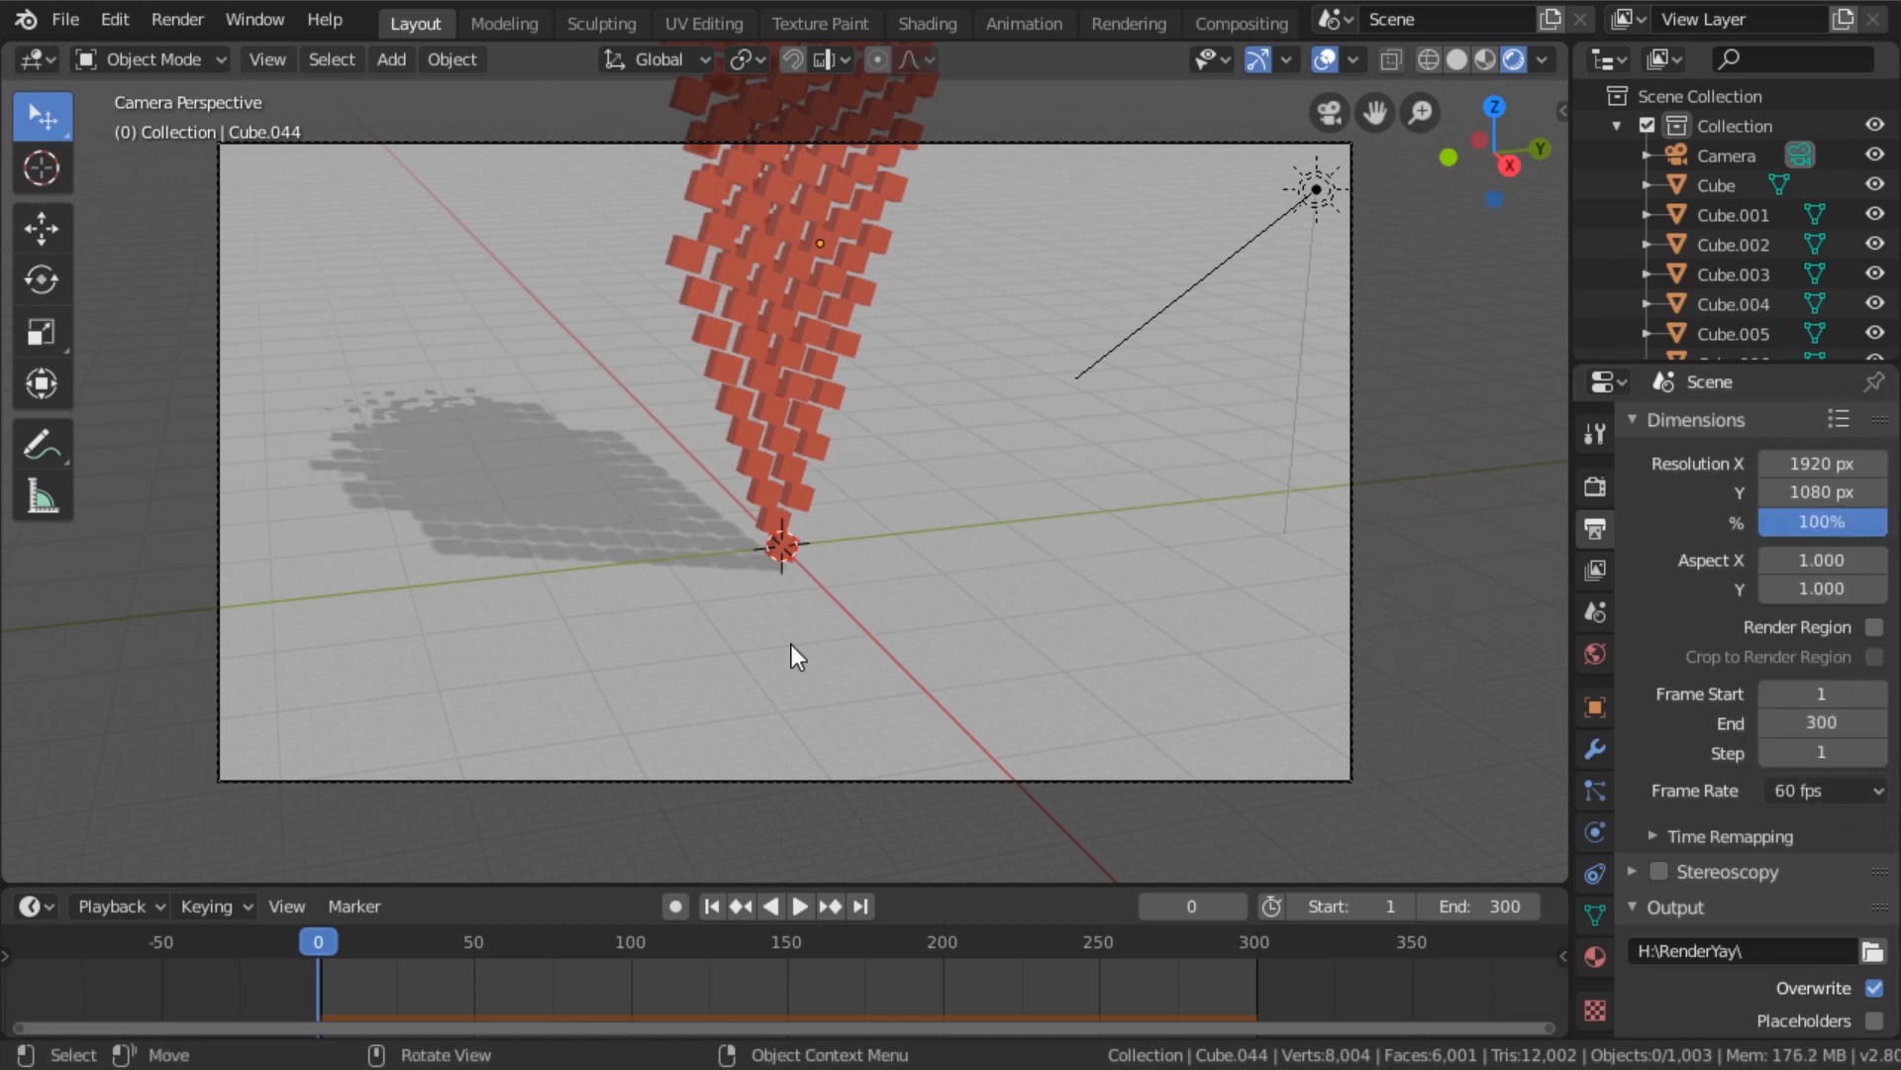
pyautogui.click(798, 906)
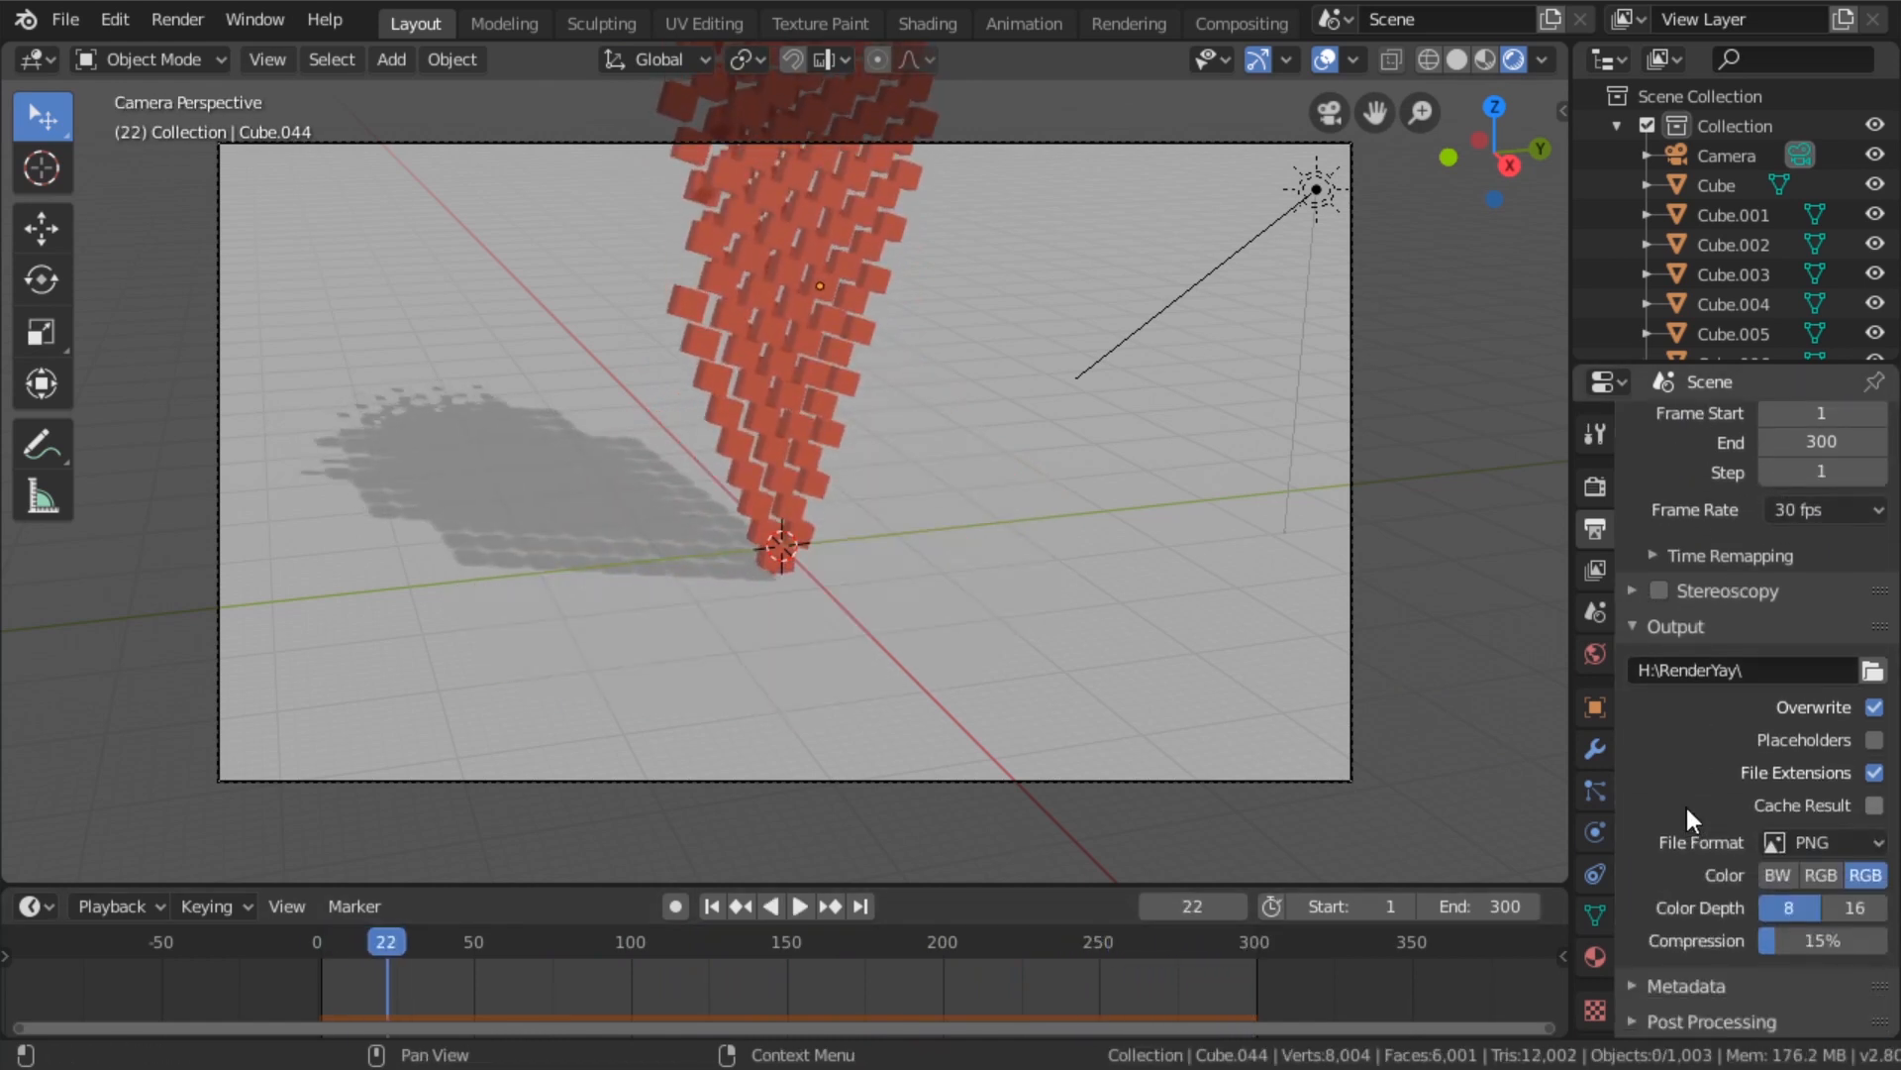
# Set the output format to AVI JPEG at 95% quality and start Render Animation.
pyautogui.click(1819, 841)
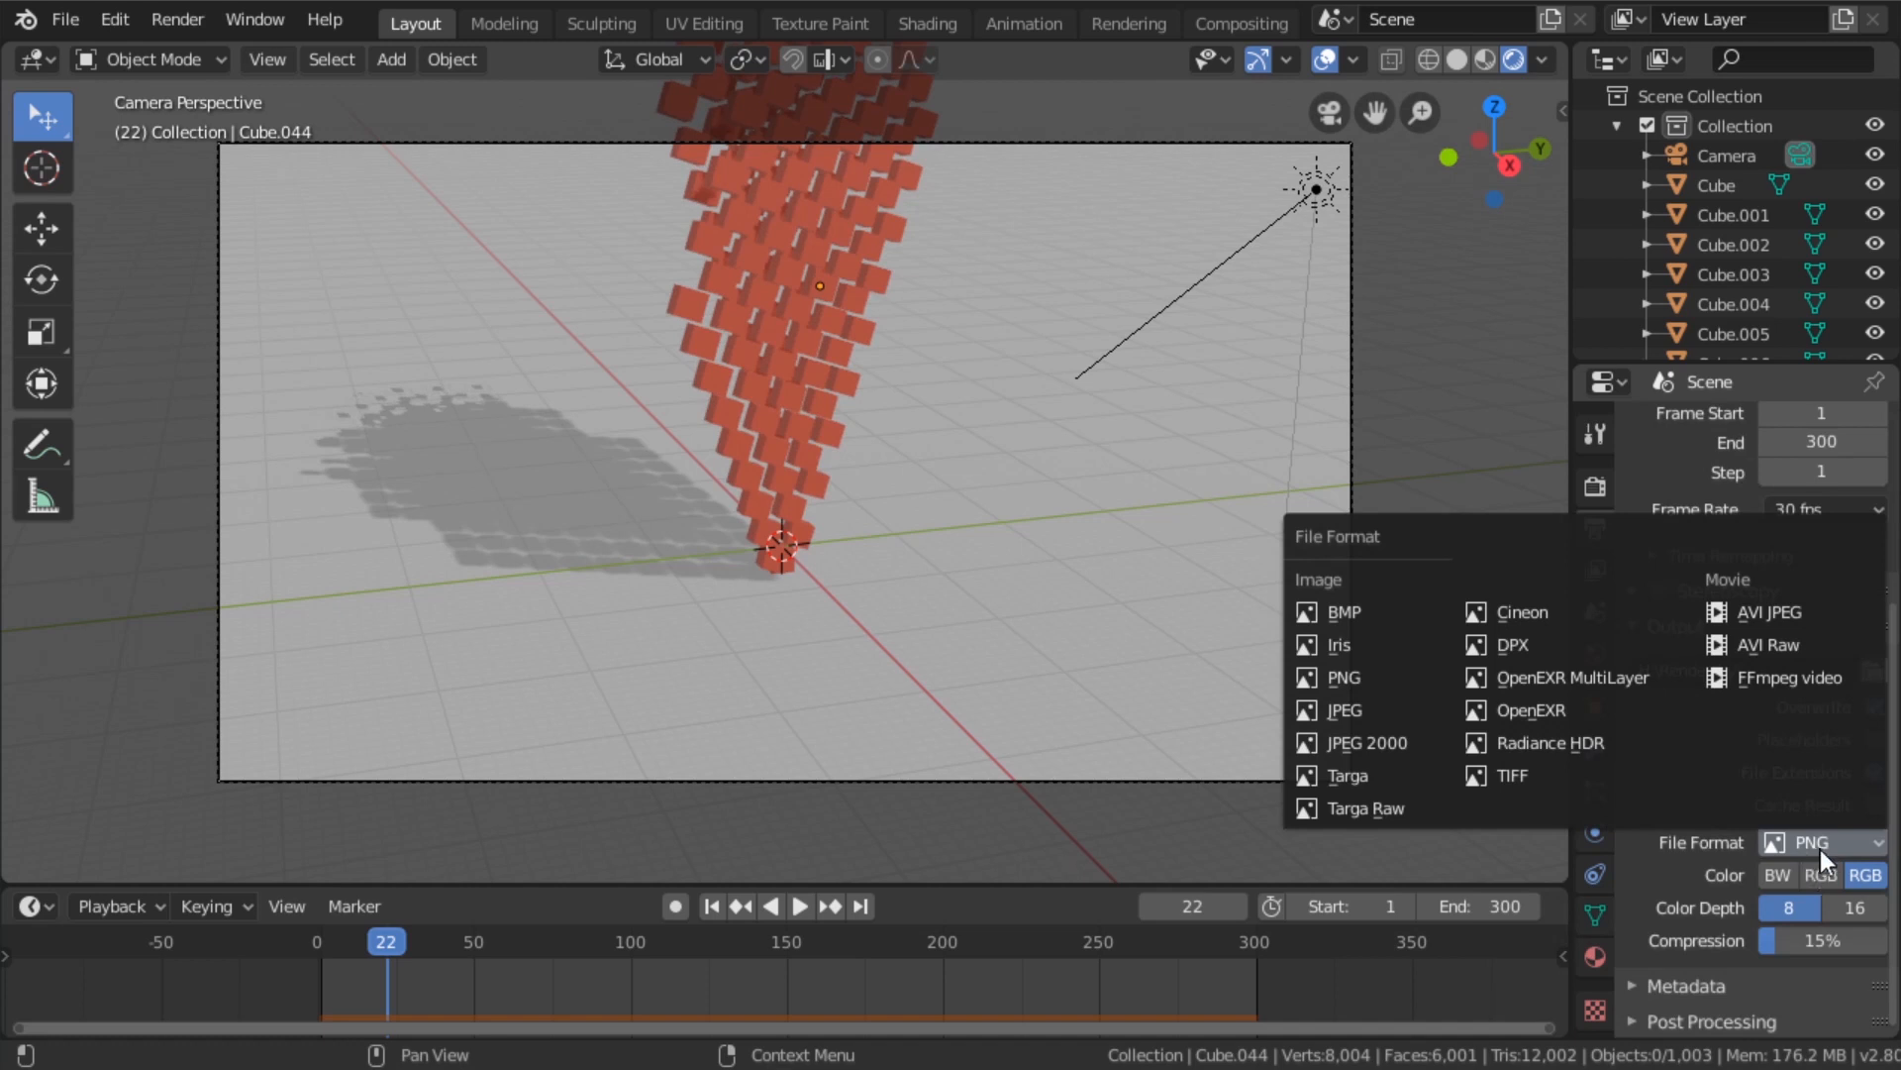
pyautogui.moveTo(1771, 611)
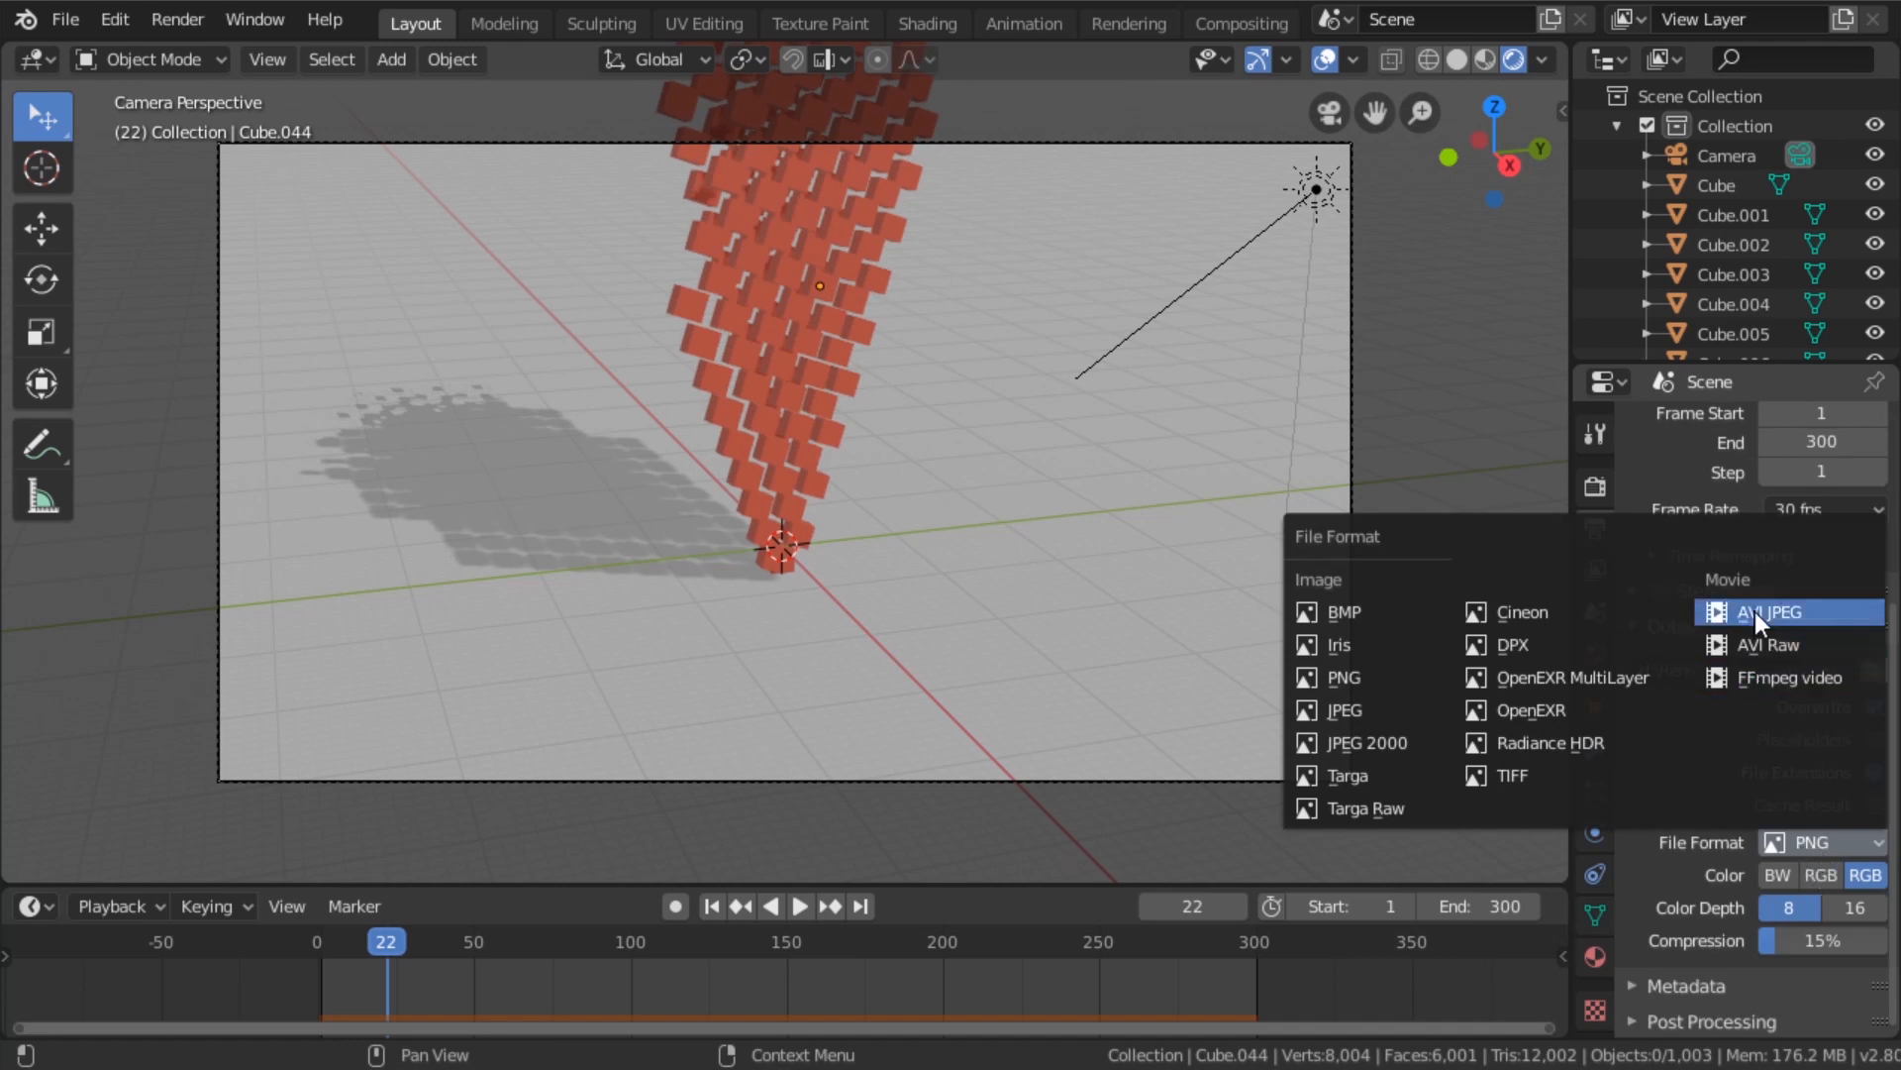
pyautogui.click(1772, 611)
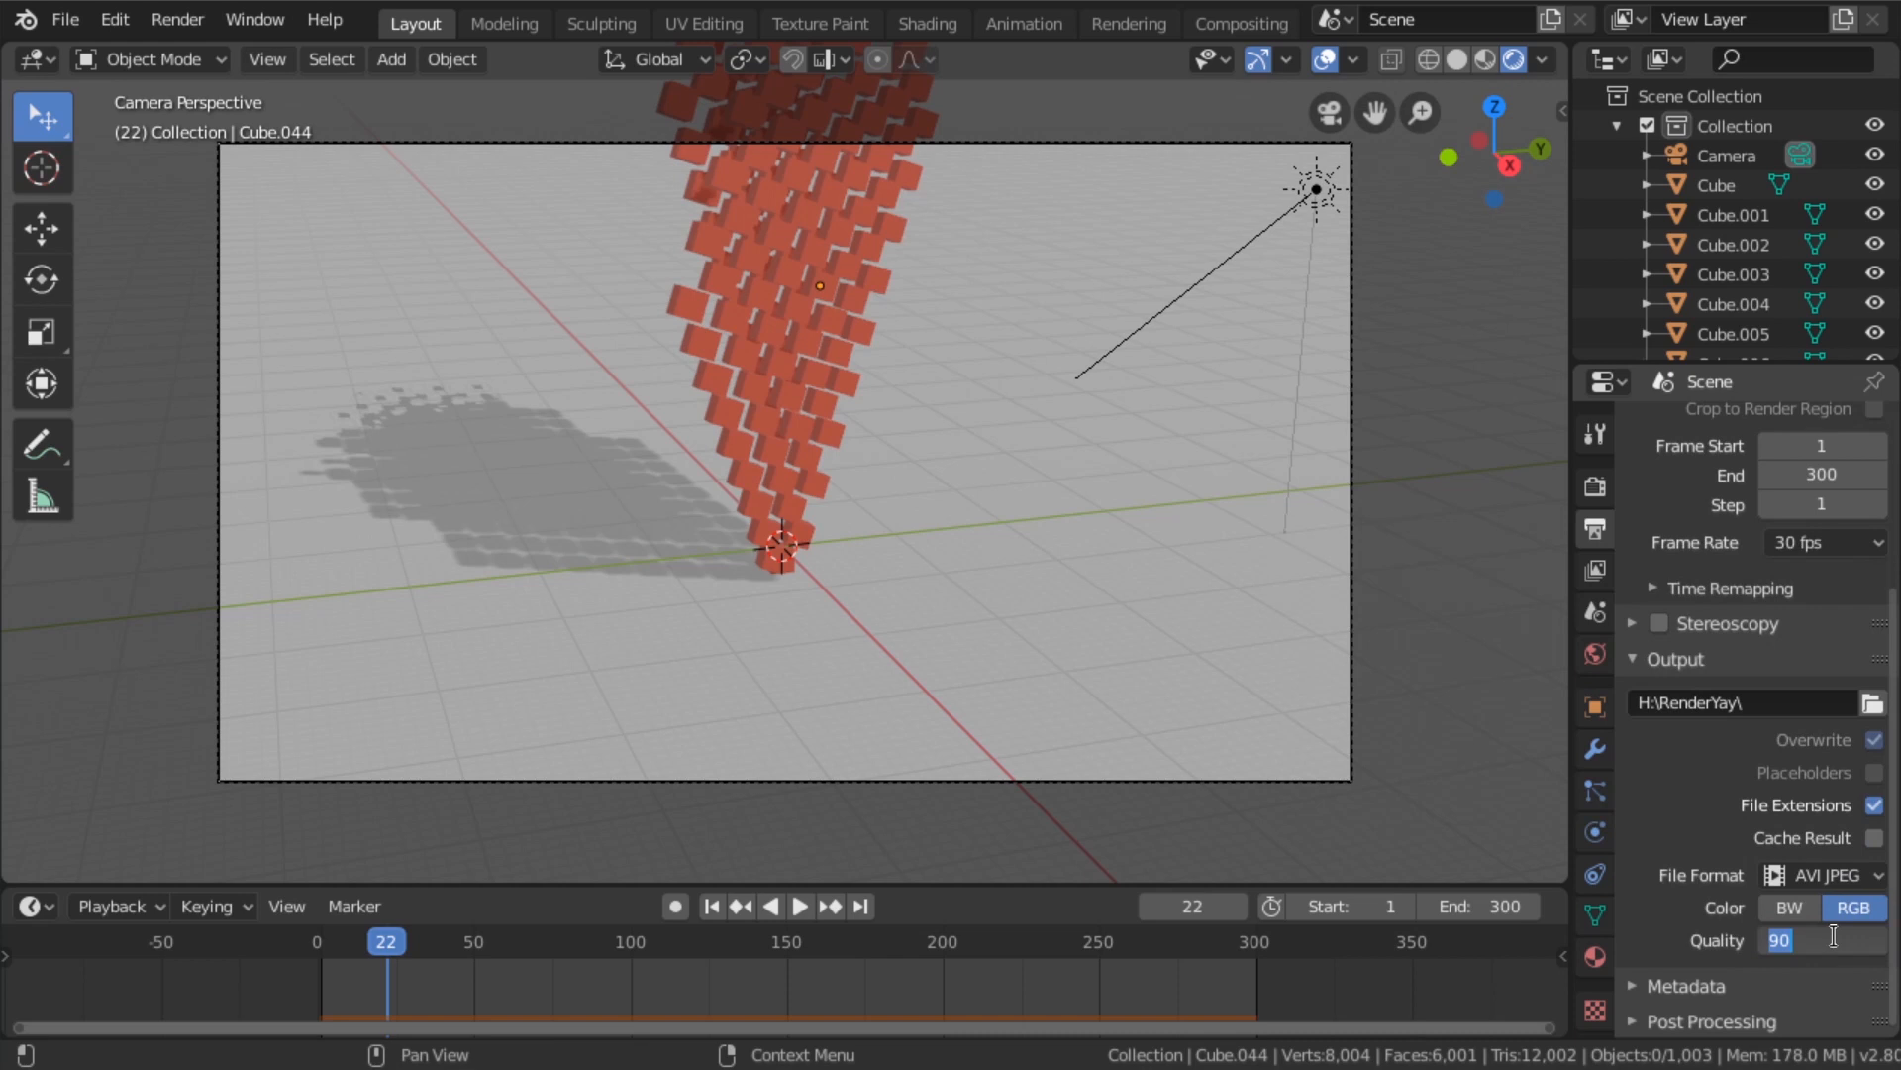
pyautogui.moveTo(1807, 939); pyautogui.dragTo(1831, 939)
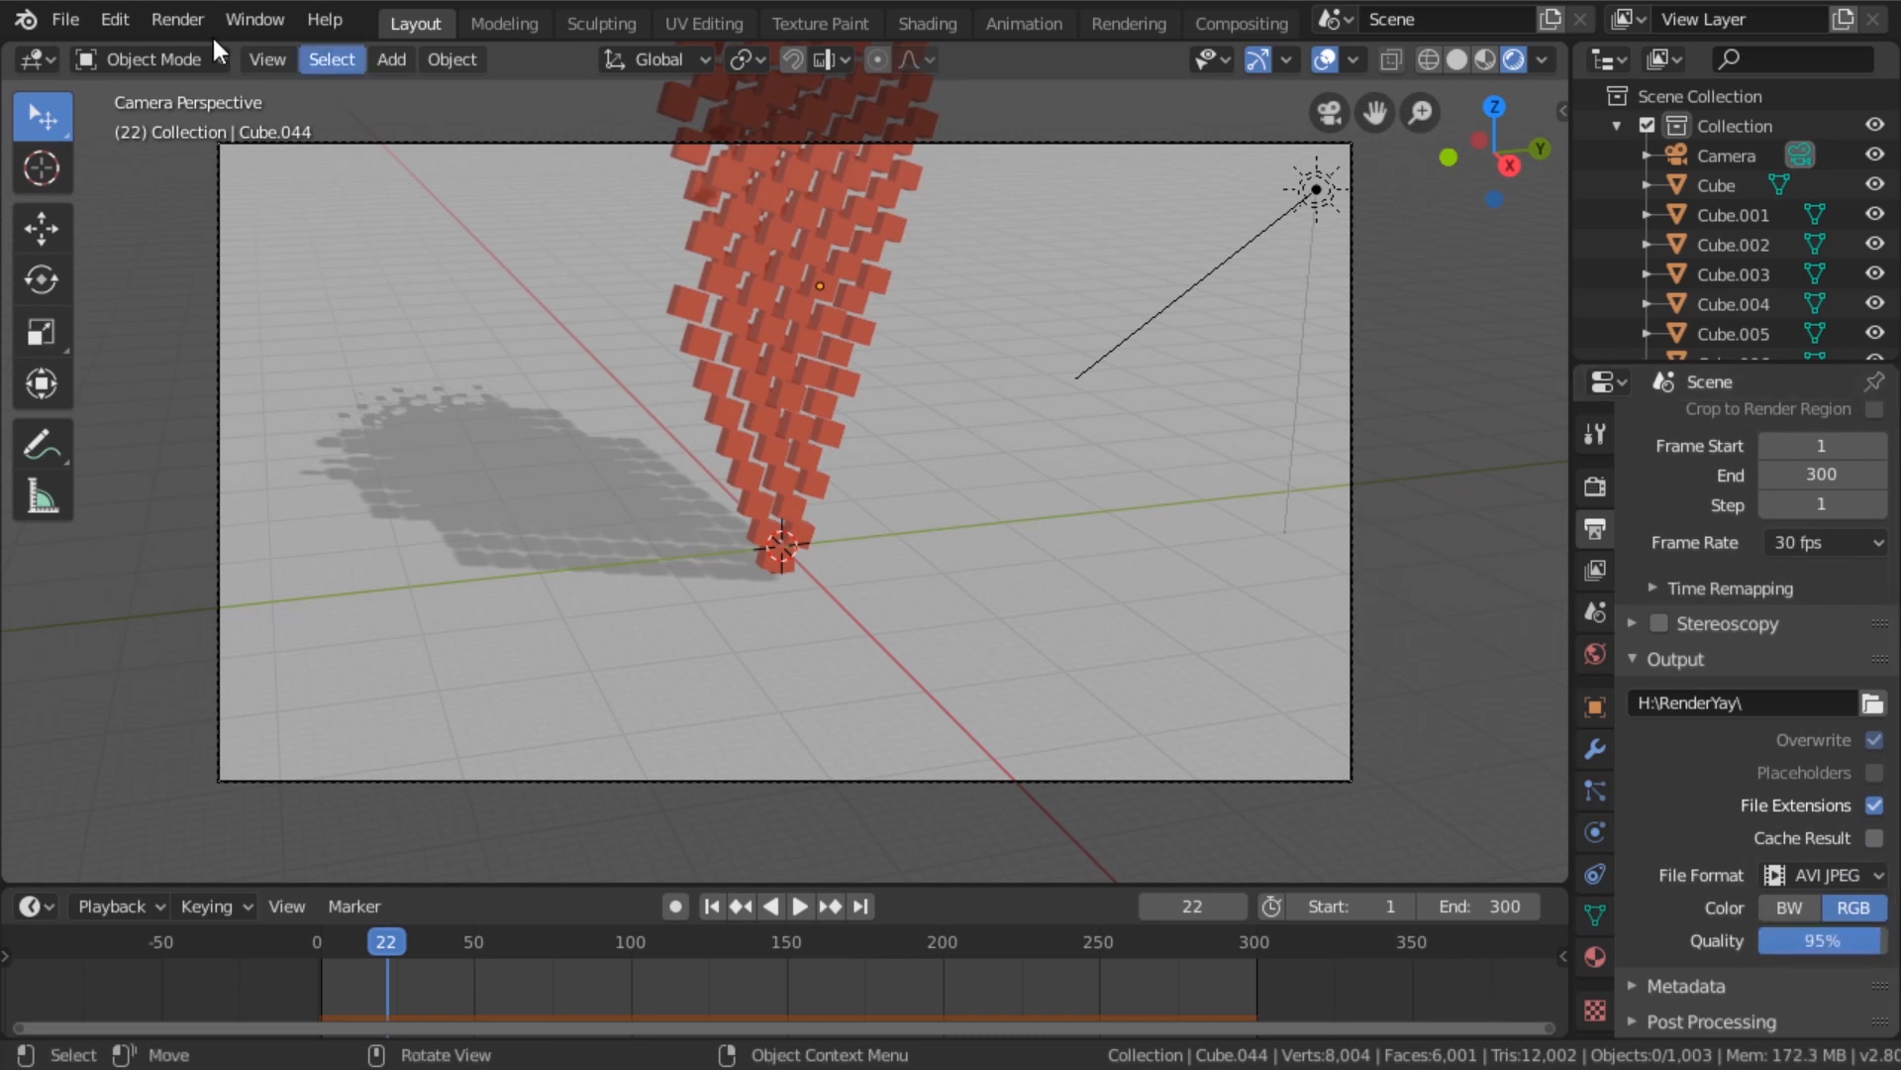
pyautogui.click(177, 20)
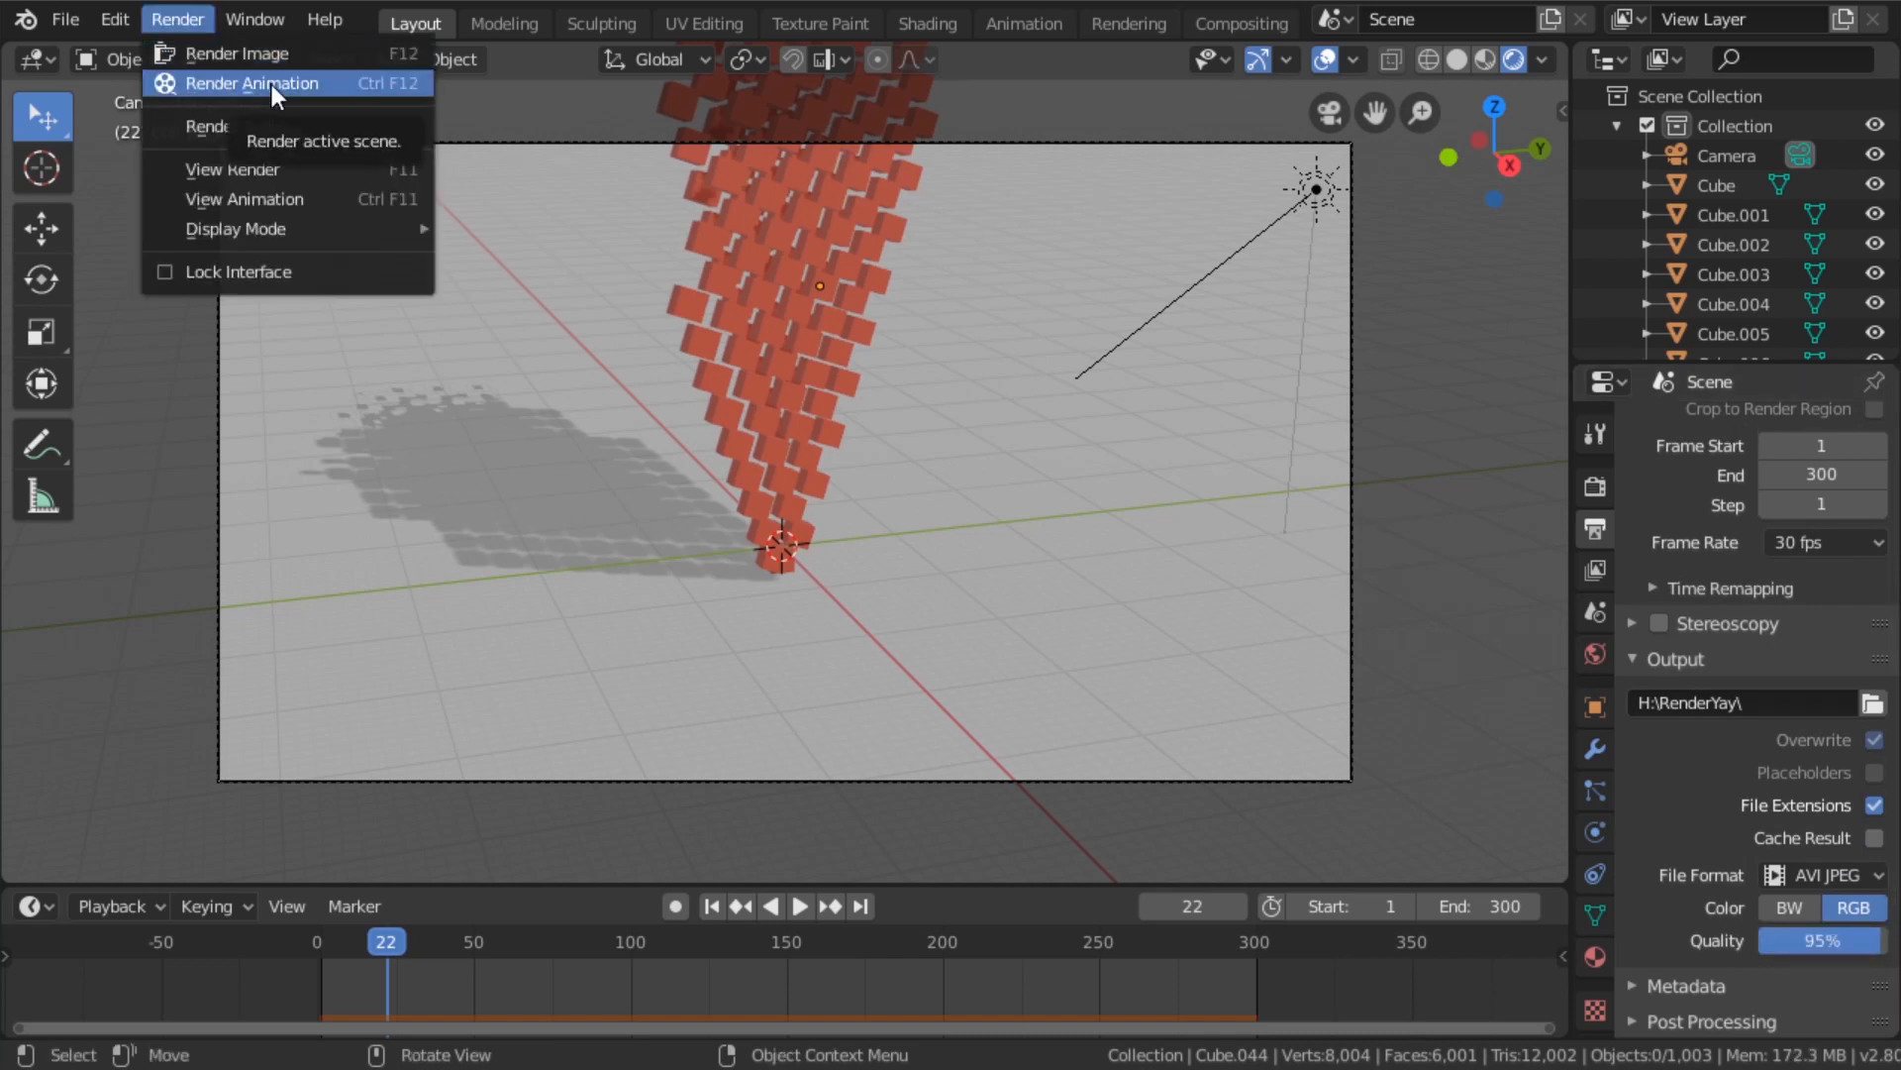
pyautogui.click(252, 82)
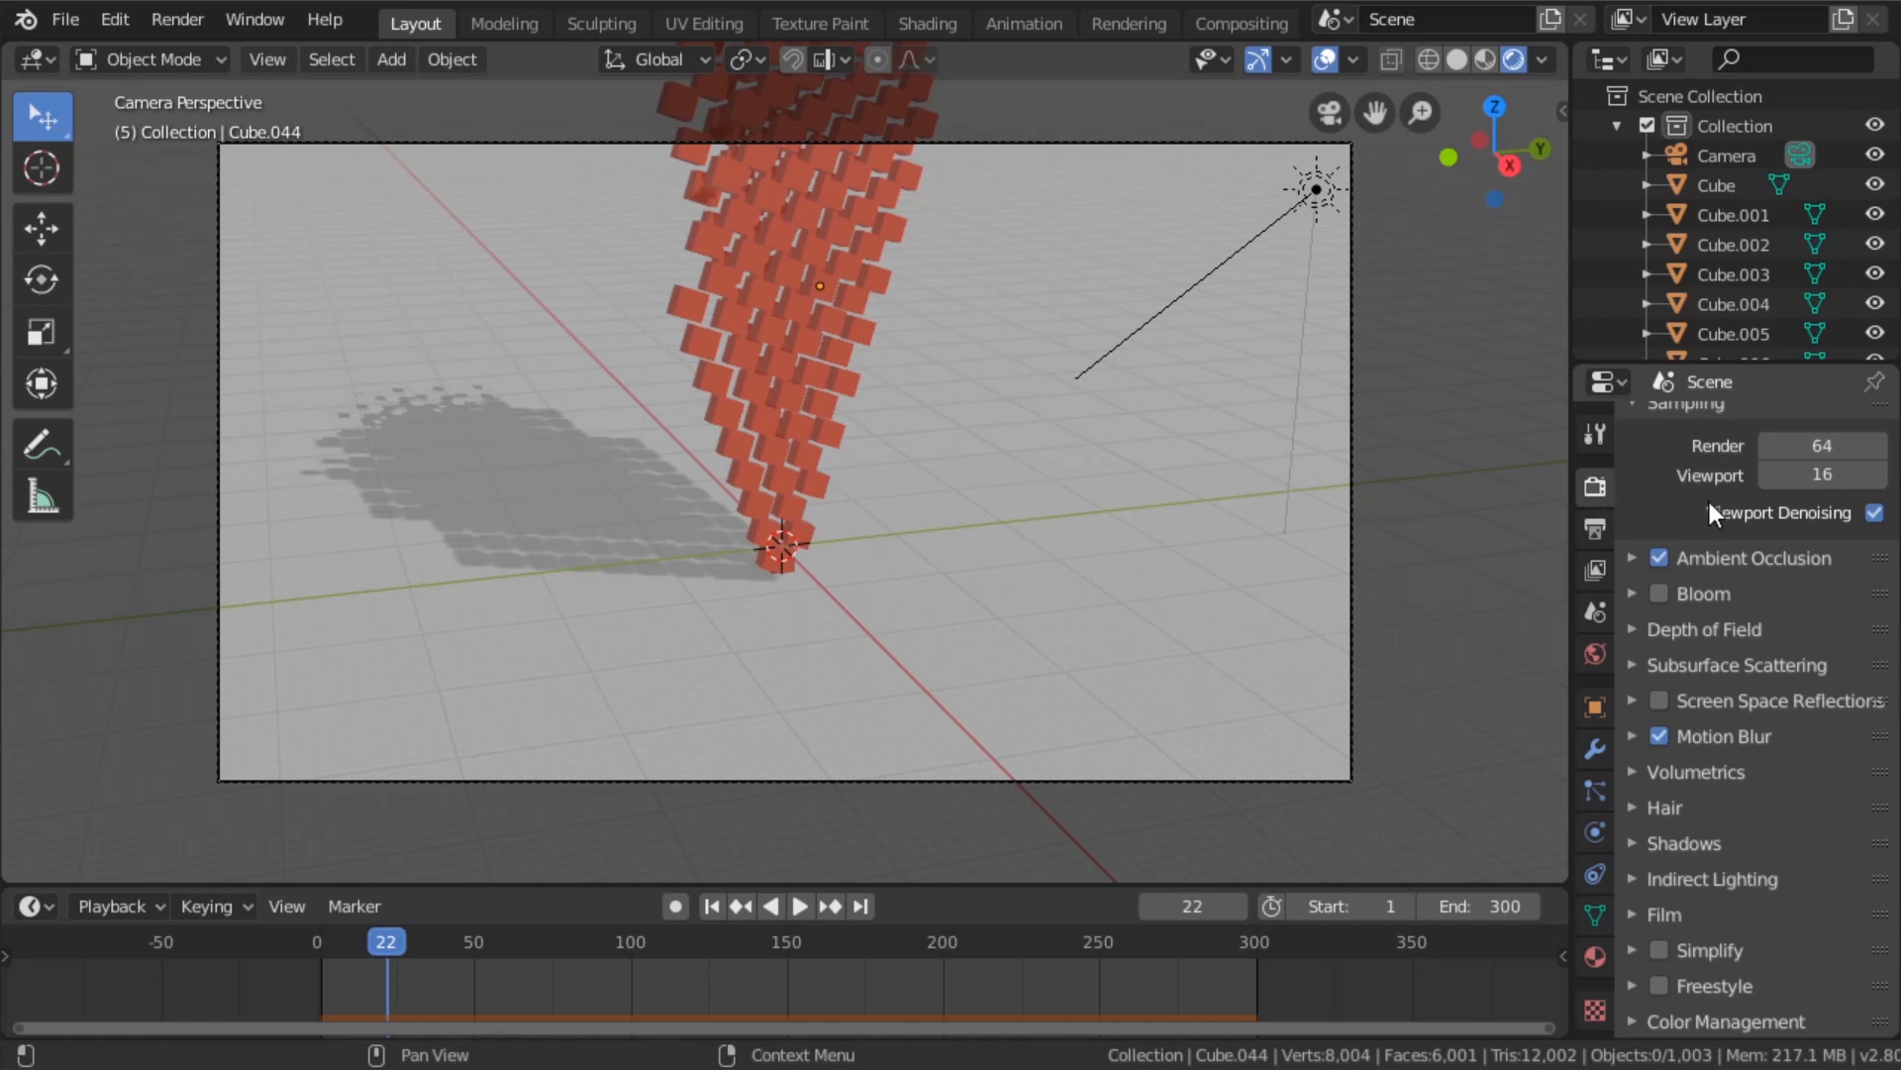
pyautogui.moveTo(1819, 446)
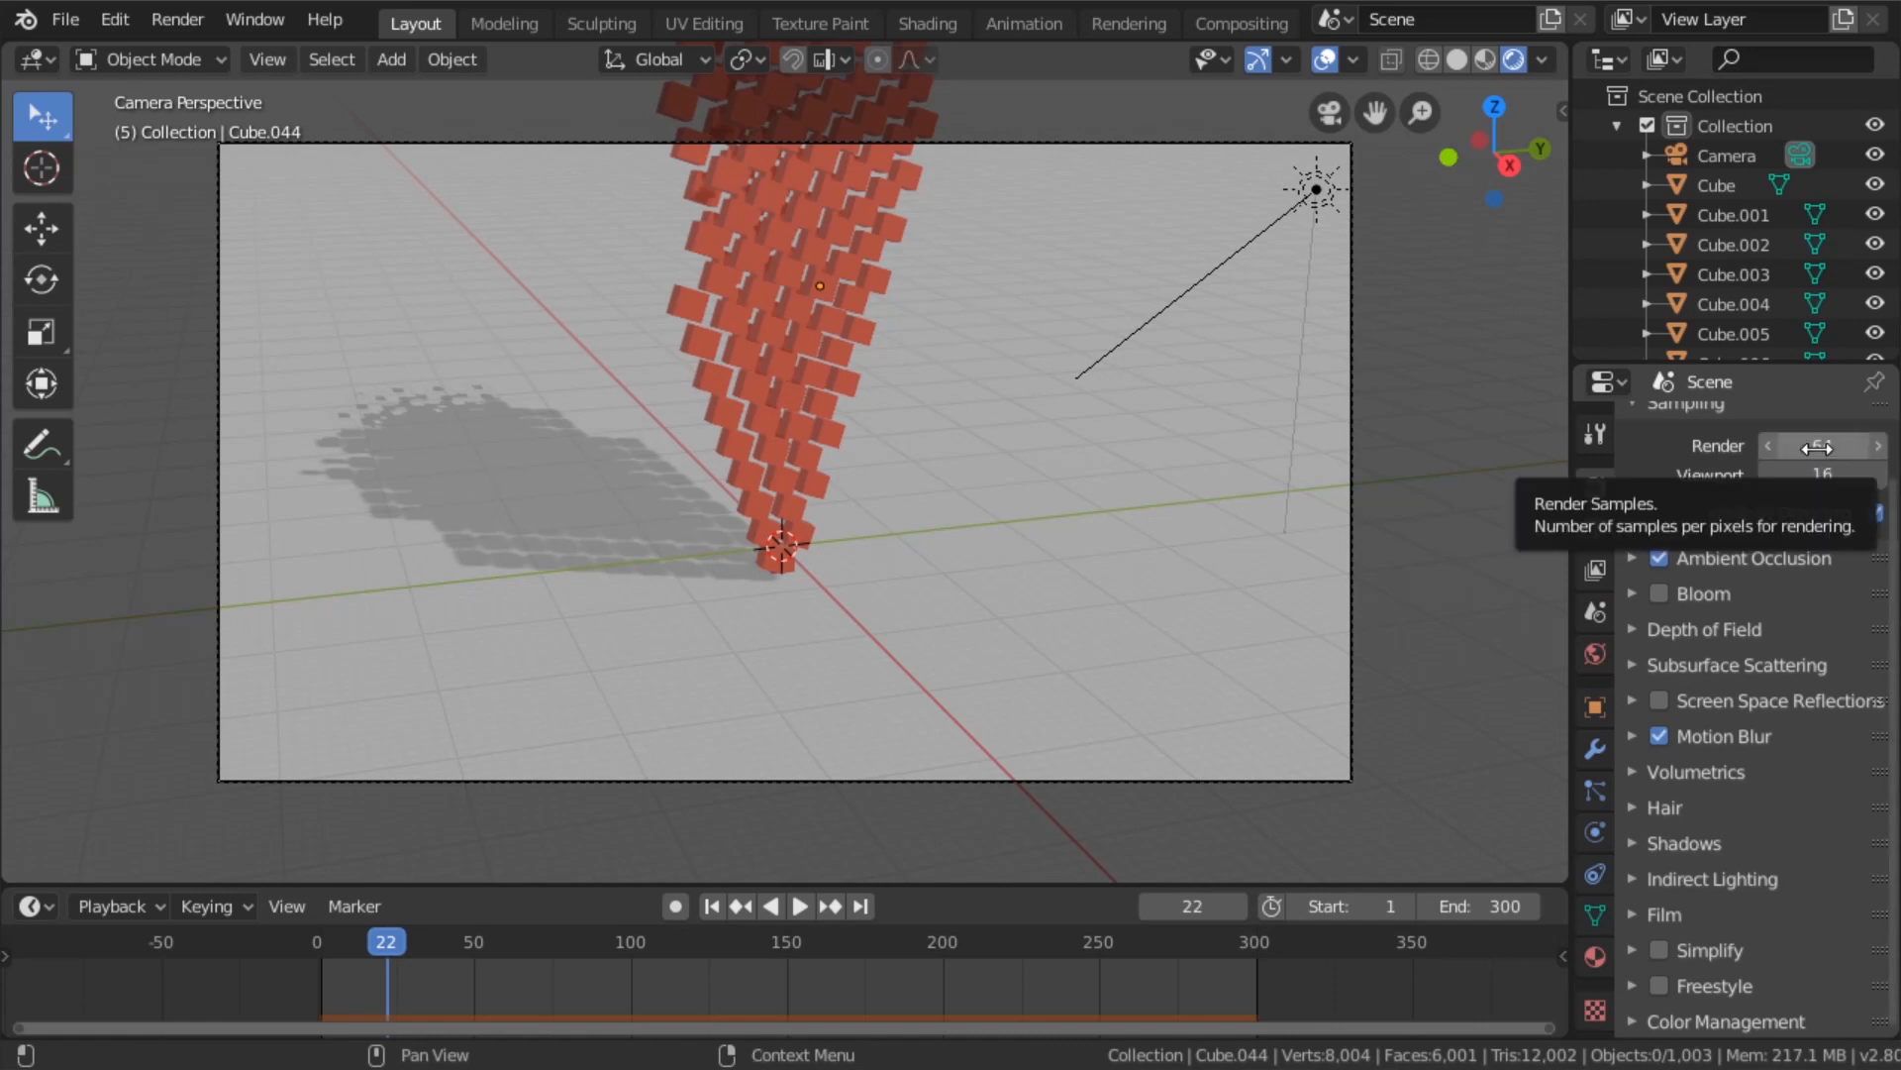
# Drop Eevee render samples to 24 and launch Render Animation again.
pyautogui.click(1820, 445)
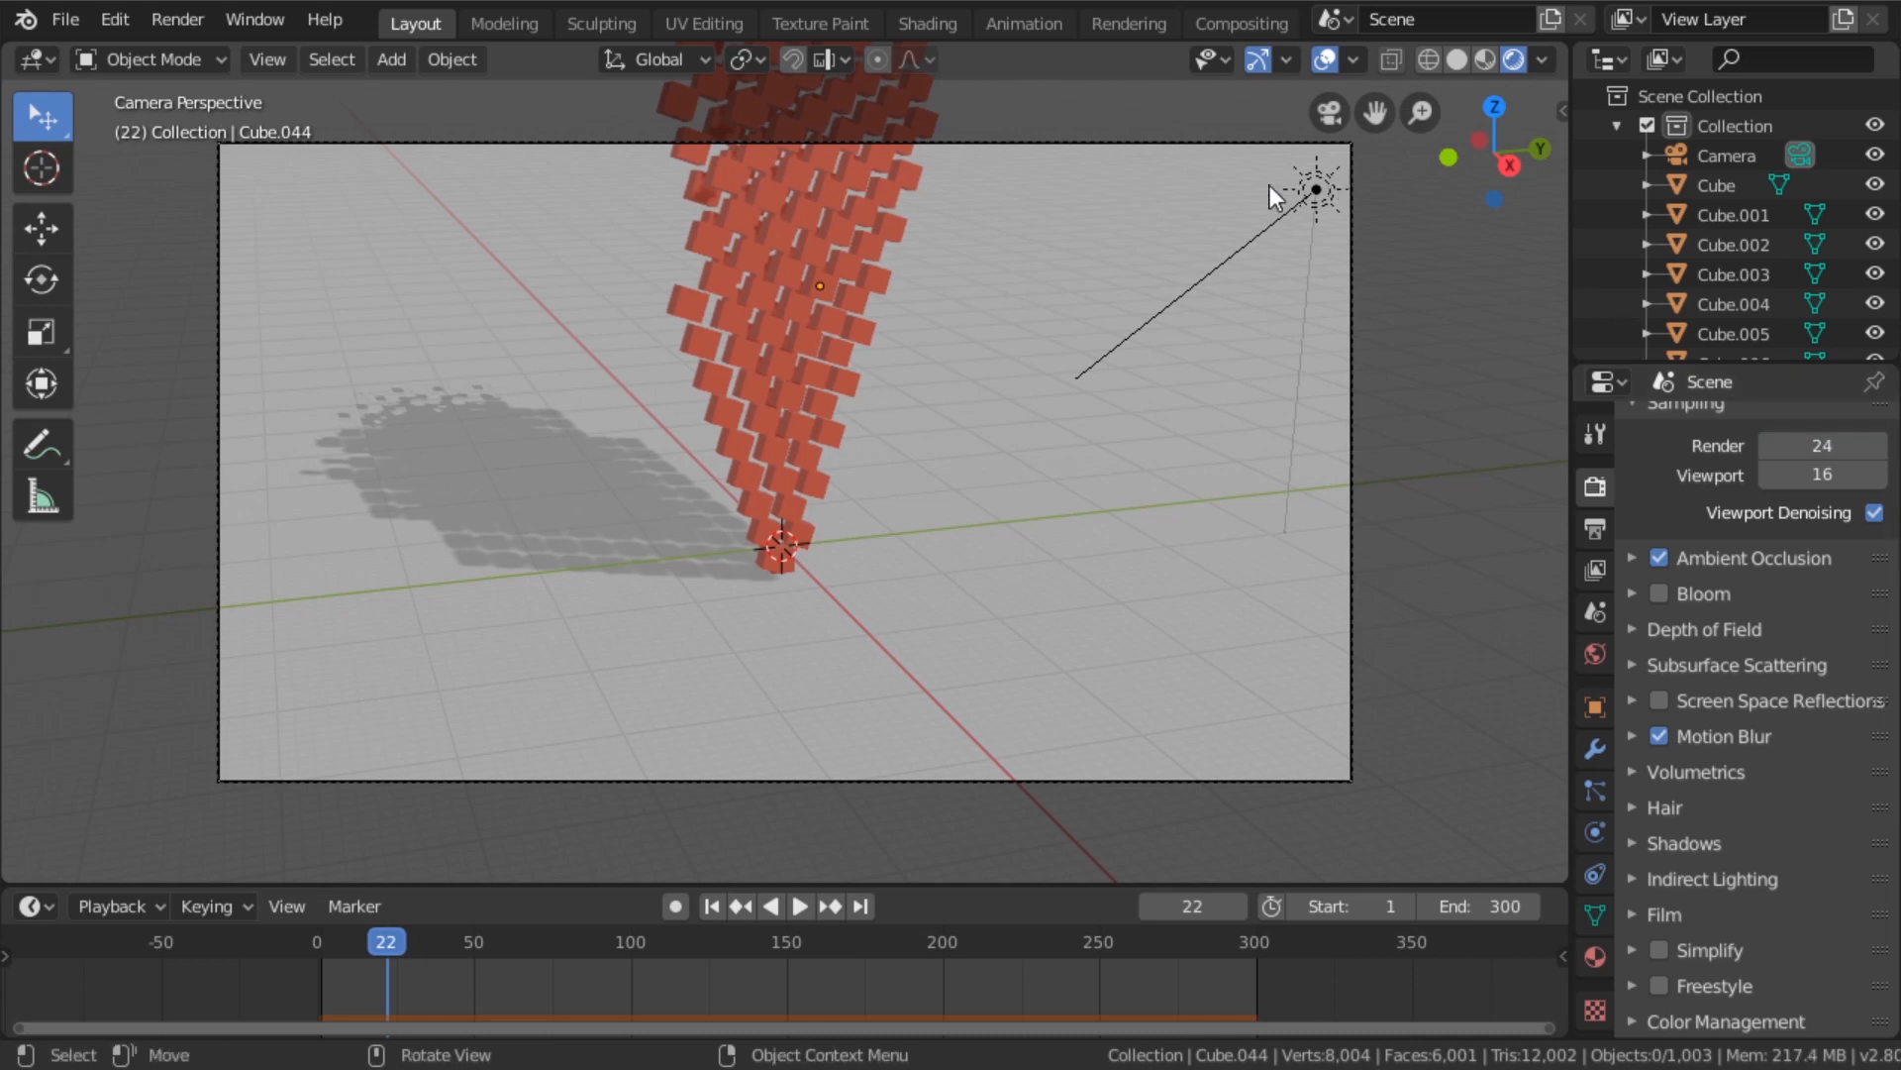
pyautogui.click(178, 20)
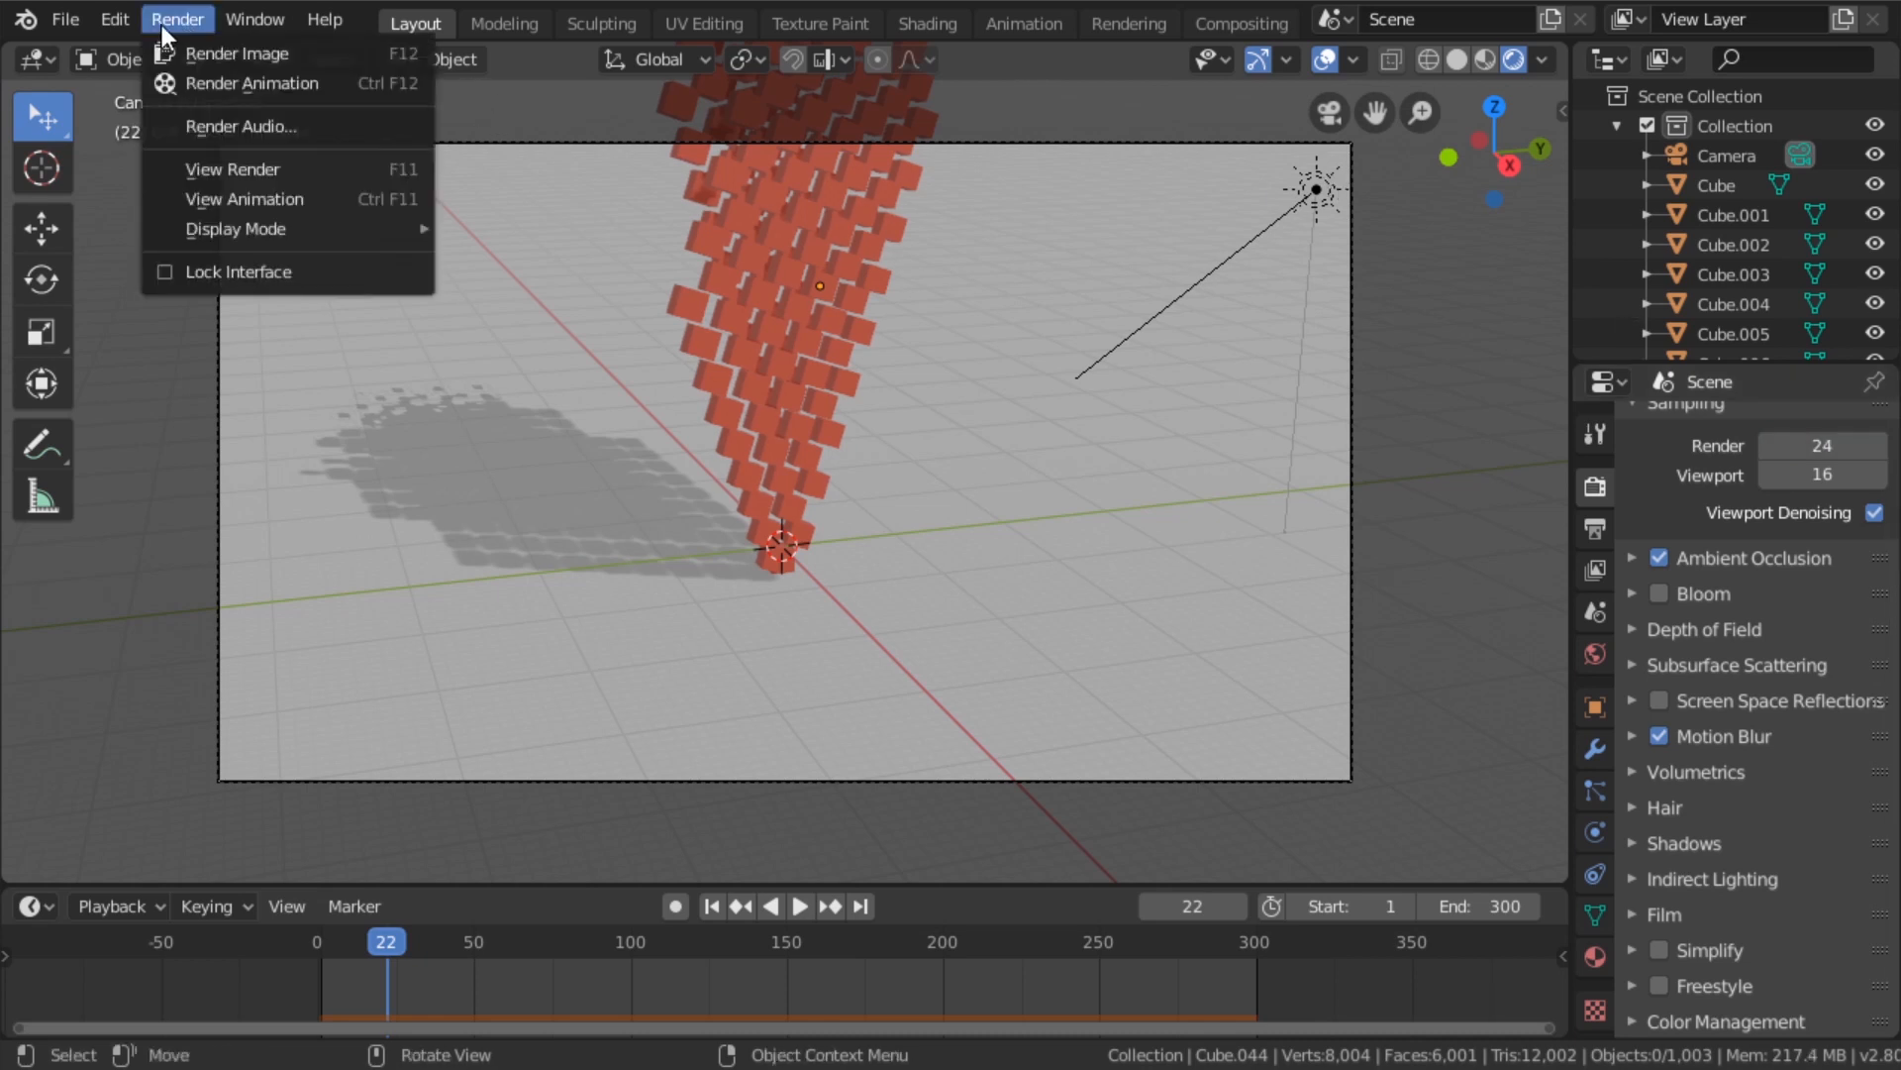
pyautogui.click(251, 82)
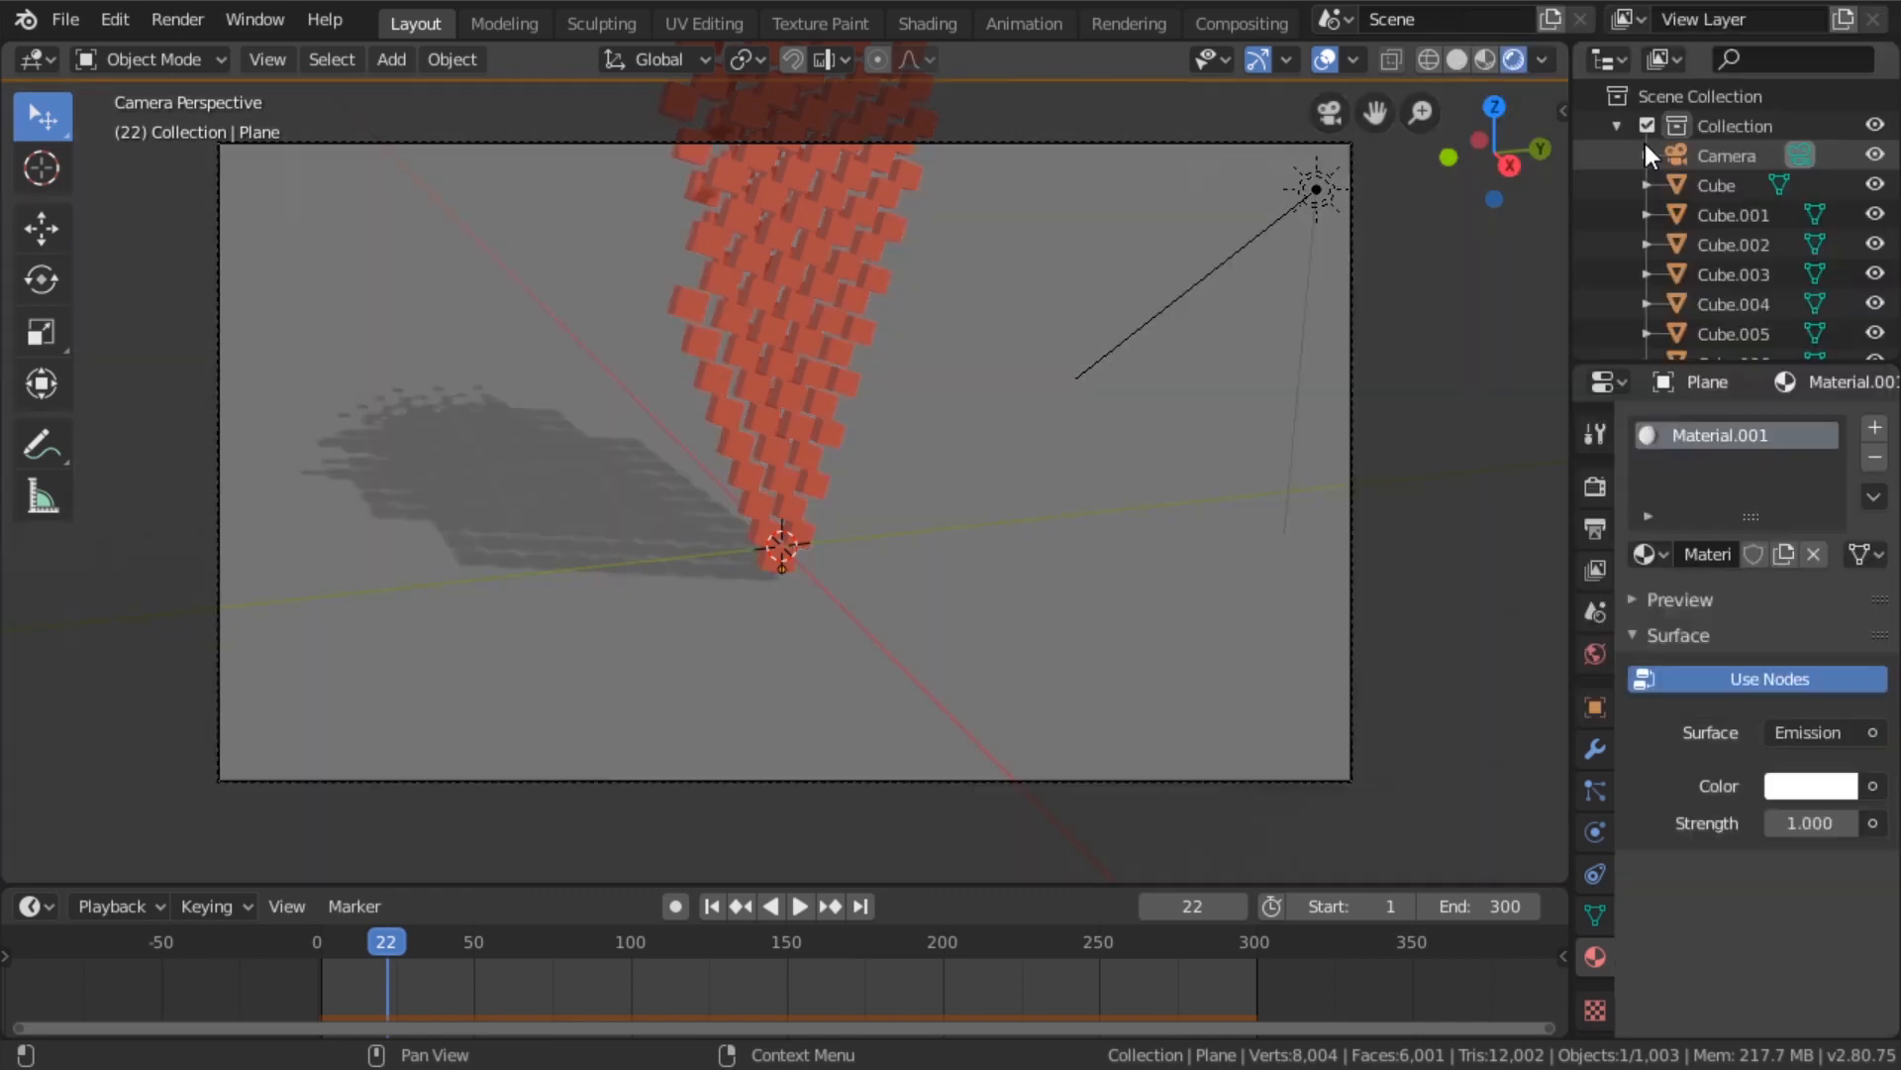
# Give the floor plane a white emission, then select the sun and edit its Strength.
pyautogui.click(1808, 785)
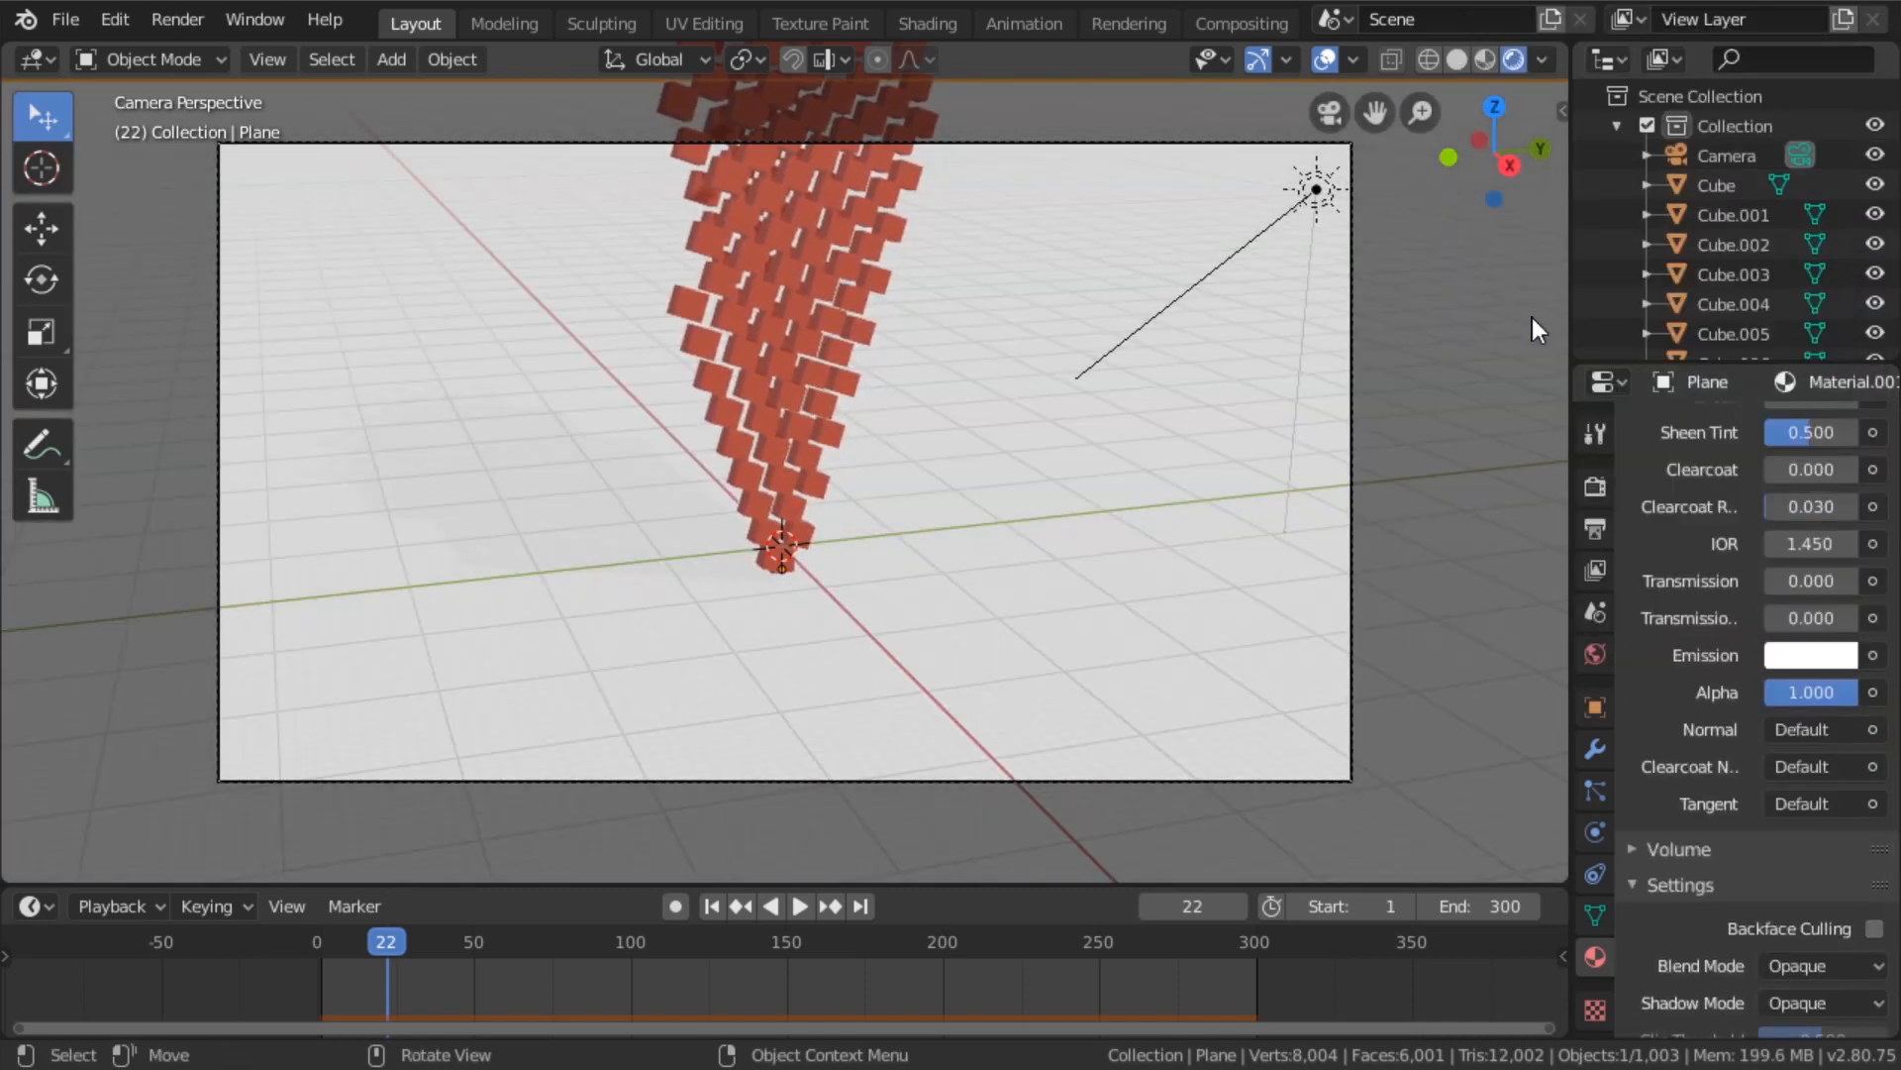
pyautogui.click(1719, 302)
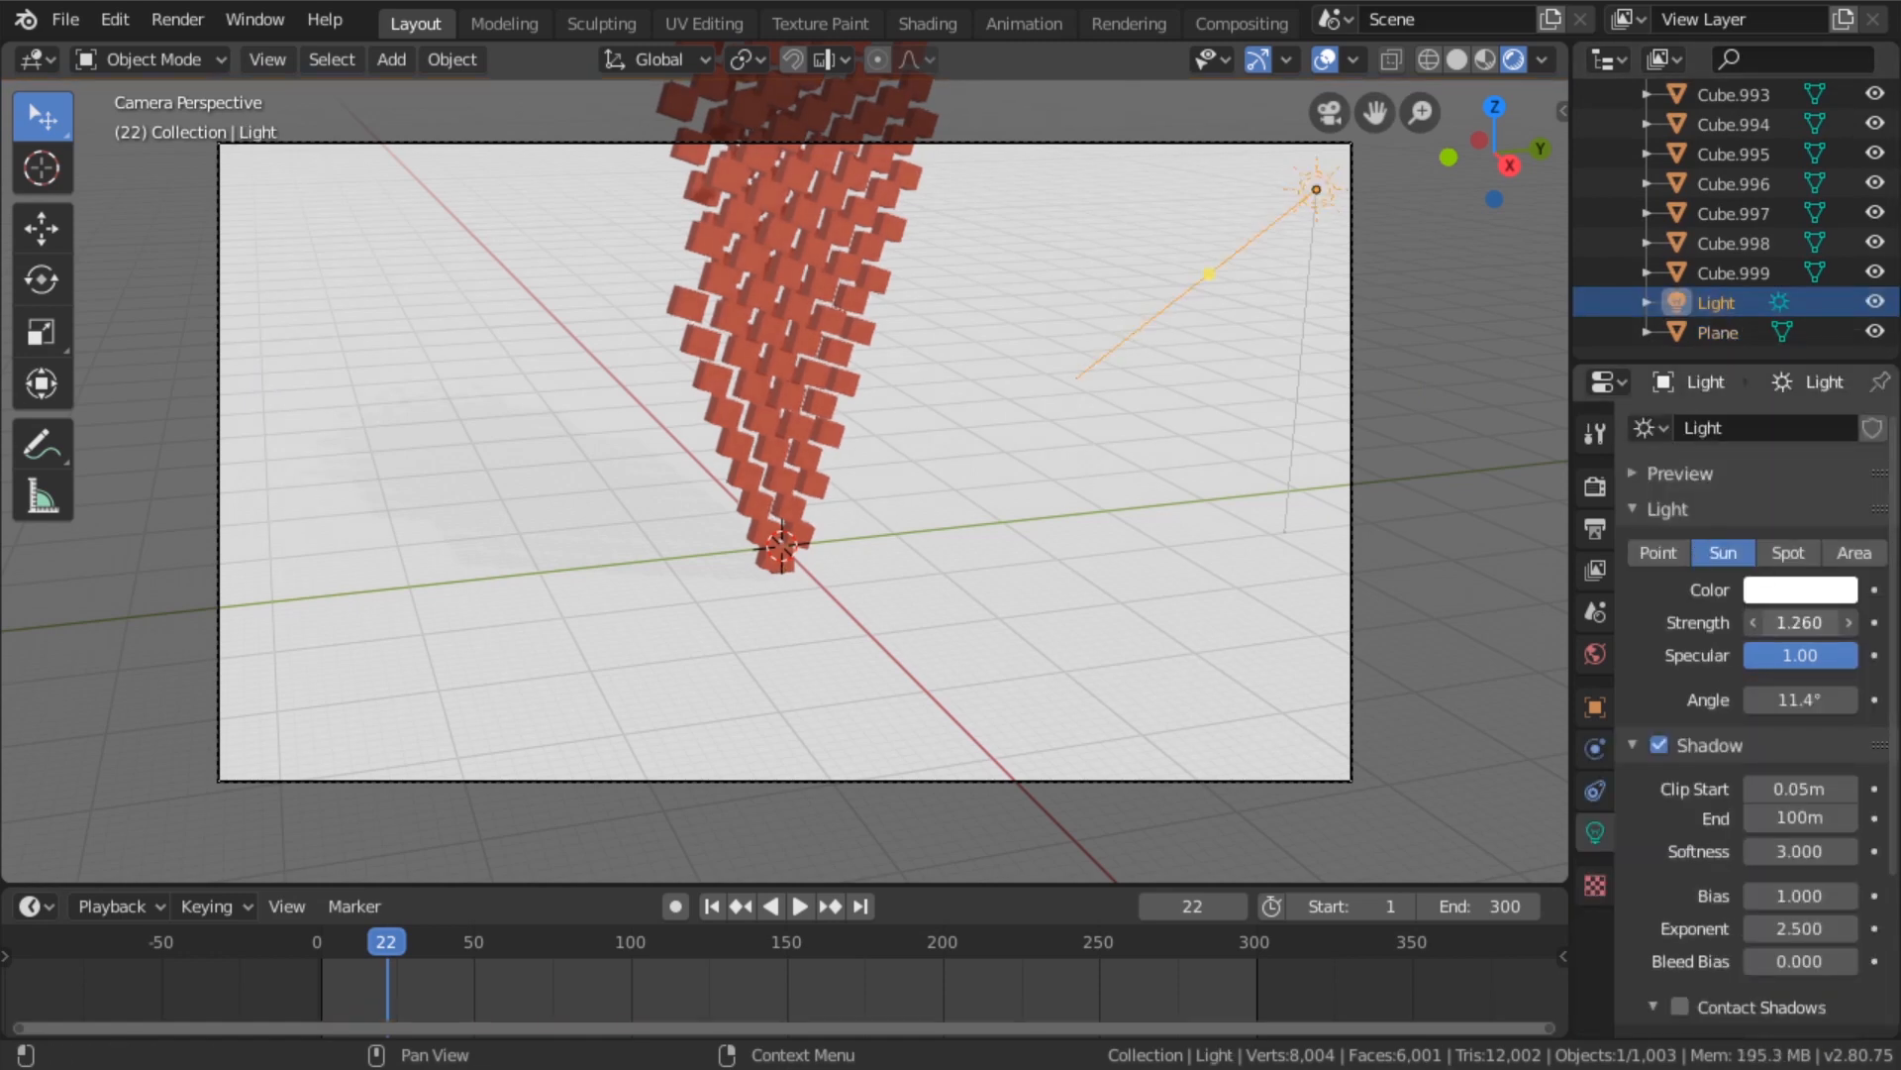
pyautogui.write('5.000')
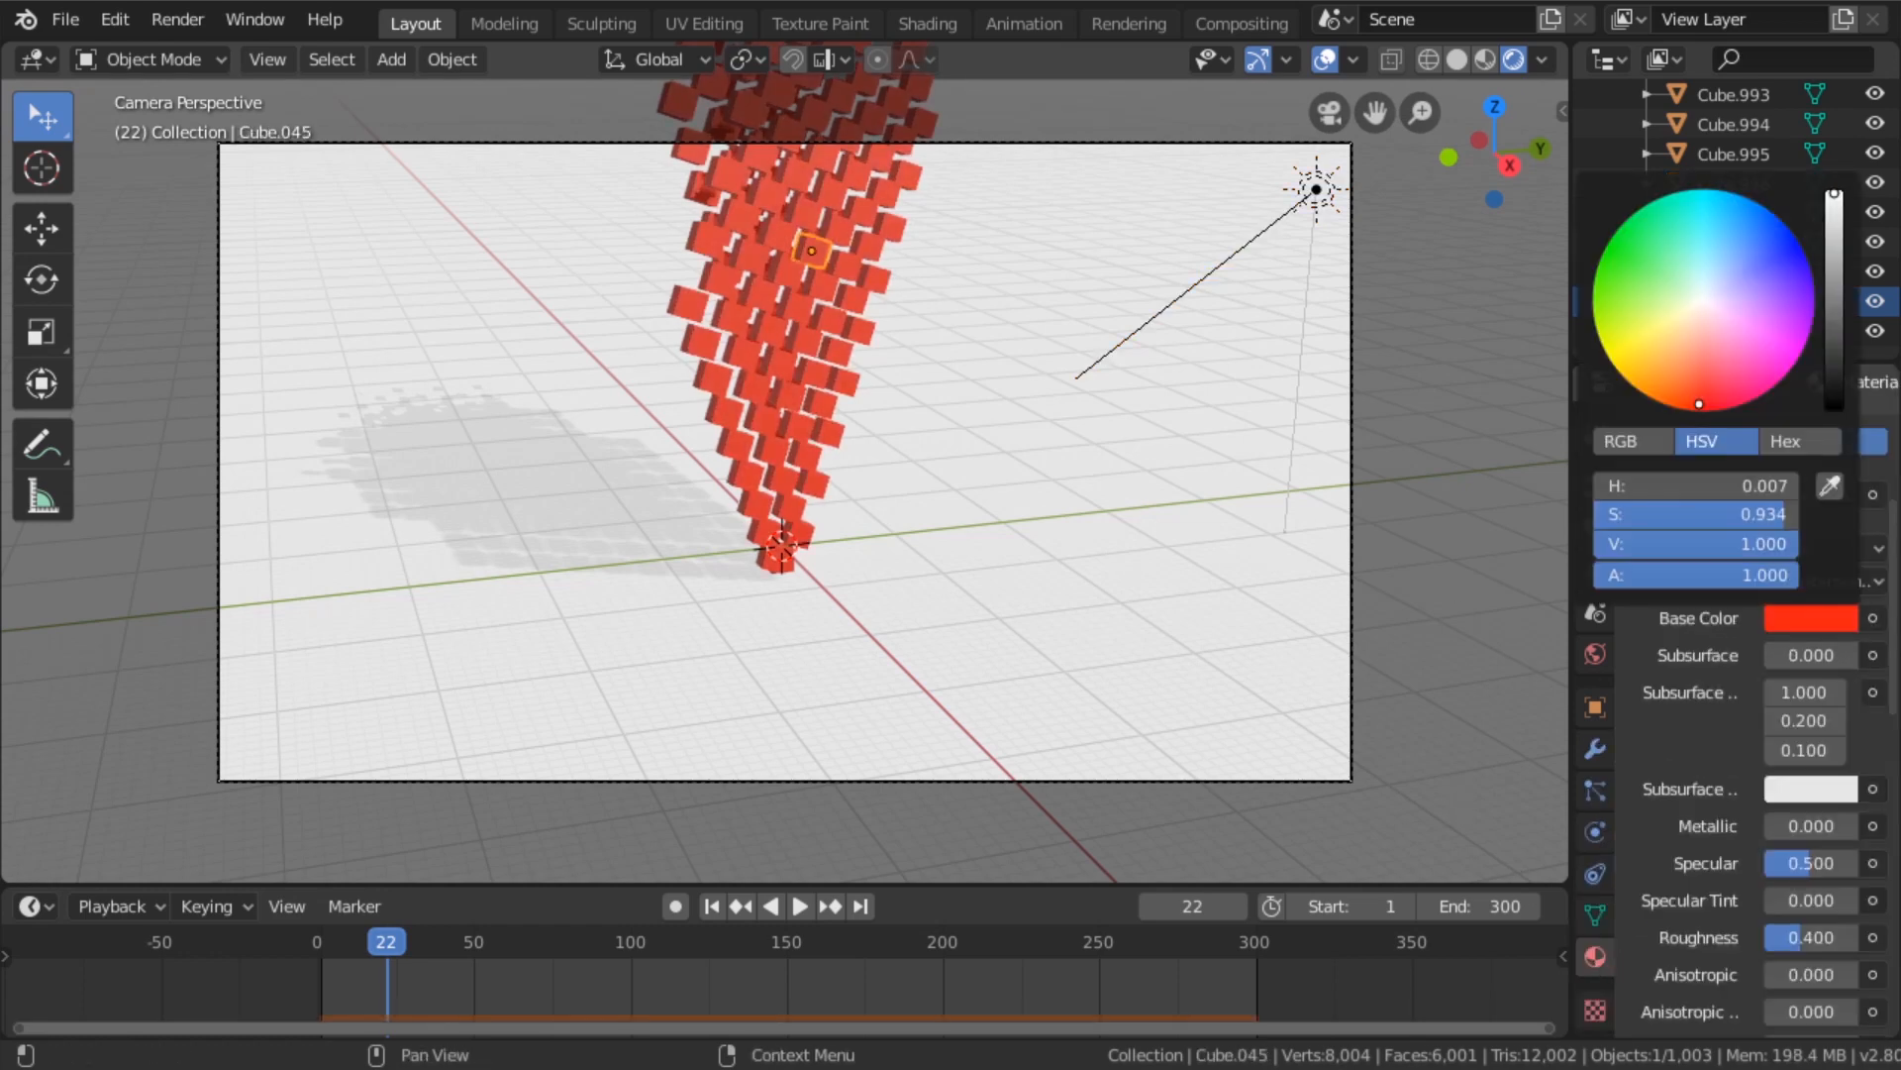
# Pick a bright blue hue for the cube material's Base Color.
pyautogui.click(1765, 239)
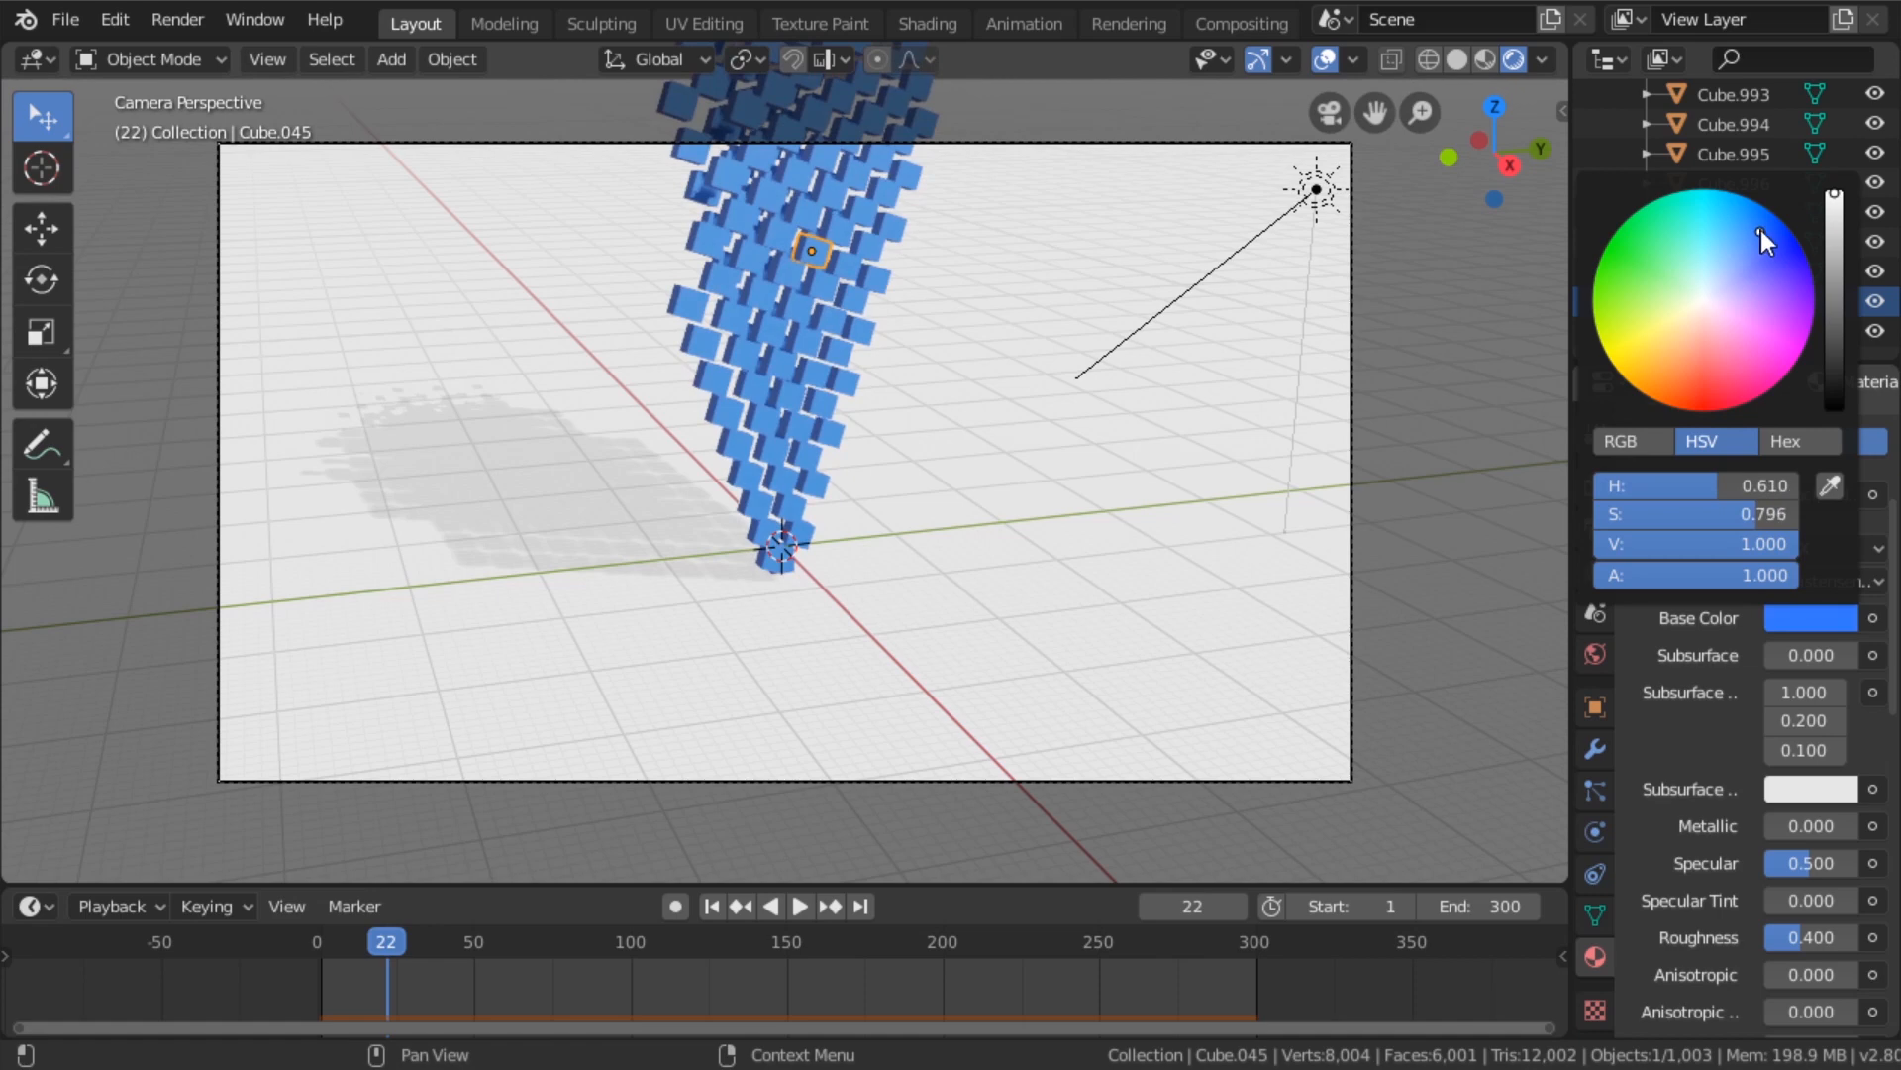